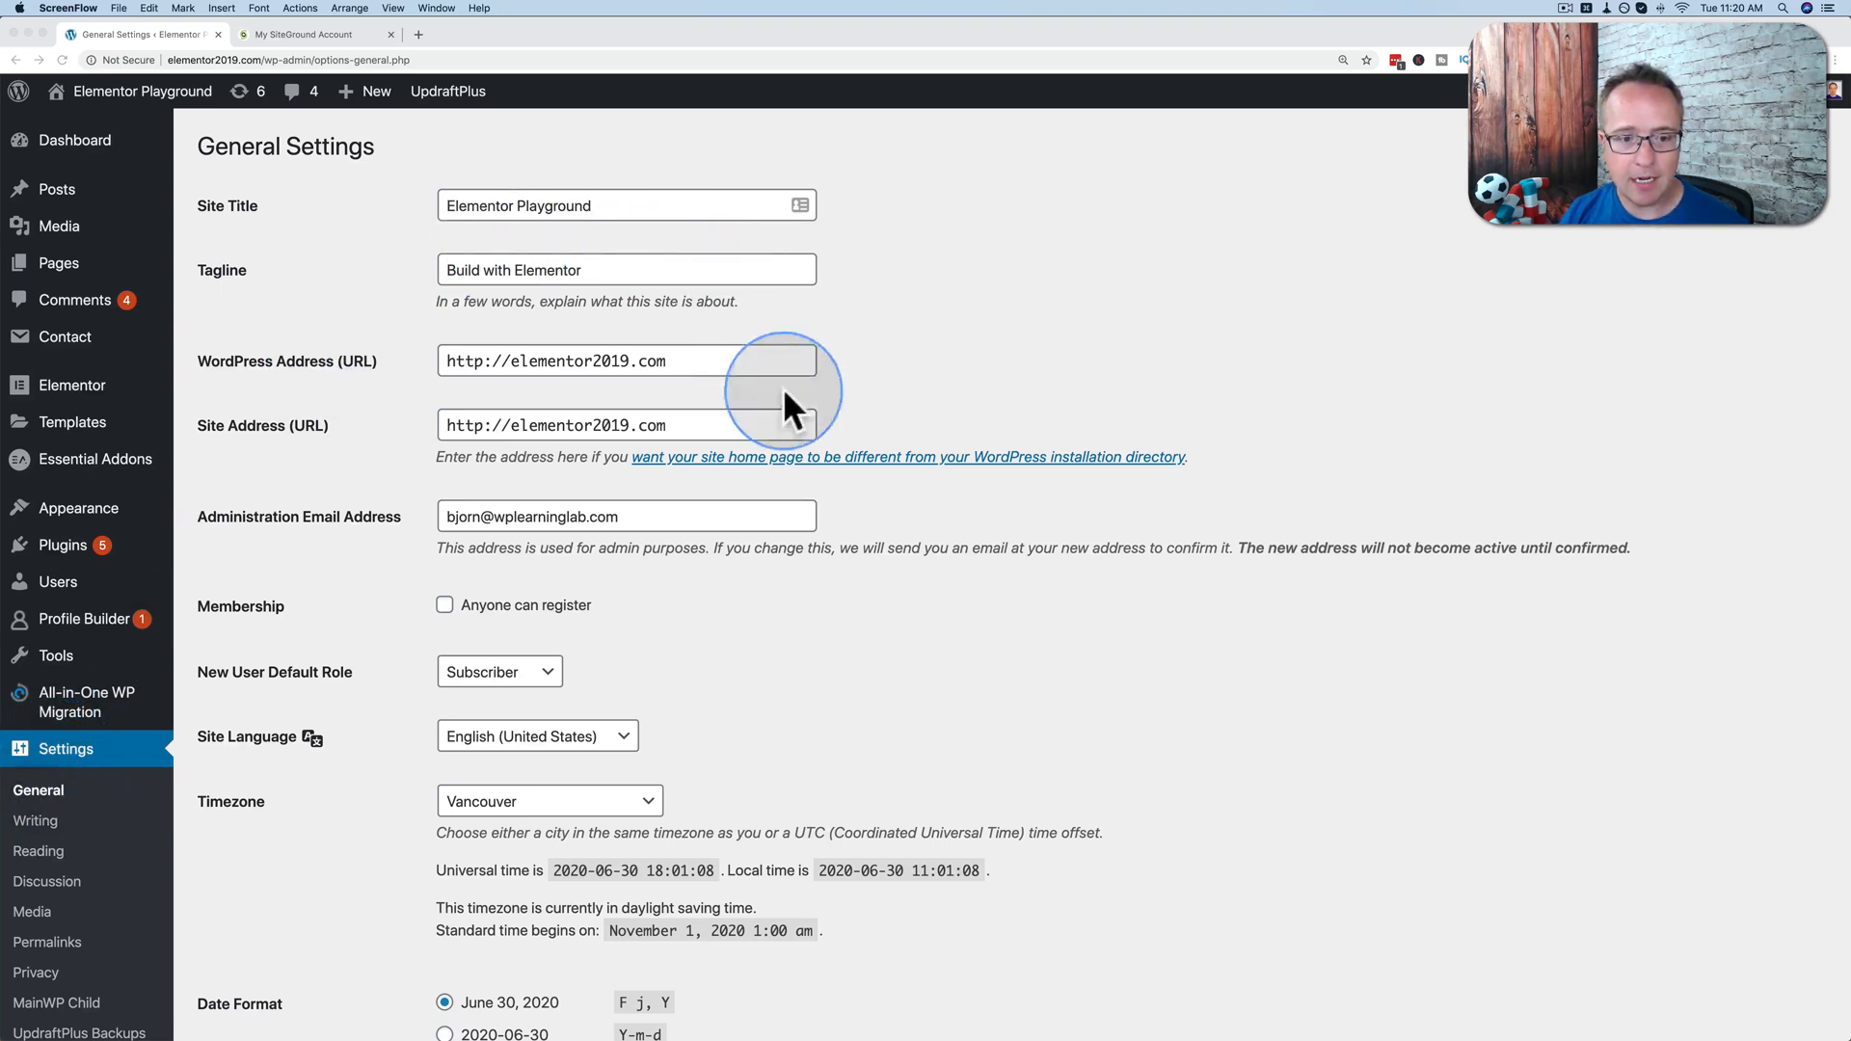
mouse_move(800, 243)
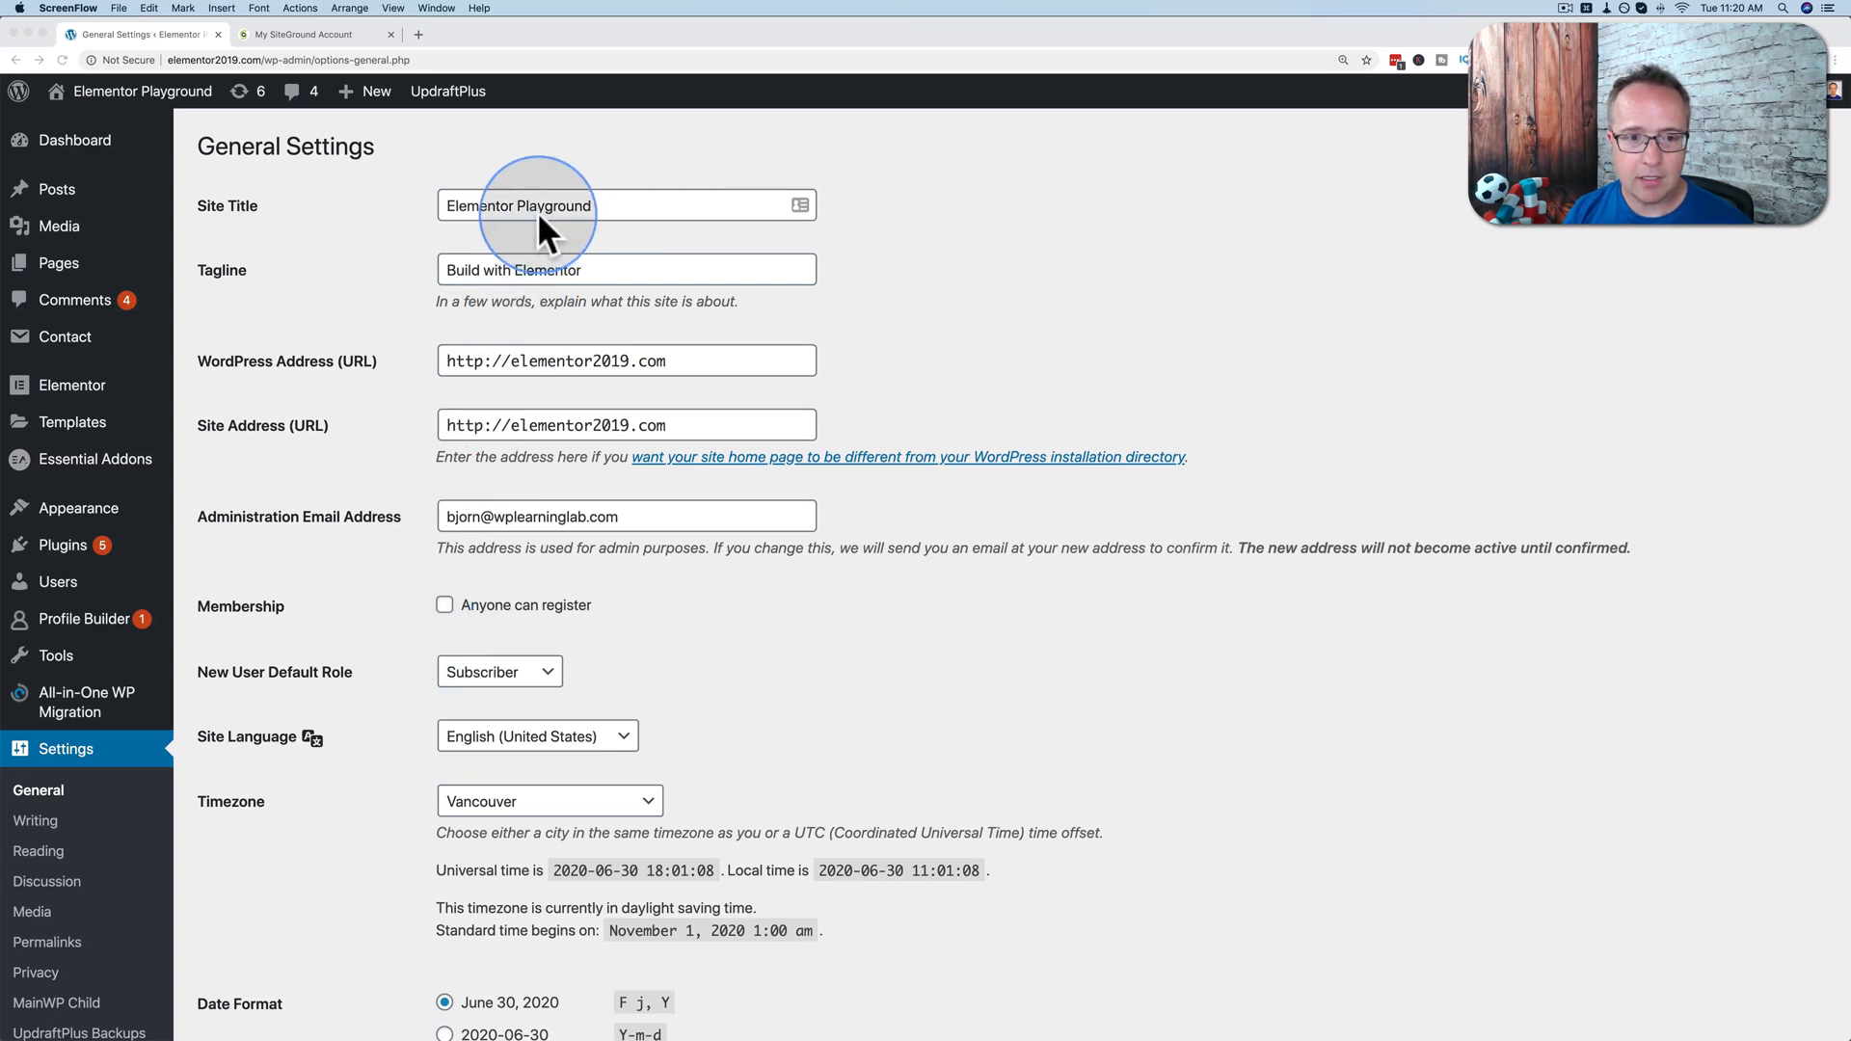
mouse_move(309, 517)
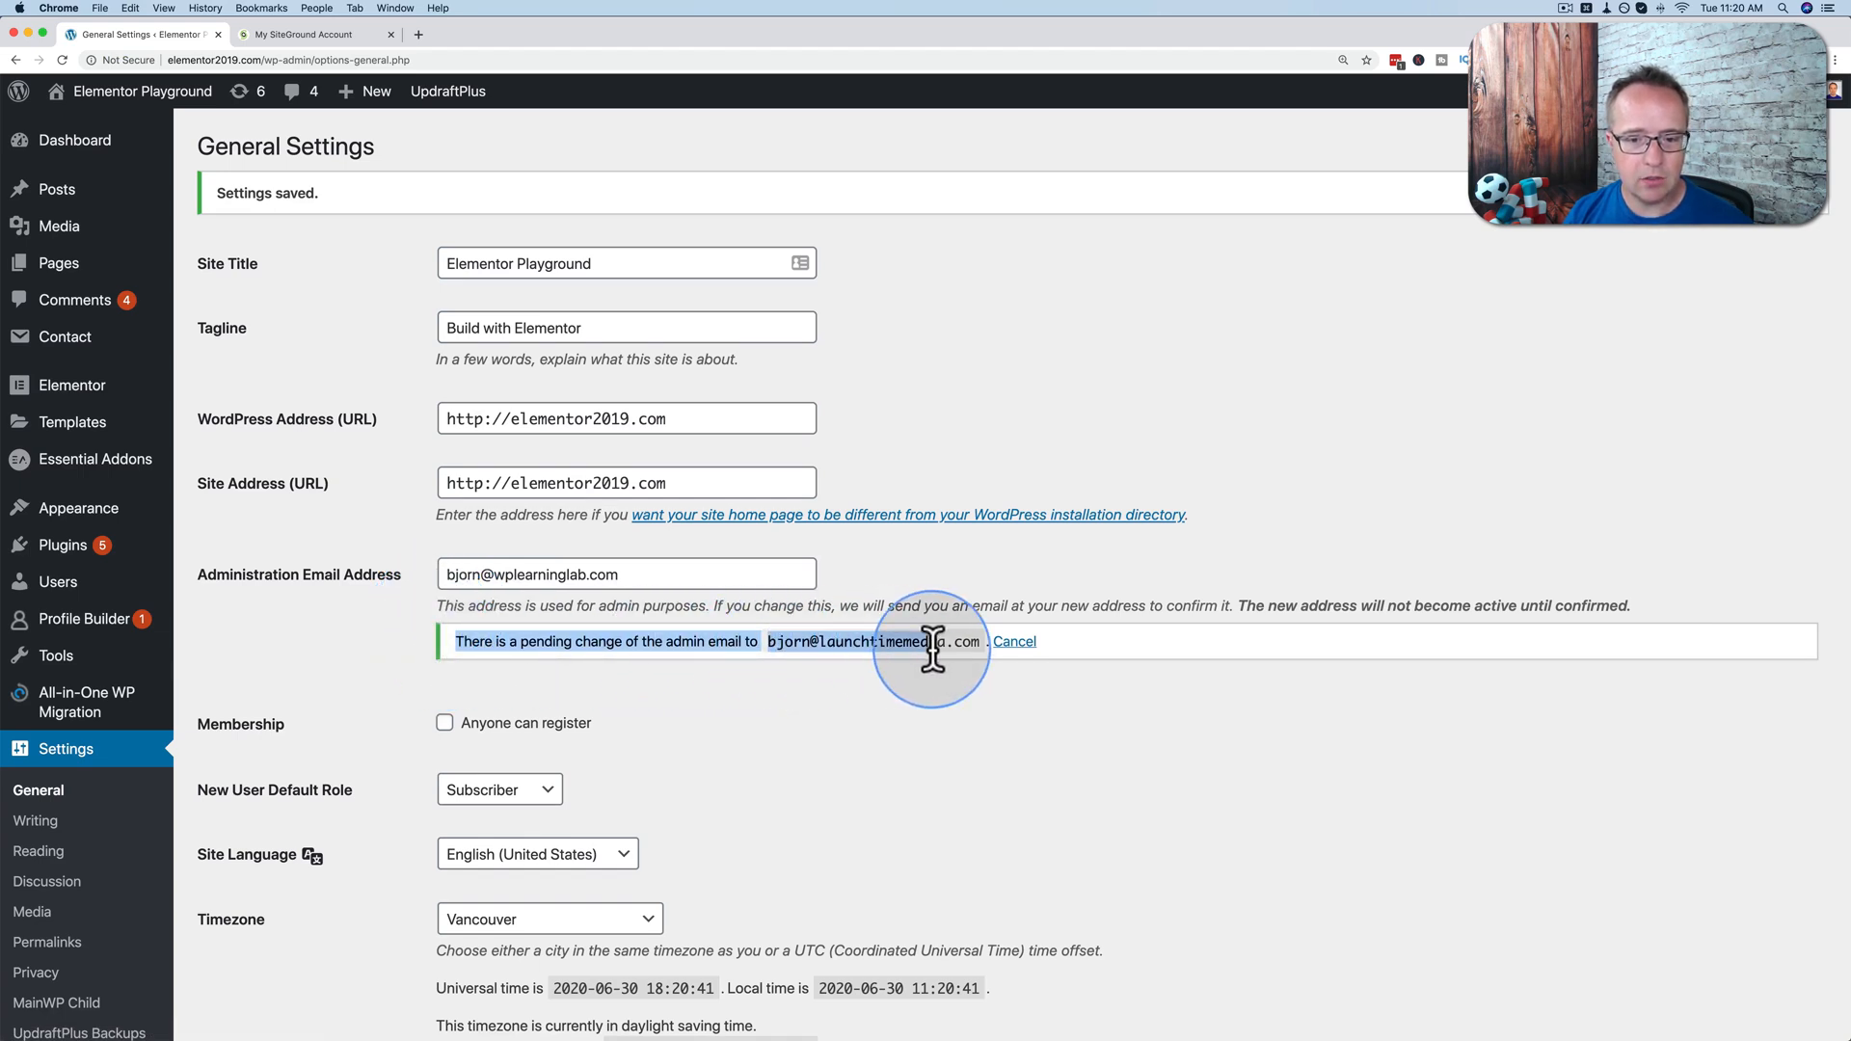
mouse_move(966, 685)
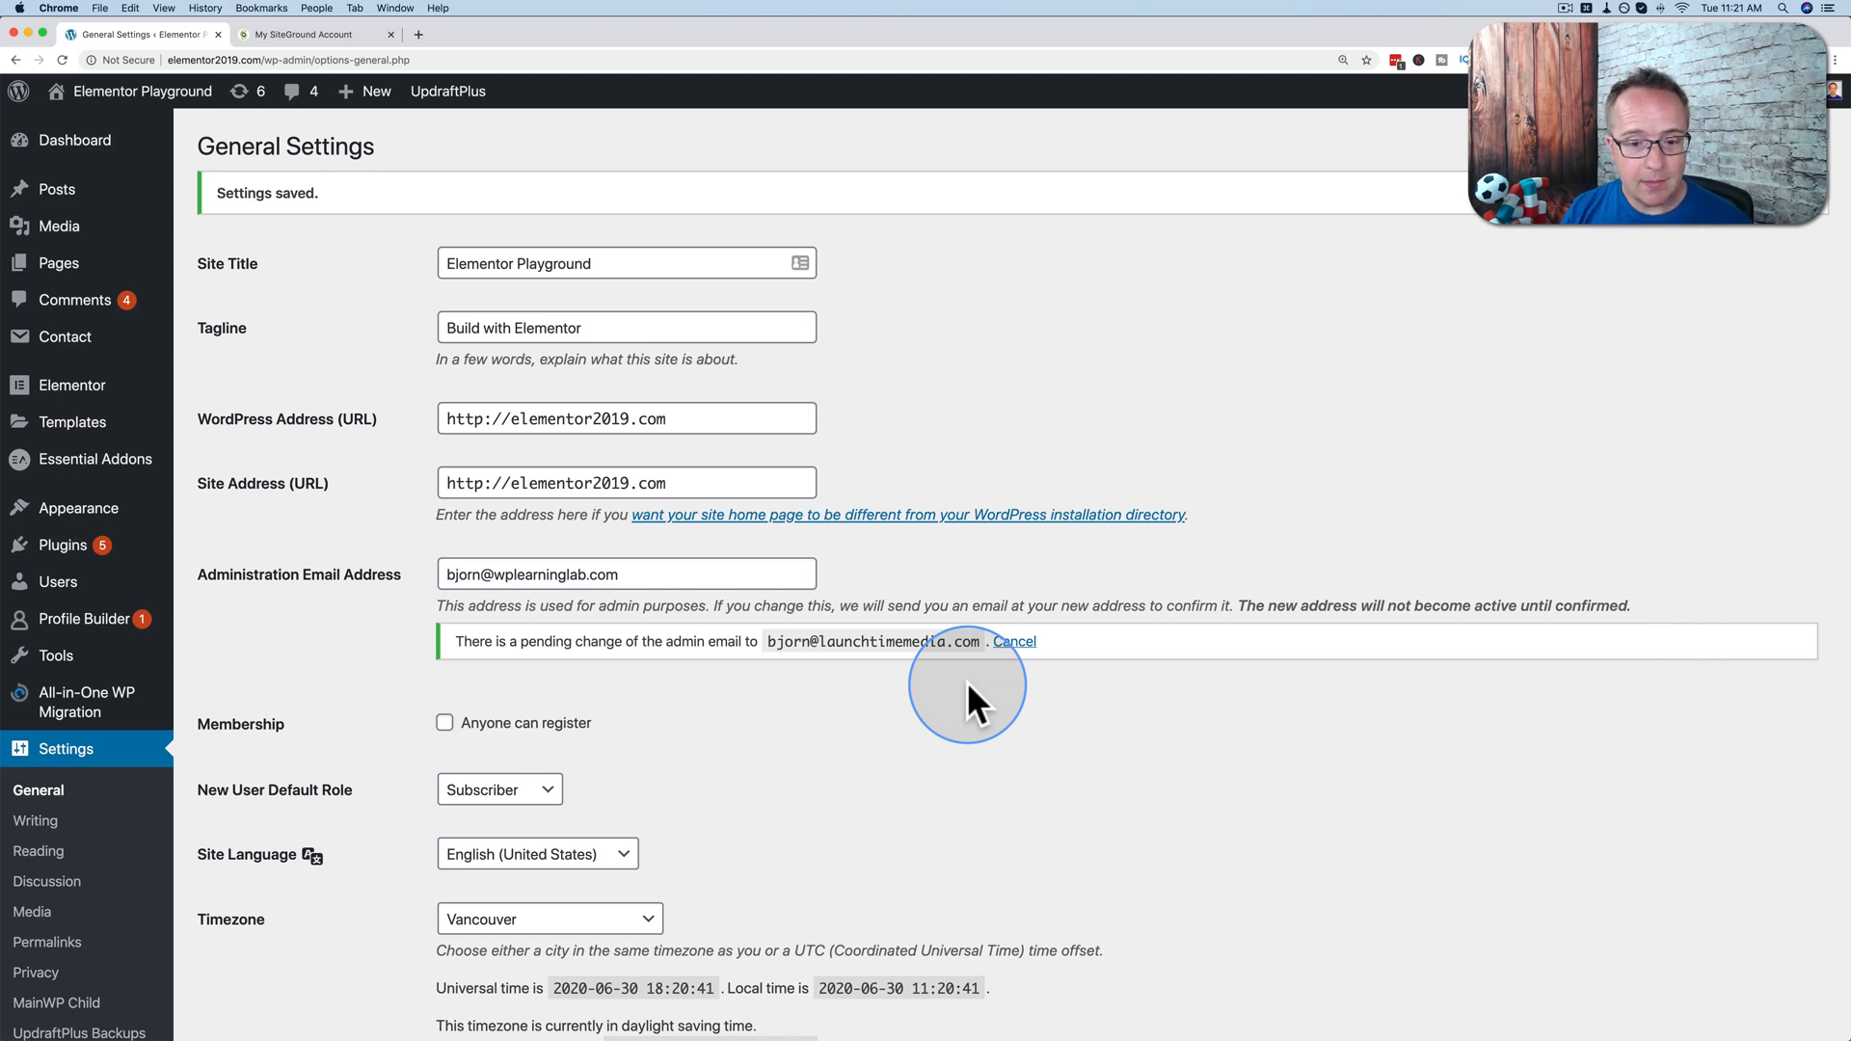
mouse_move(767, 655)
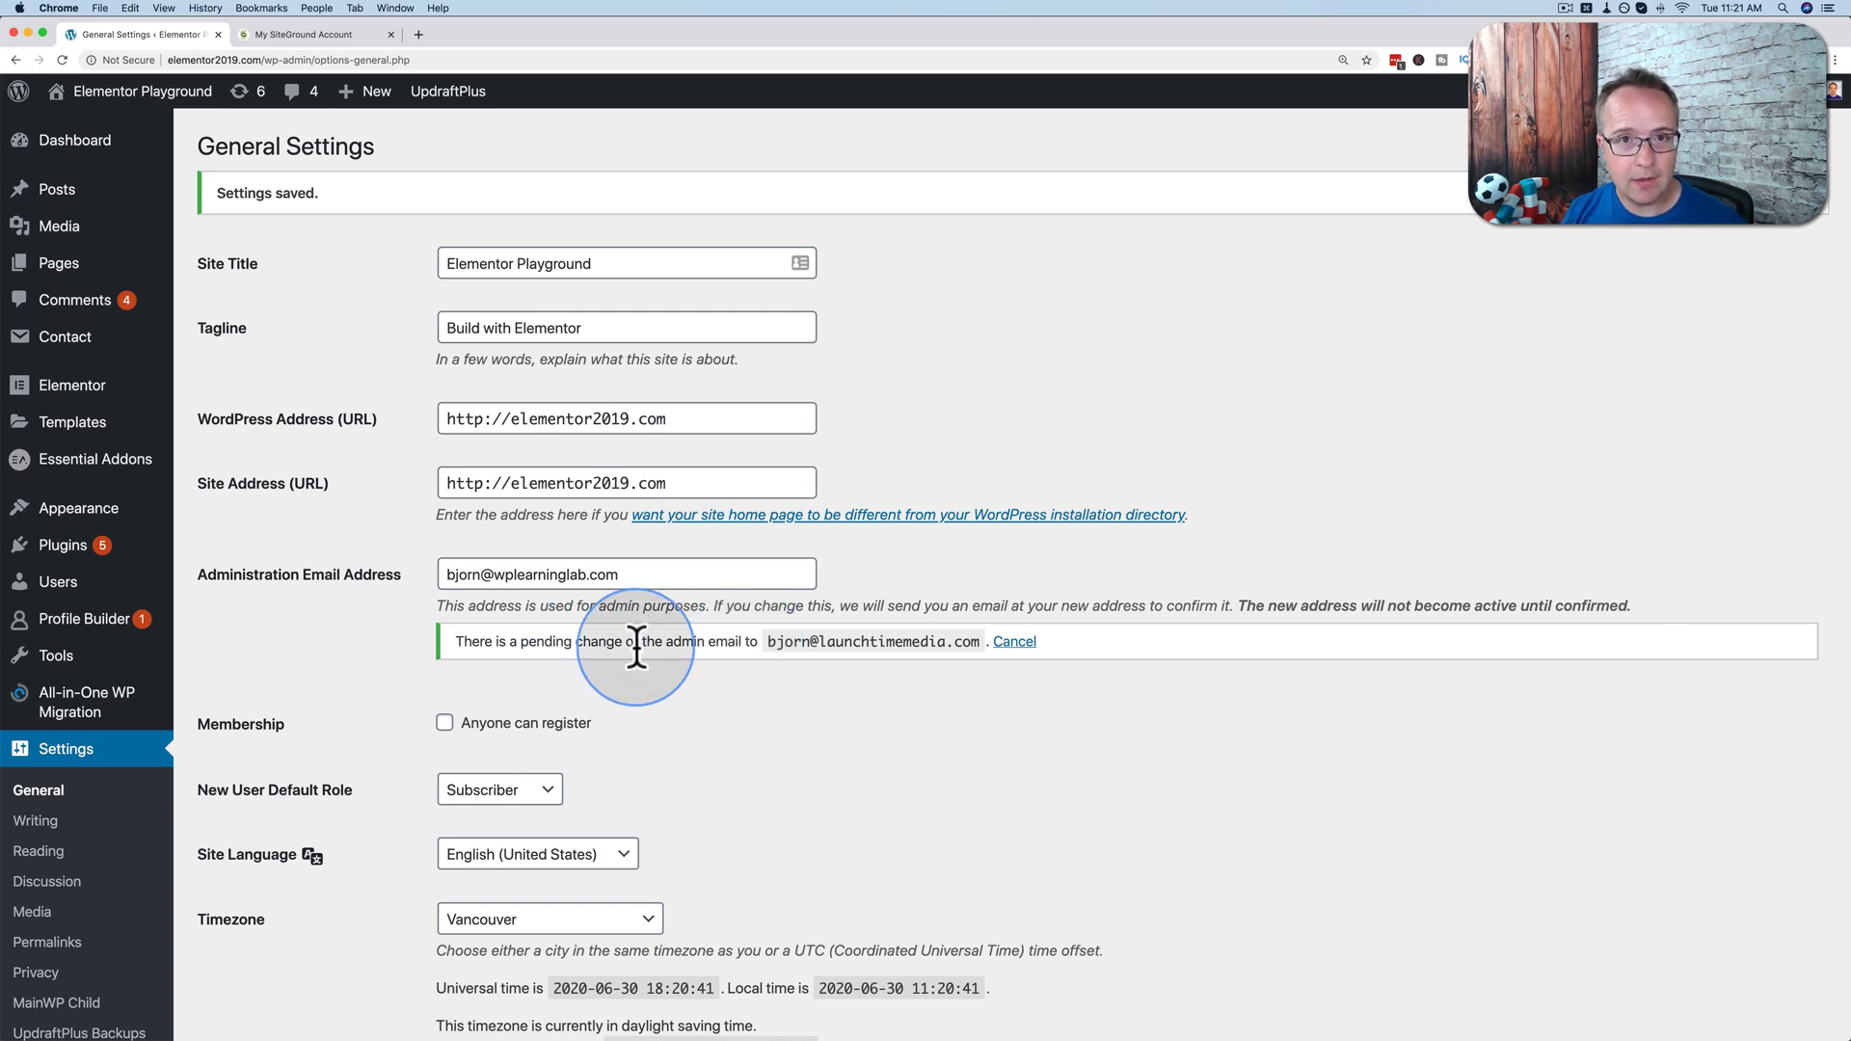
mouse_move(473, 629)
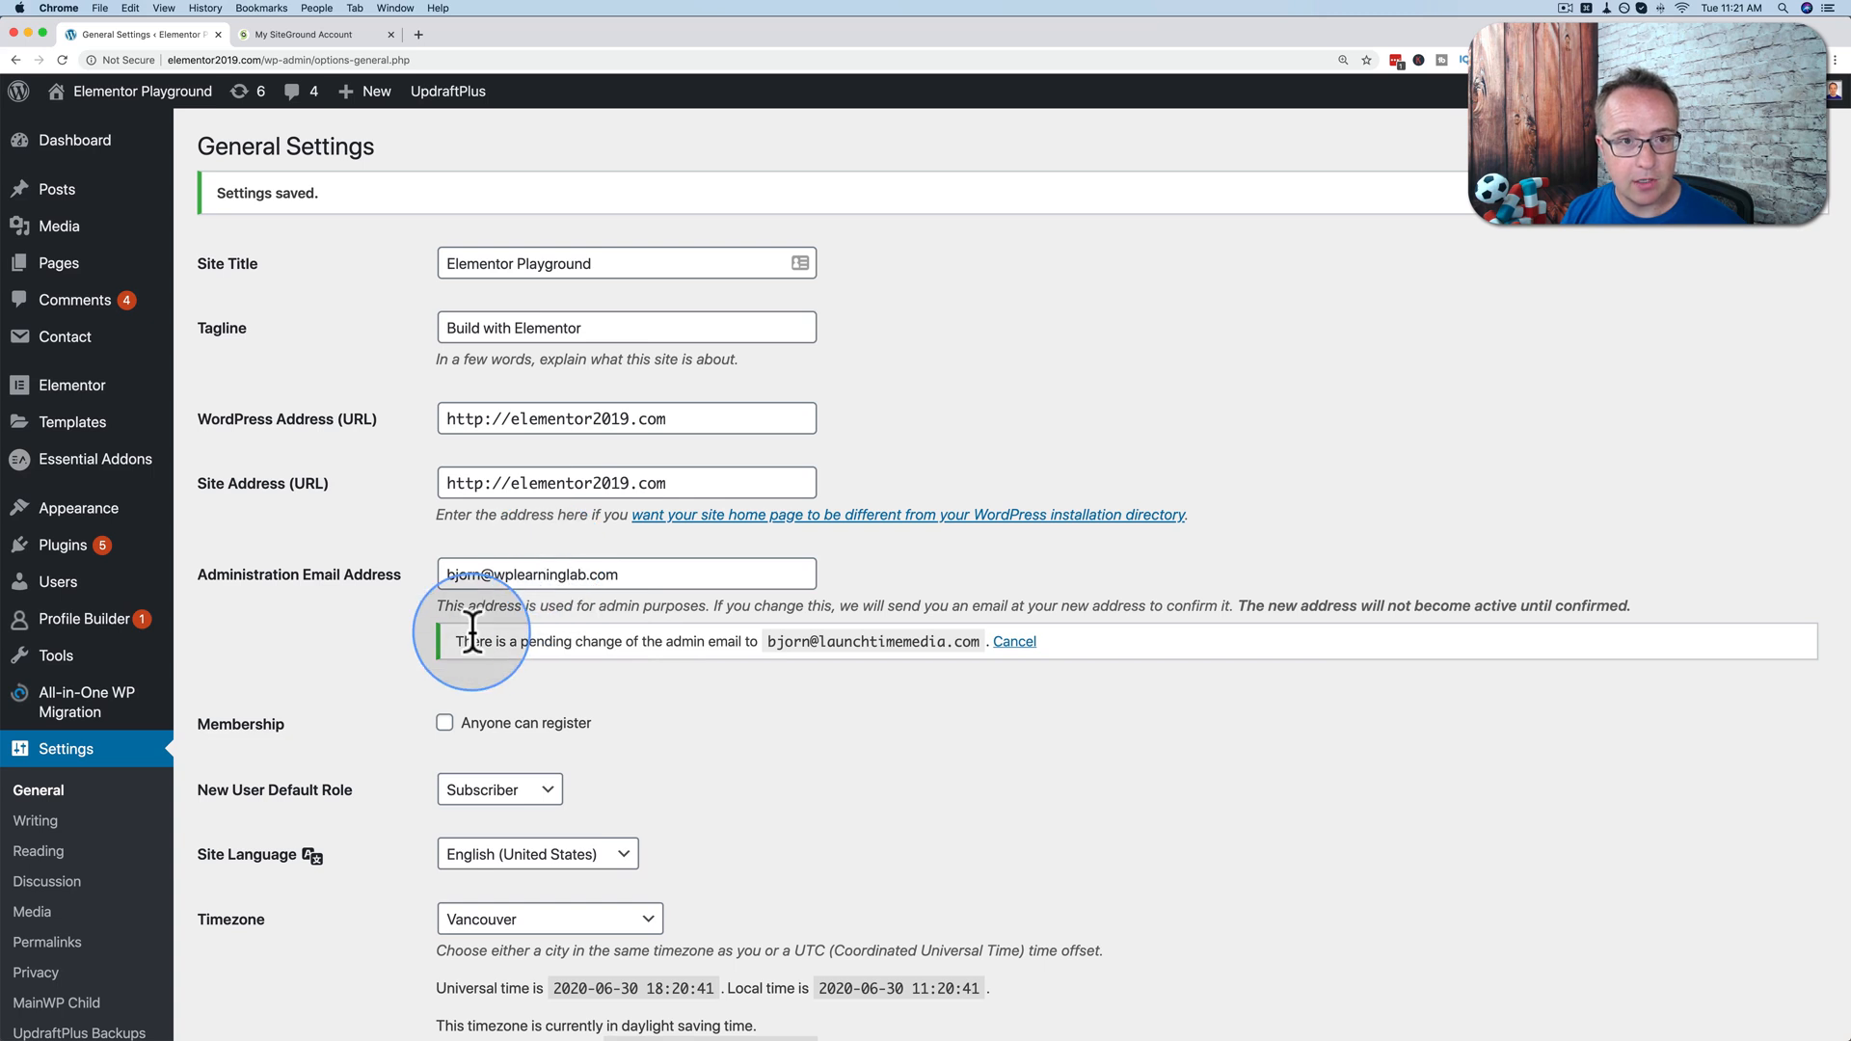
mouse_move(422, 46)
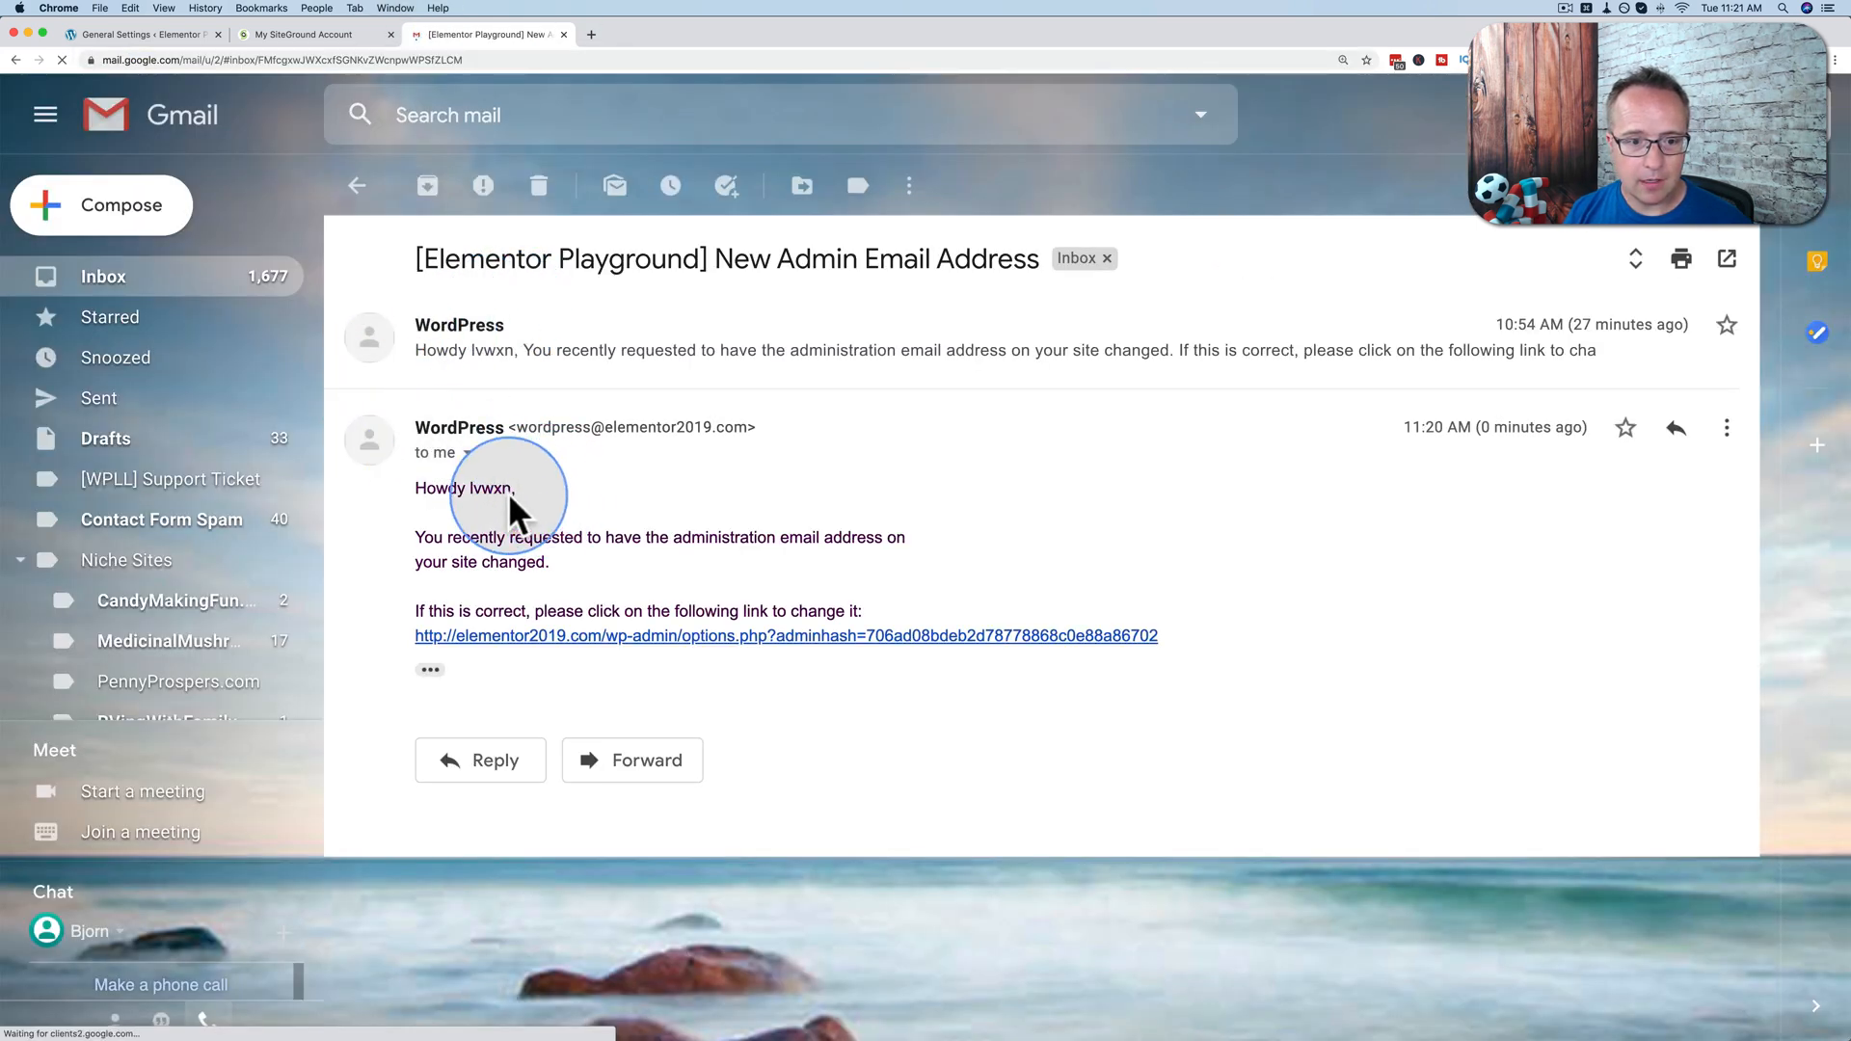
mouse_move(713, 649)
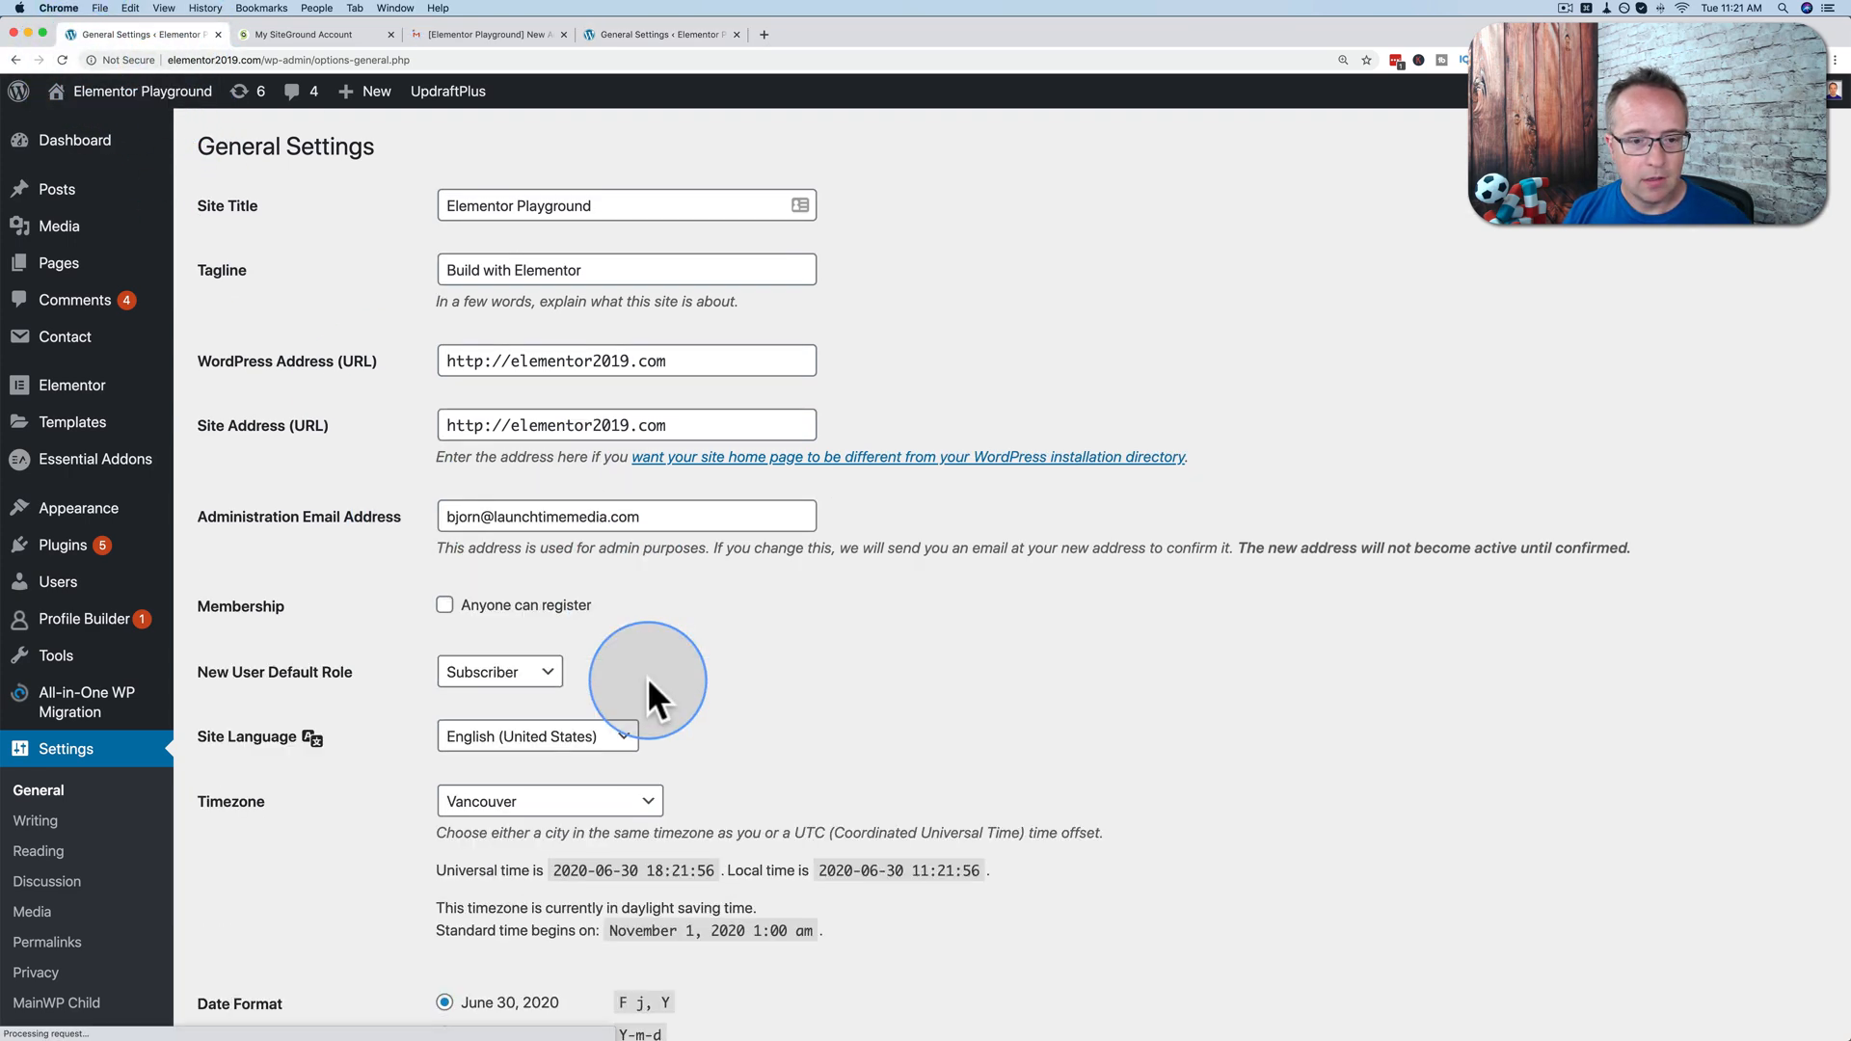
Step: Confirm the Administration Email Address shows the new address, then switch to the SiteGround account tab
click(625, 517)
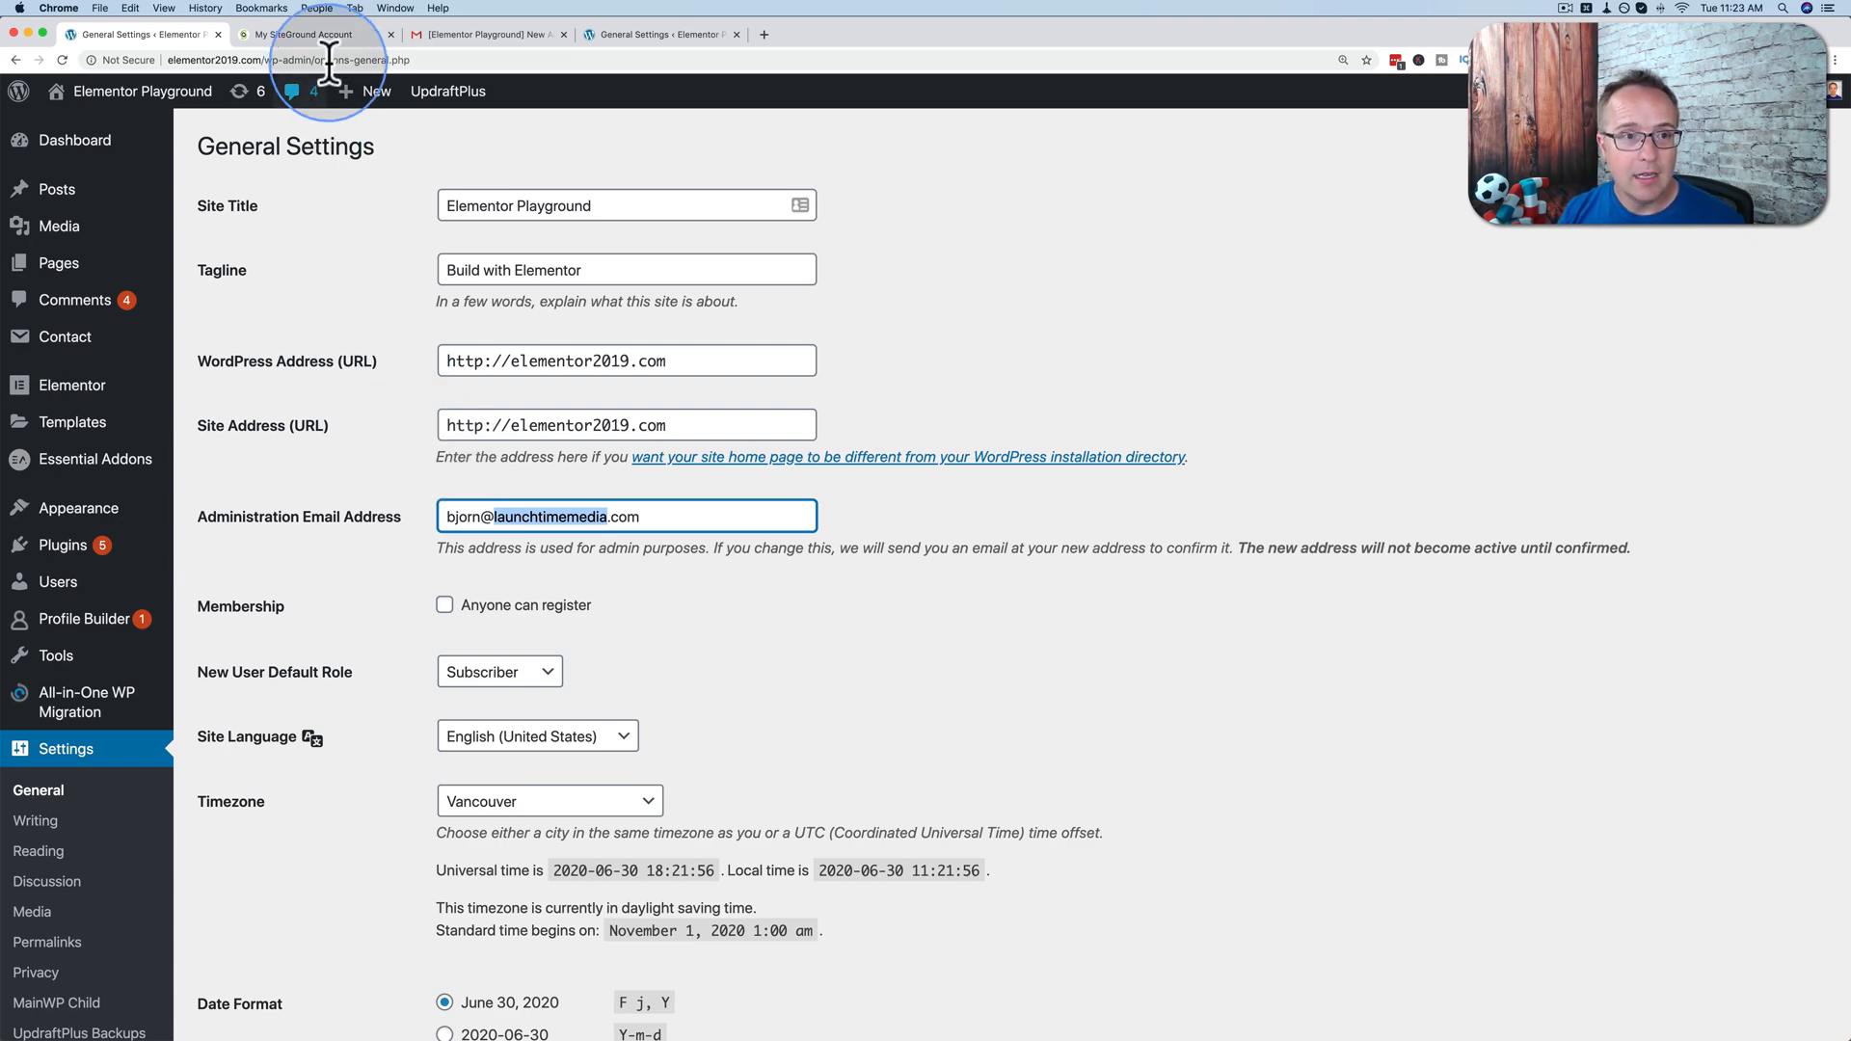
click(306, 33)
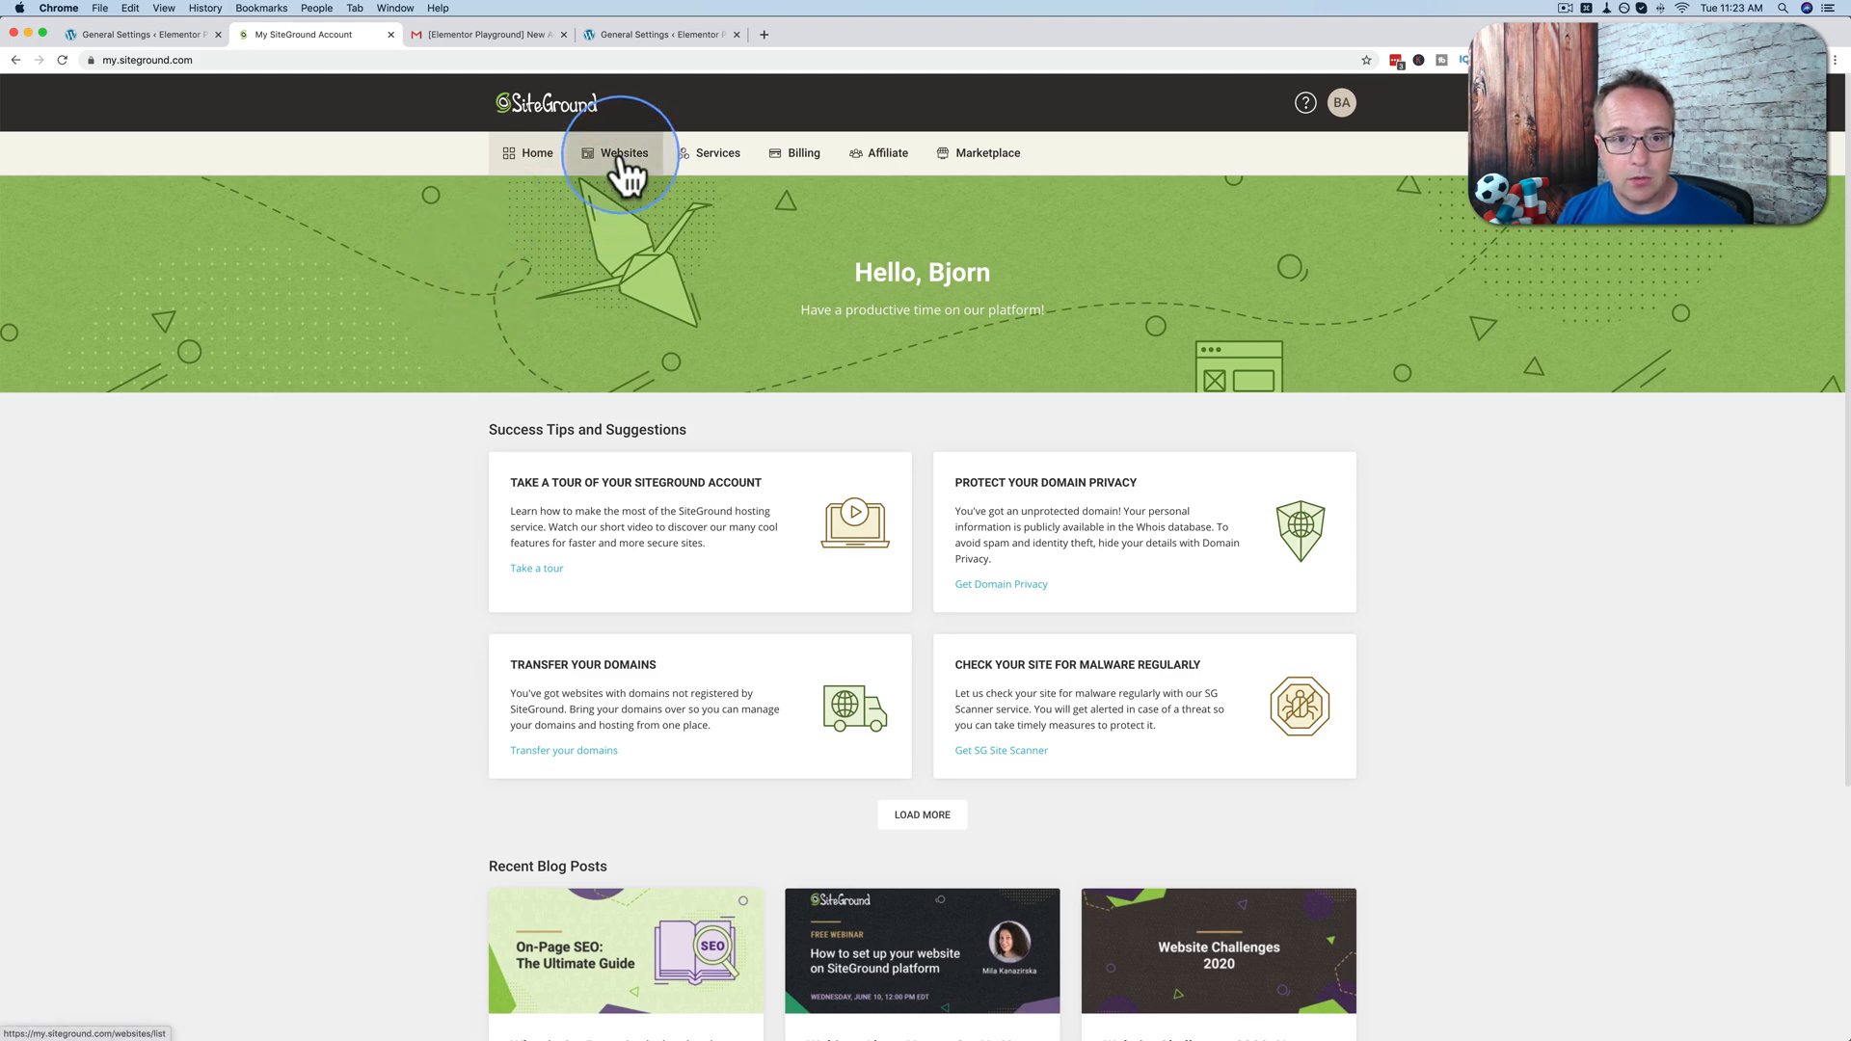
Step: Open cPanel for letsbuildwithwp.com from the Websites list and reach its Databases section
click(623, 153)
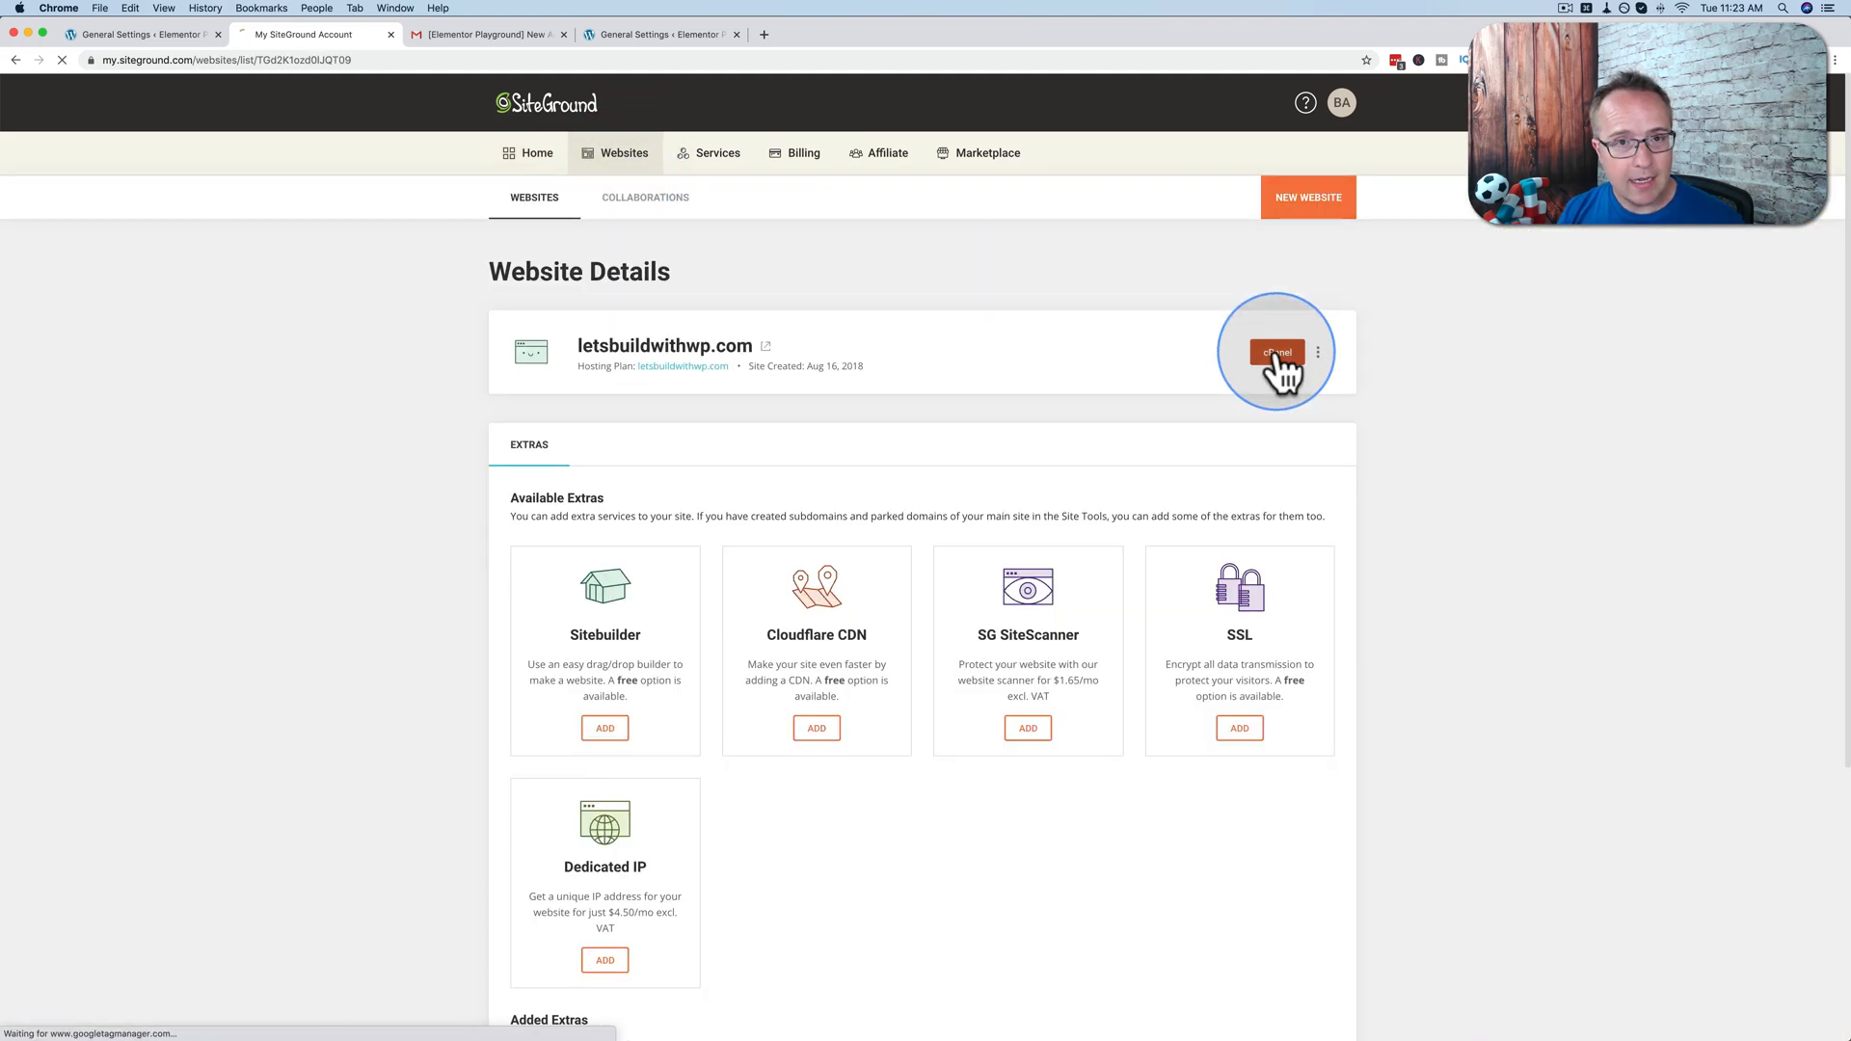
click(1276, 351)
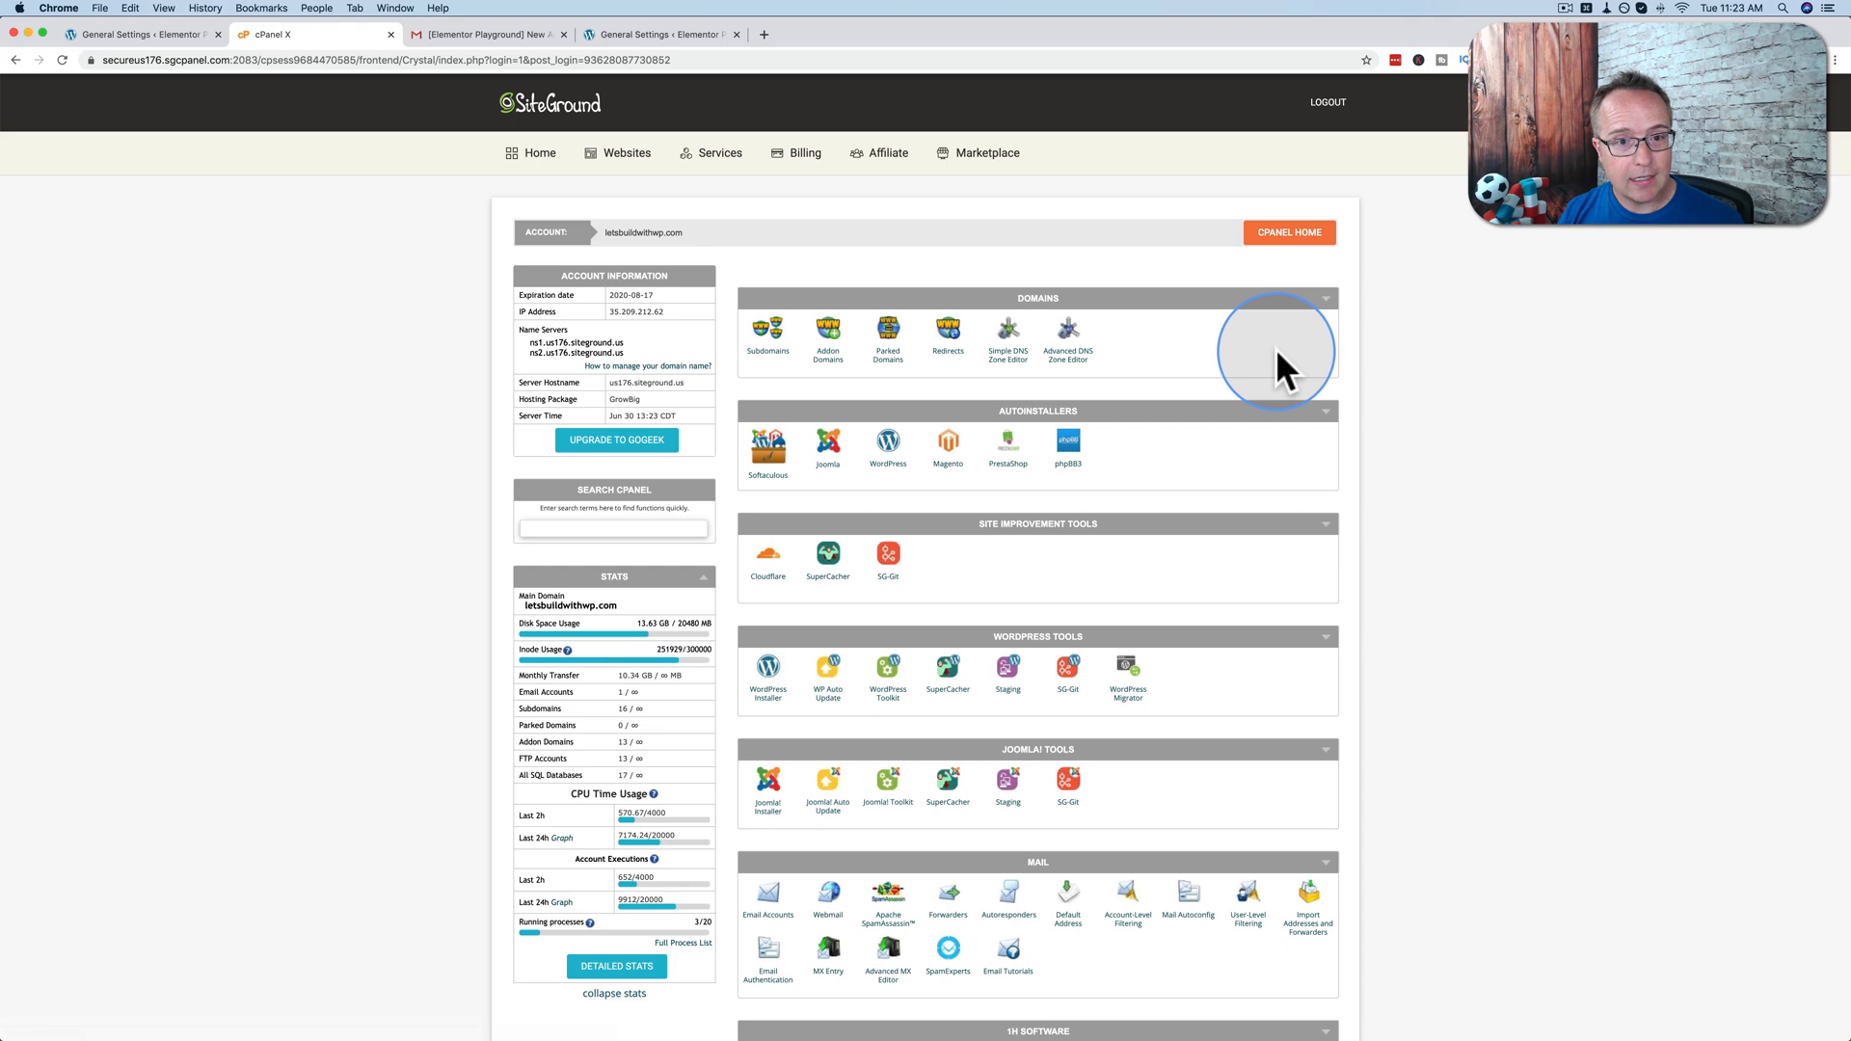
scroll(down, 3)
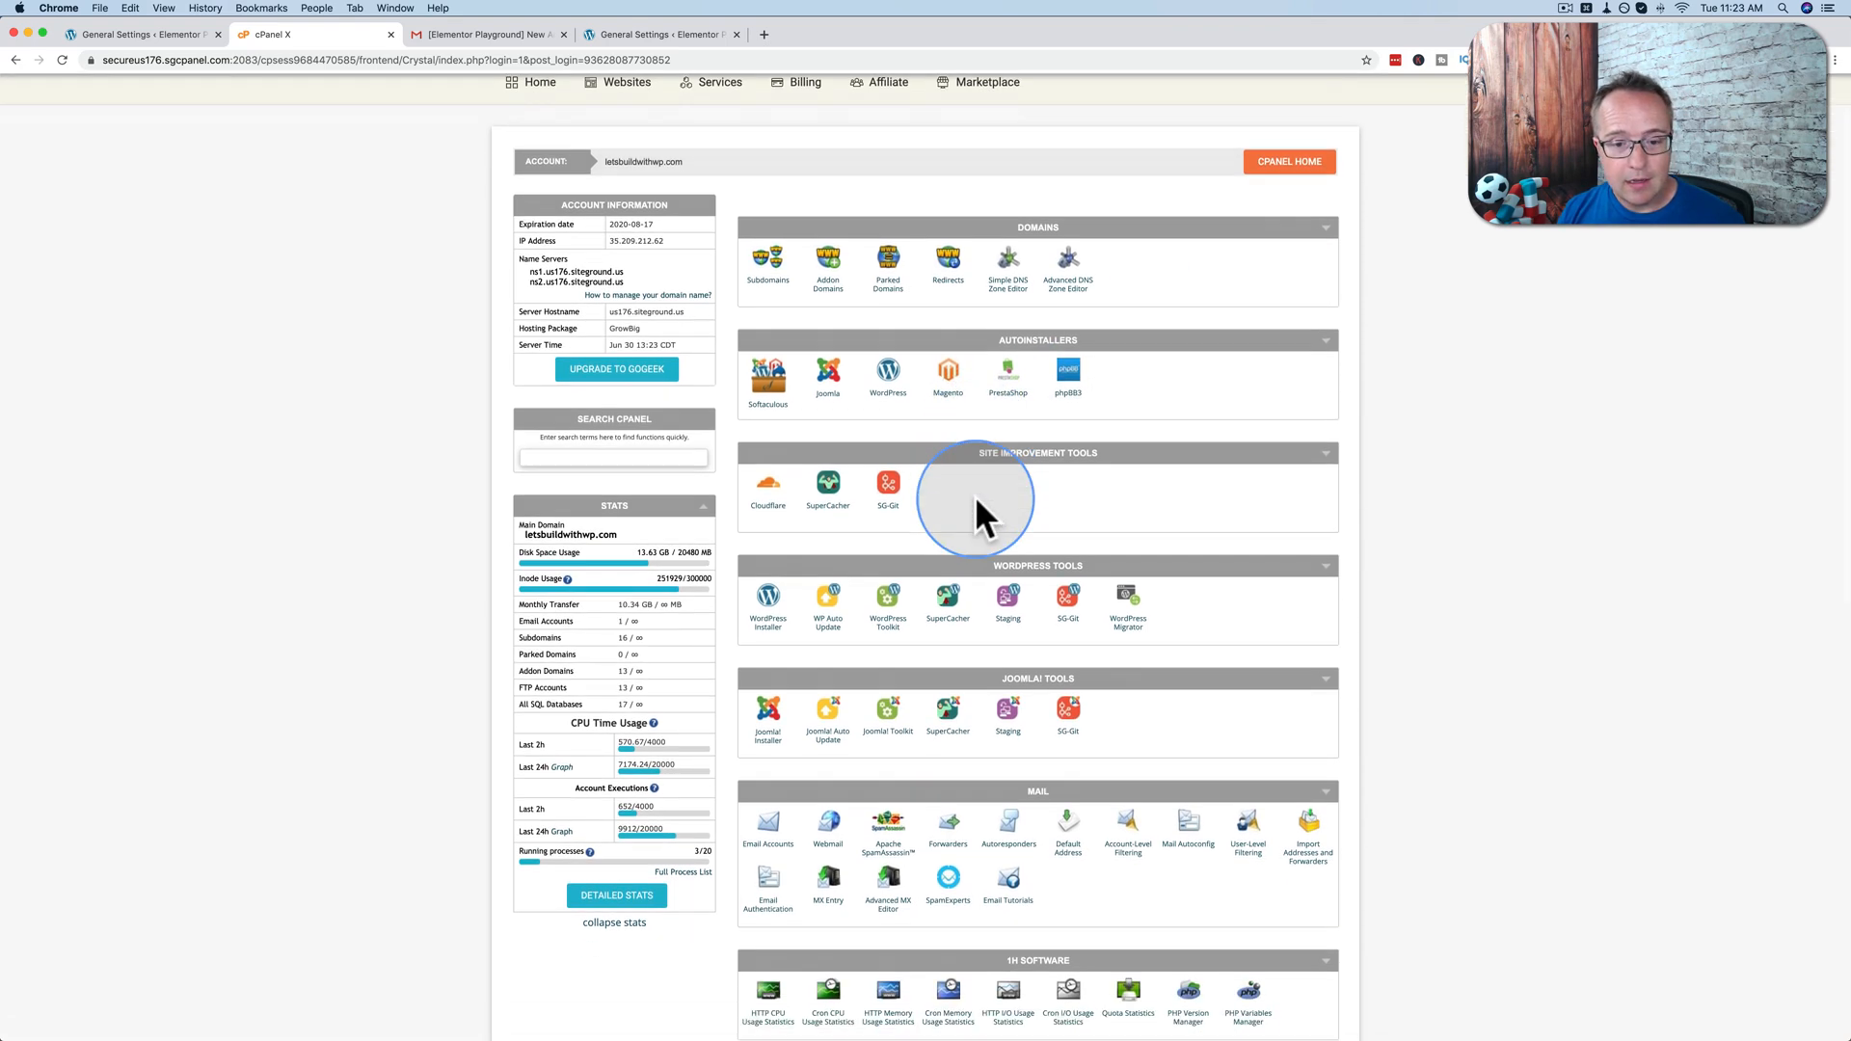
scroll(down, 3)
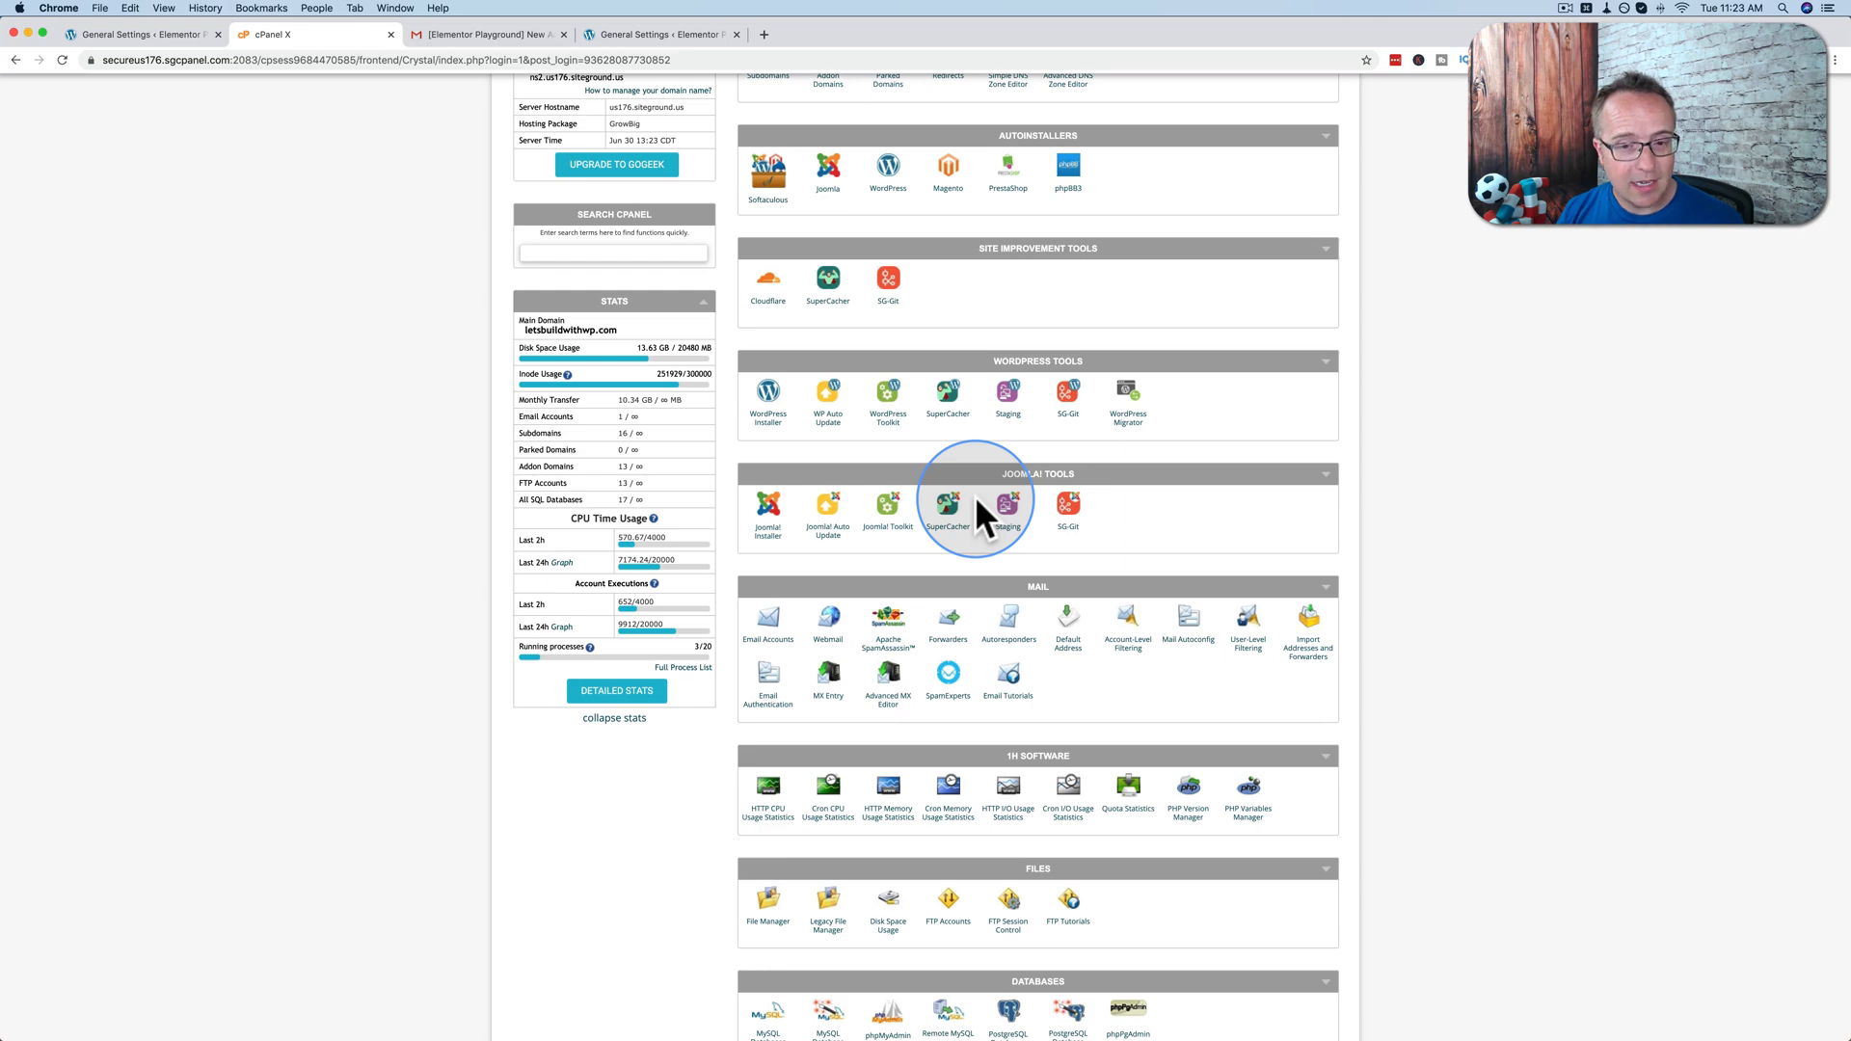
scroll(down, 3)
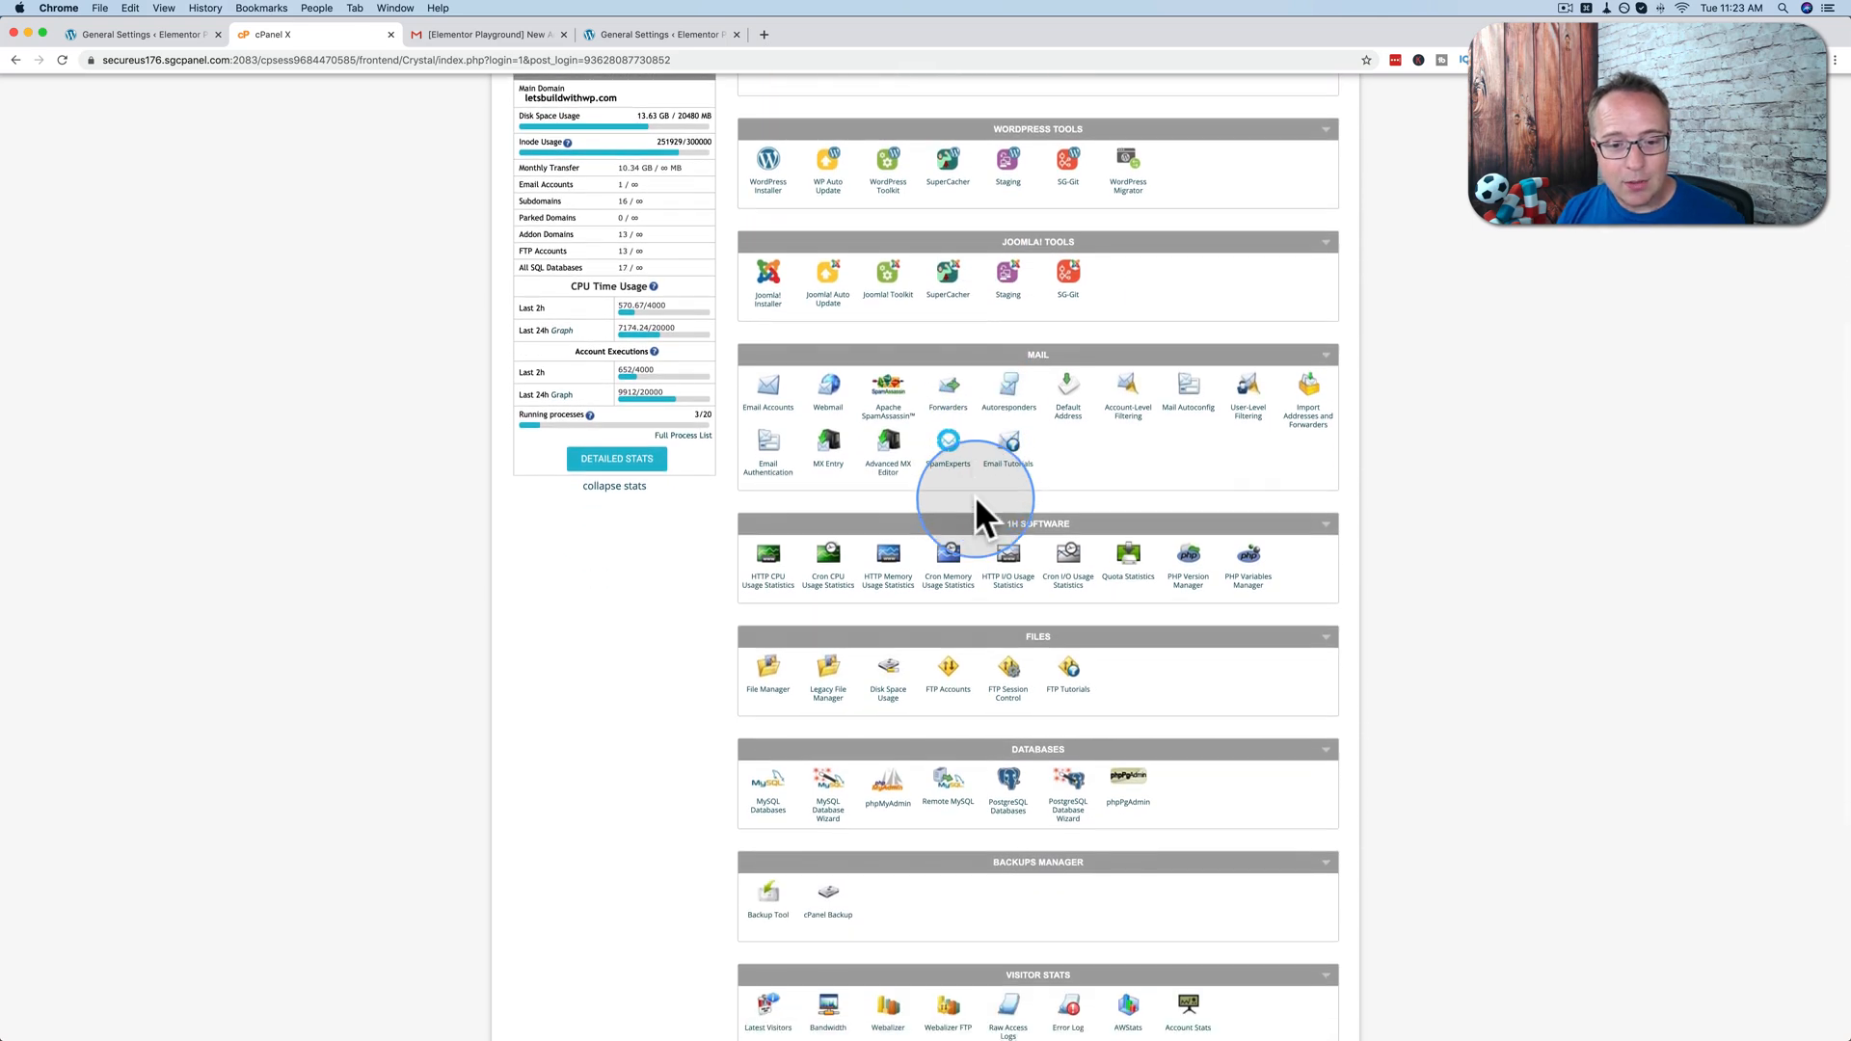
scroll(down, 3)
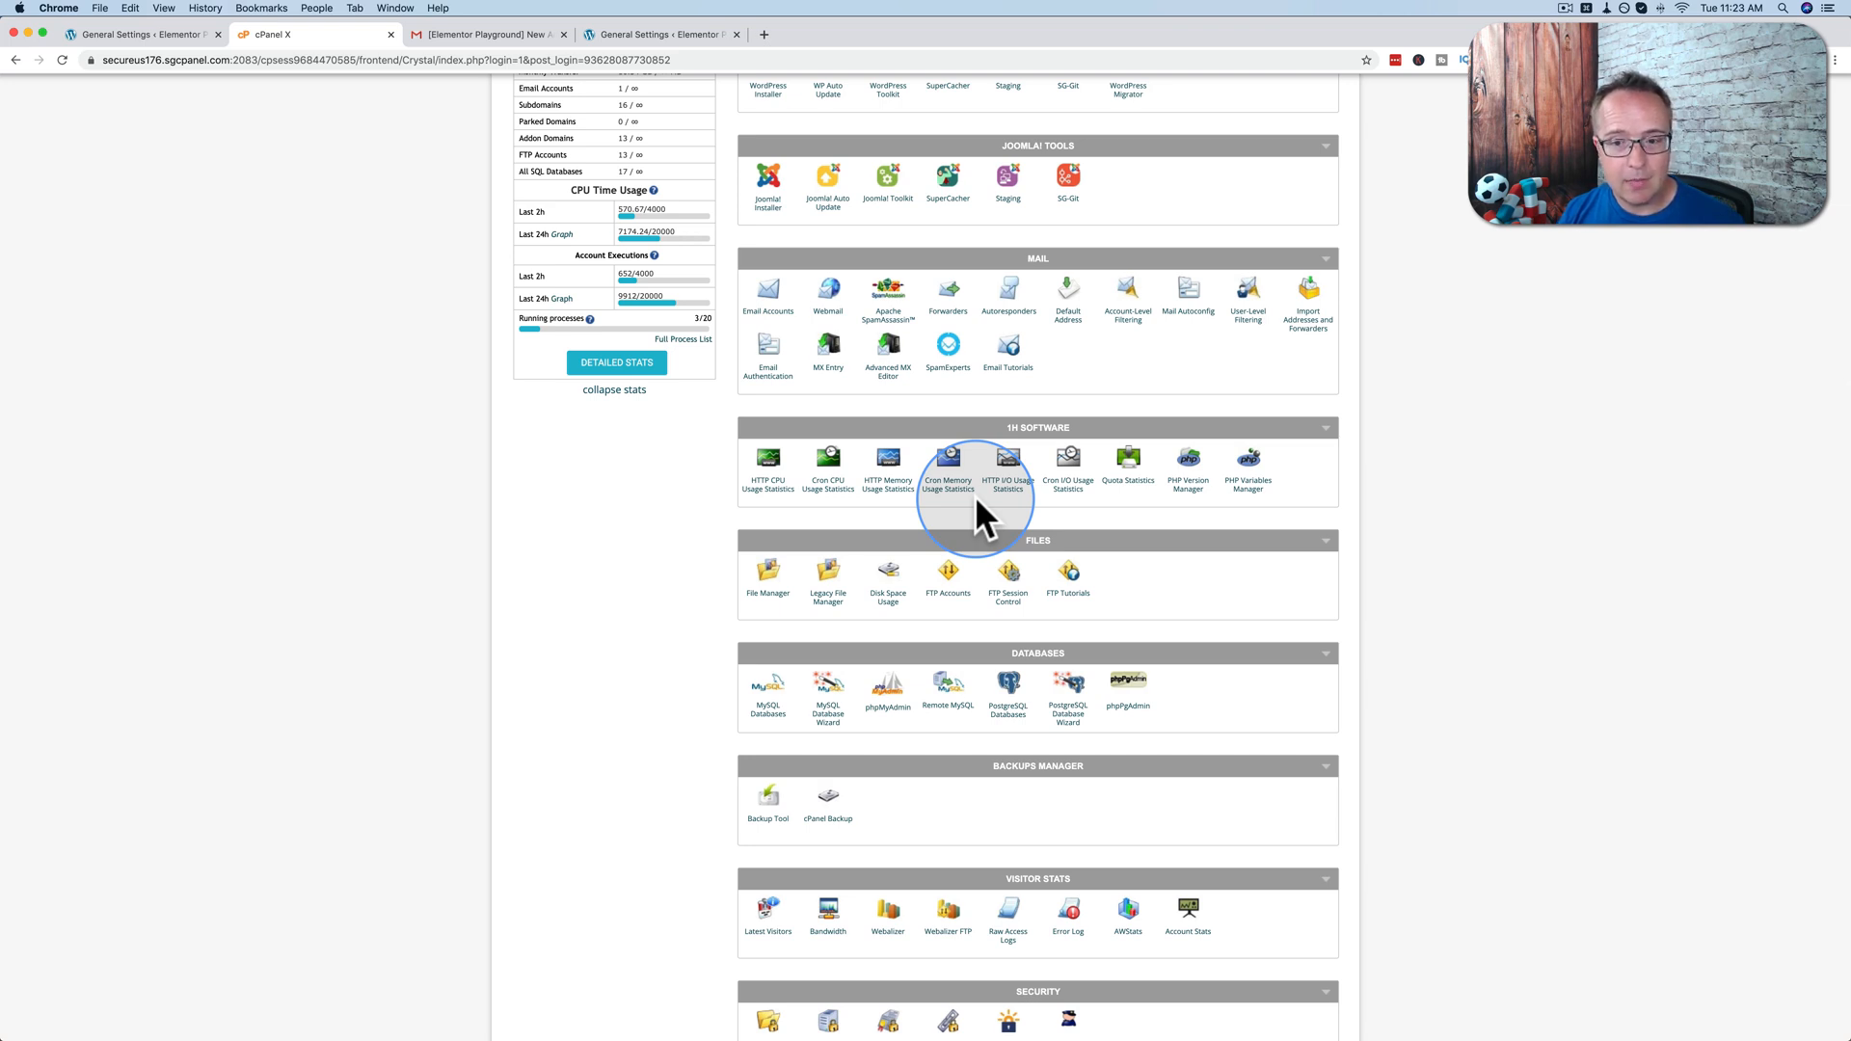
scroll(down, 3)
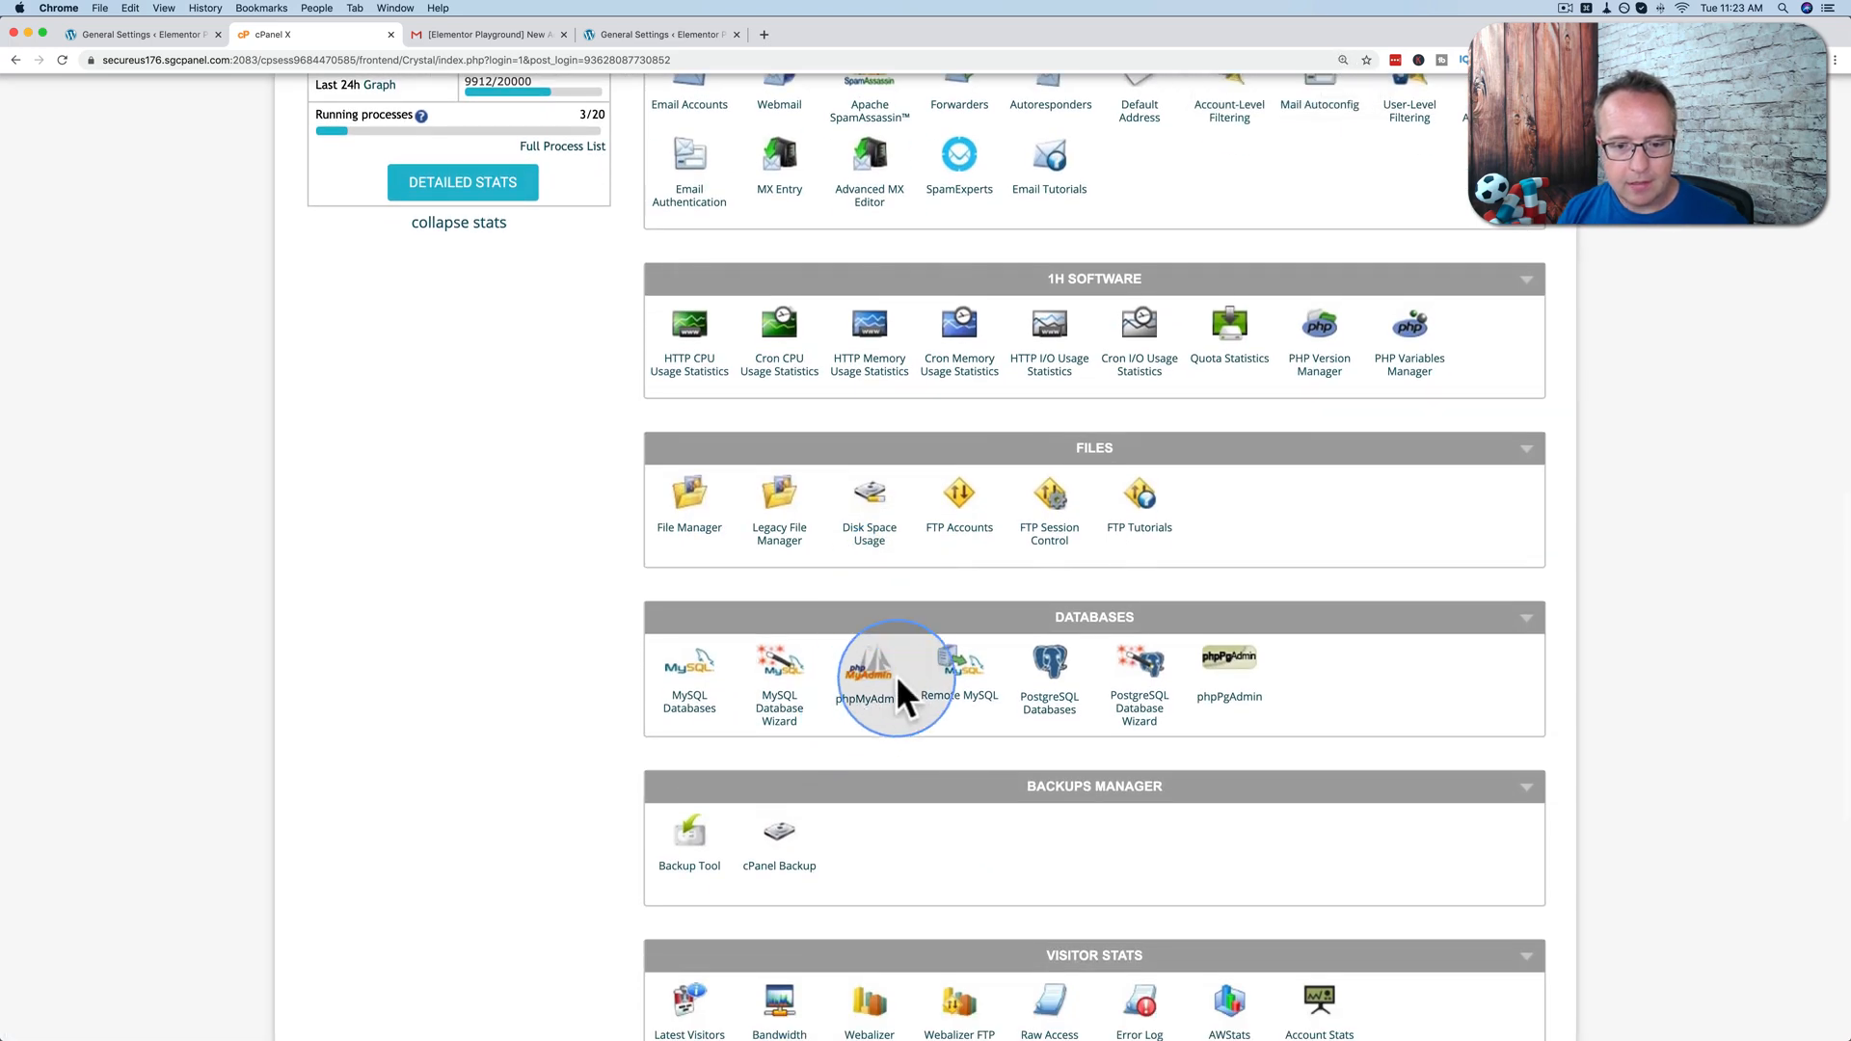
Step: Launch phpMyAdmin to list the account's databases, then return to the cPanel tab
click(870, 673)
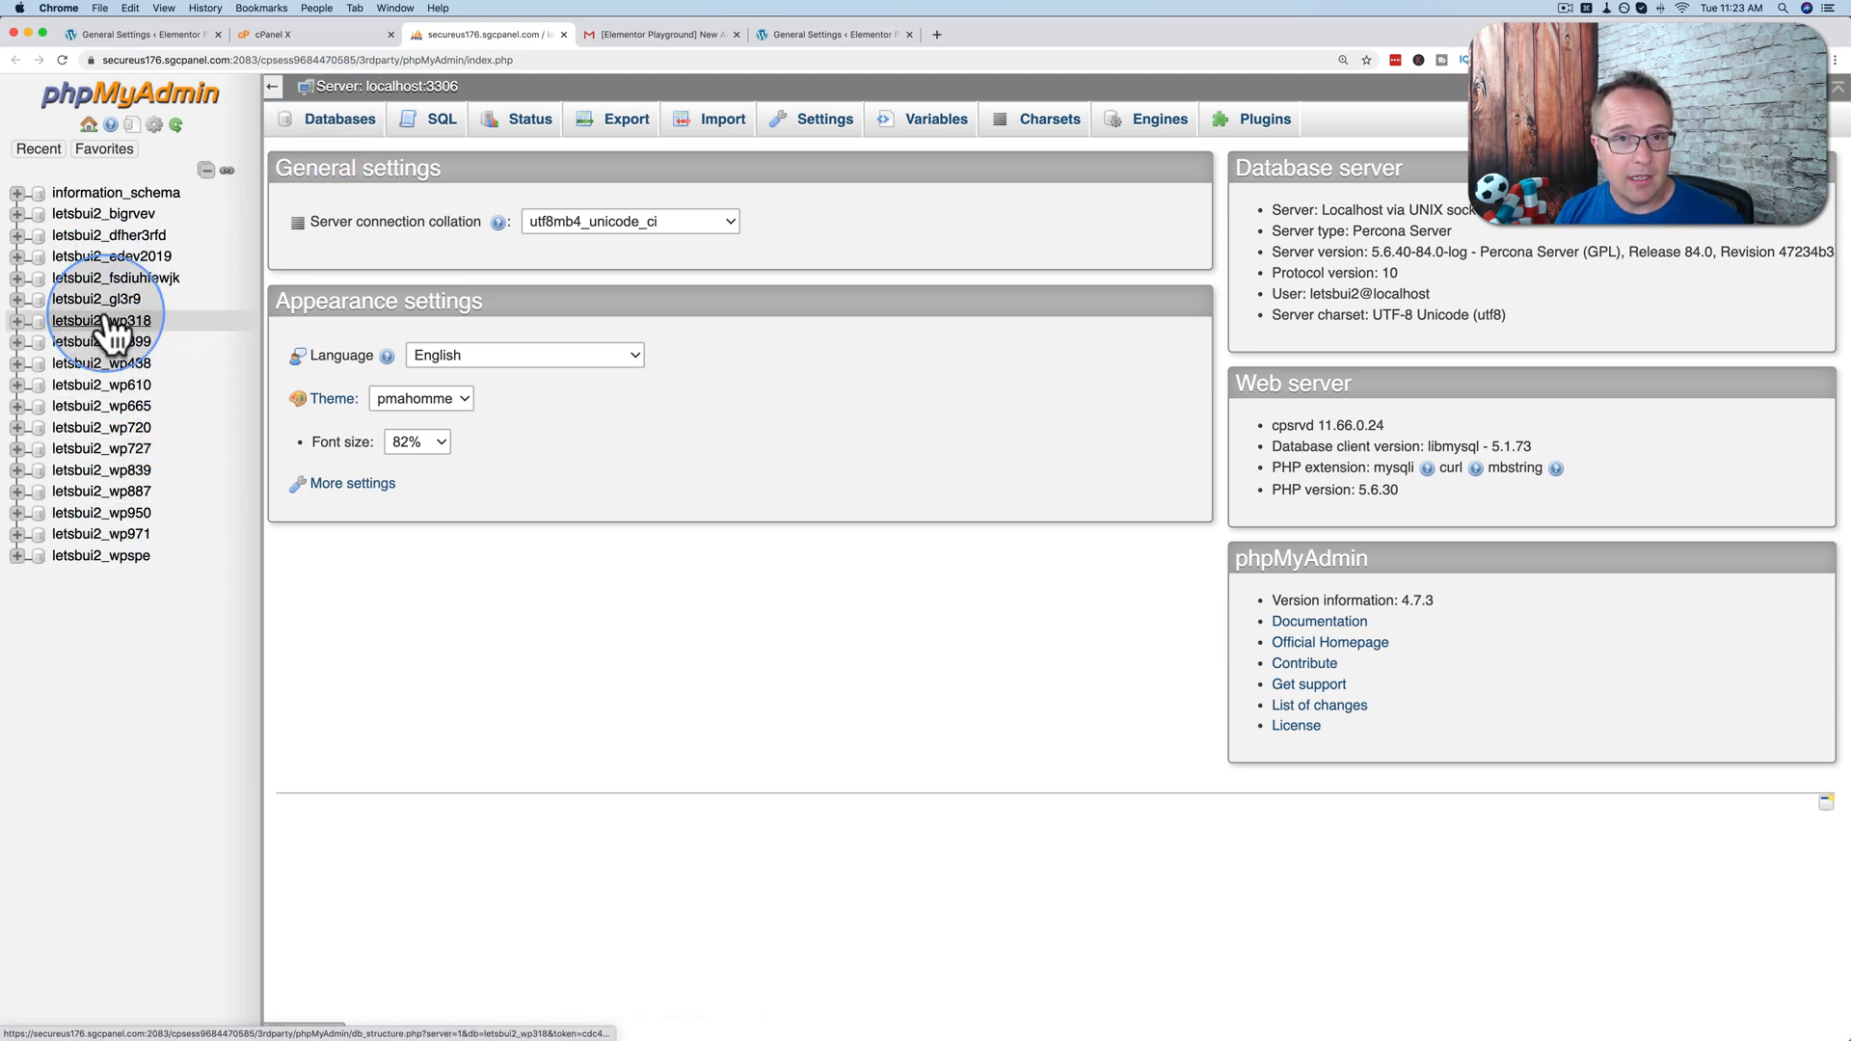
click(313, 33)
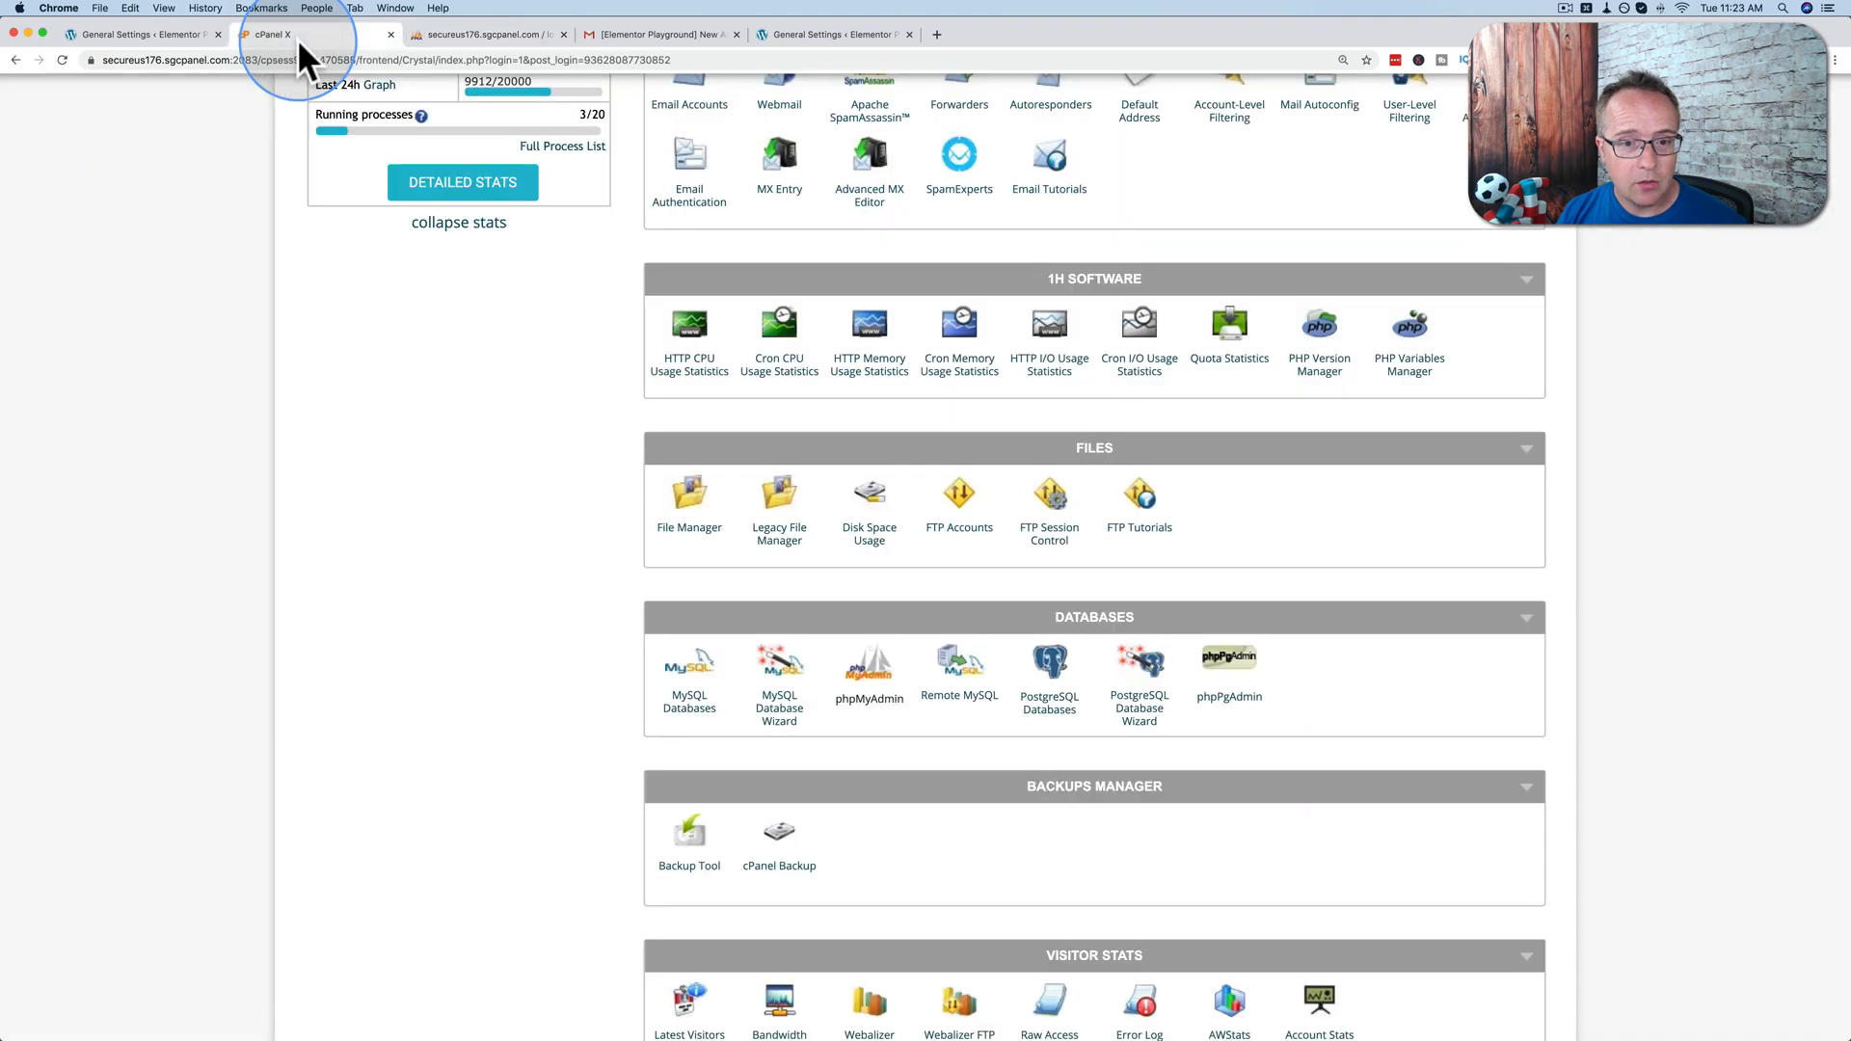
Step: Open wp-config.php from elementor2019.com's document root in the code editor to read database letsbui2_wp318
click(689, 493)
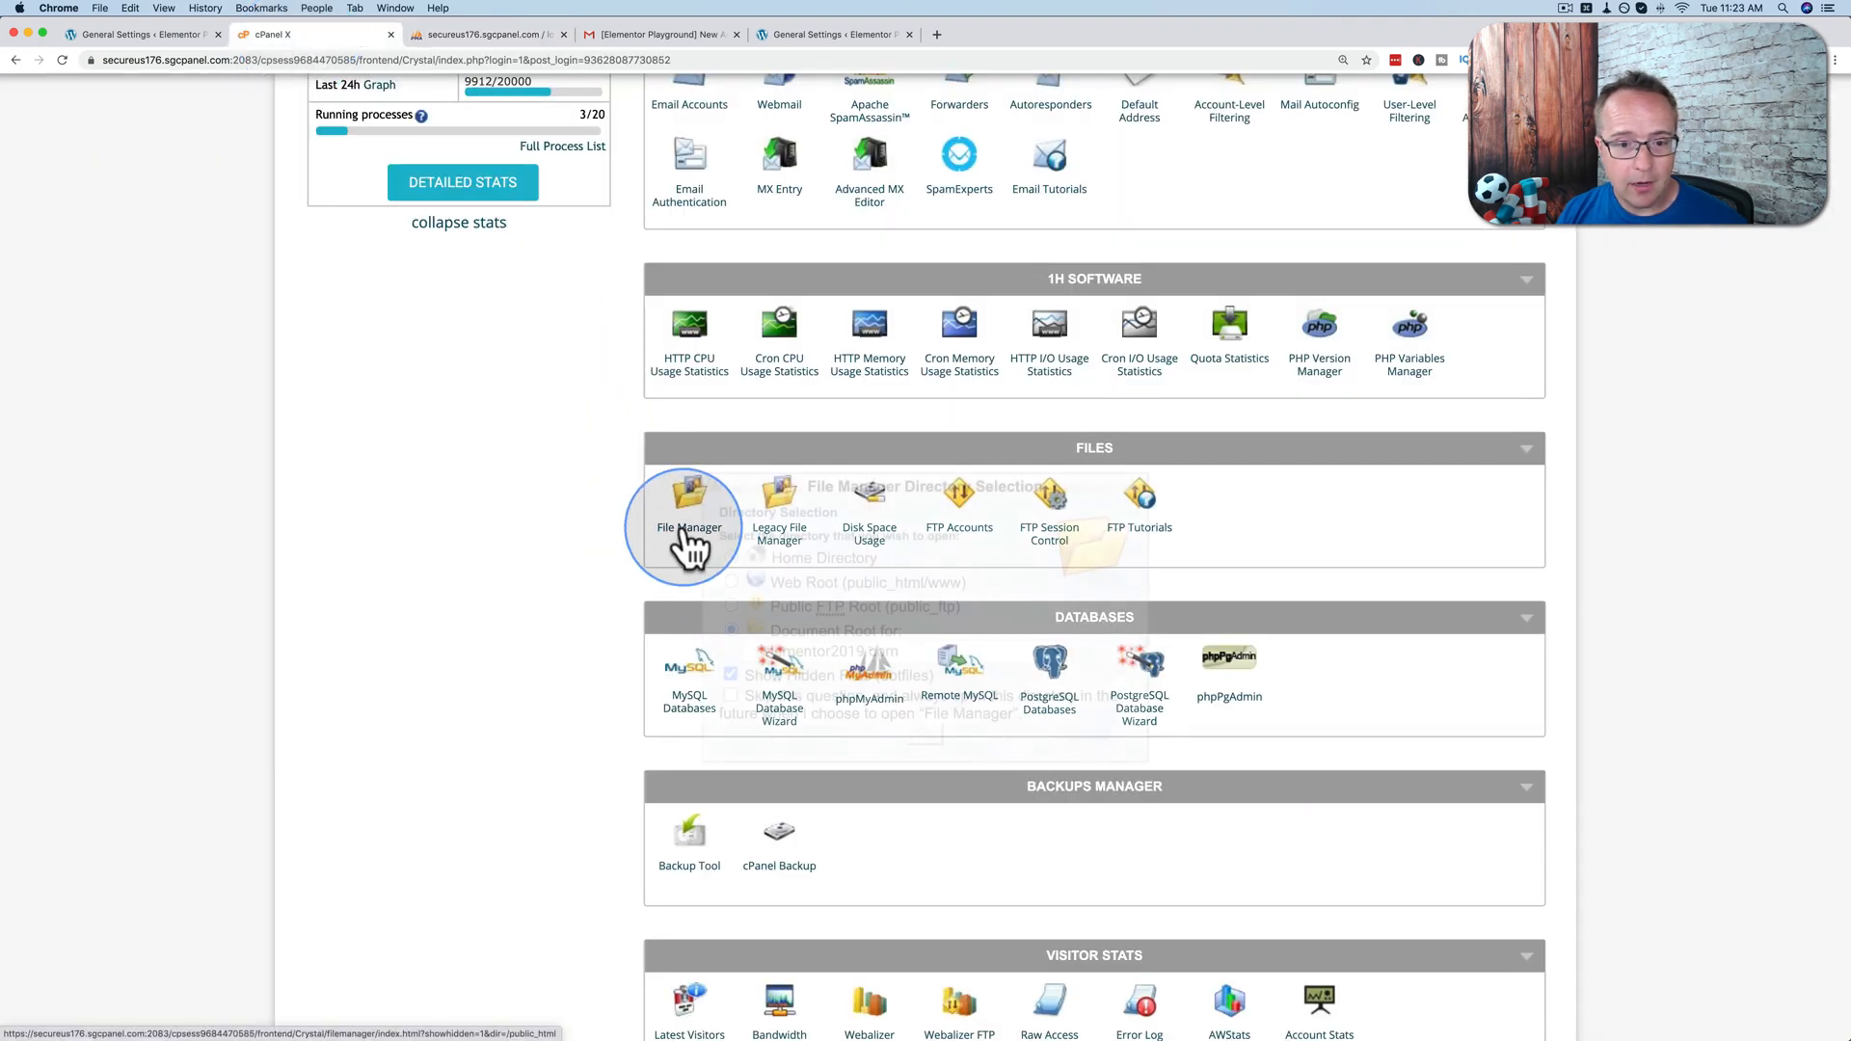
click(689, 496)
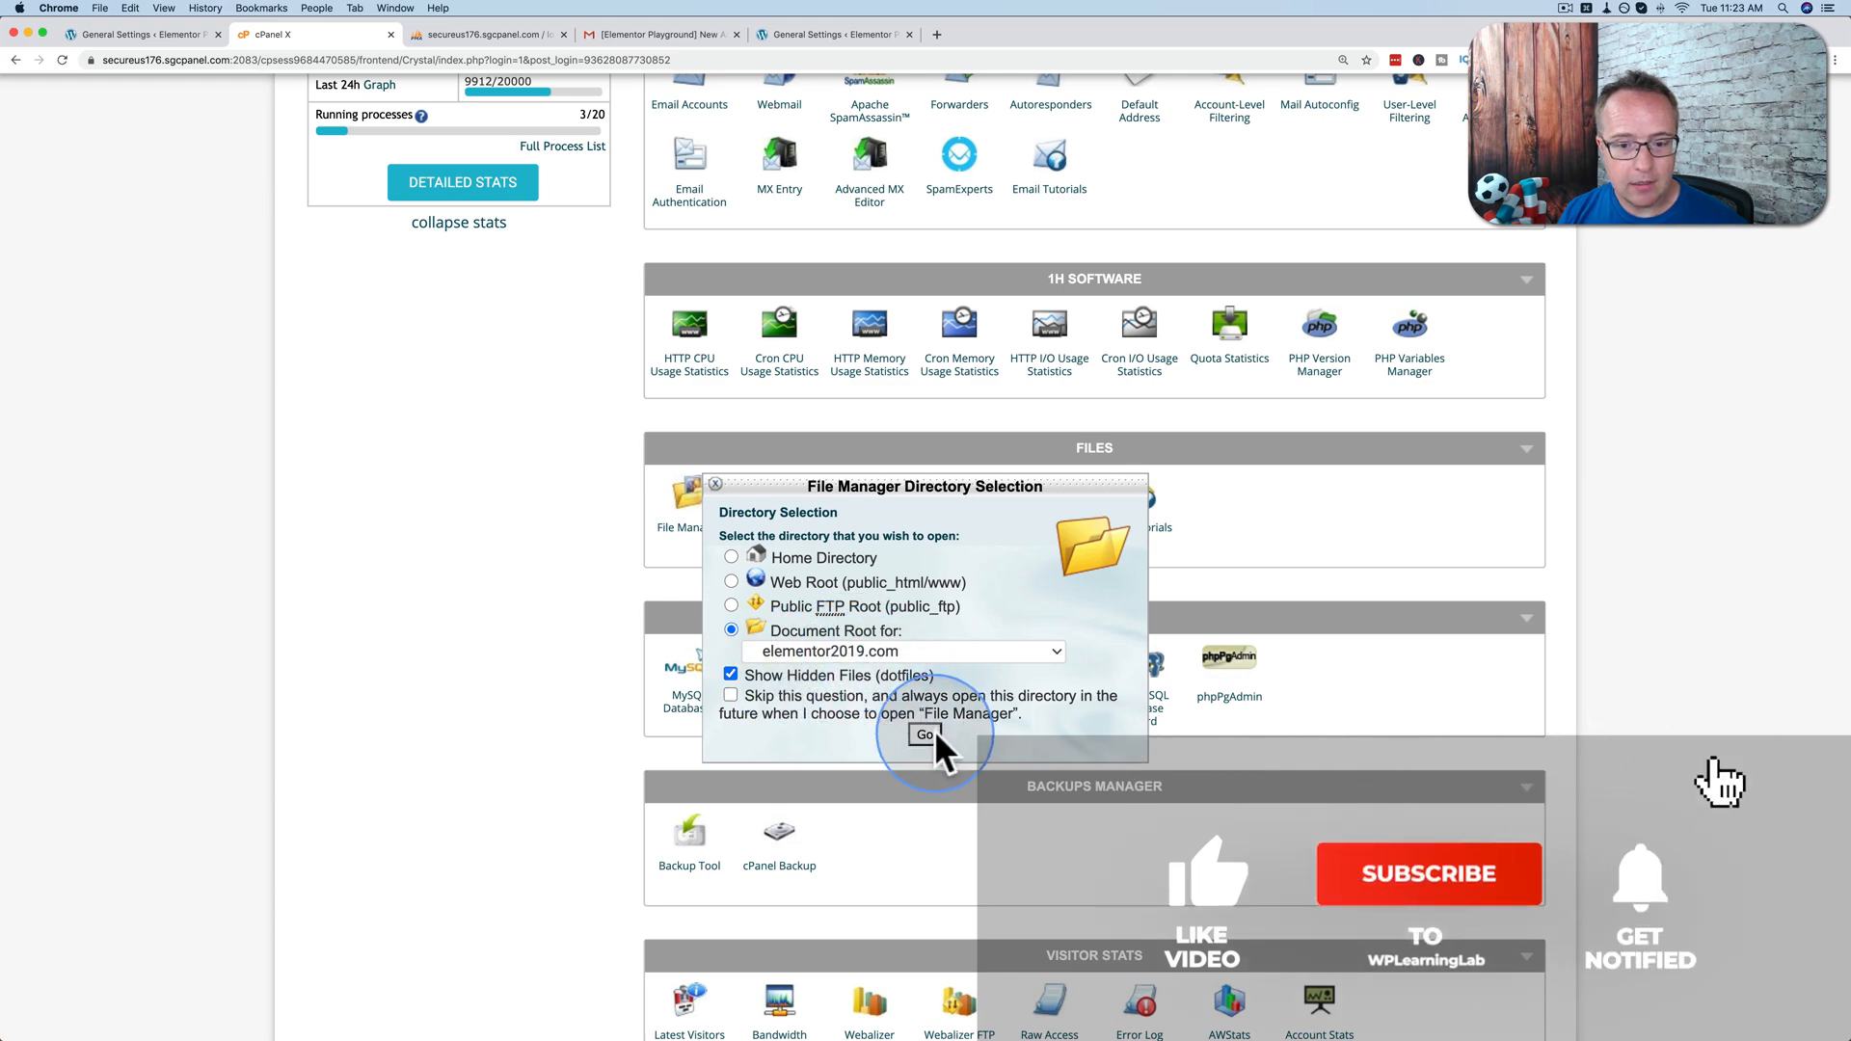
click(923, 734)
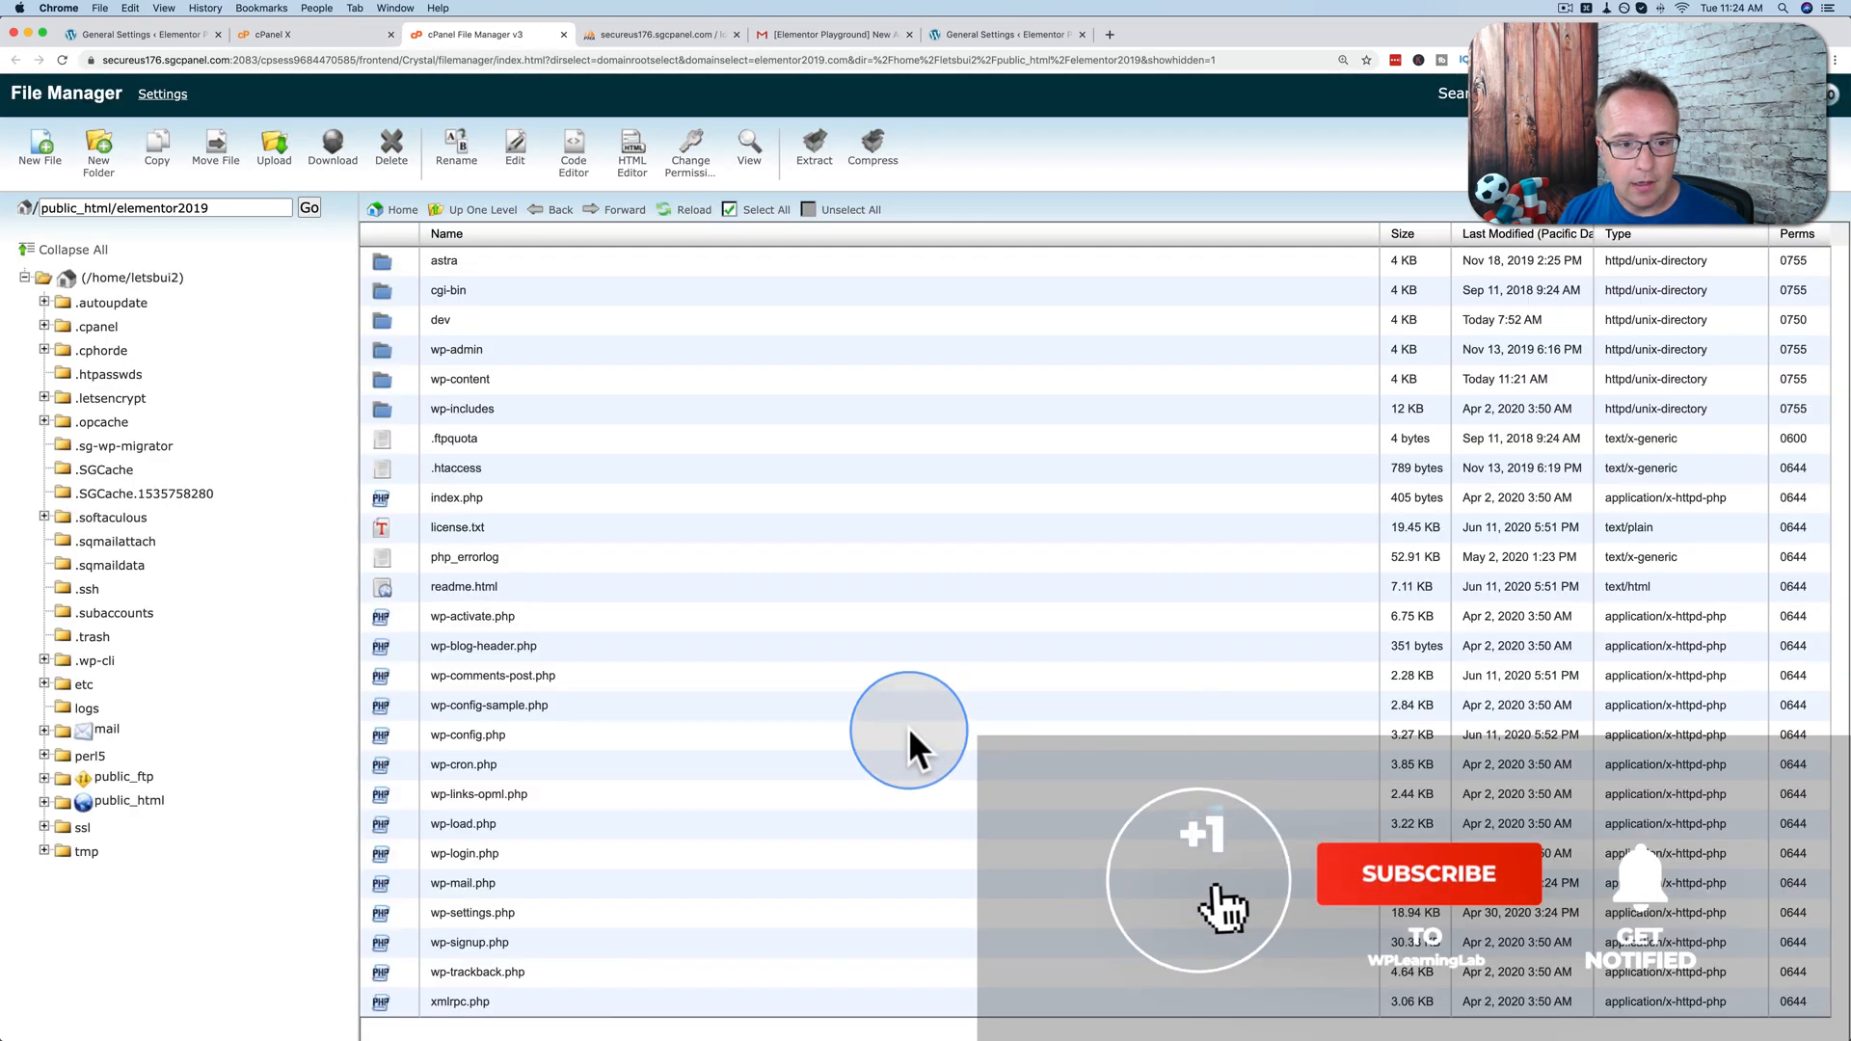
click(467, 735)
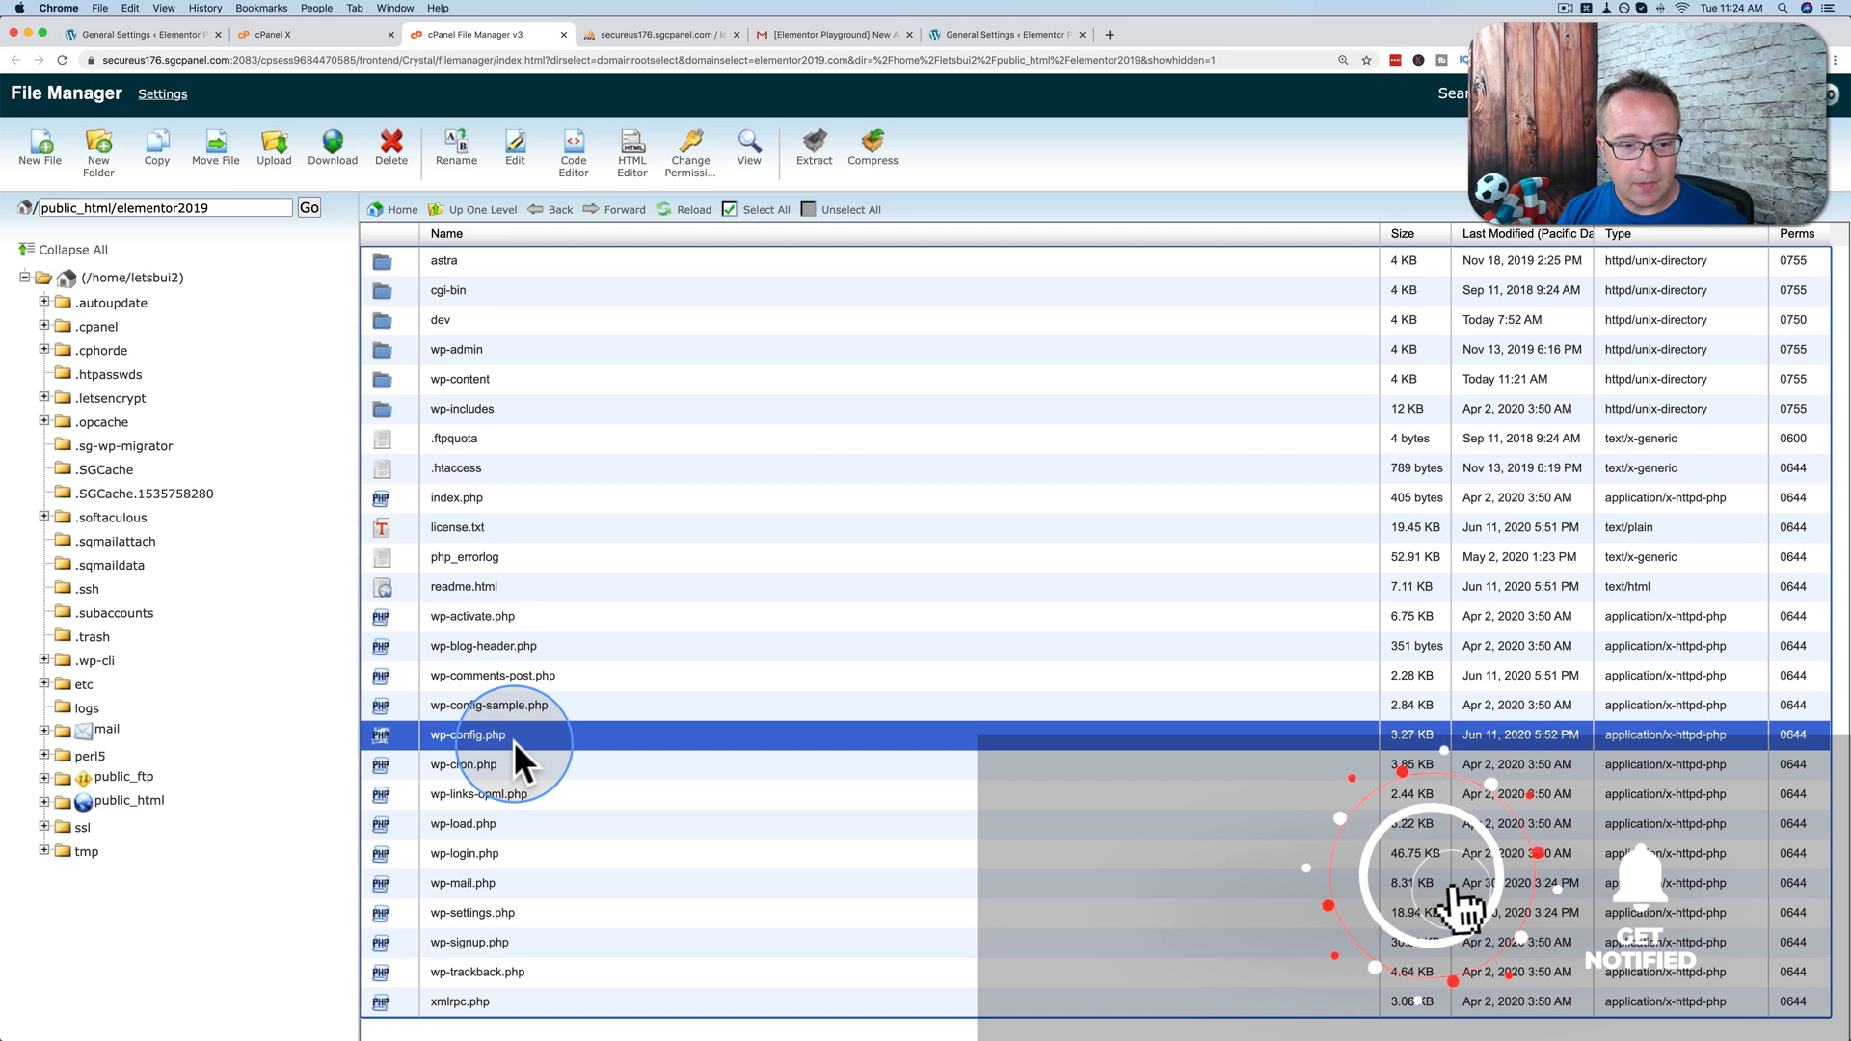
click(513, 150)
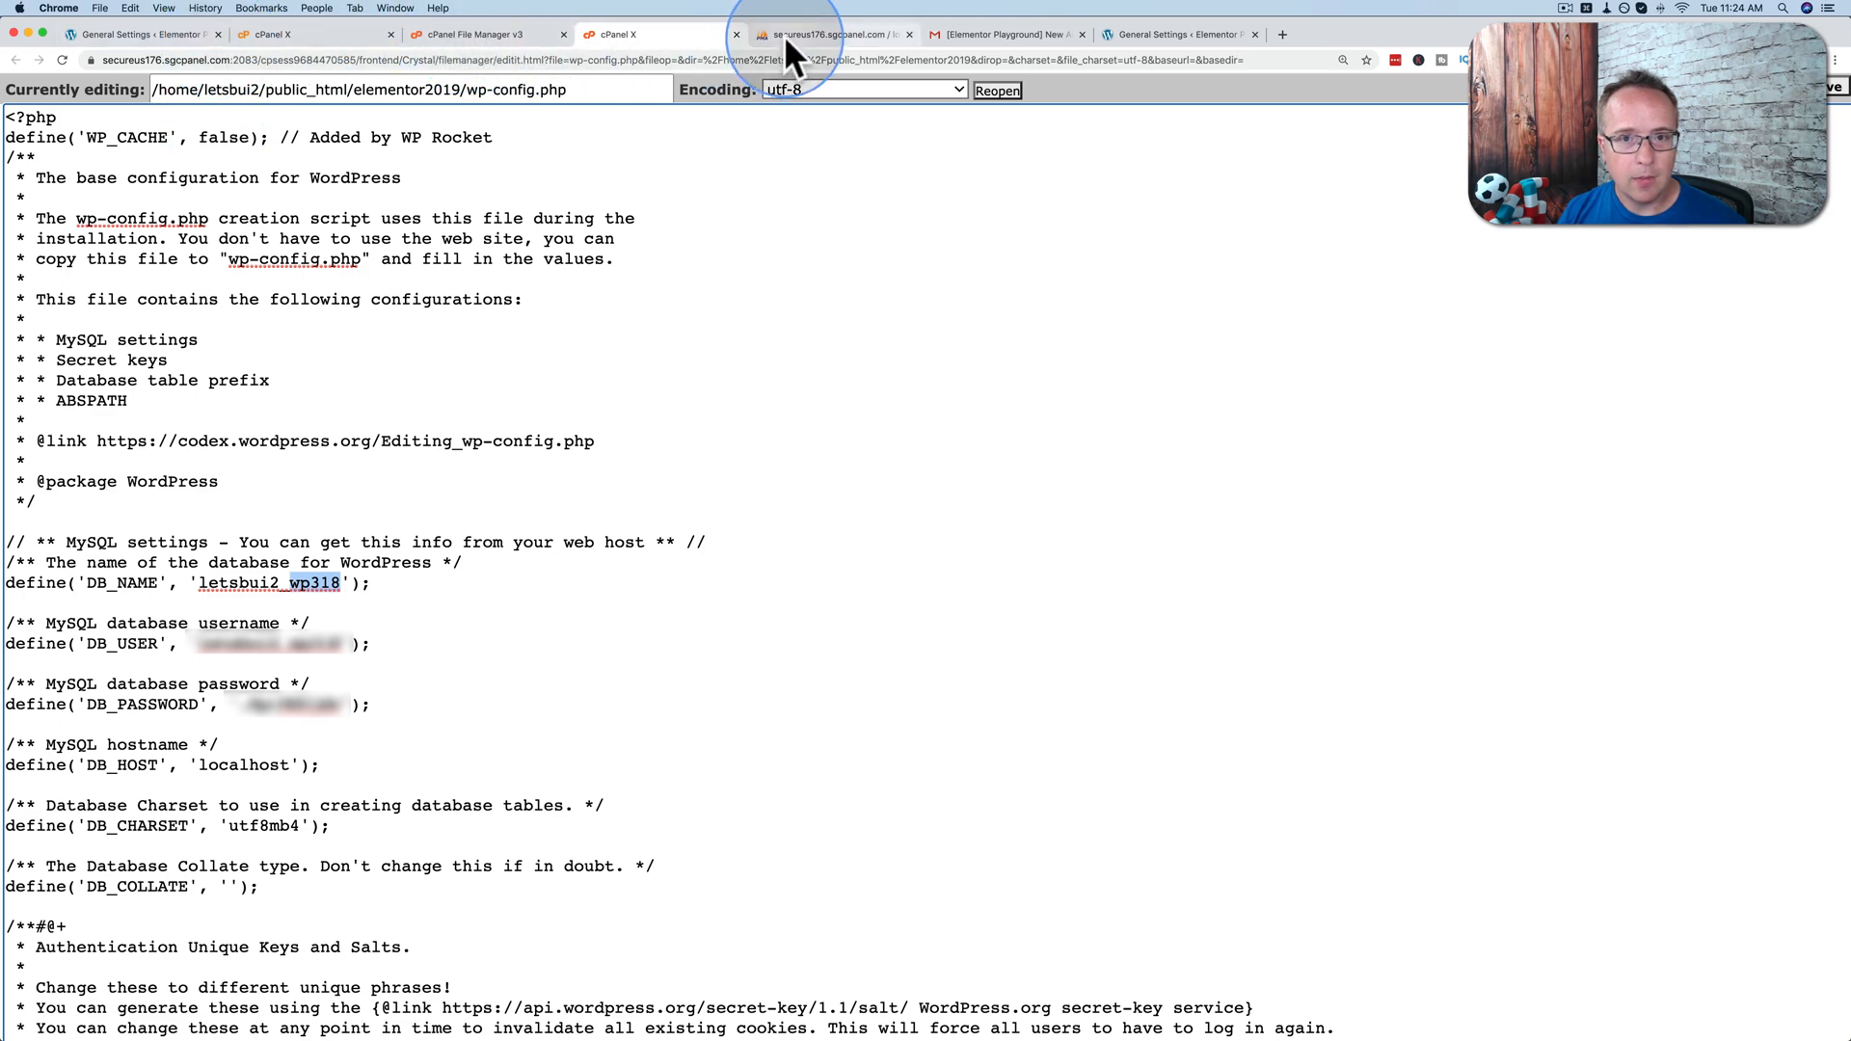
Step: Browse the wpvd_options table and edit the admin_email value in place to the new address
click(833, 34)
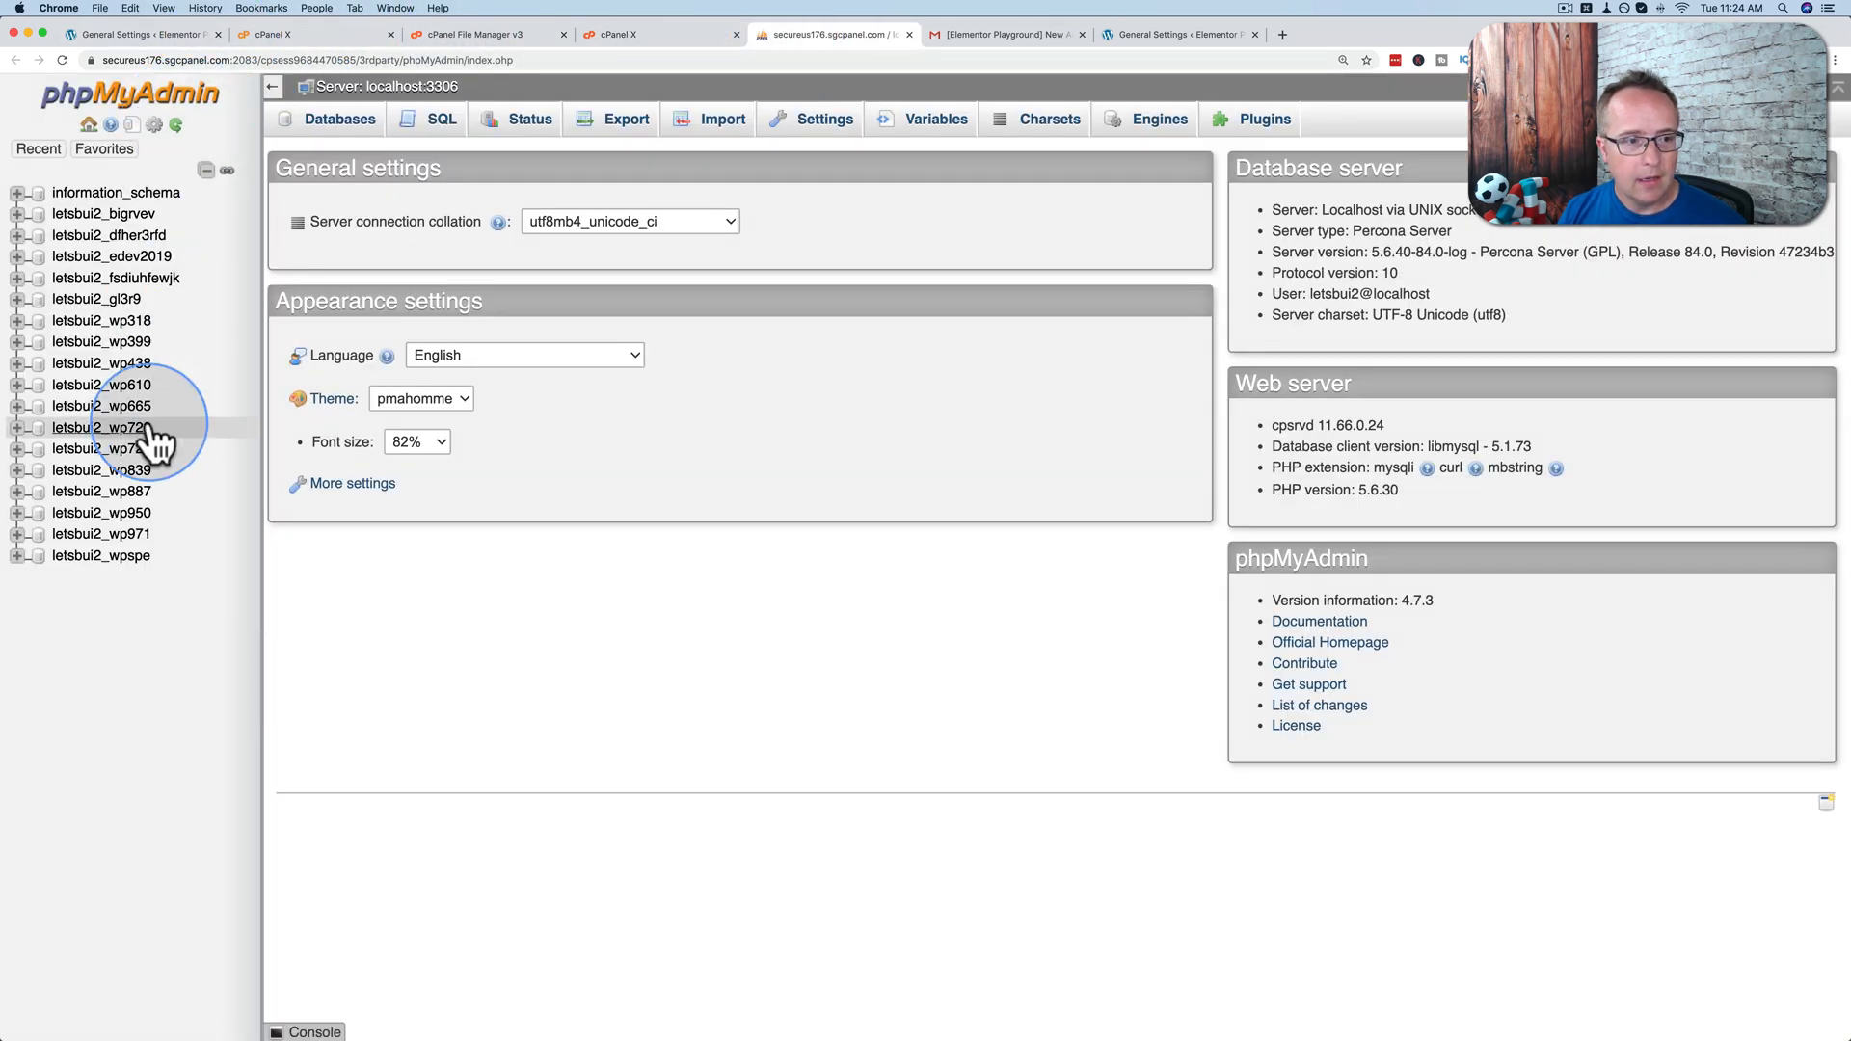
mouse_move(33, 334)
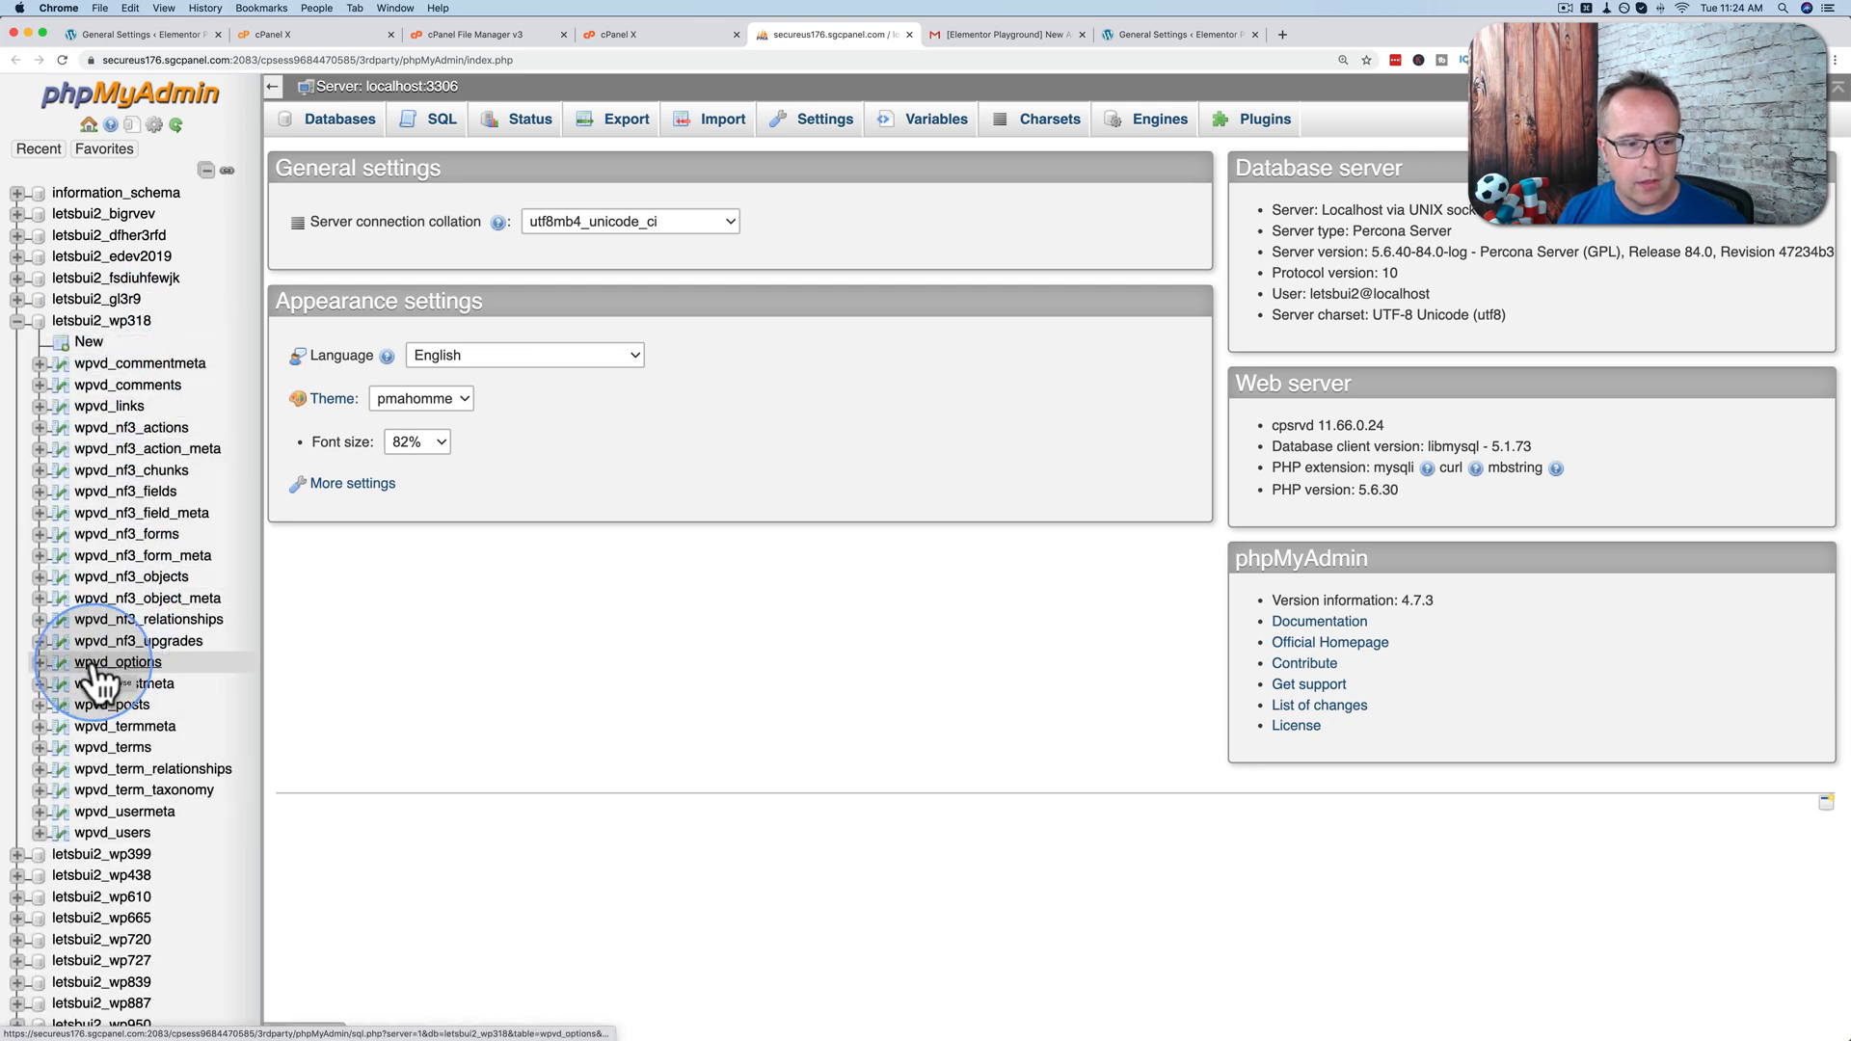
click(115, 661)
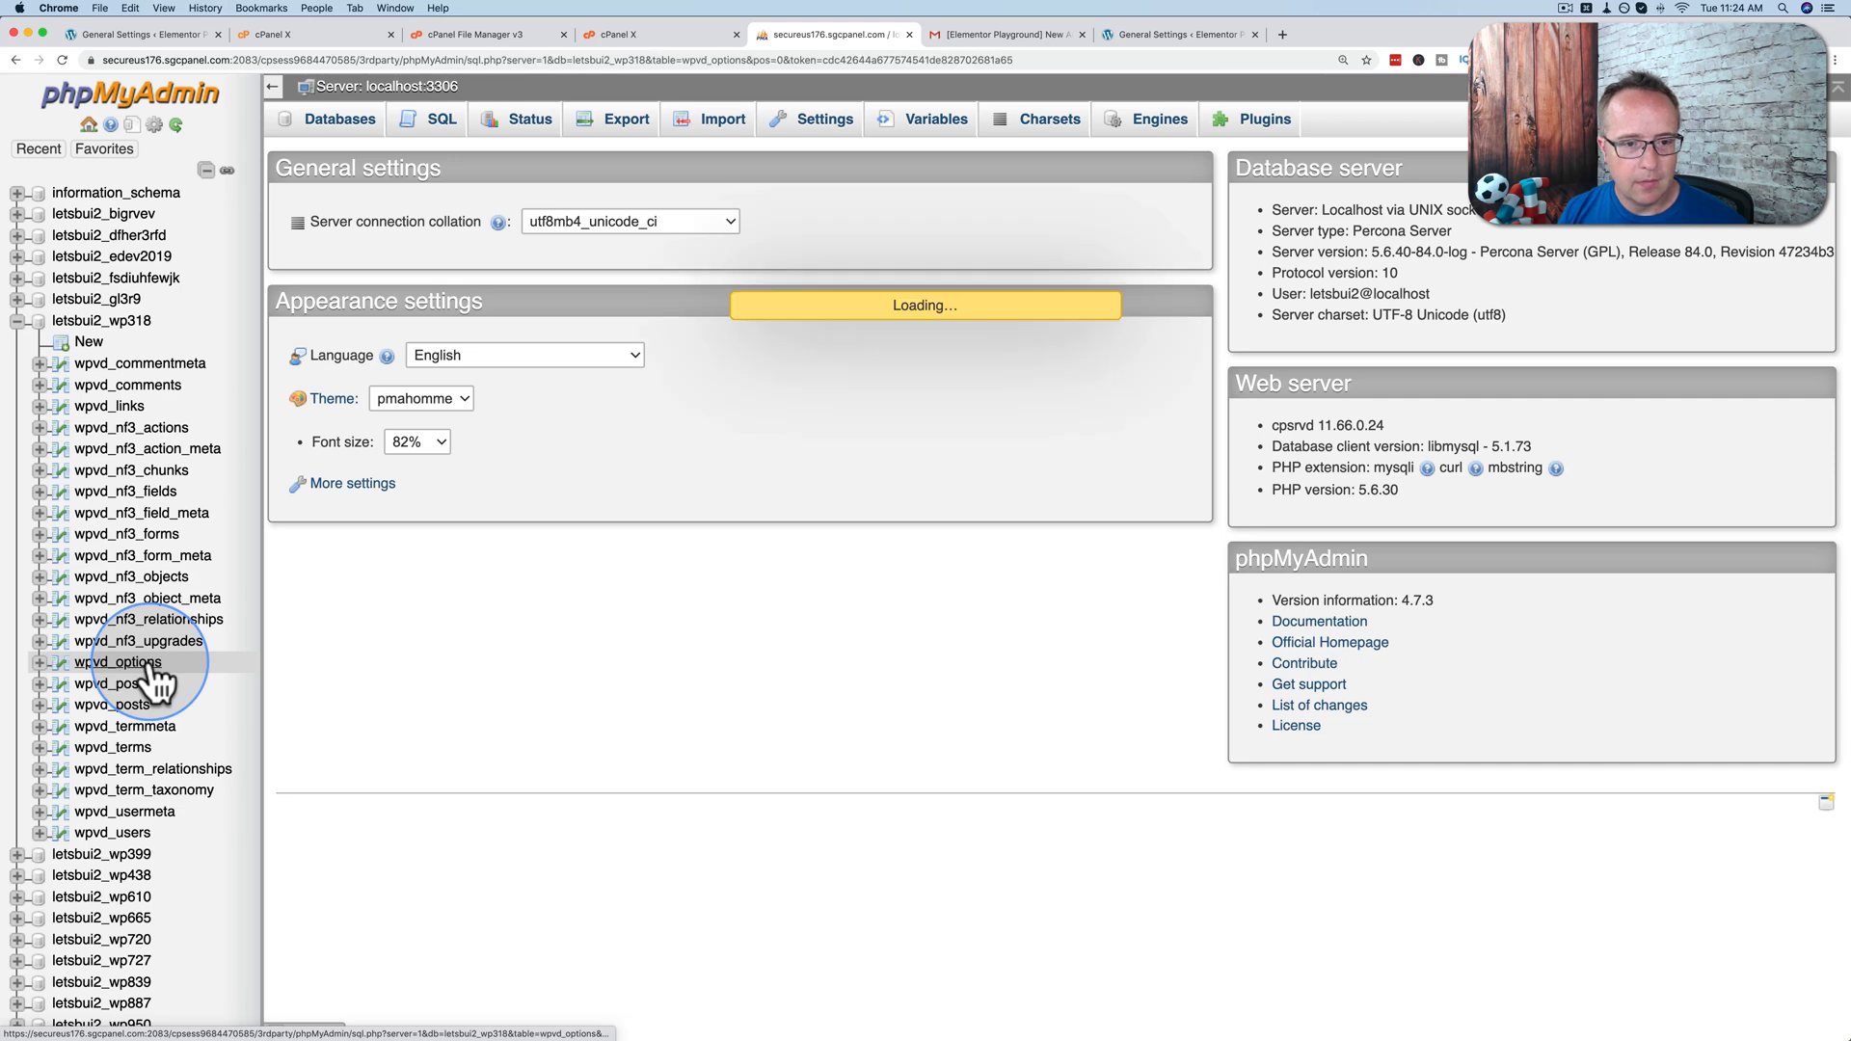
click(118, 661)
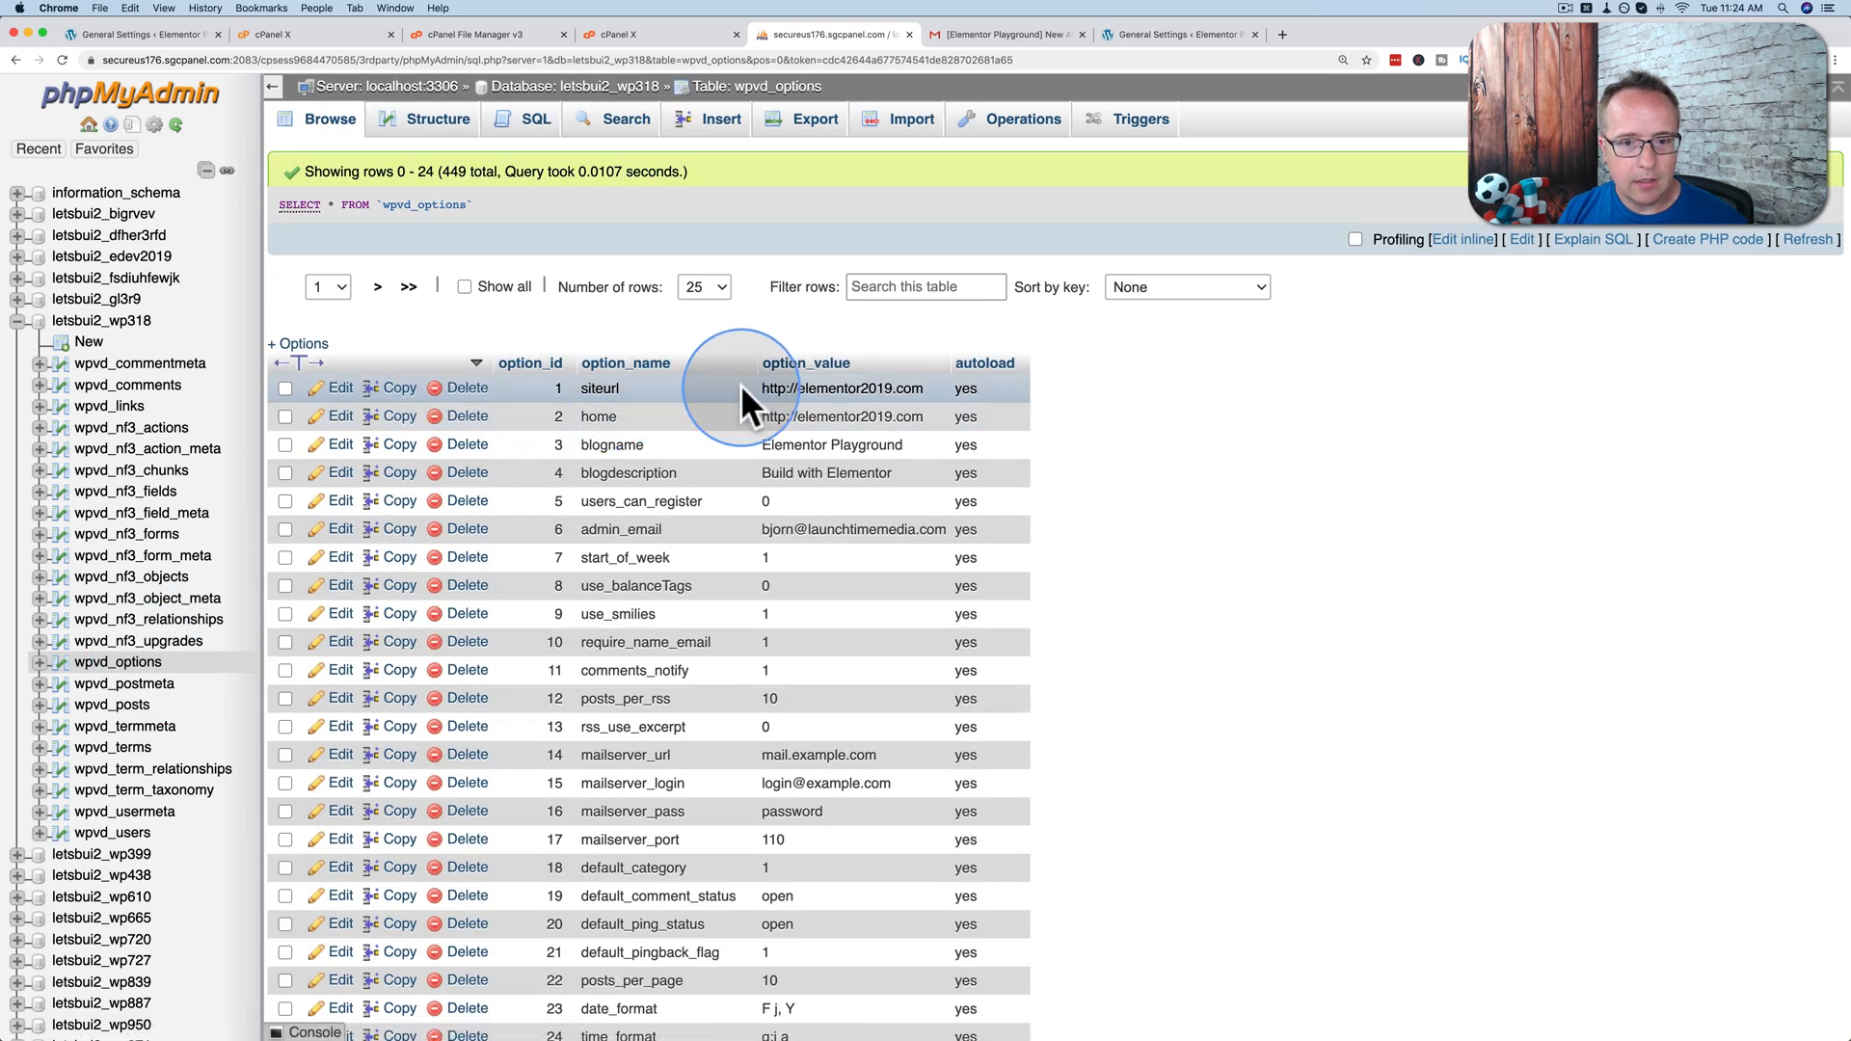
mouse_move(944, 406)
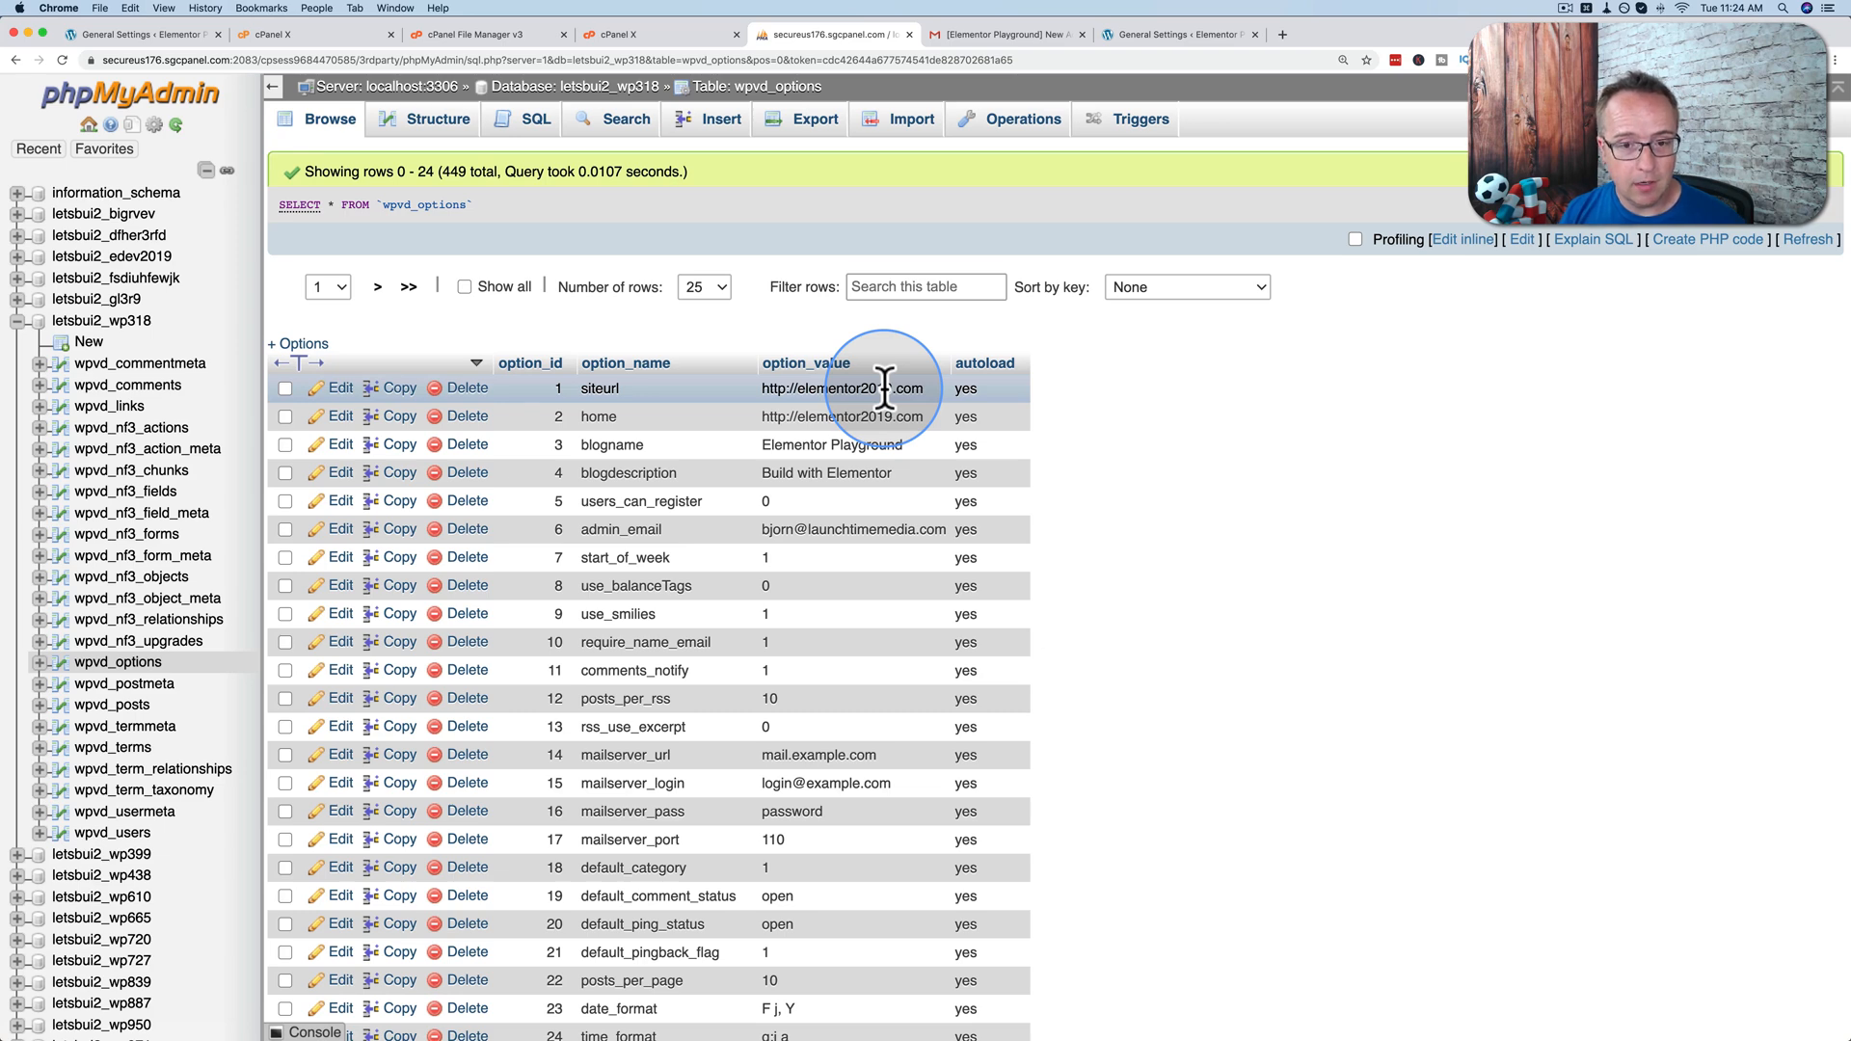
mouse_move(775, 465)
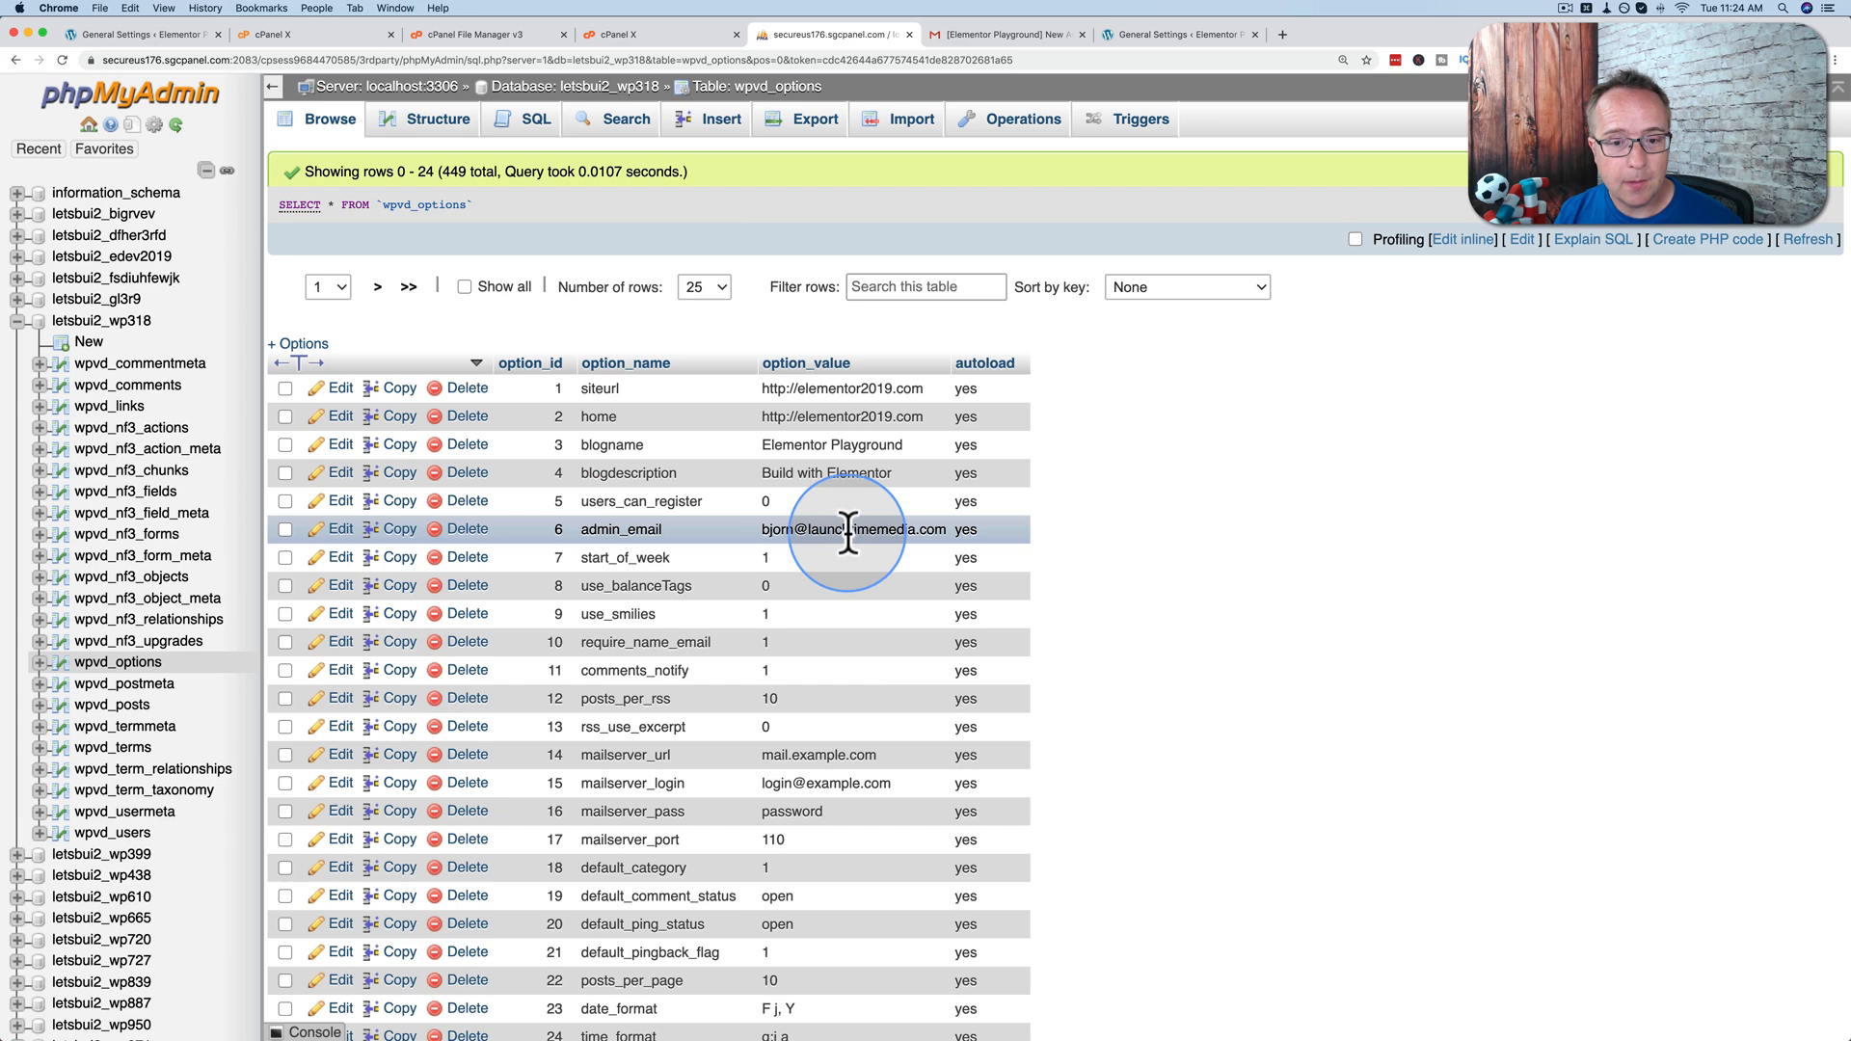
double_click(852, 528)
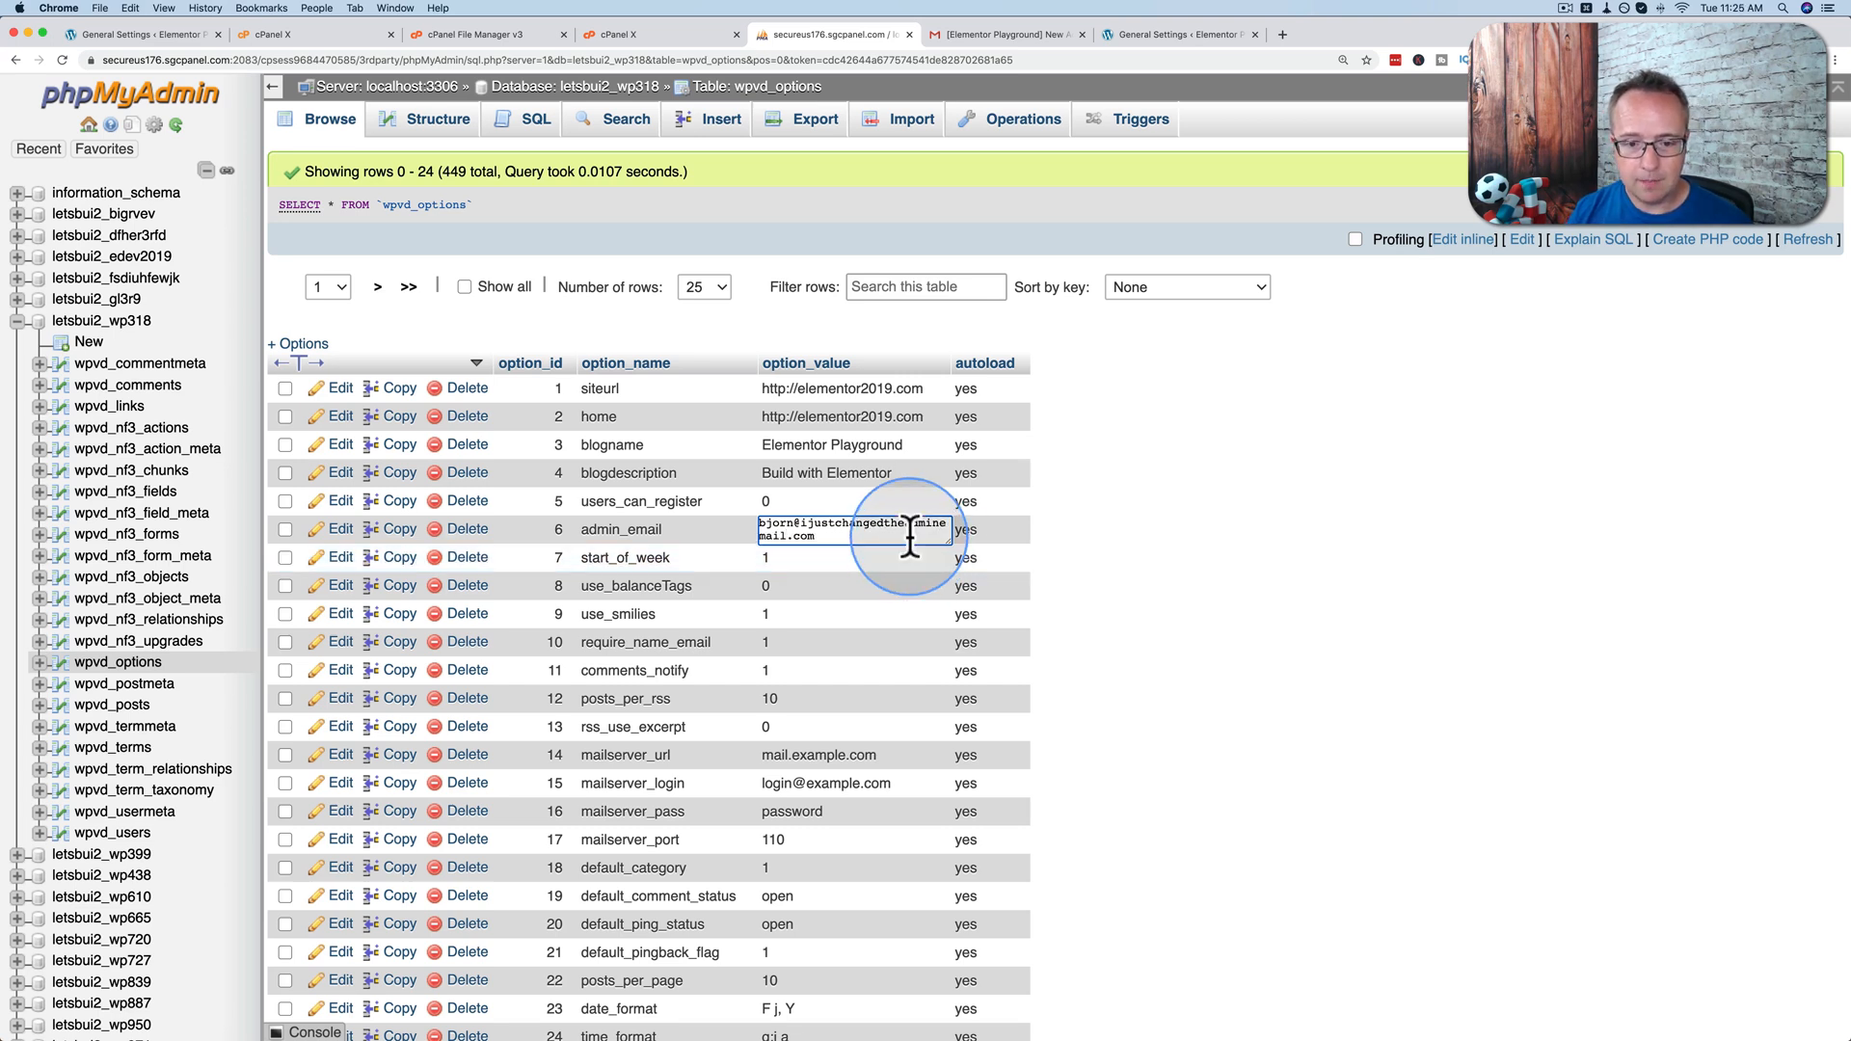
key(Return)
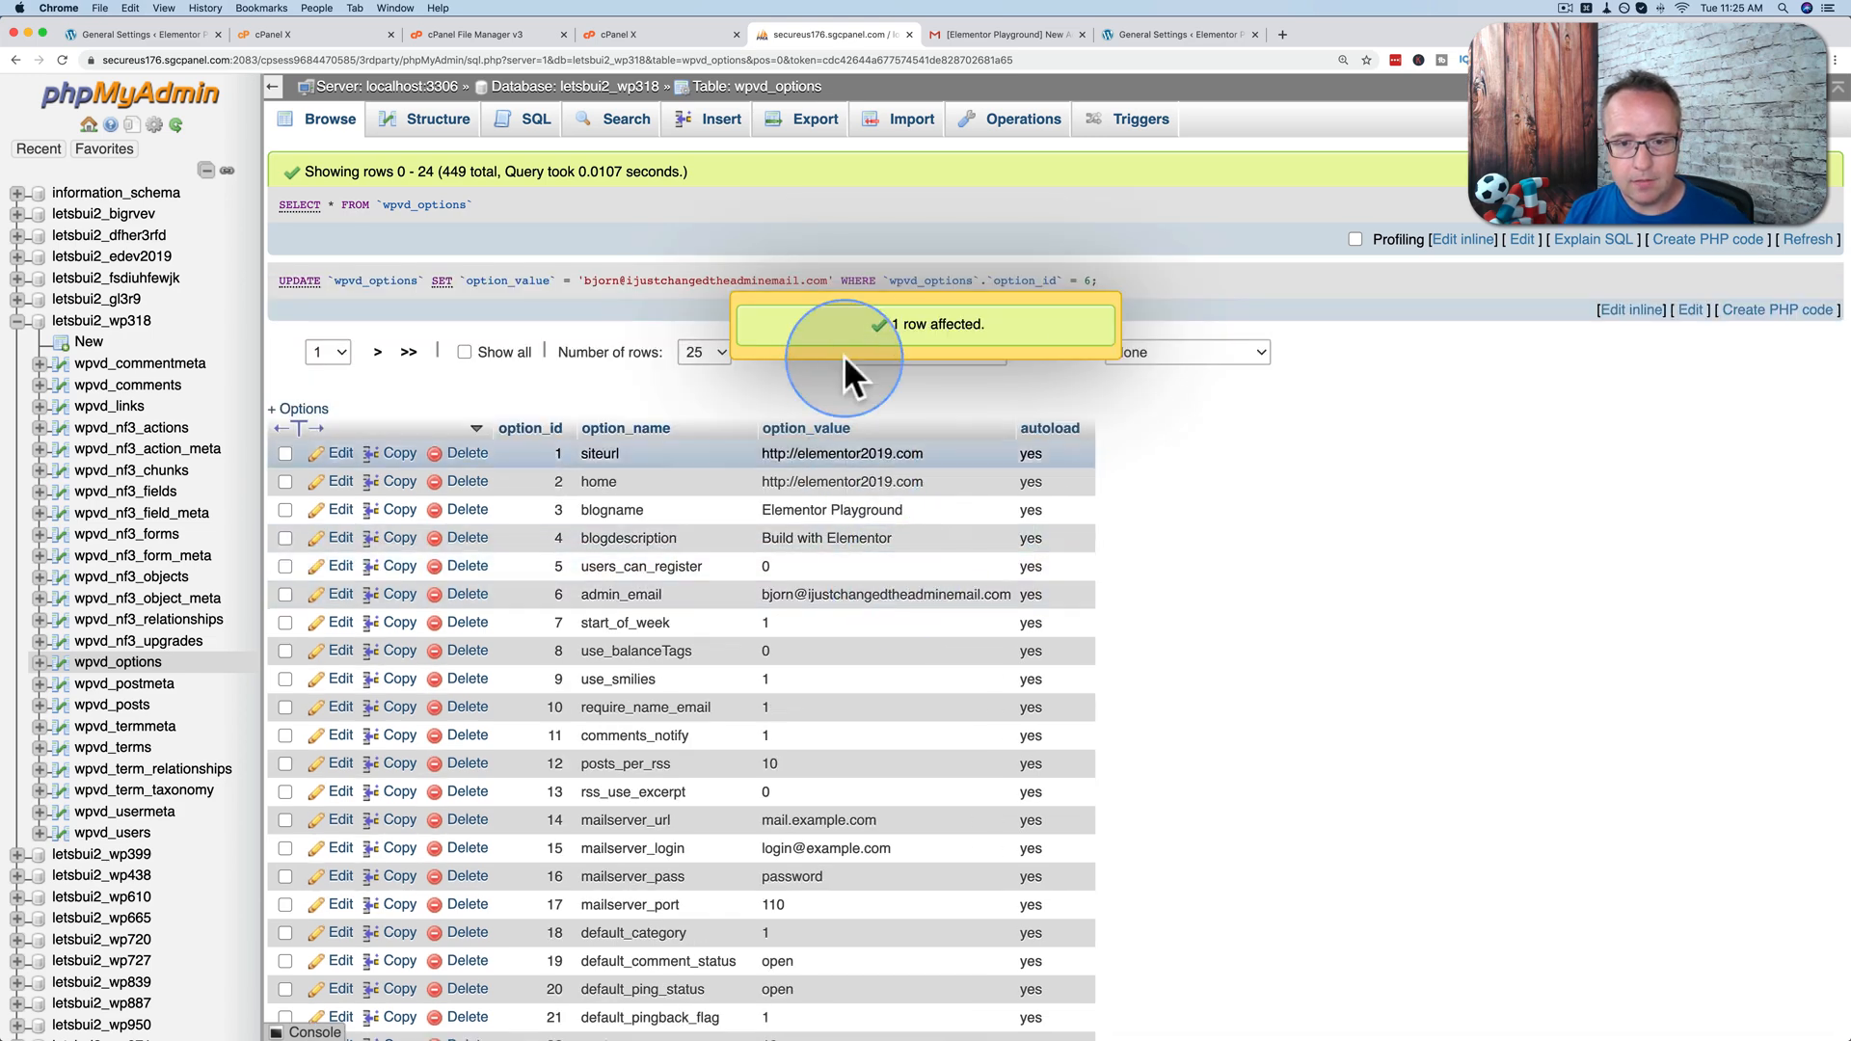
mouse_move(154, 35)
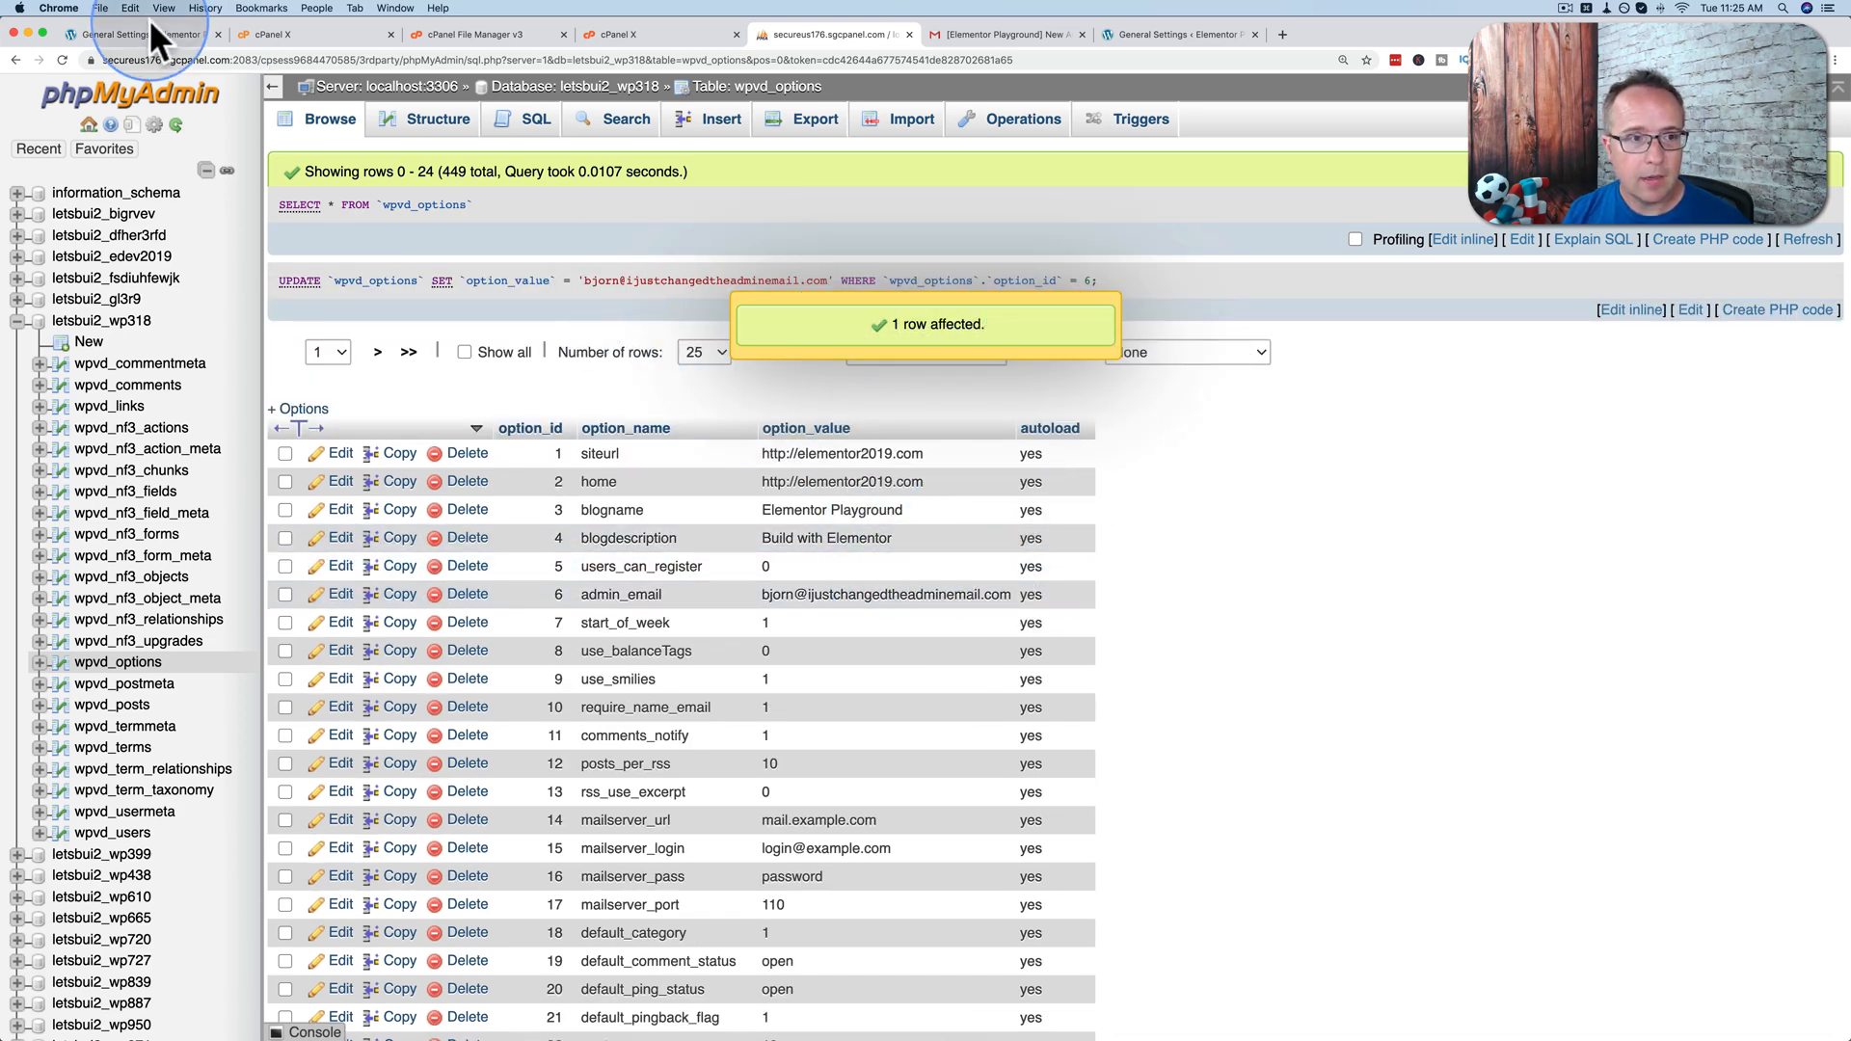
Step: Switch to WordPress General Settings to see the Administration Email Address updated
click(141, 35)
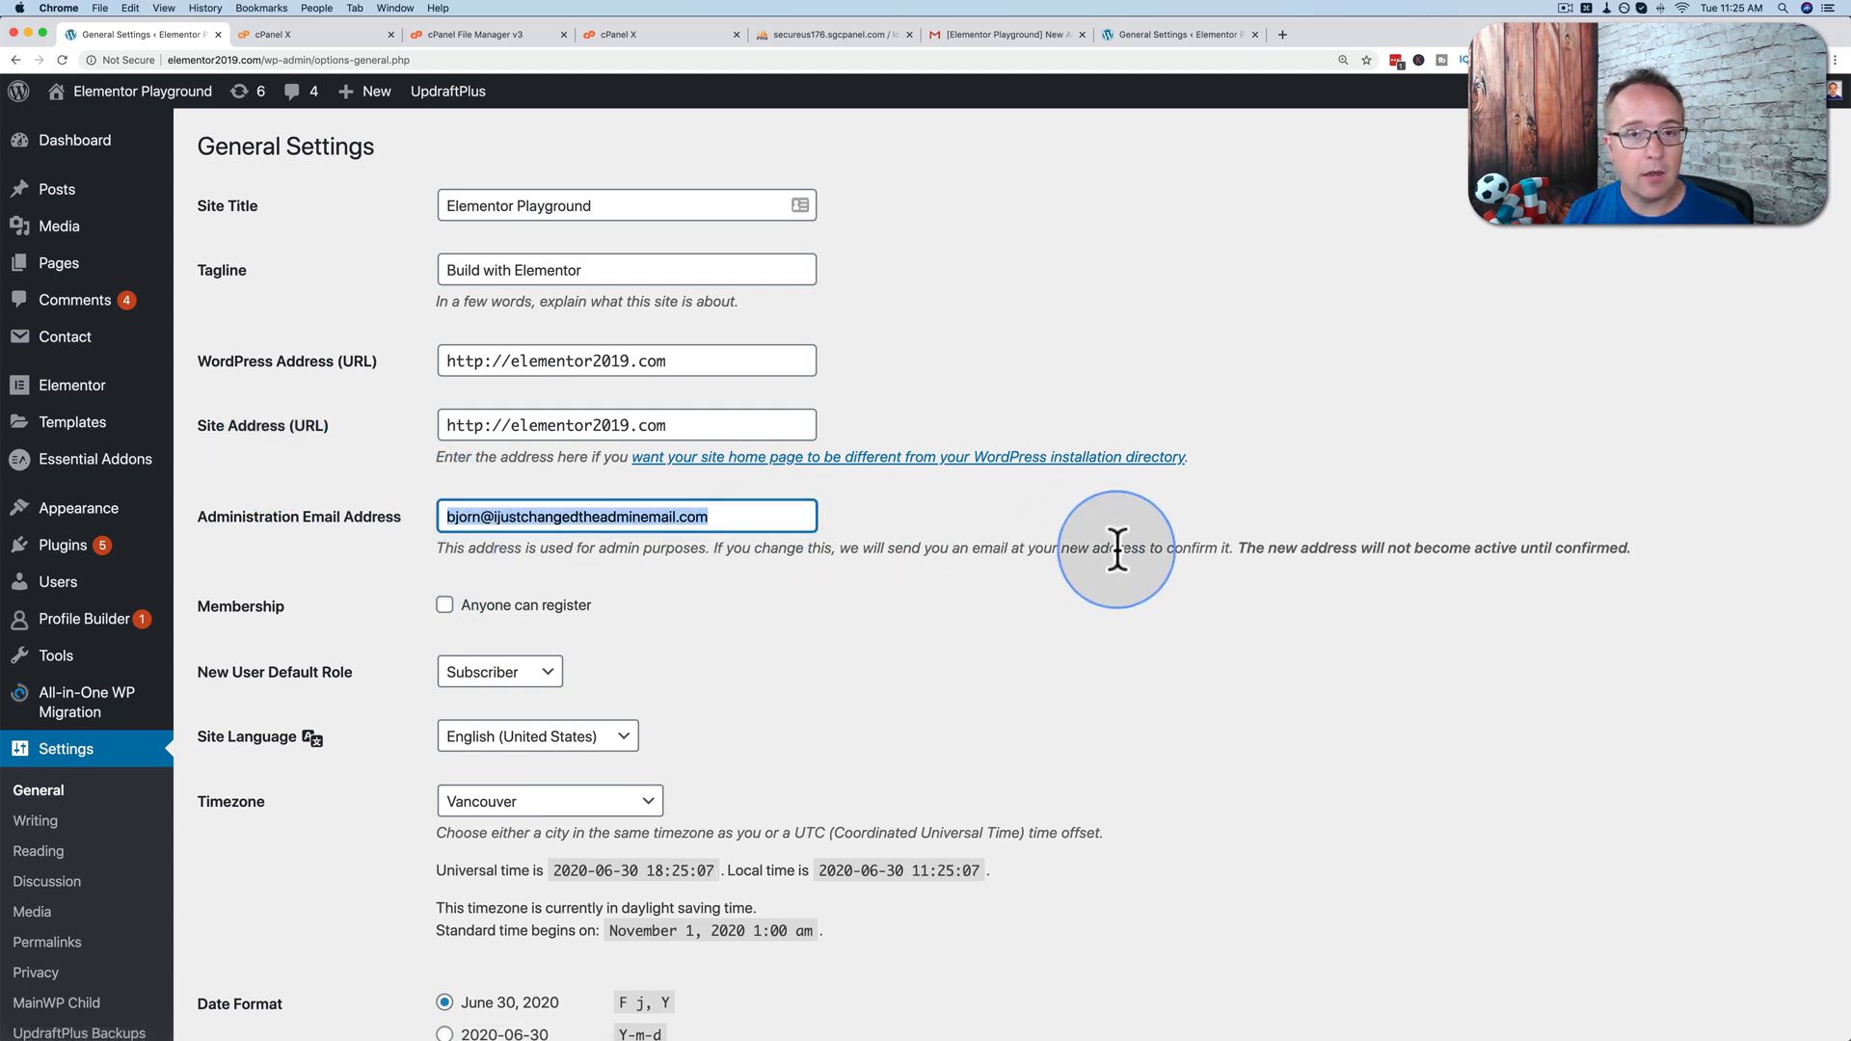
mouse_move(623, 653)
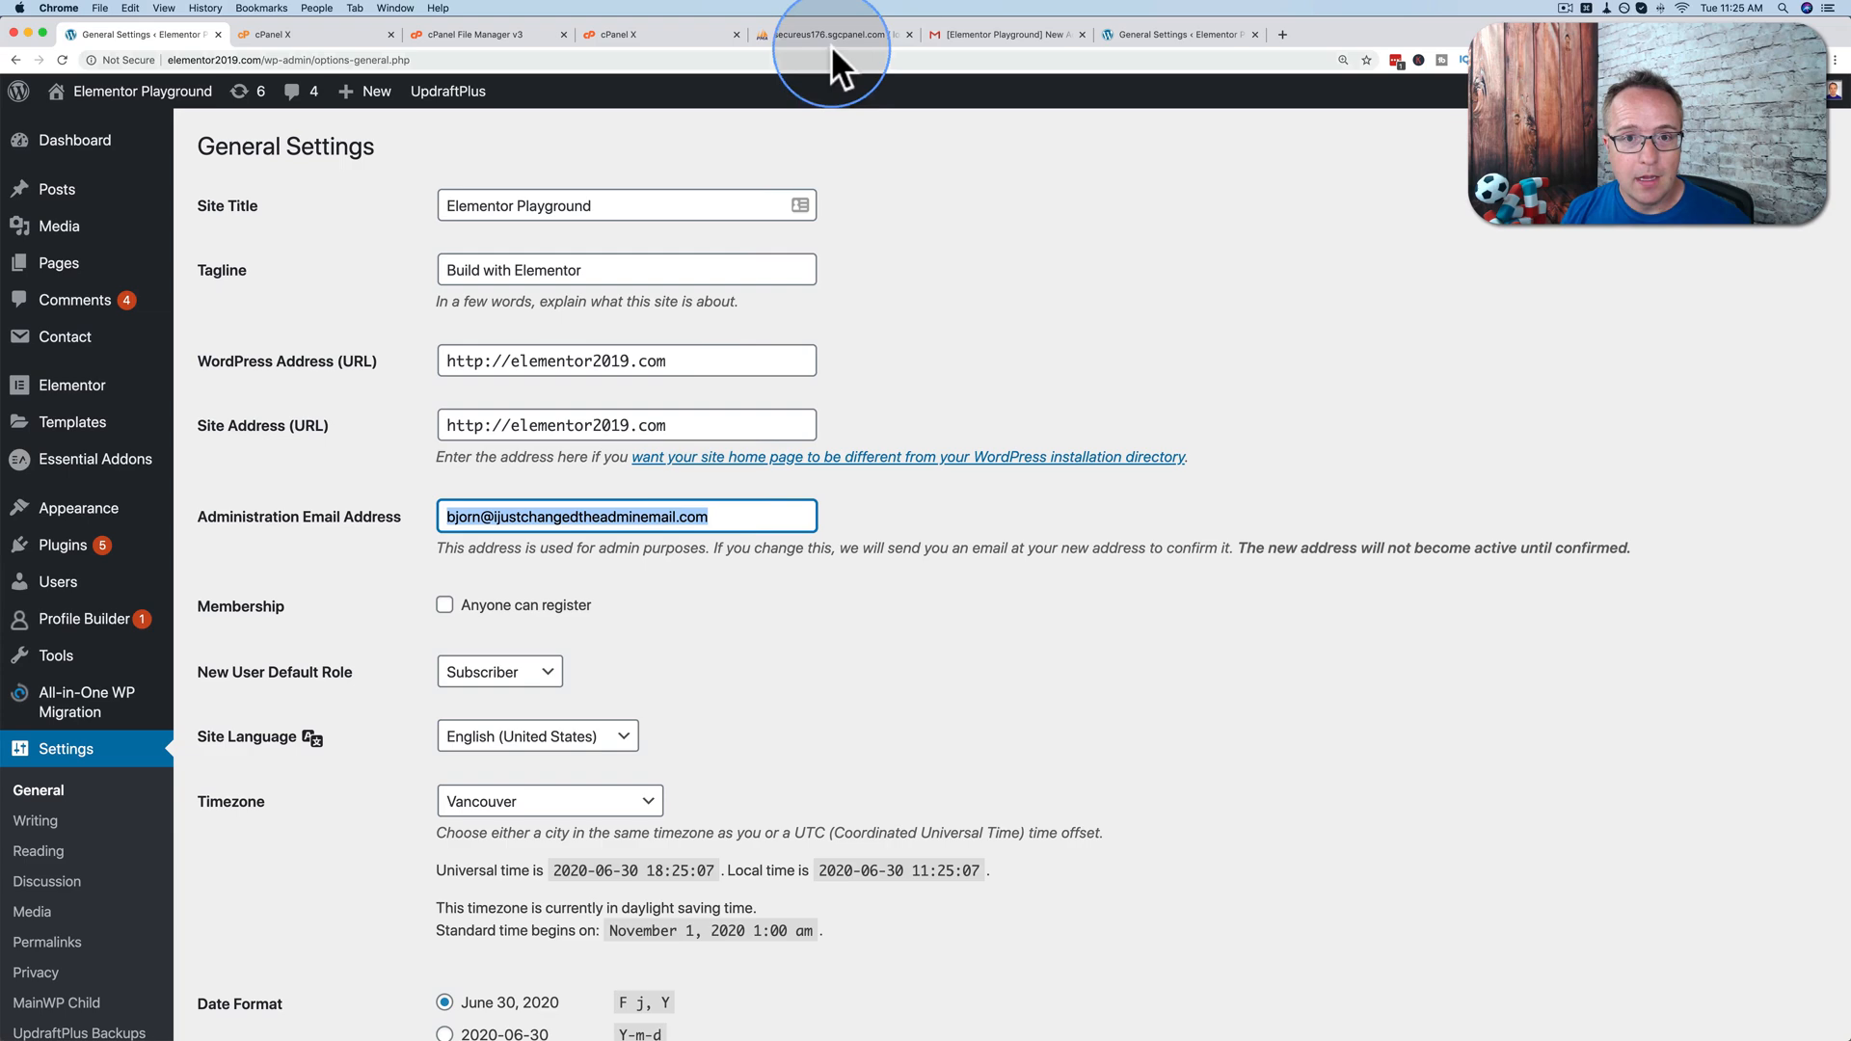
click(828, 33)
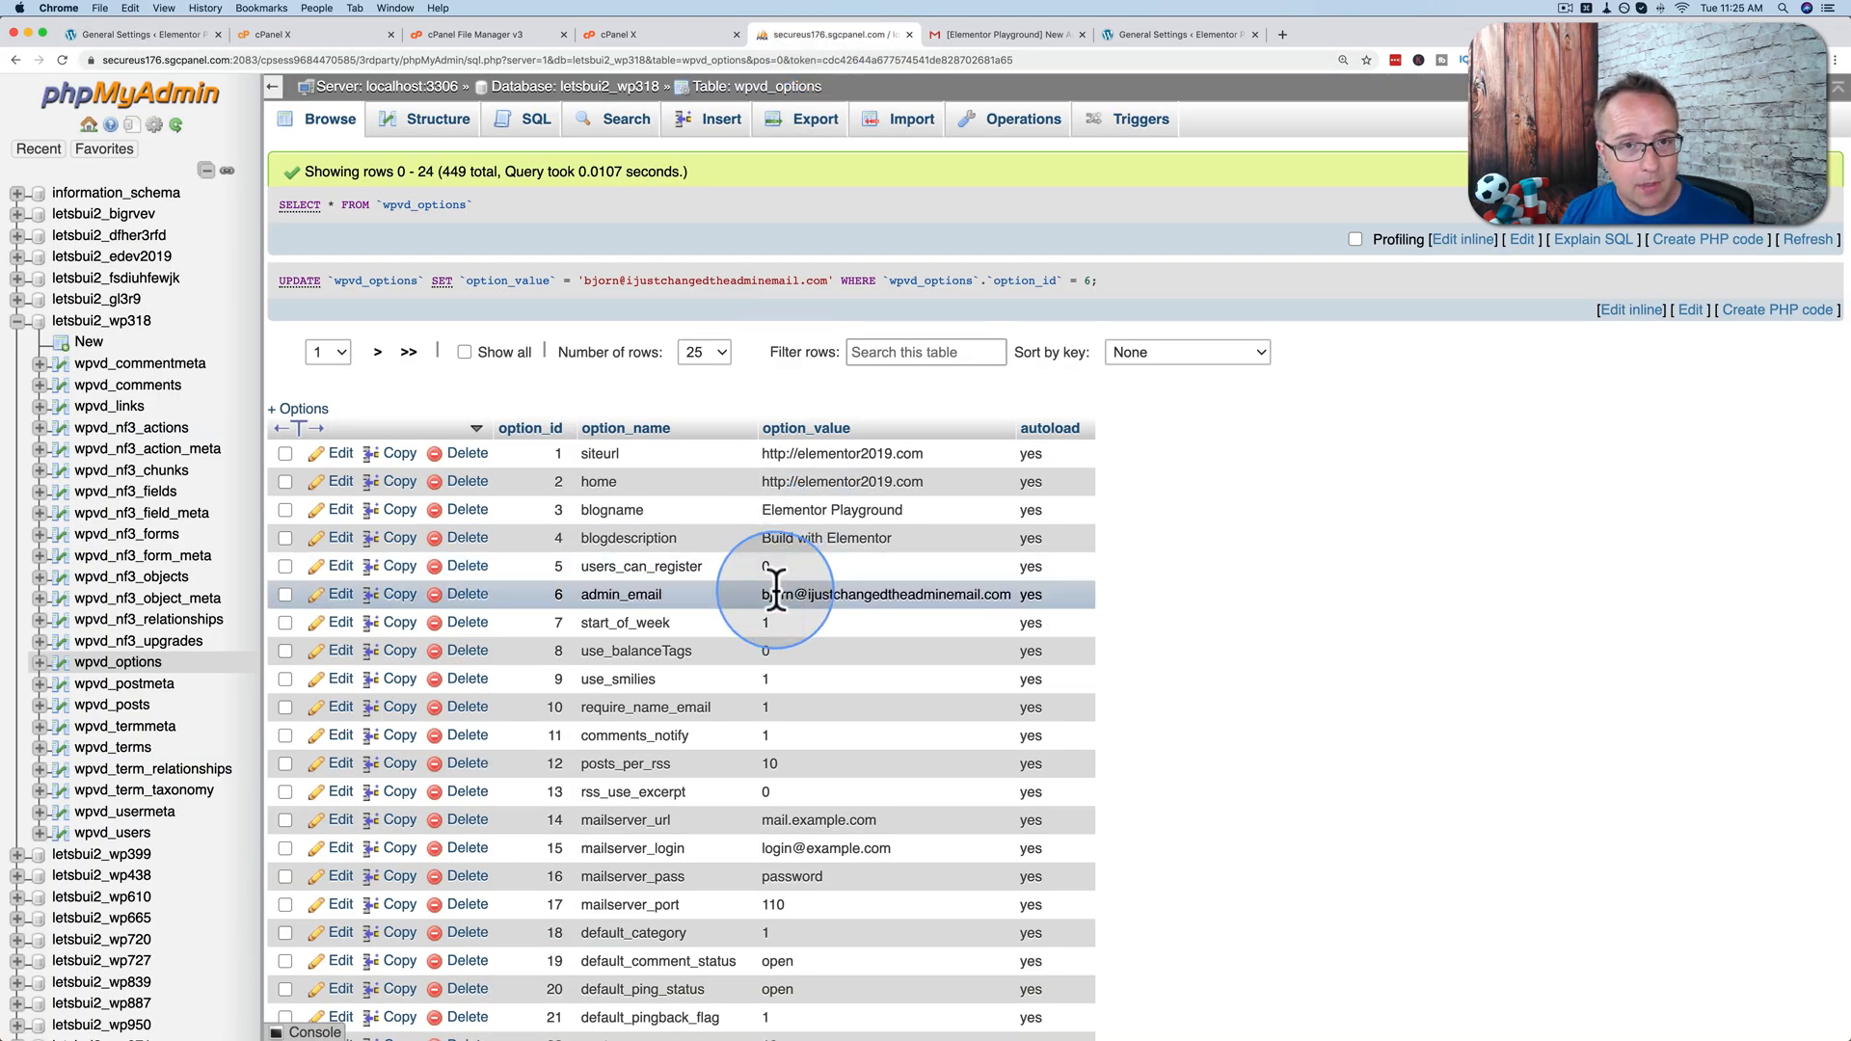
mouse_move(827, 766)
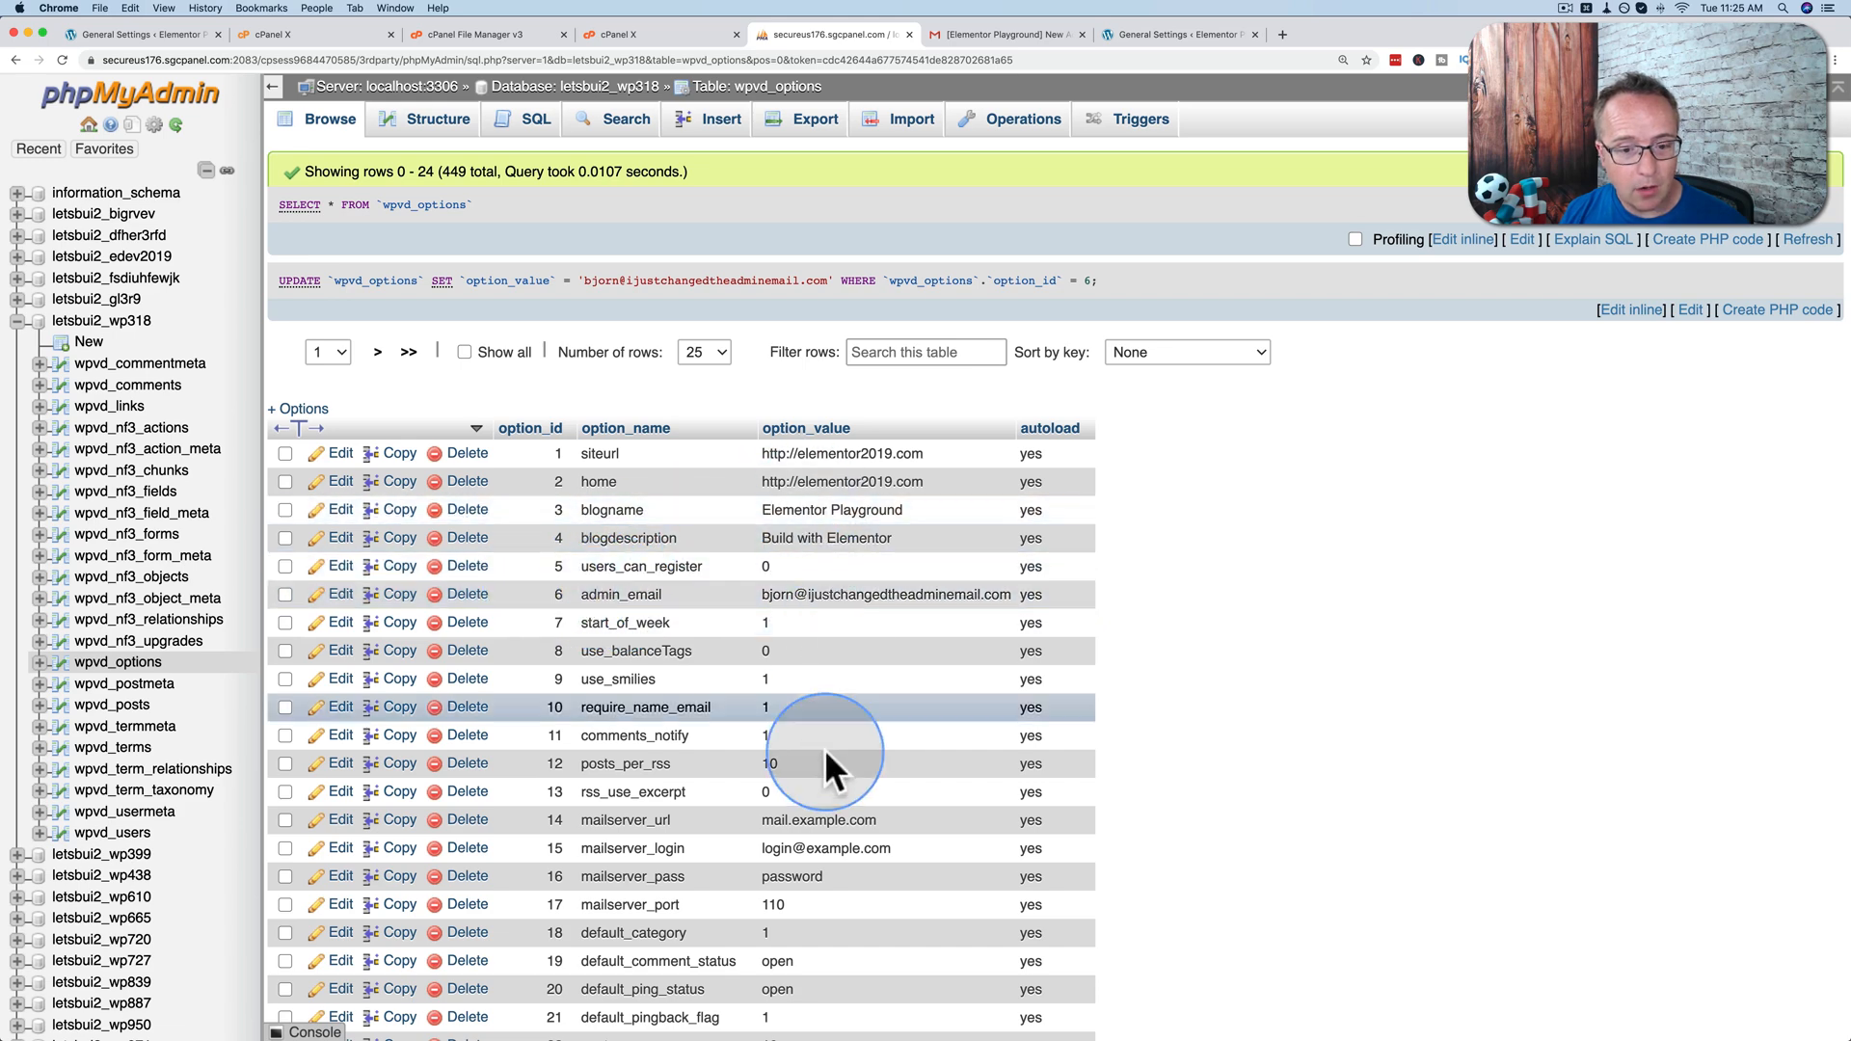
mouse_move(827, 763)
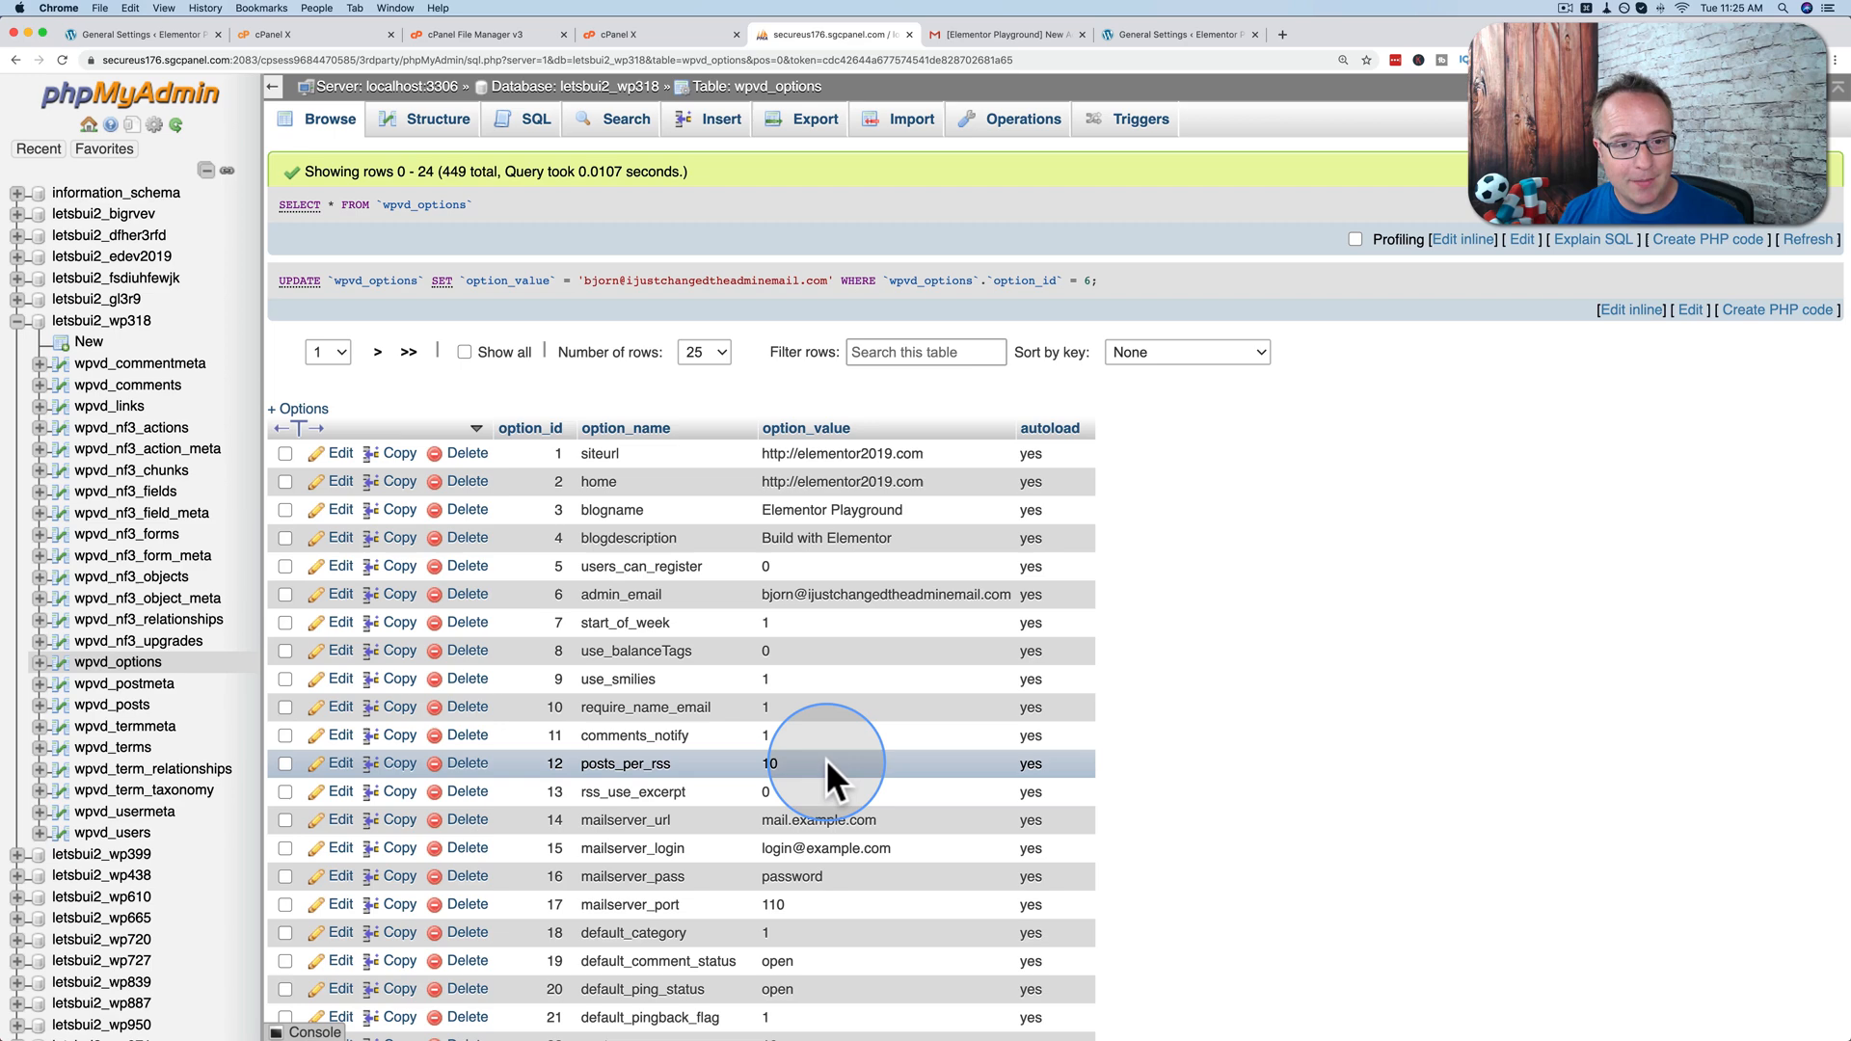
mouse_move(729, 667)
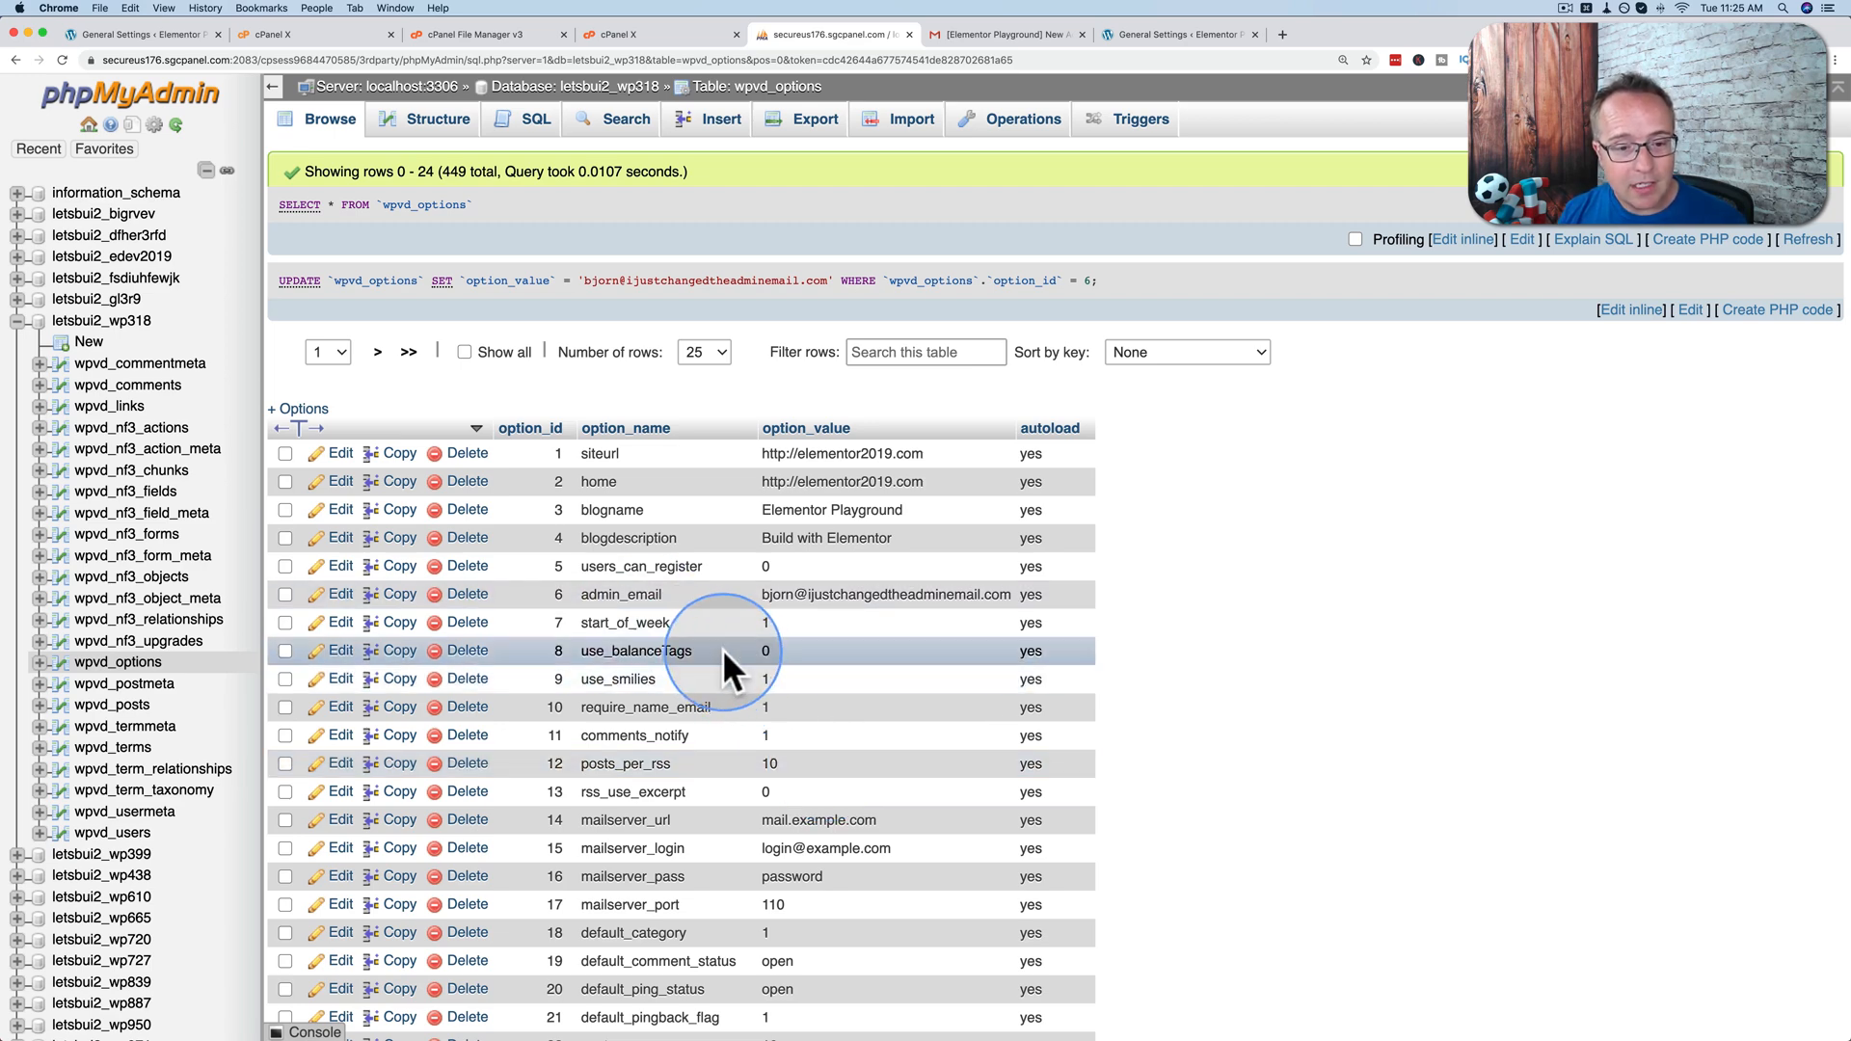
mouse_move(625, 518)
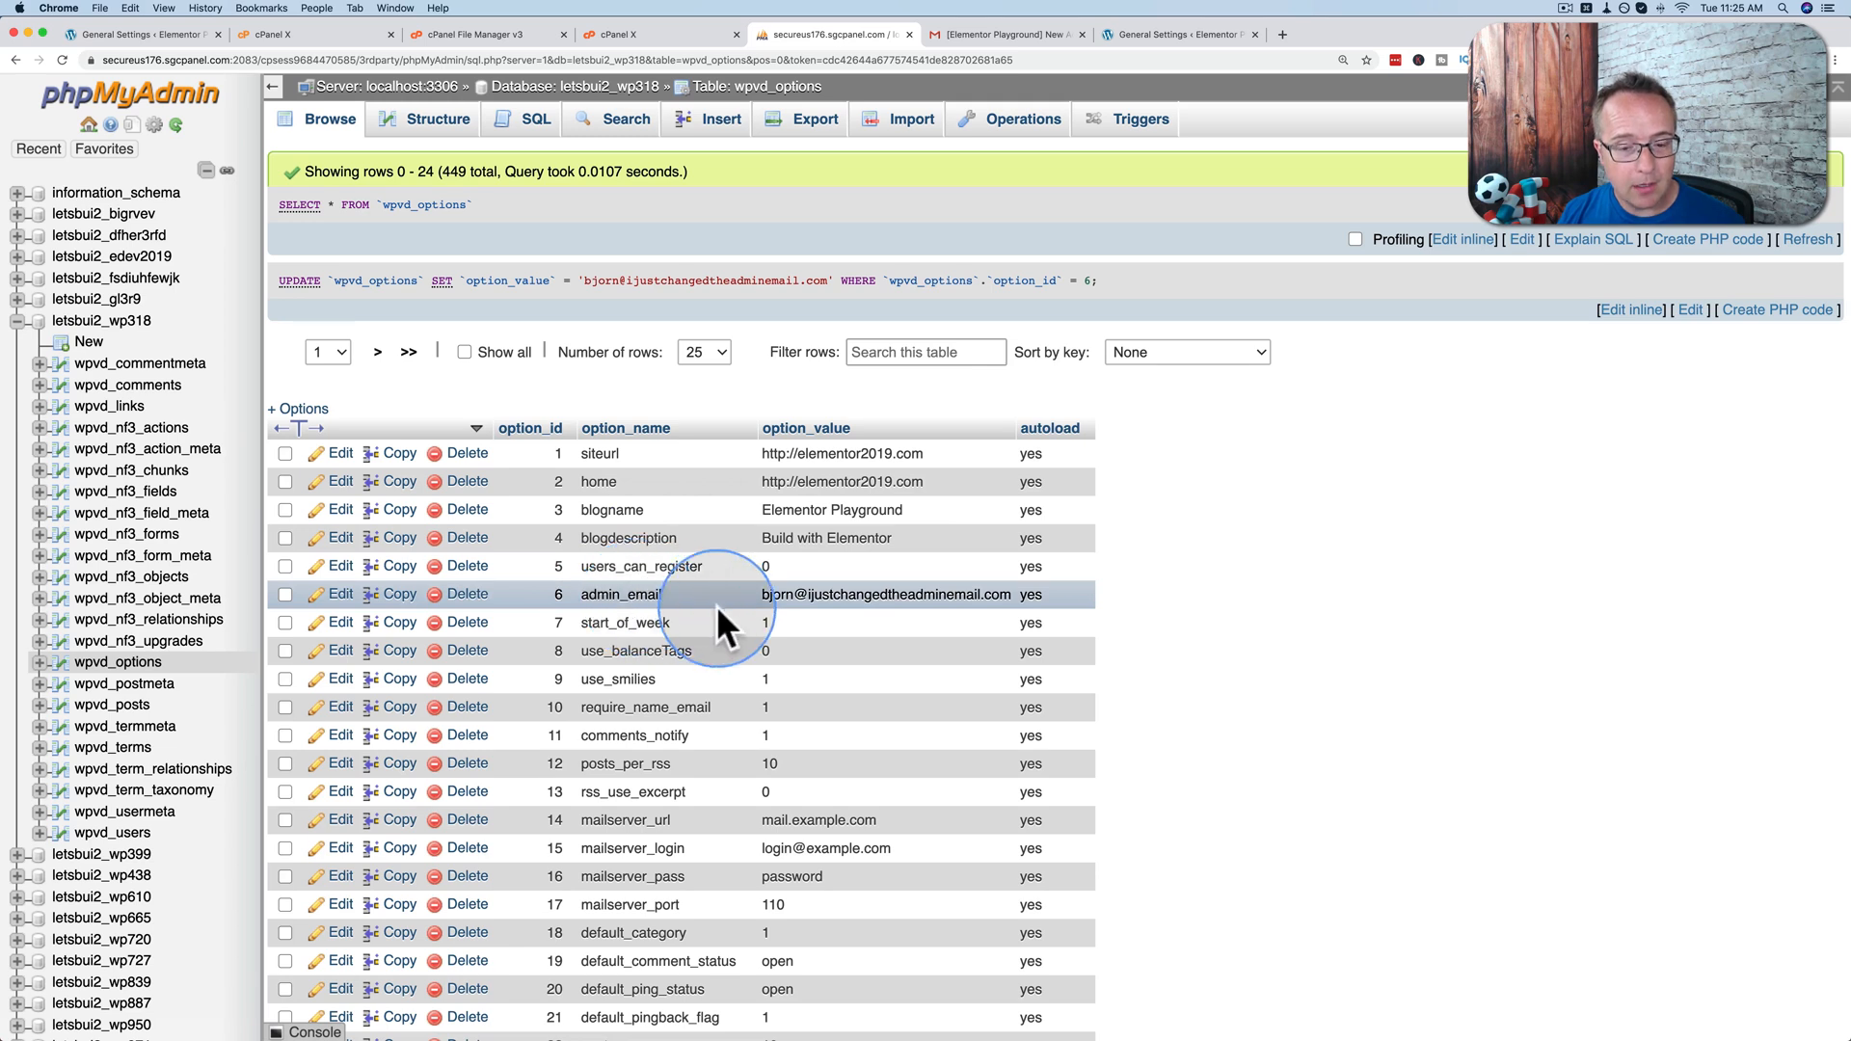
double_click(885, 594)
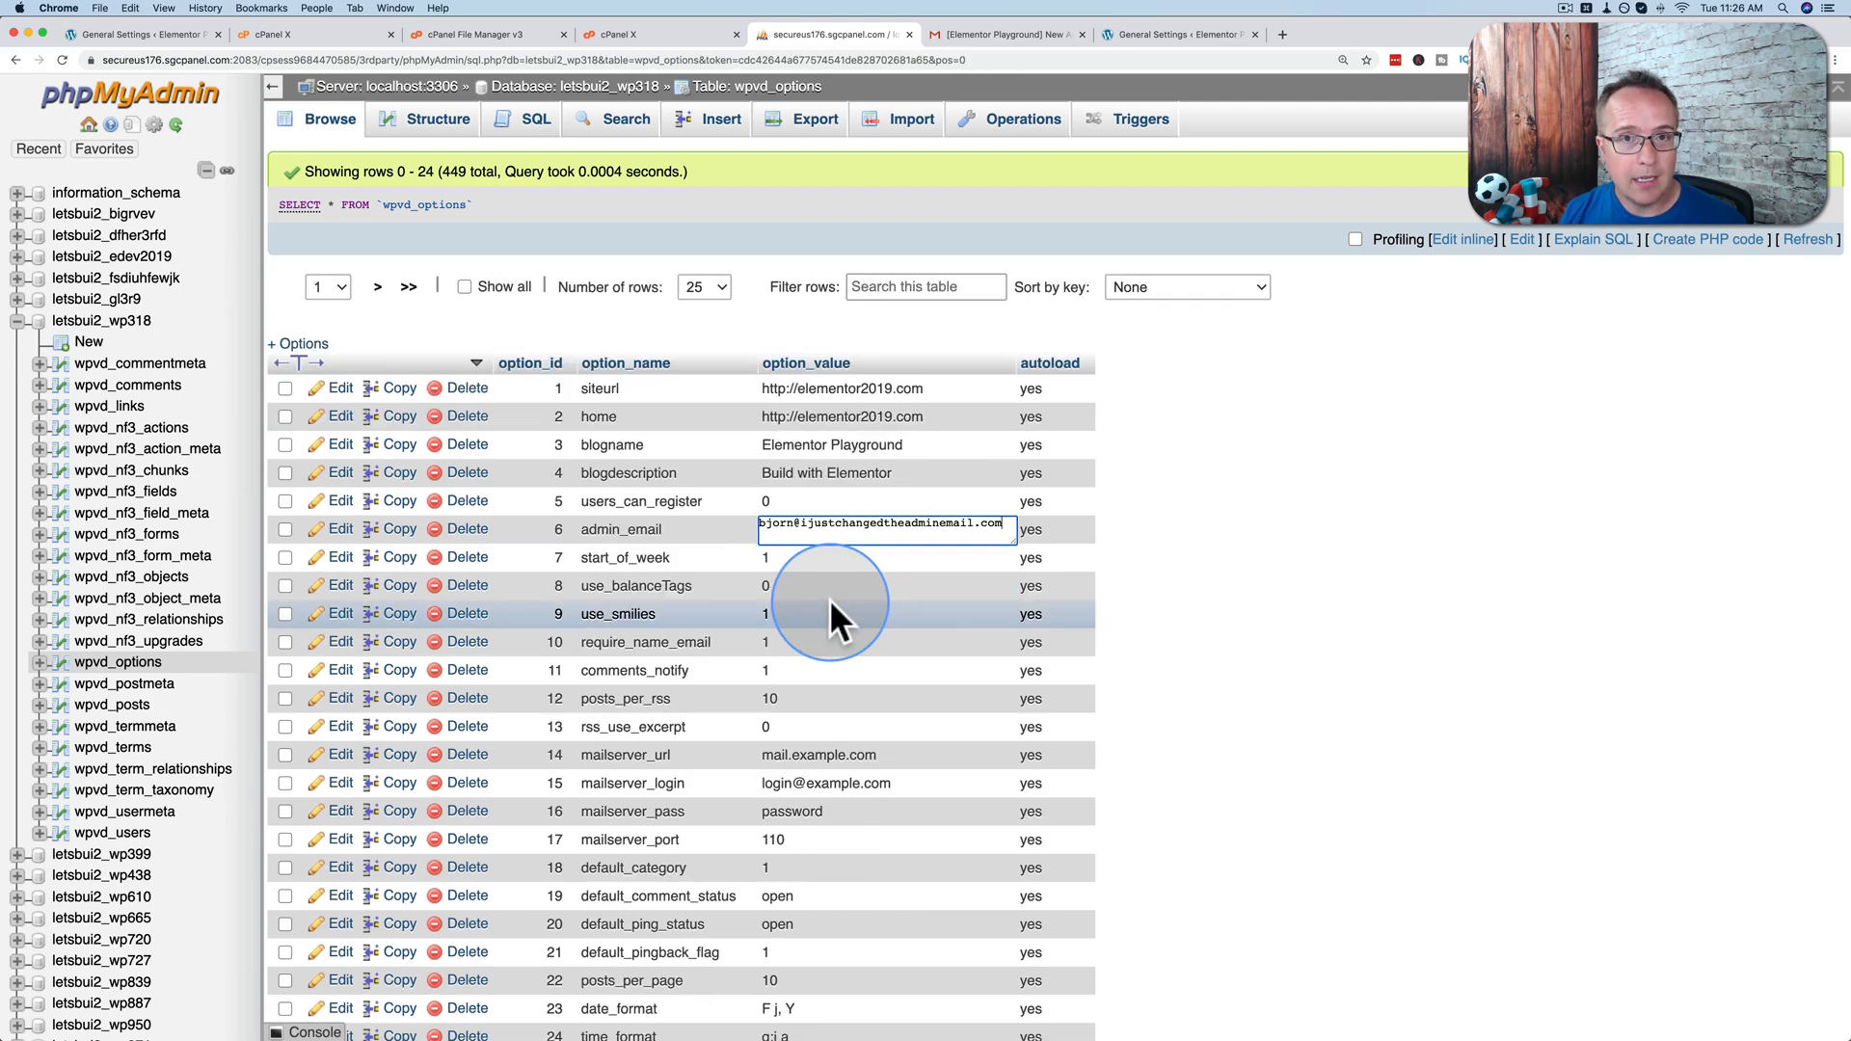
mouse_move(829, 140)
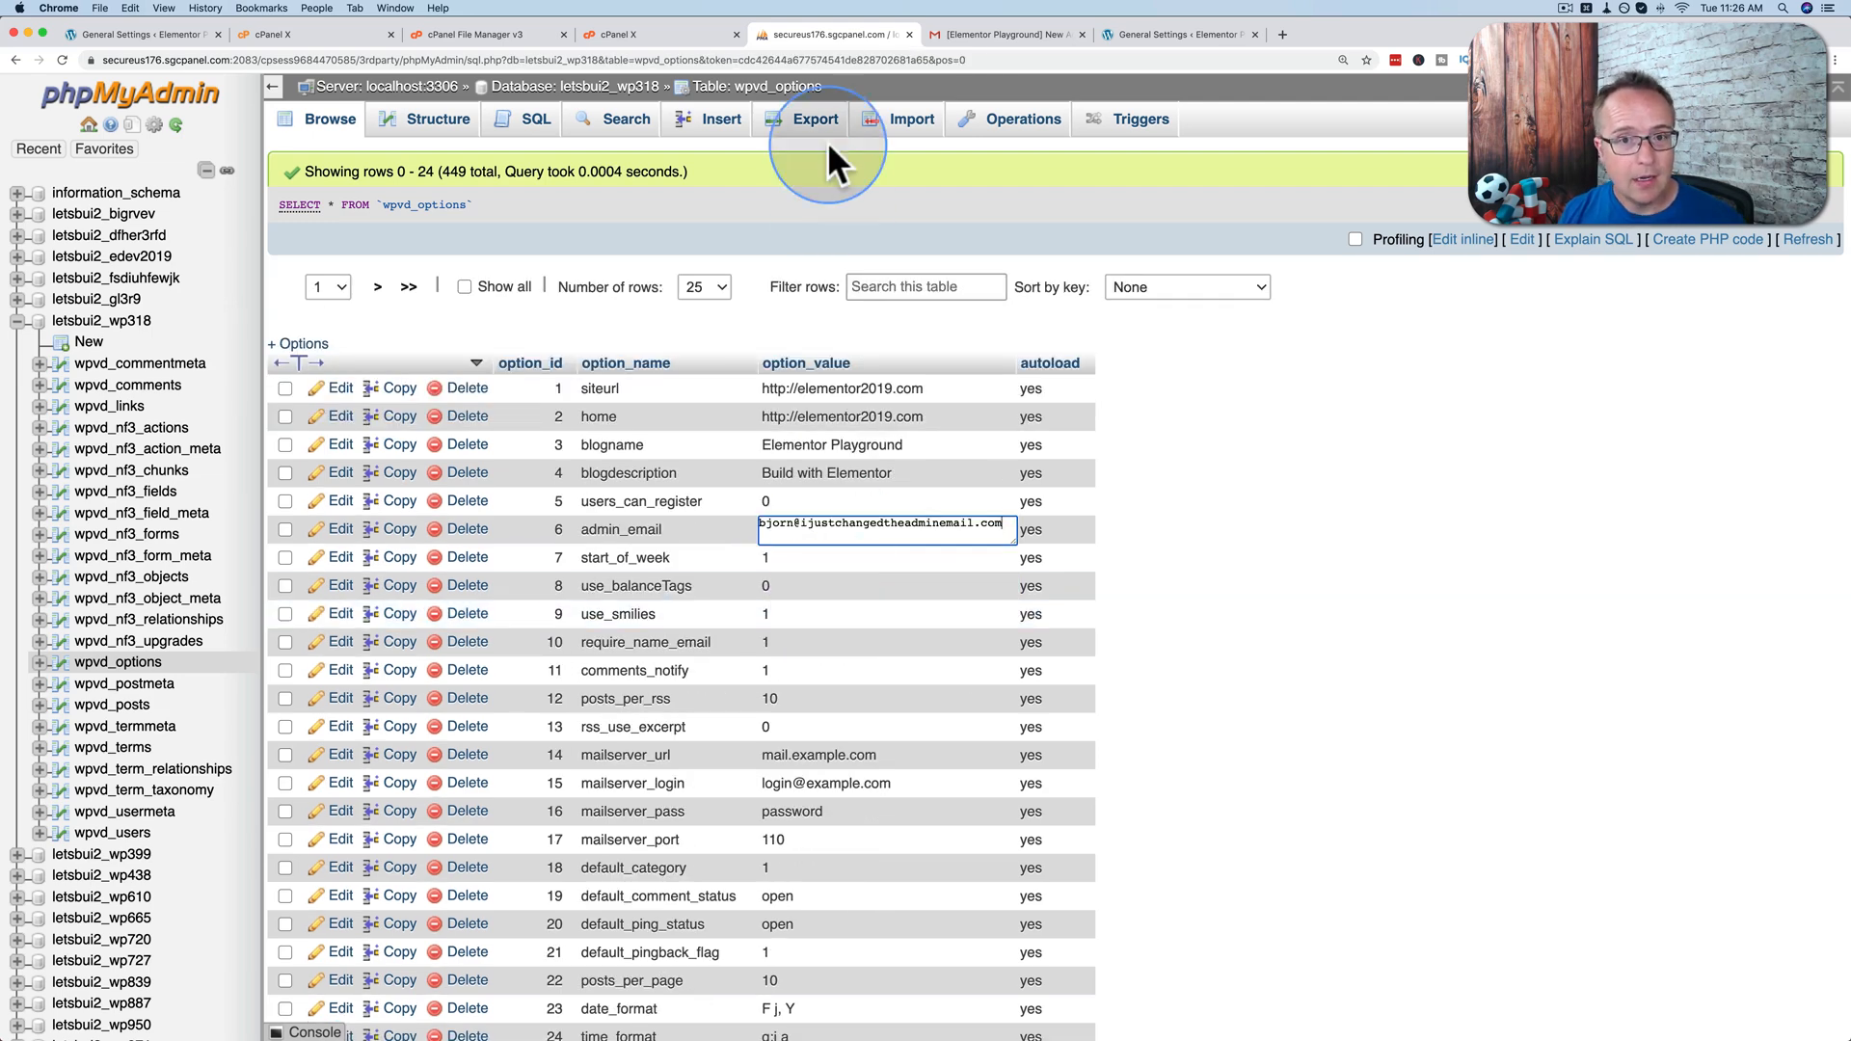
Step: Run a Quick SQL export of wpvd_options, downloading wpvd_options.sql
click(815, 117)
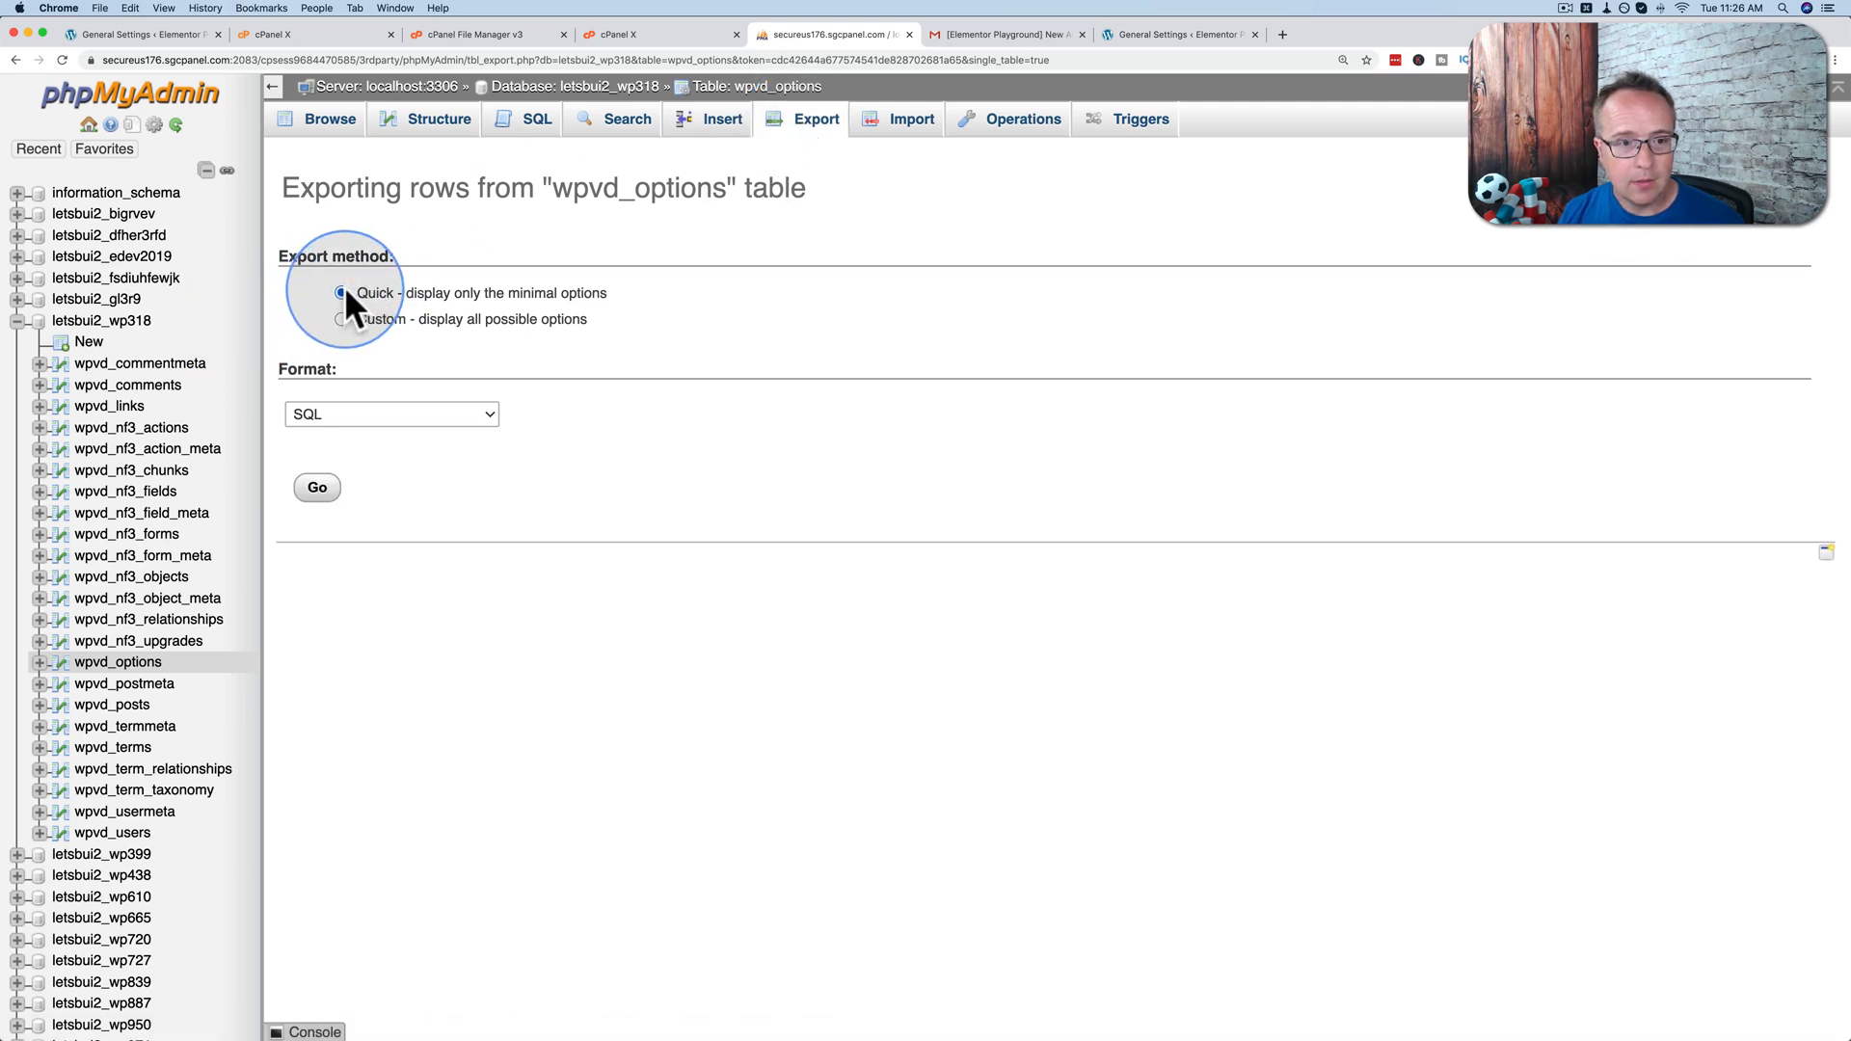
click(314, 486)
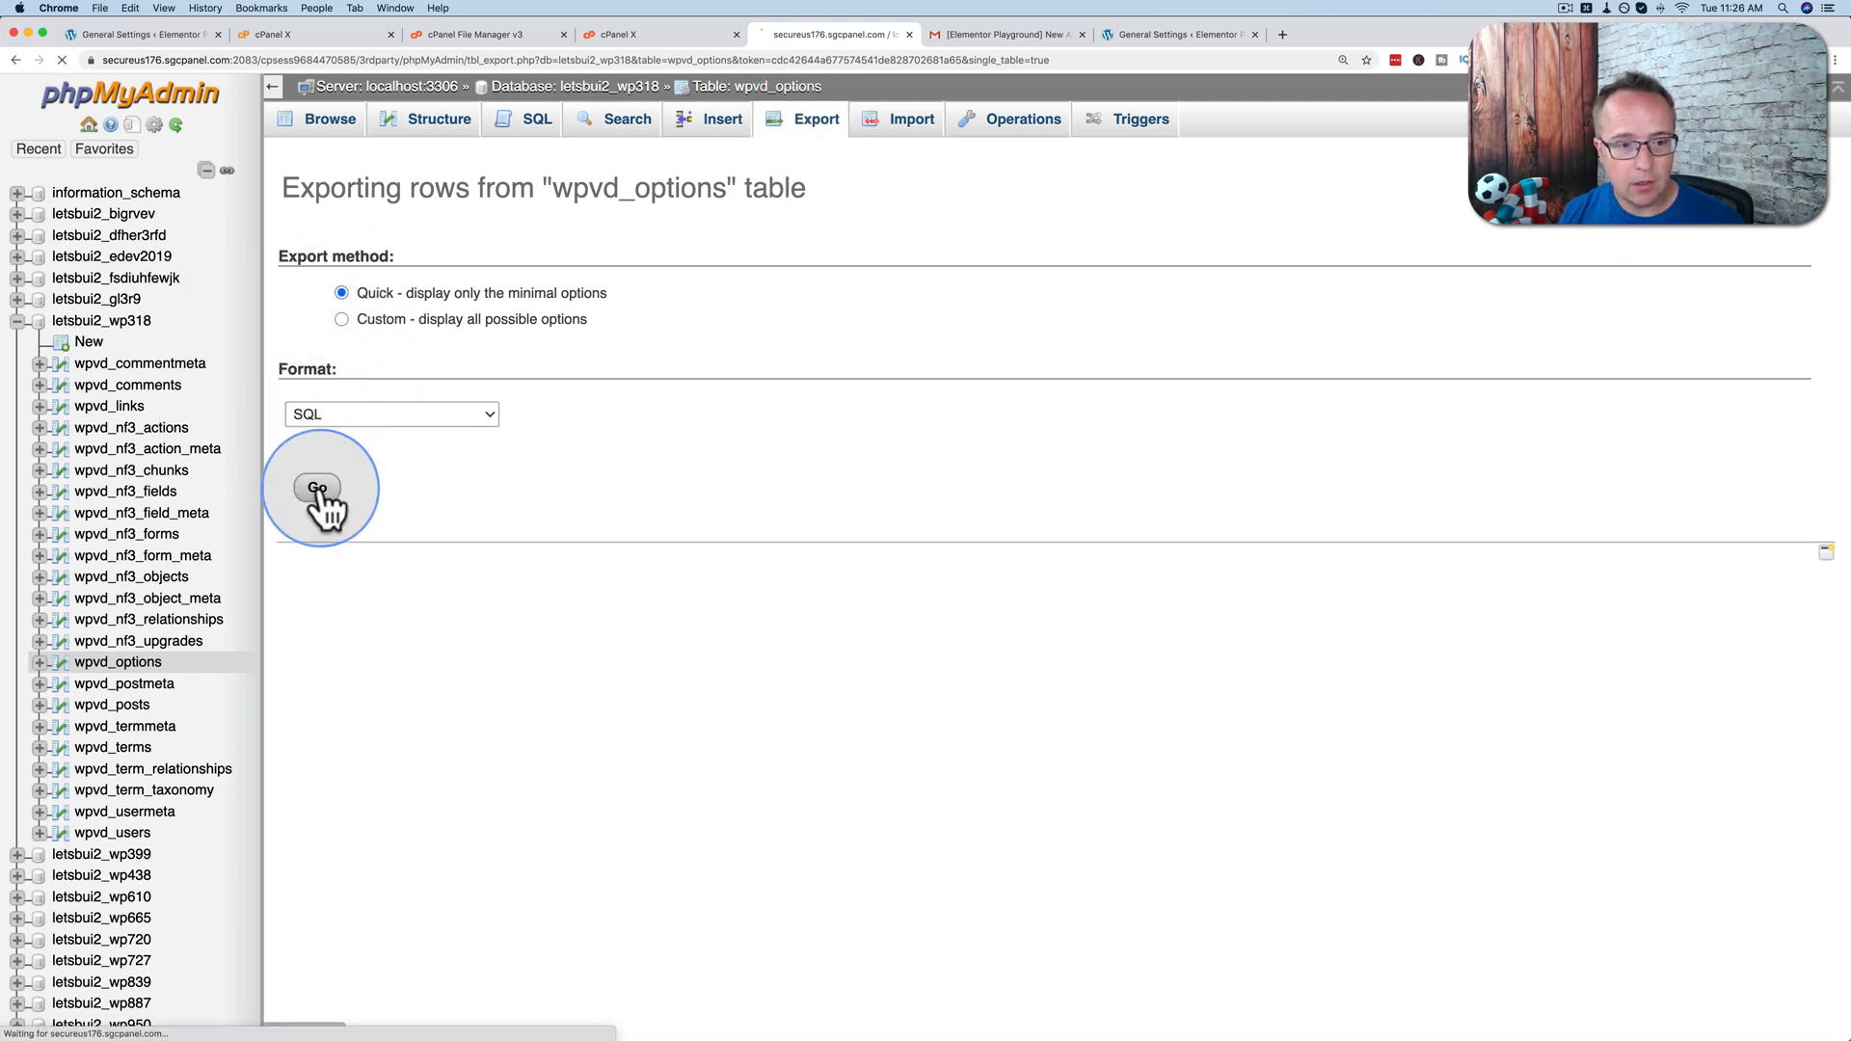
click(316, 488)
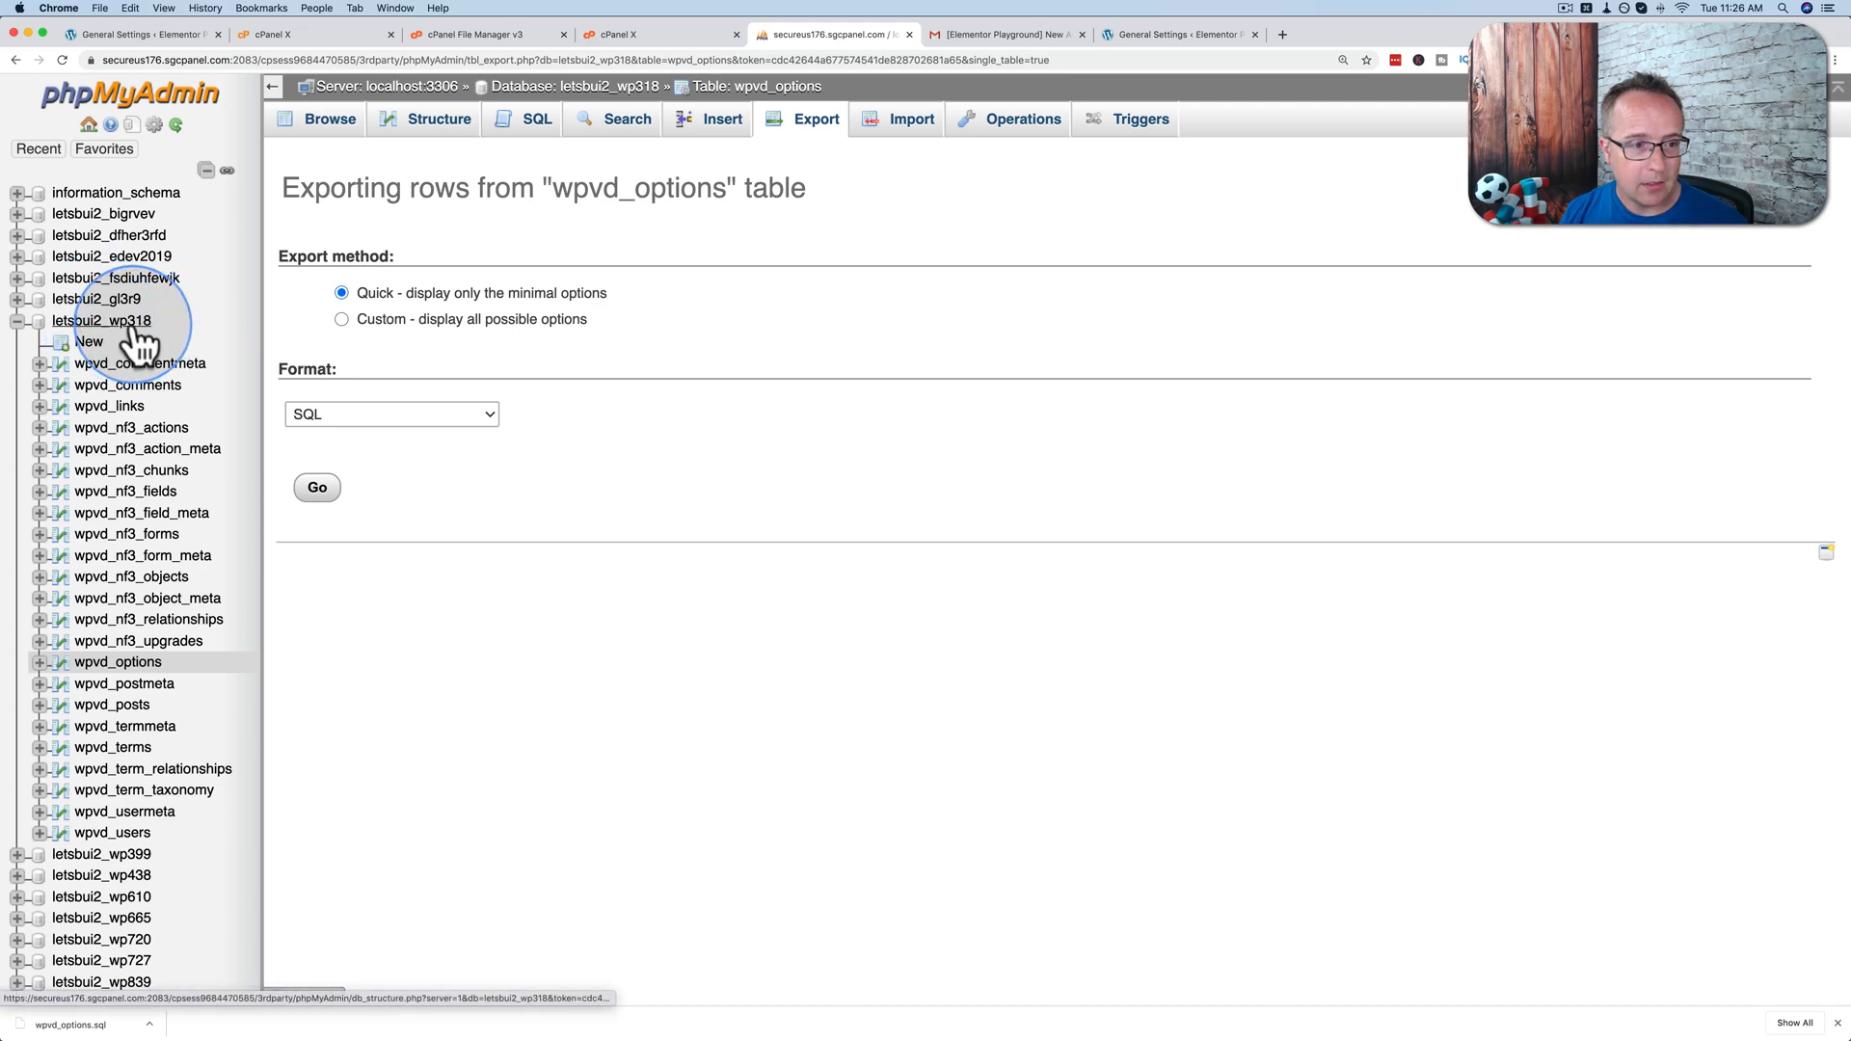
Step: Run a Quick SQL export of the whole letsbui2_wp318 database, downloading letsbui2_wp318.sql
click(102, 320)
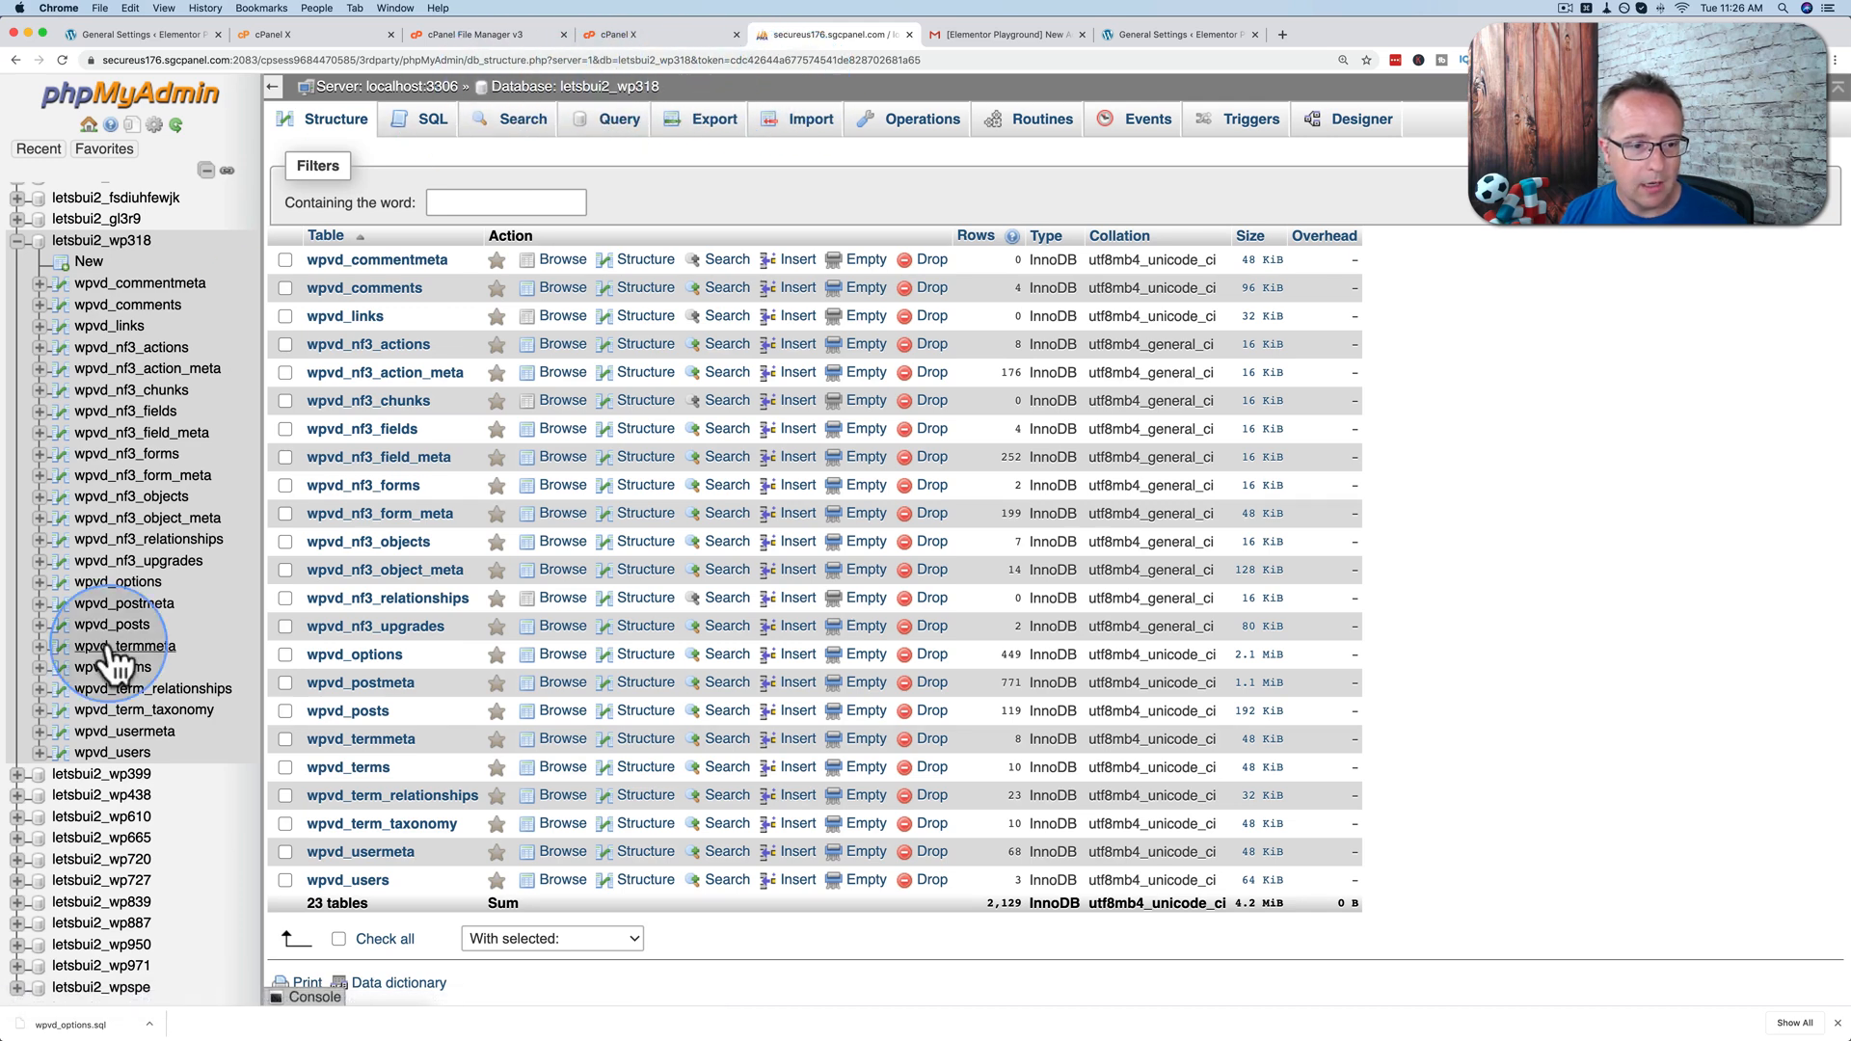
click(118, 582)
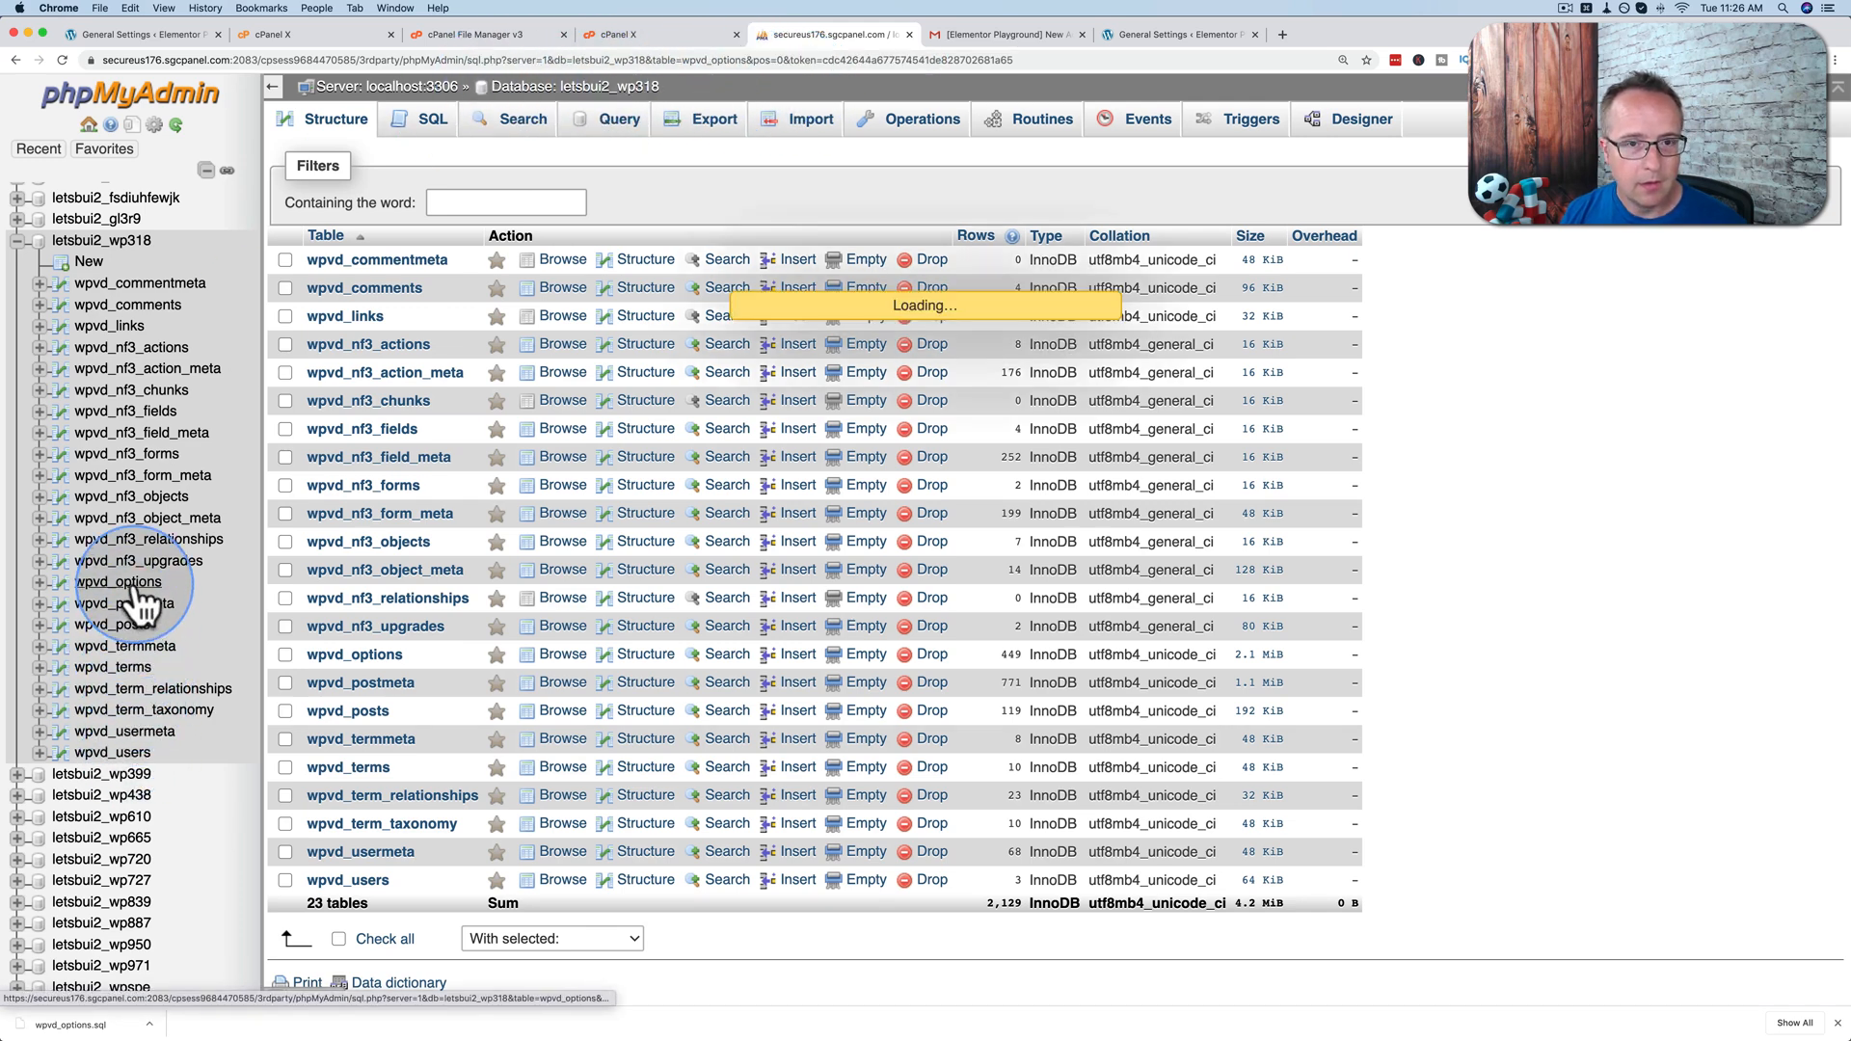
click(118, 580)
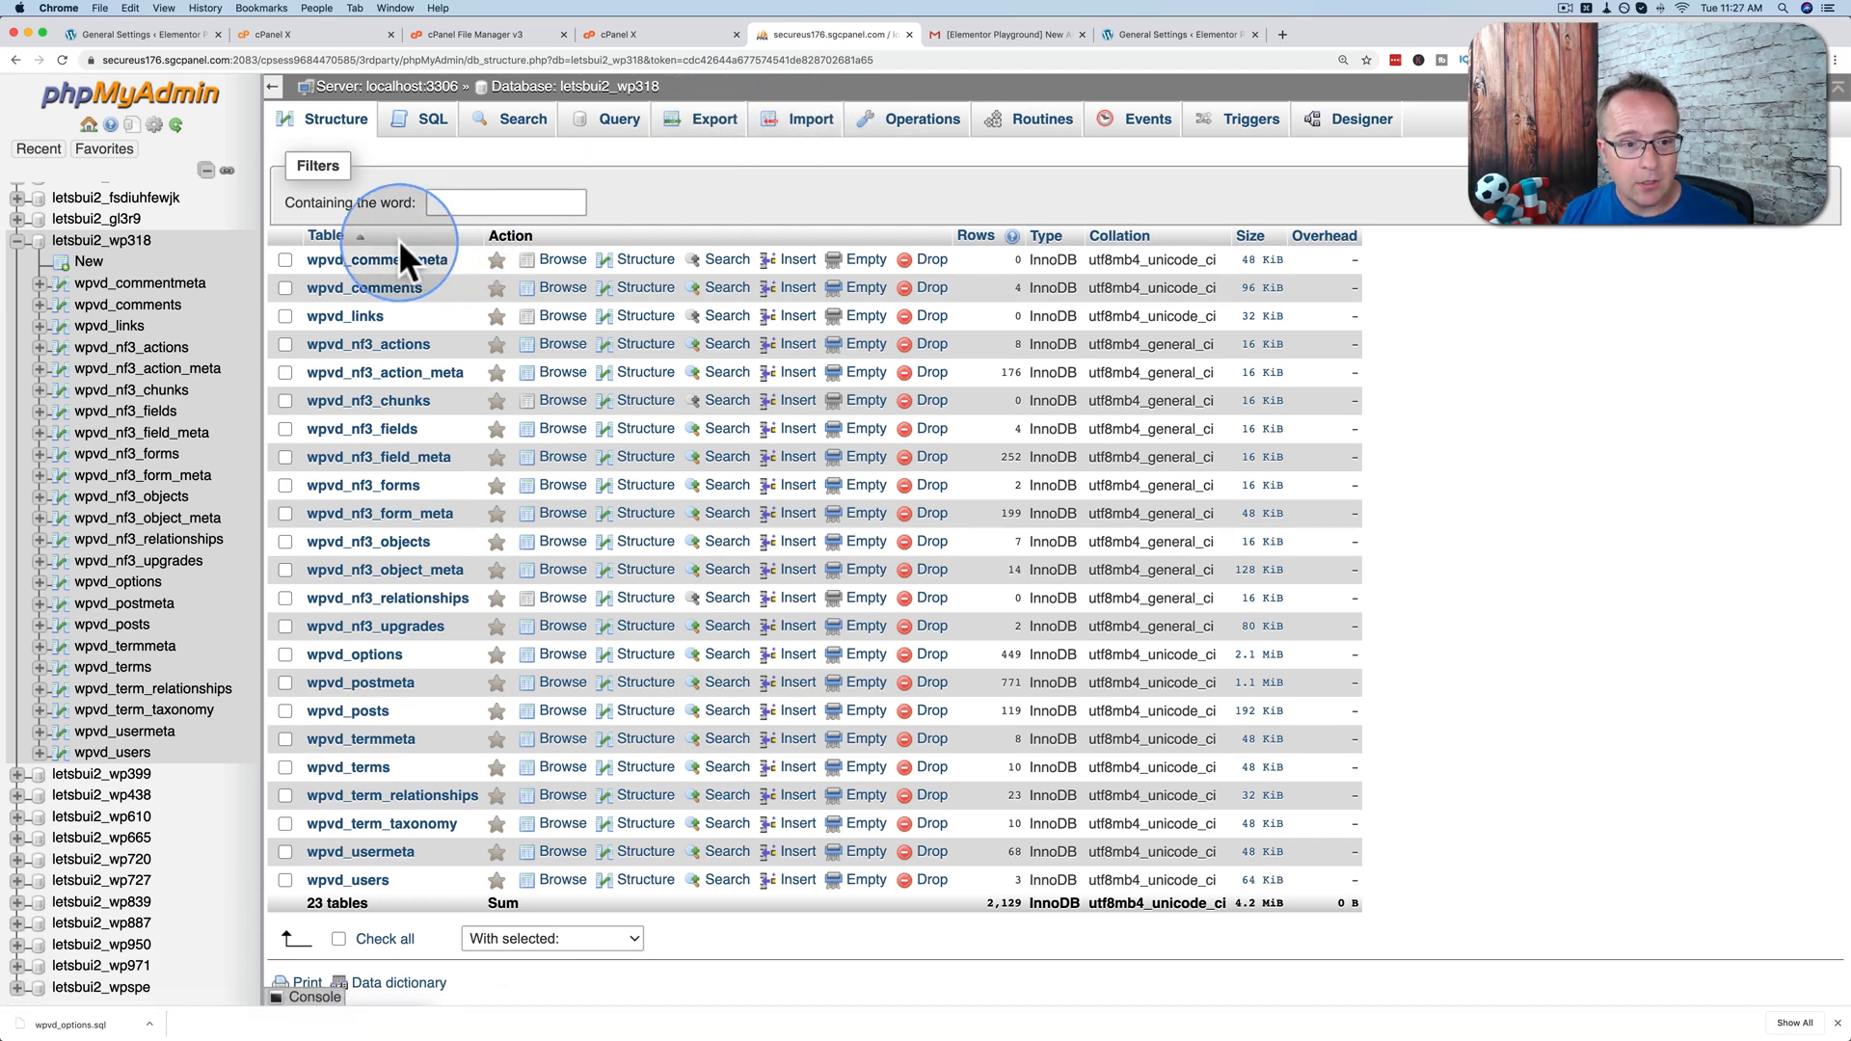
click(713, 117)
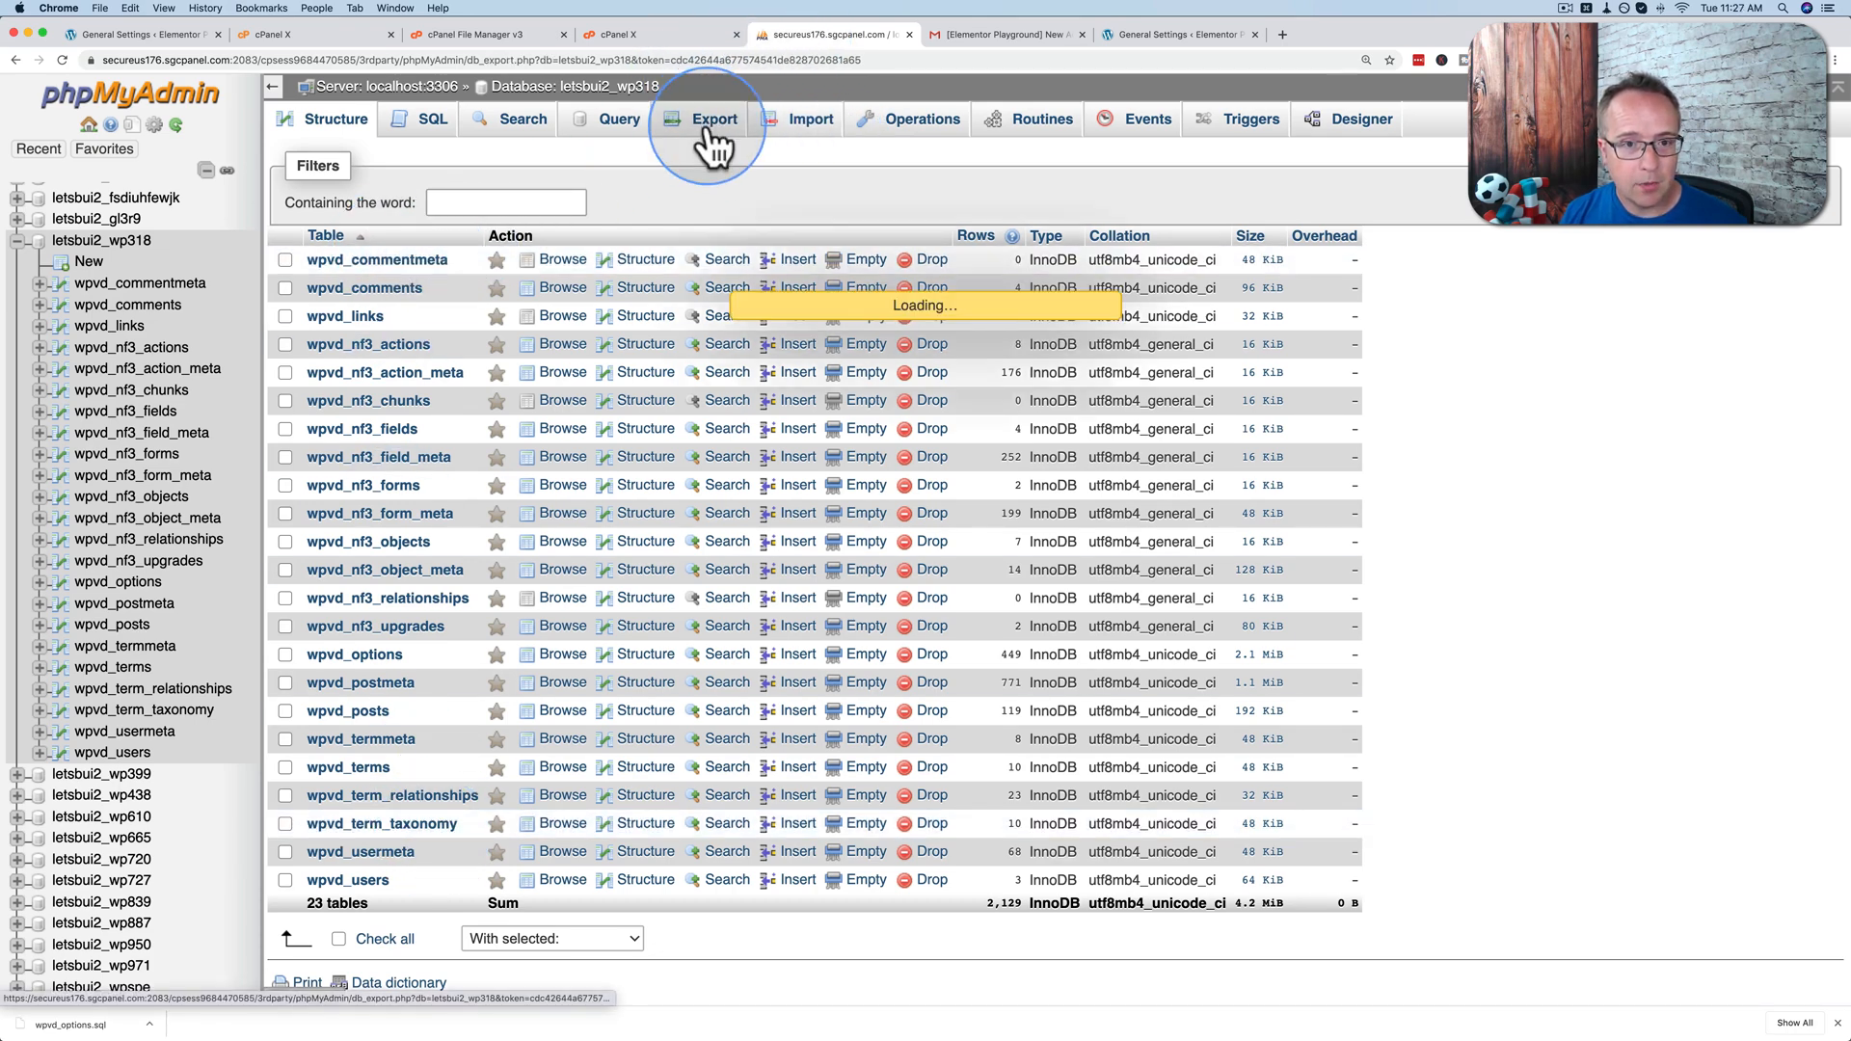
click(713, 118)
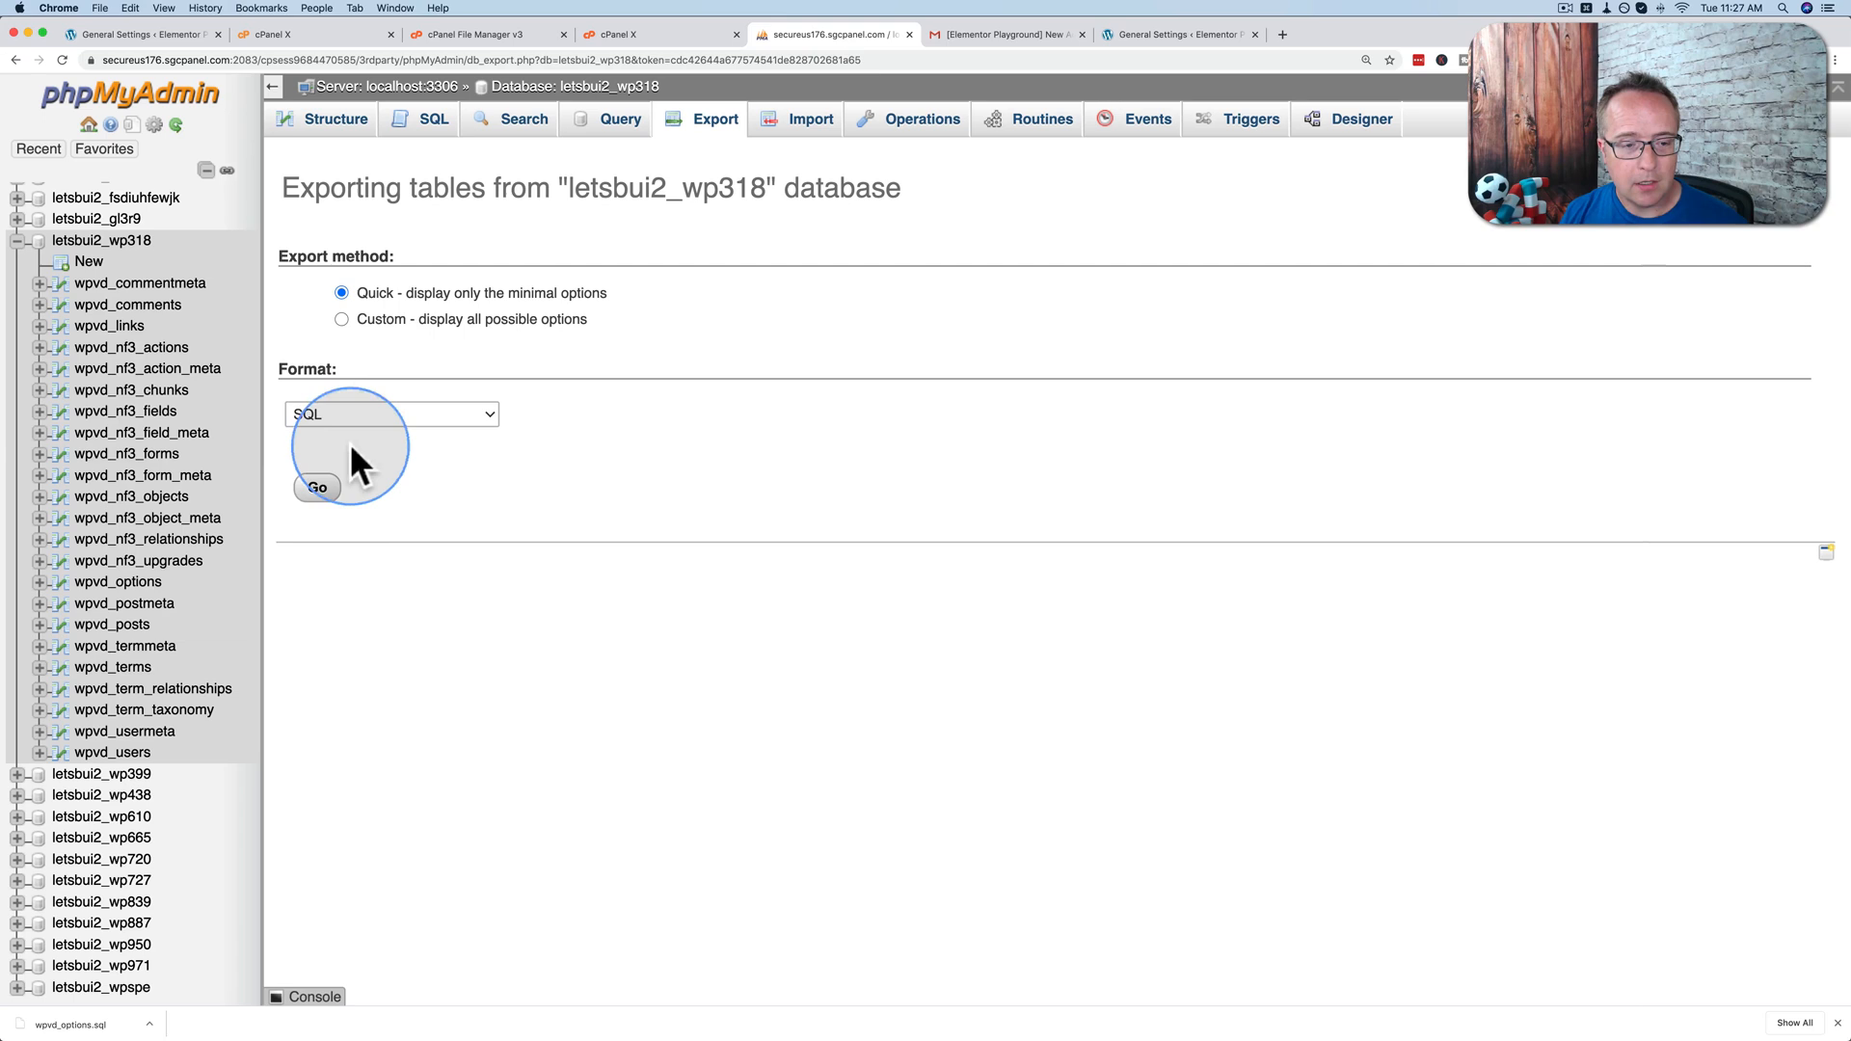
click(316, 488)
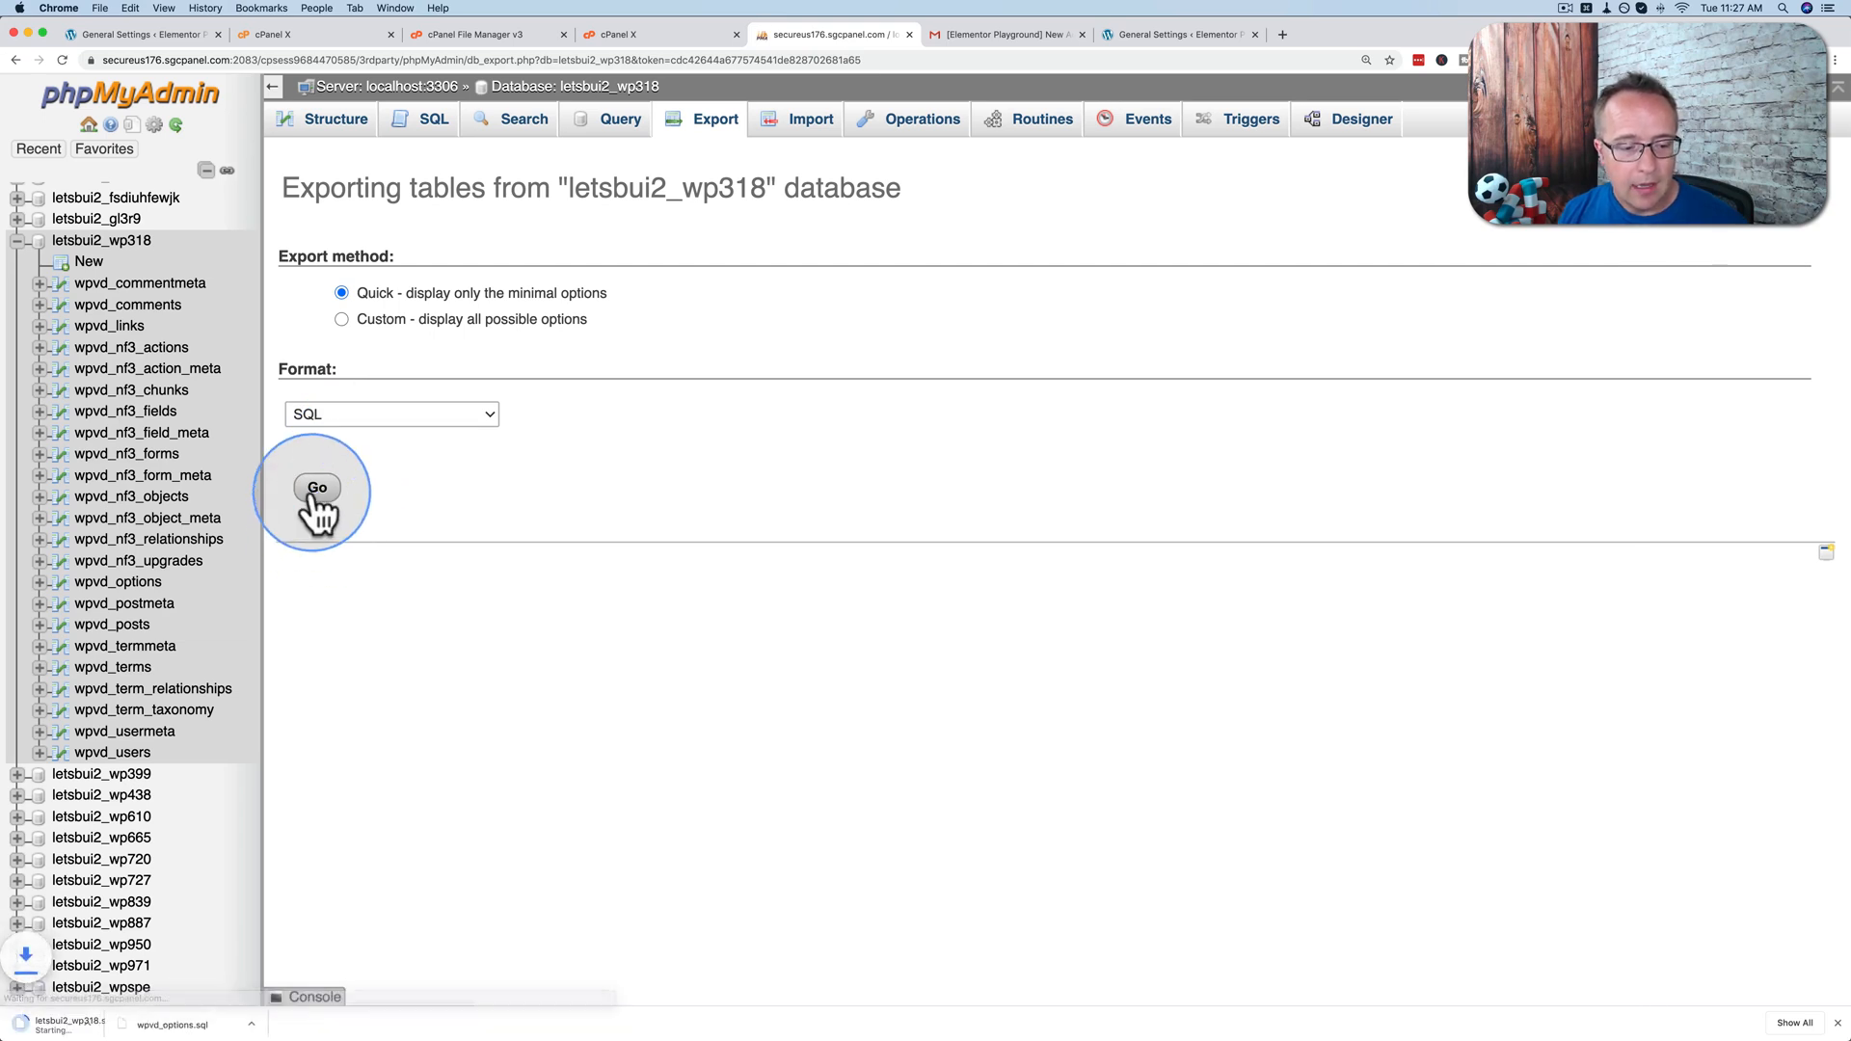
click(316, 487)
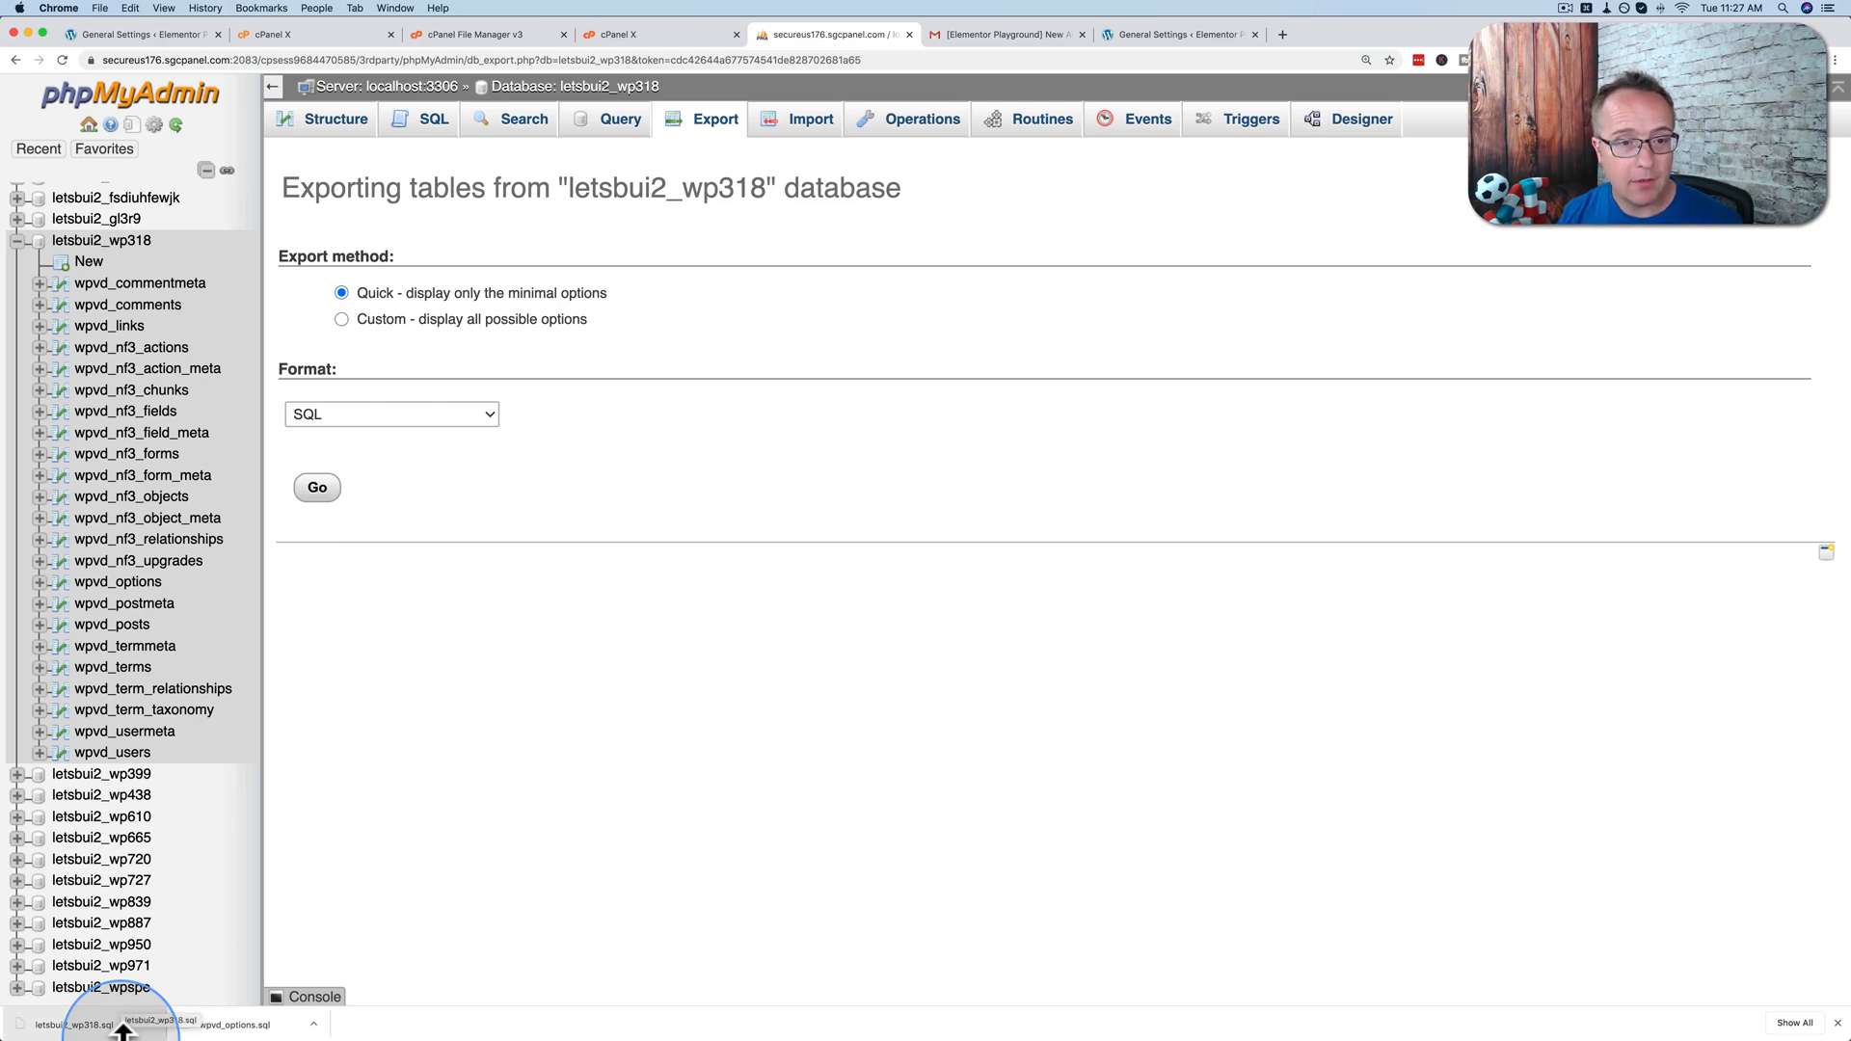
Step: Check all 23 tables in letsbui2_wp318, drop them with confirmation, then switch to the site tab
click(810, 118)
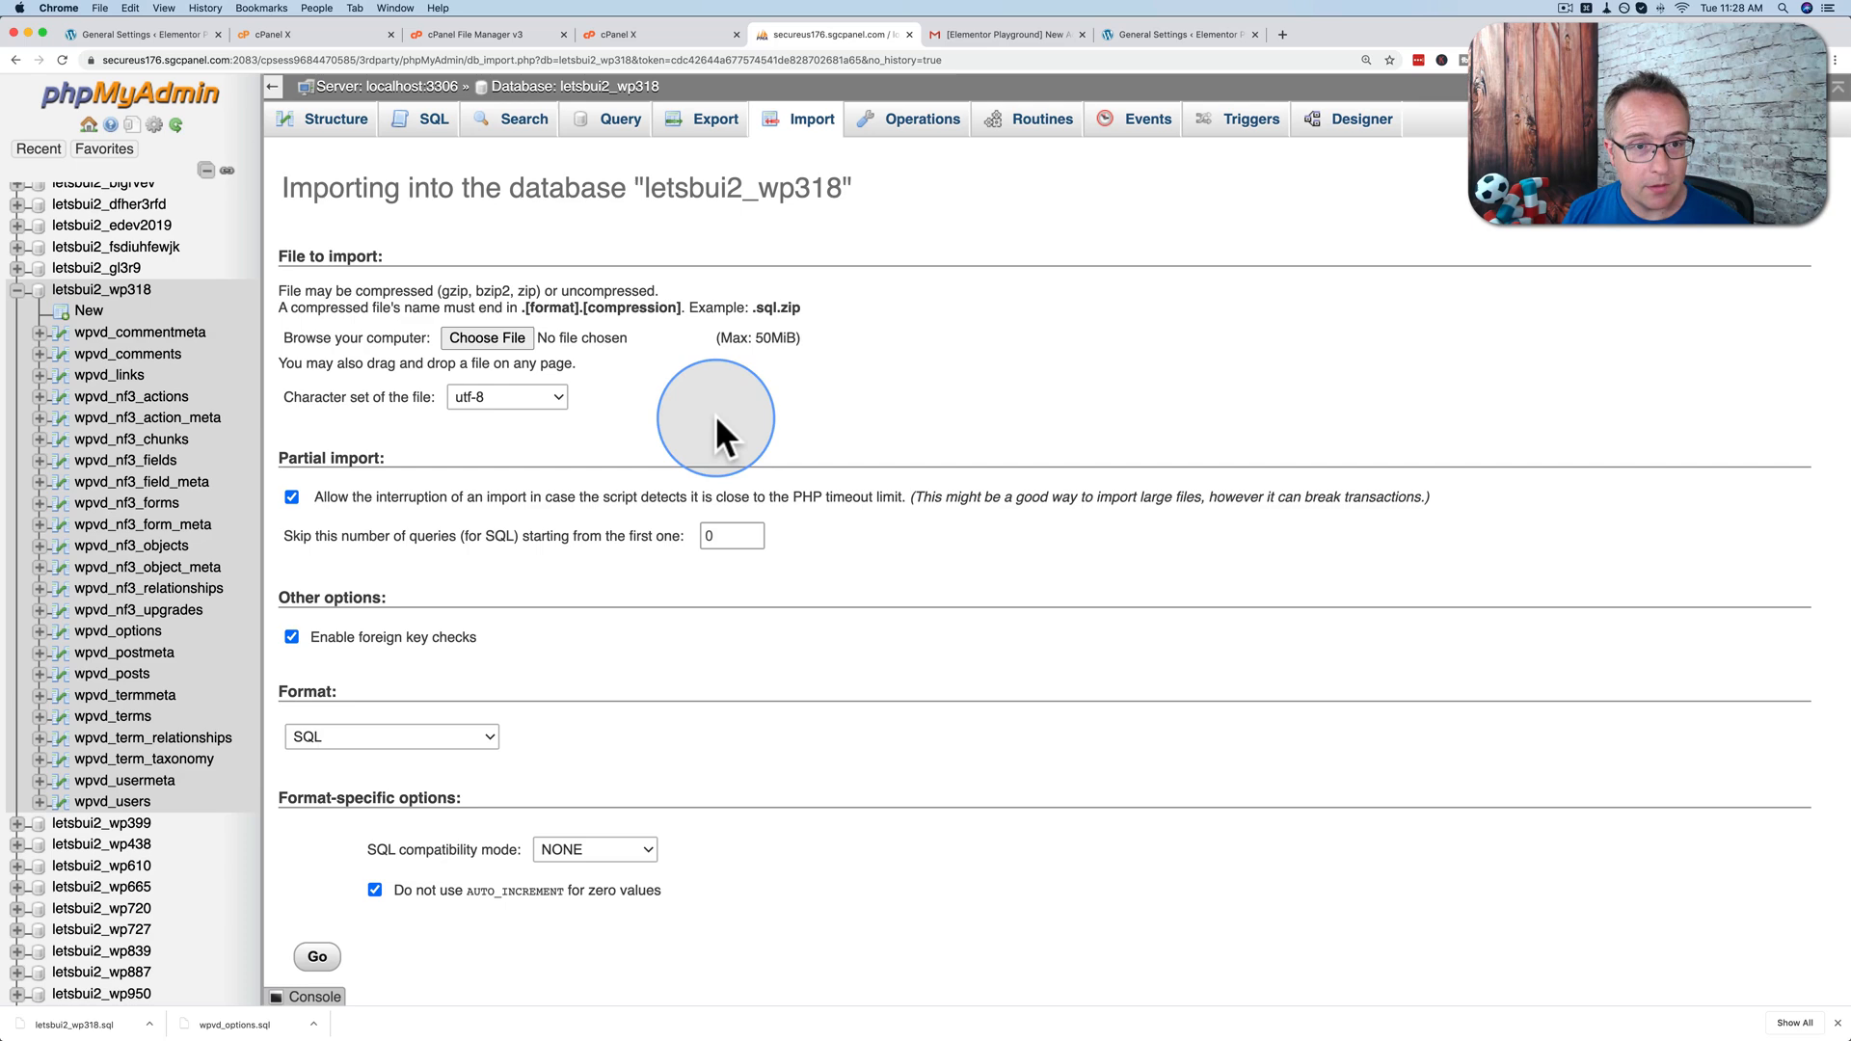
mouse_move(534, 106)
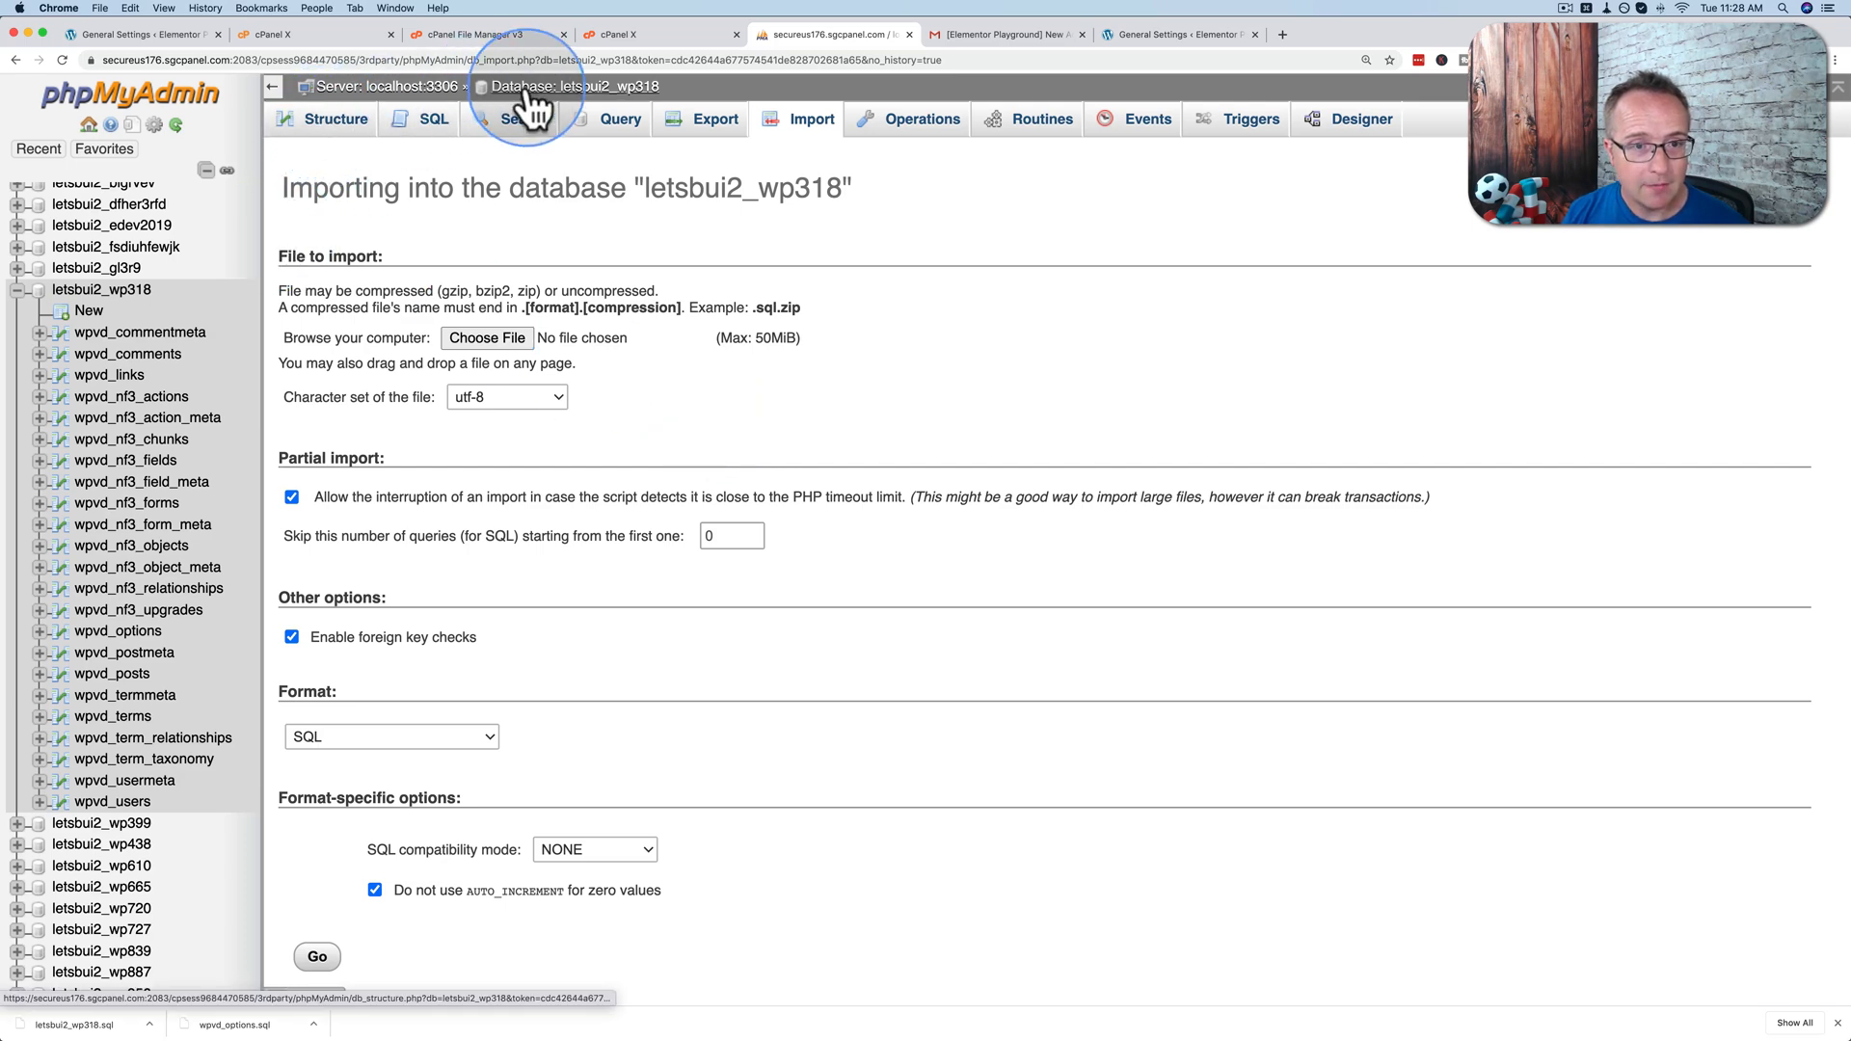
click(336, 117)
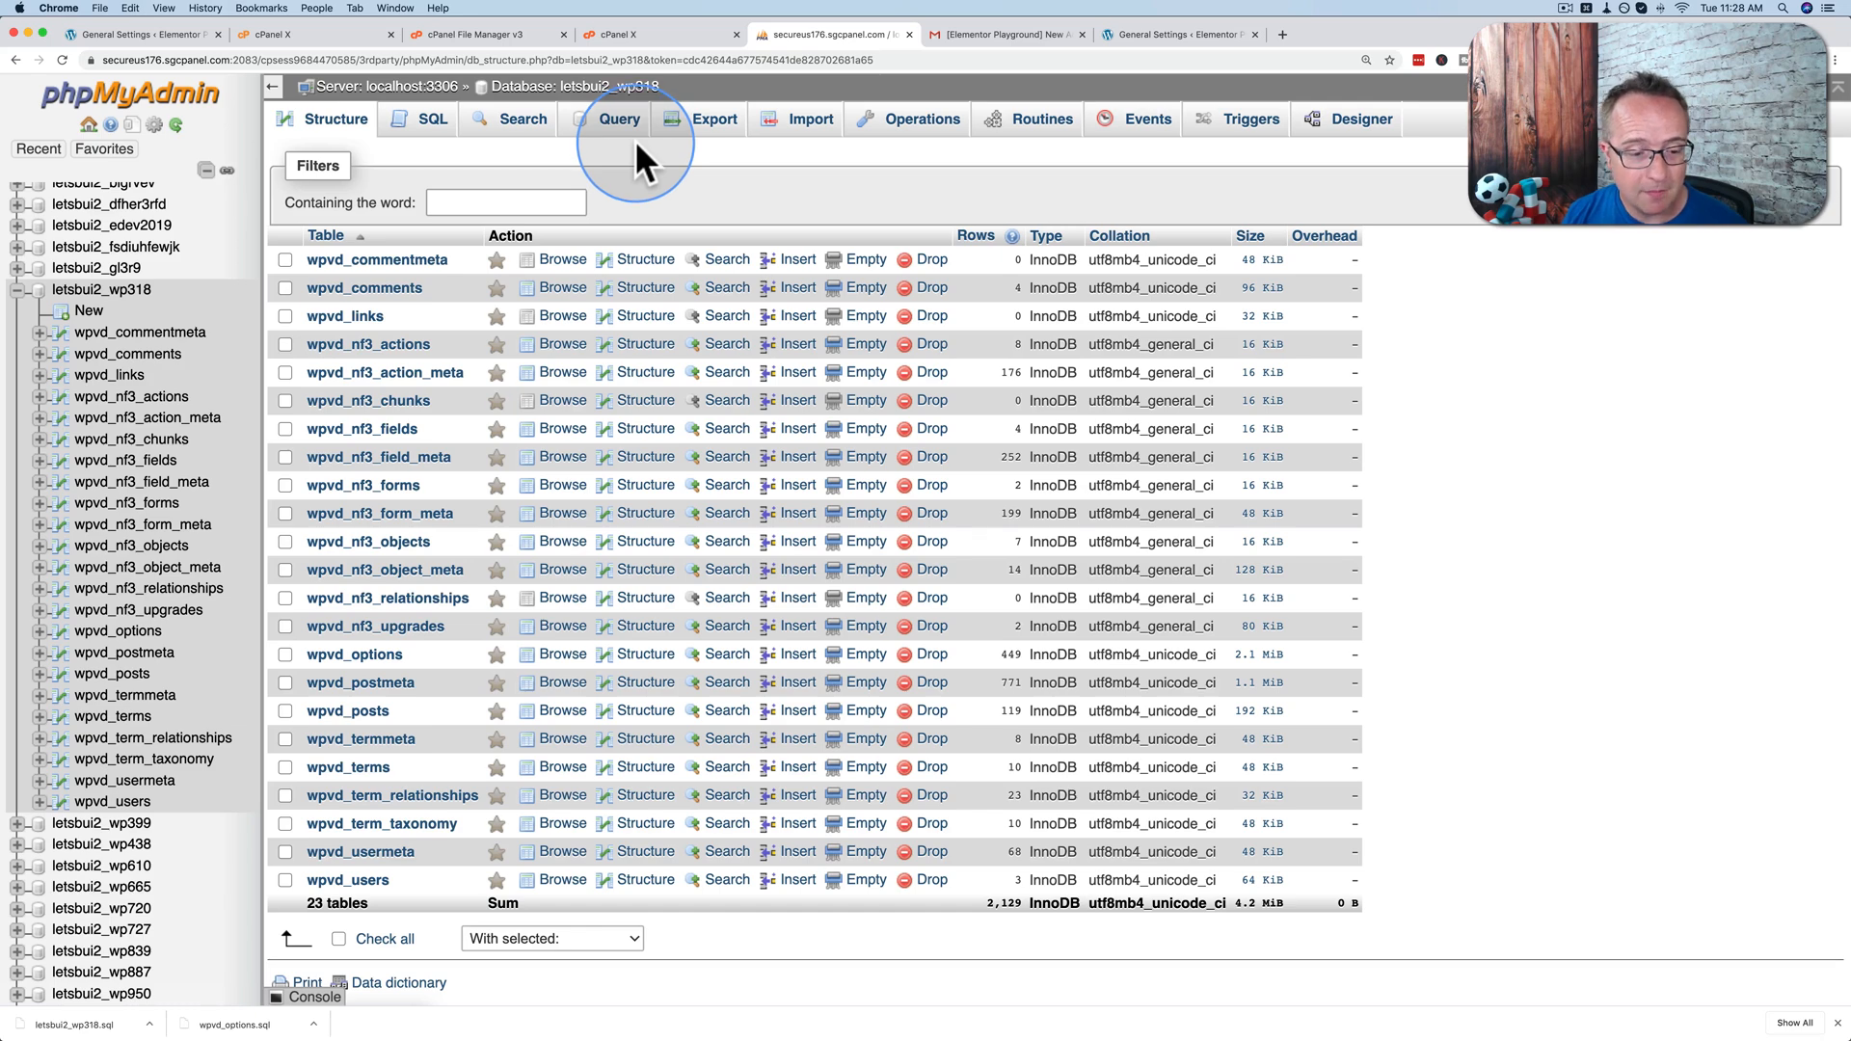
scroll(down, 3)
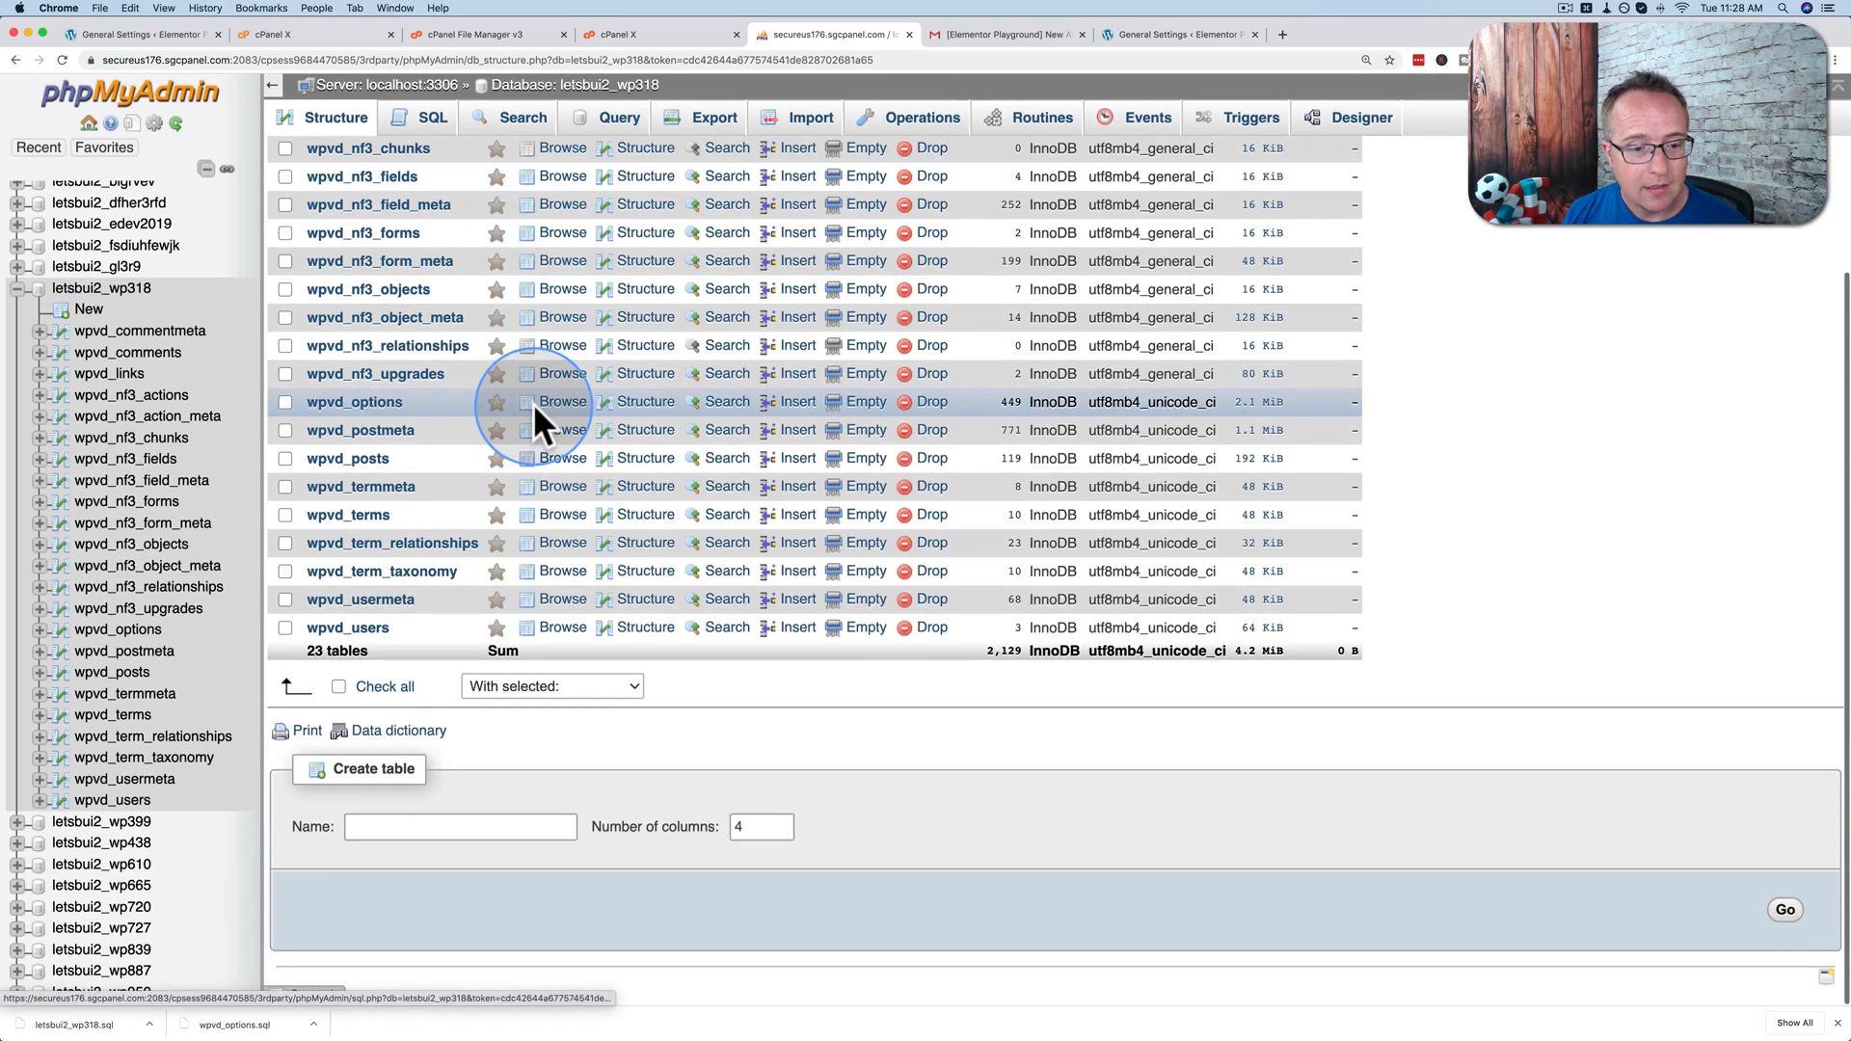
click(338, 686)
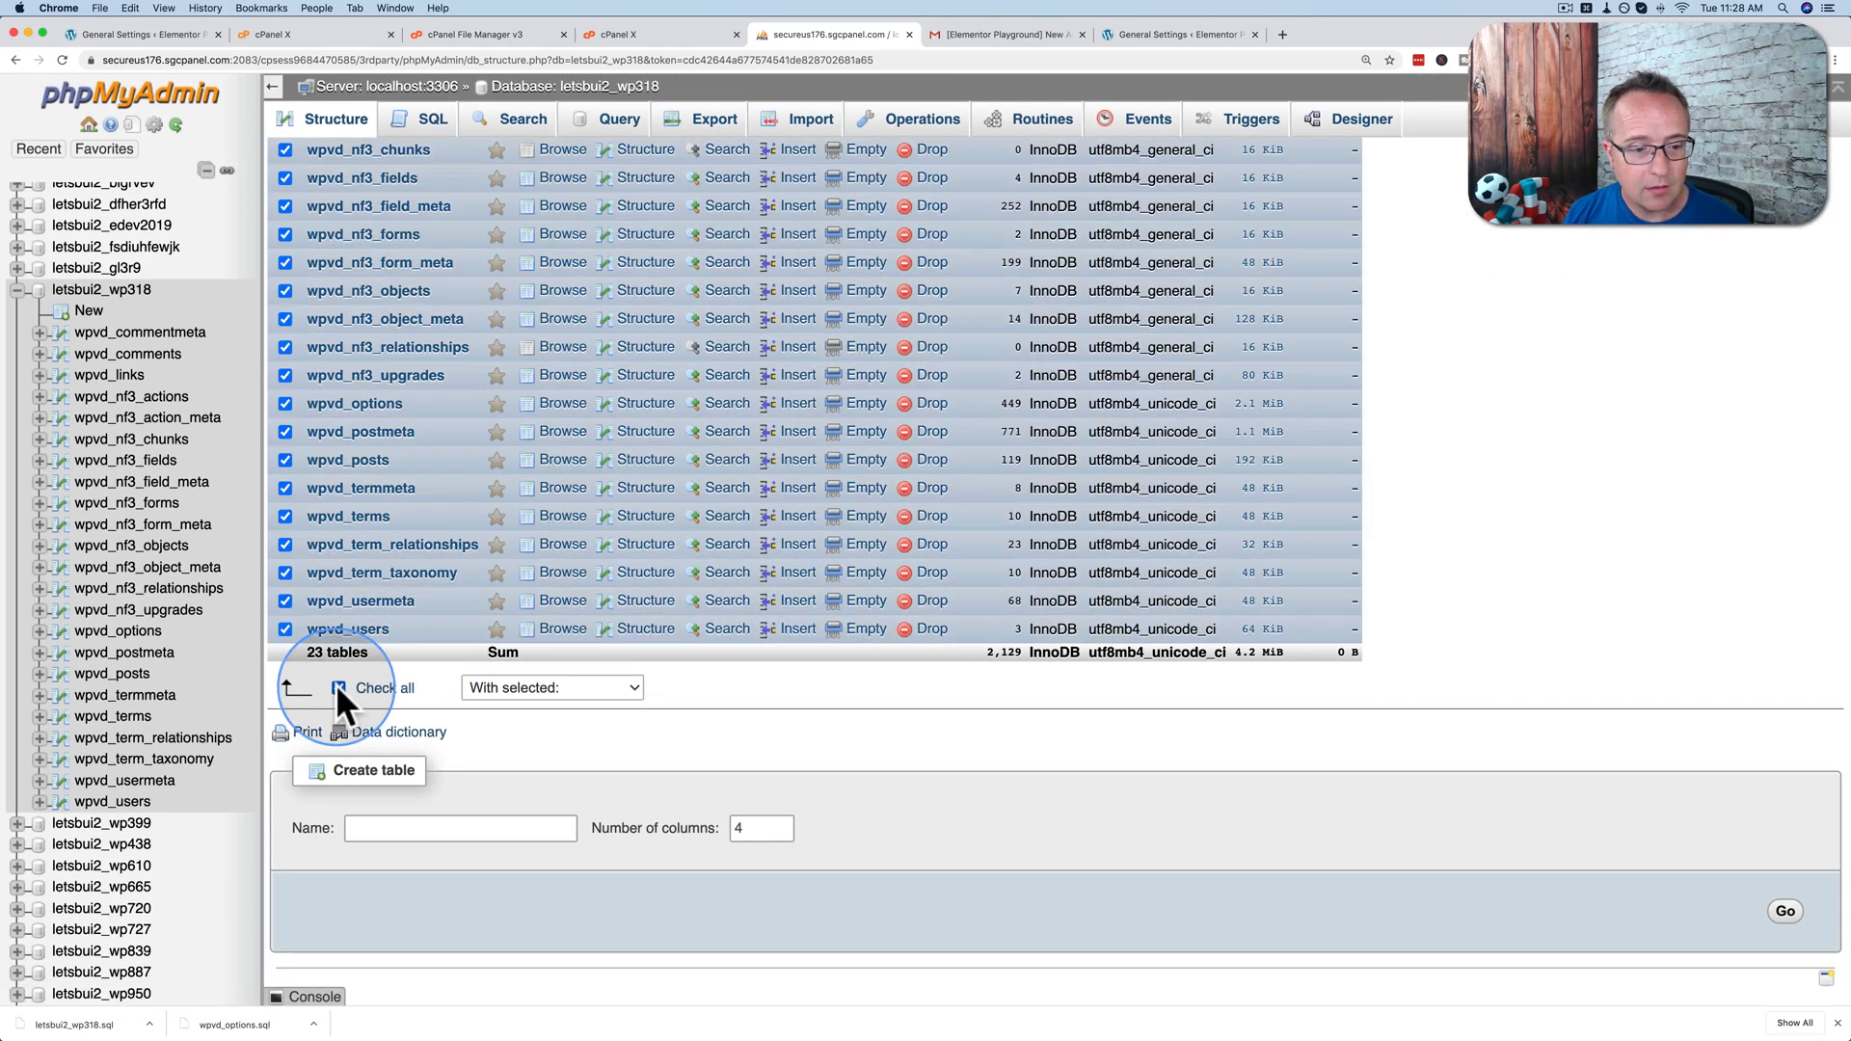
click(552, 686)
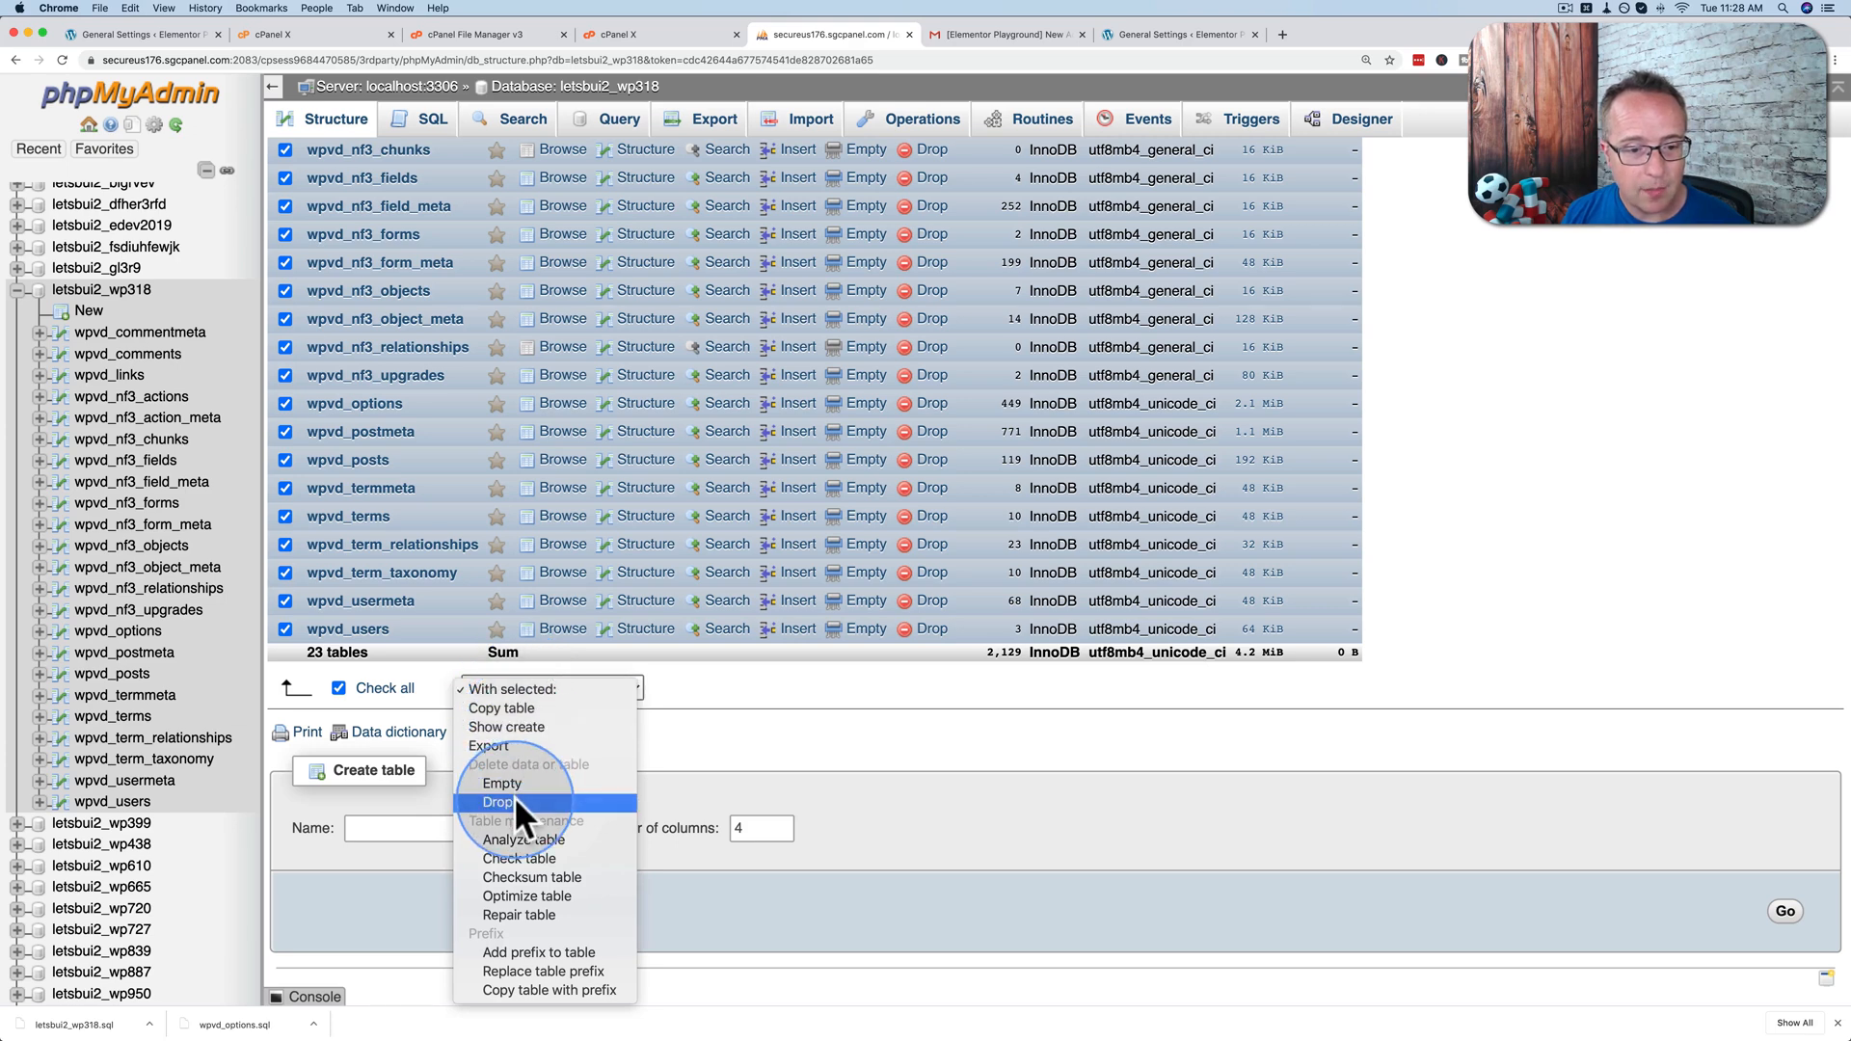
click(497, 802)
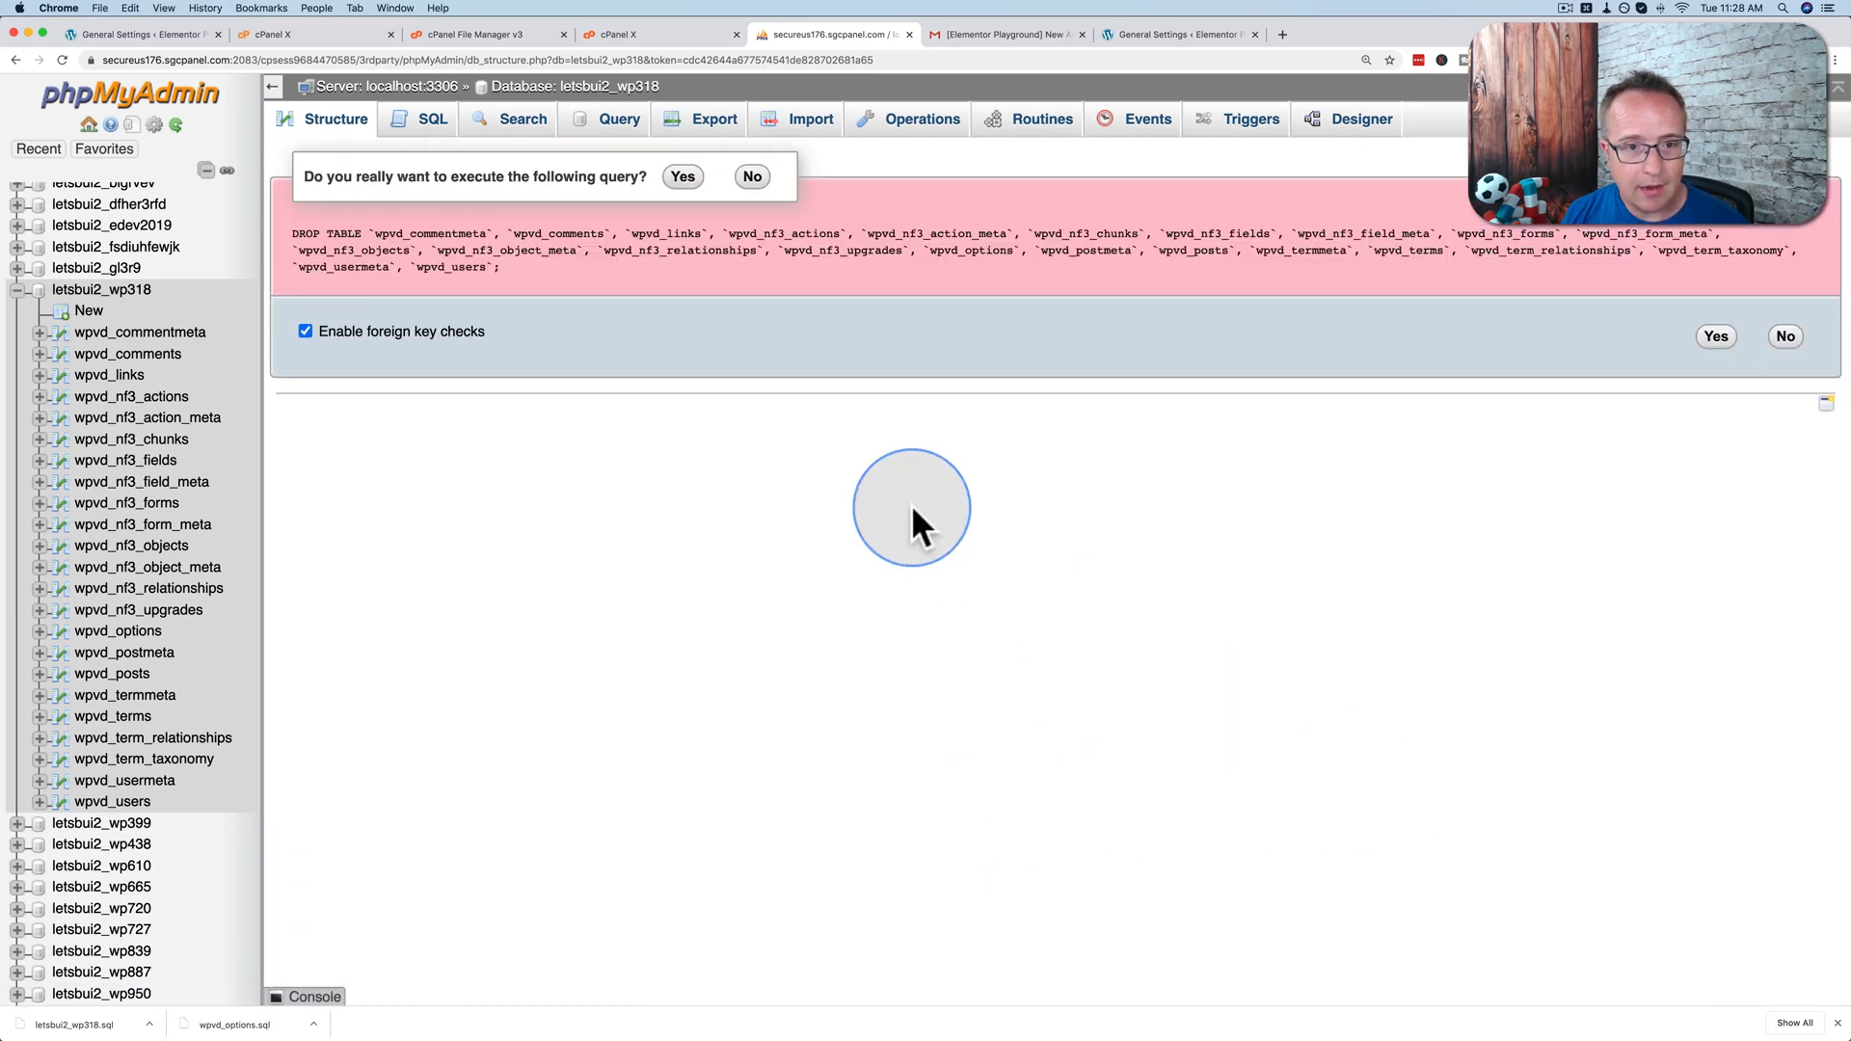
mouse_move(683, 175)
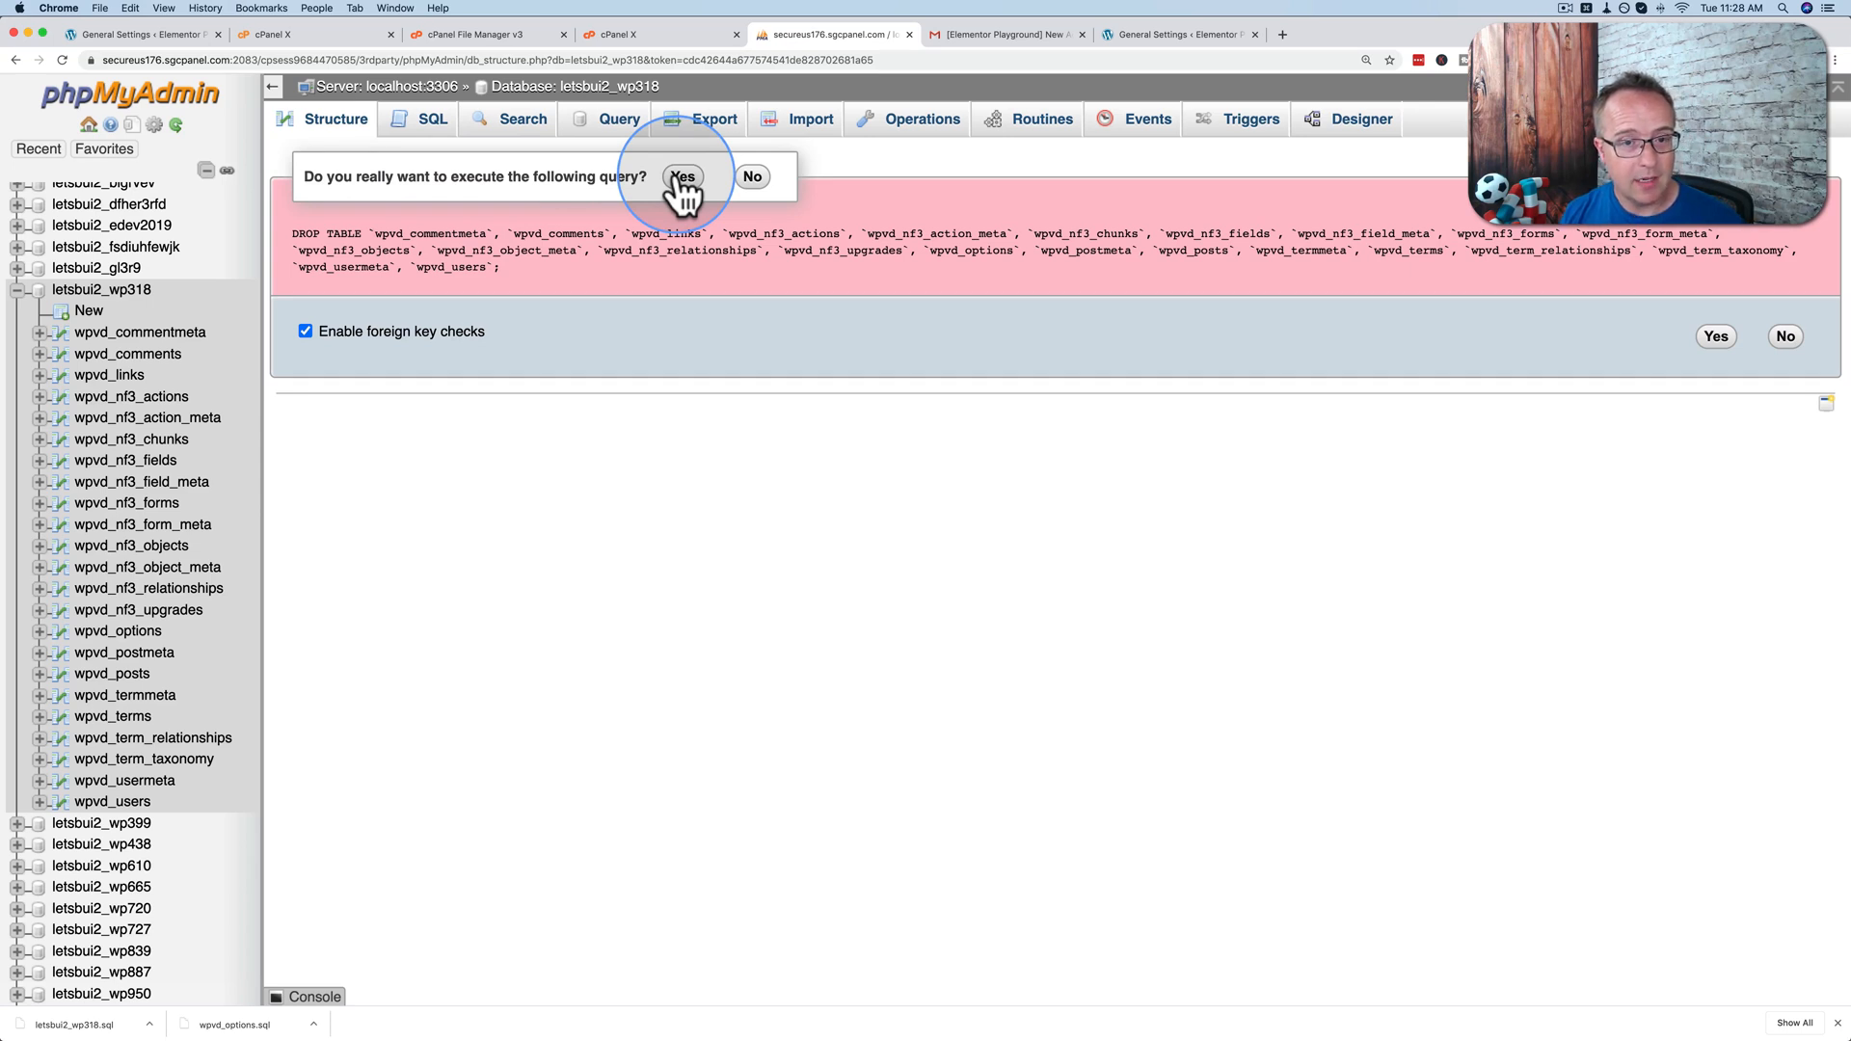
click(682, 175)
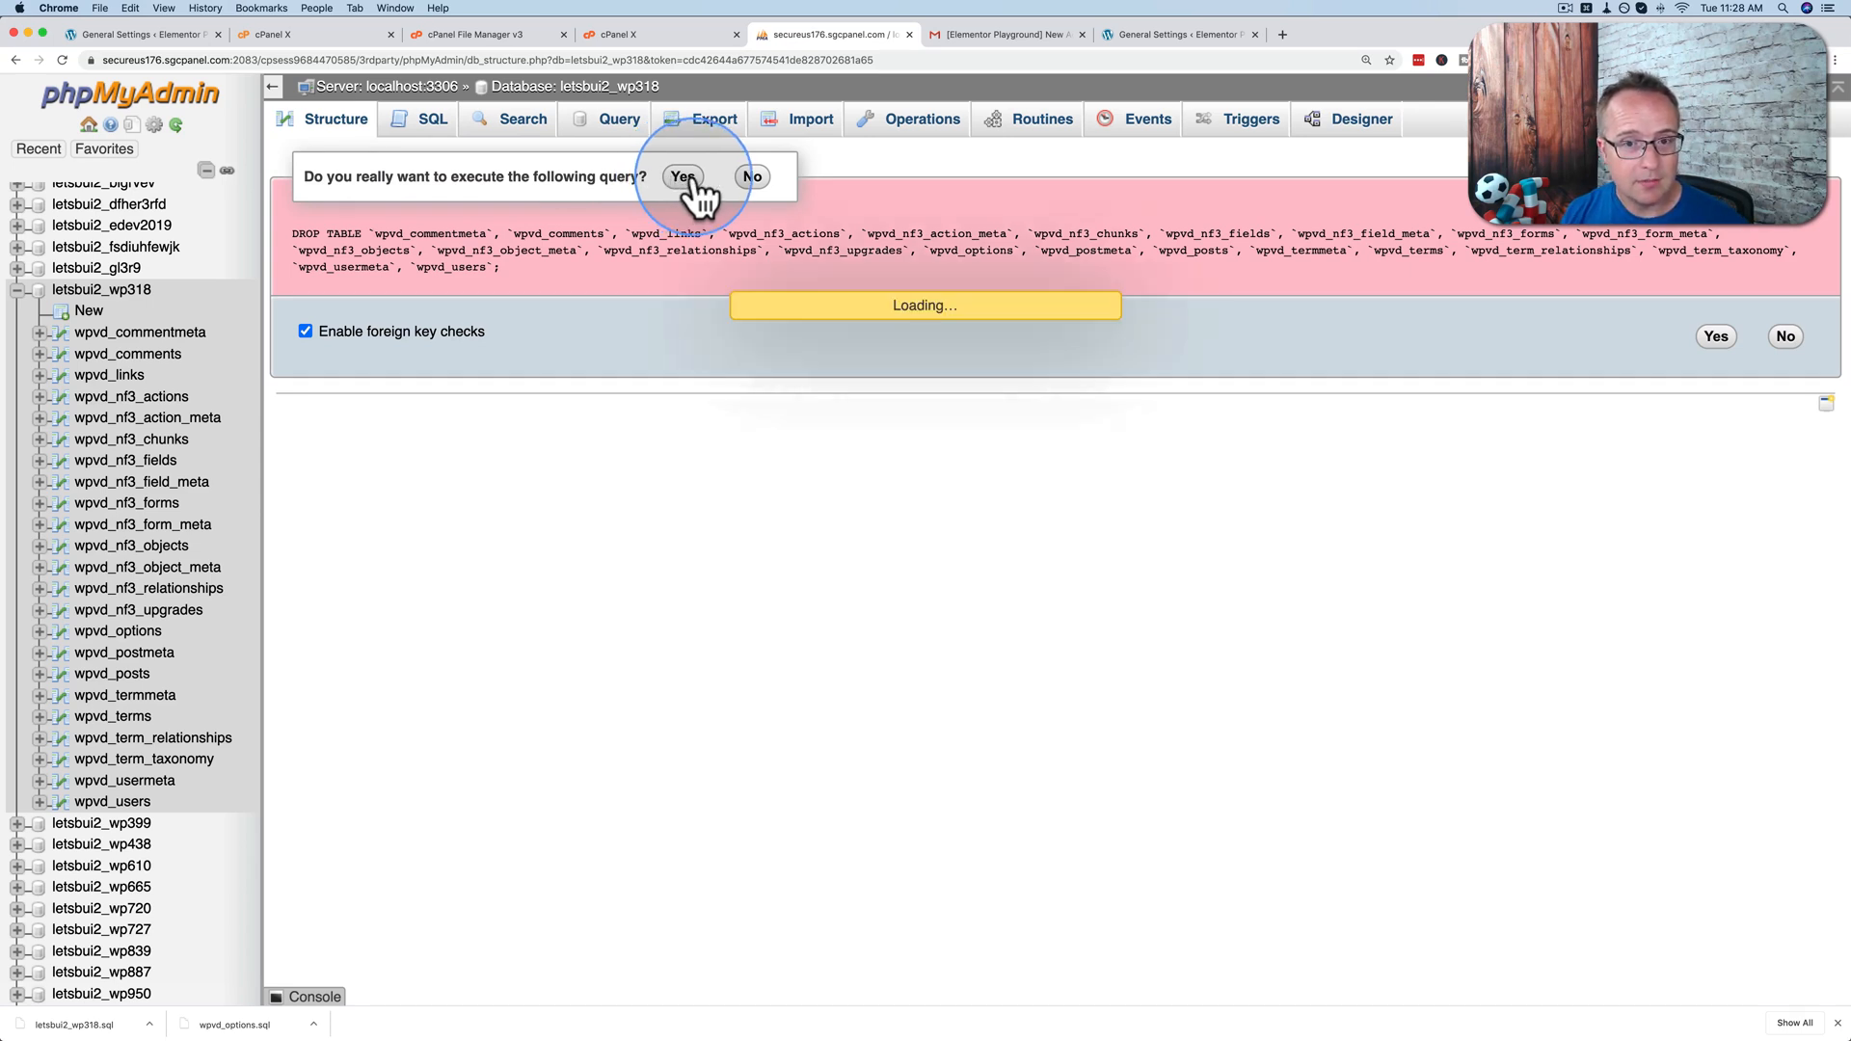
click(135, 32)
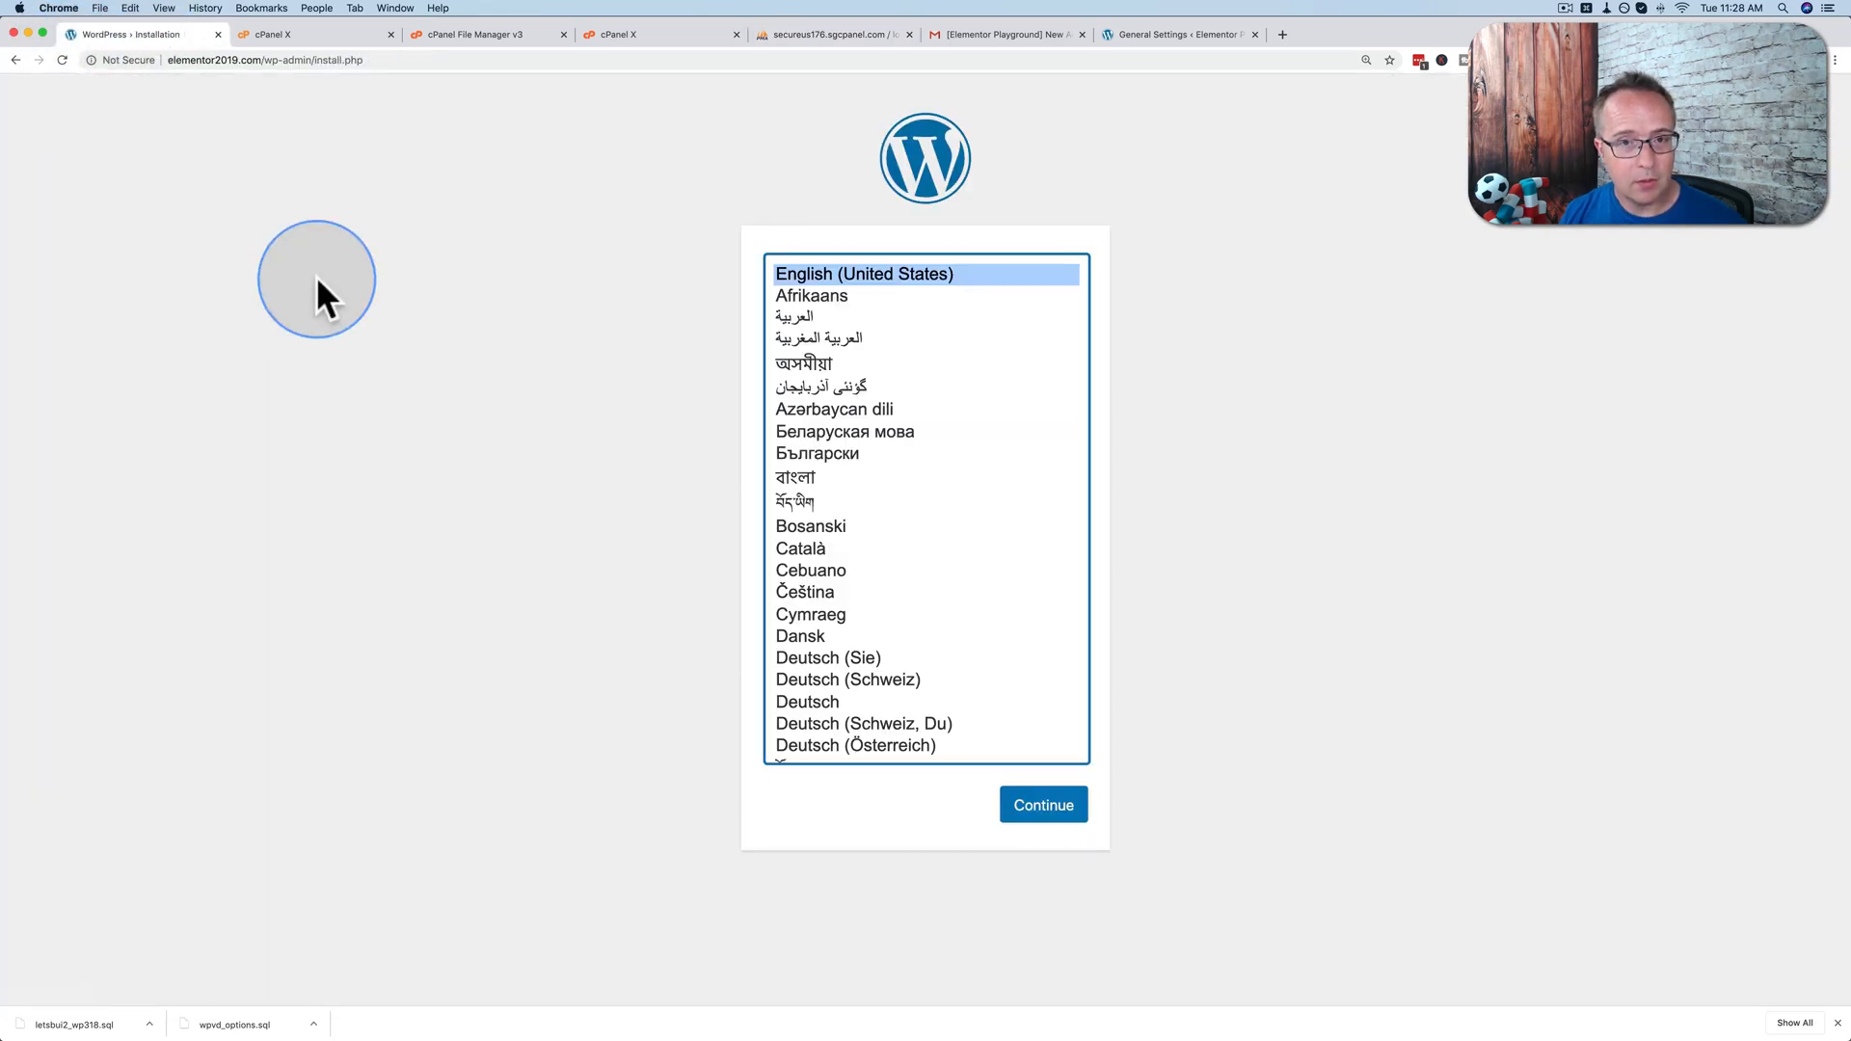
mouse_move(827, 77)
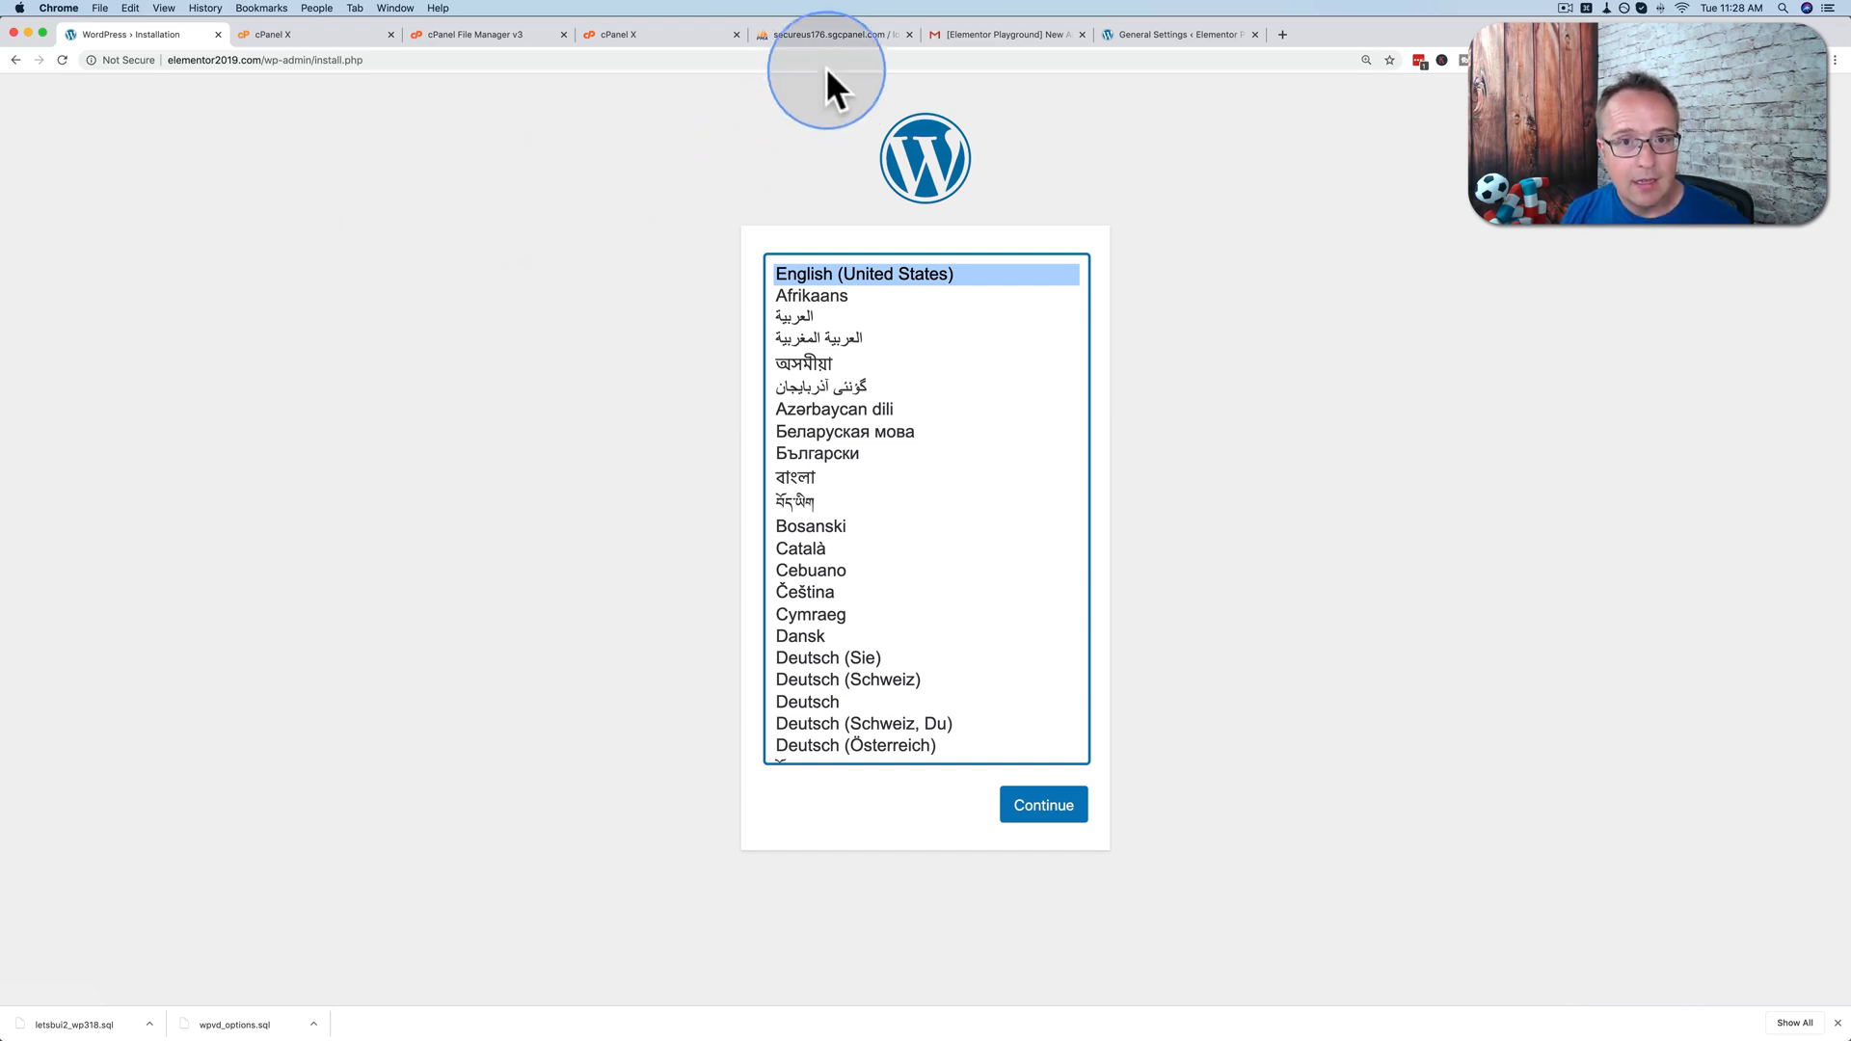
Step: Return to phpMyAdmin showing no tables found in letsbui2_wp318
click(827, 33)
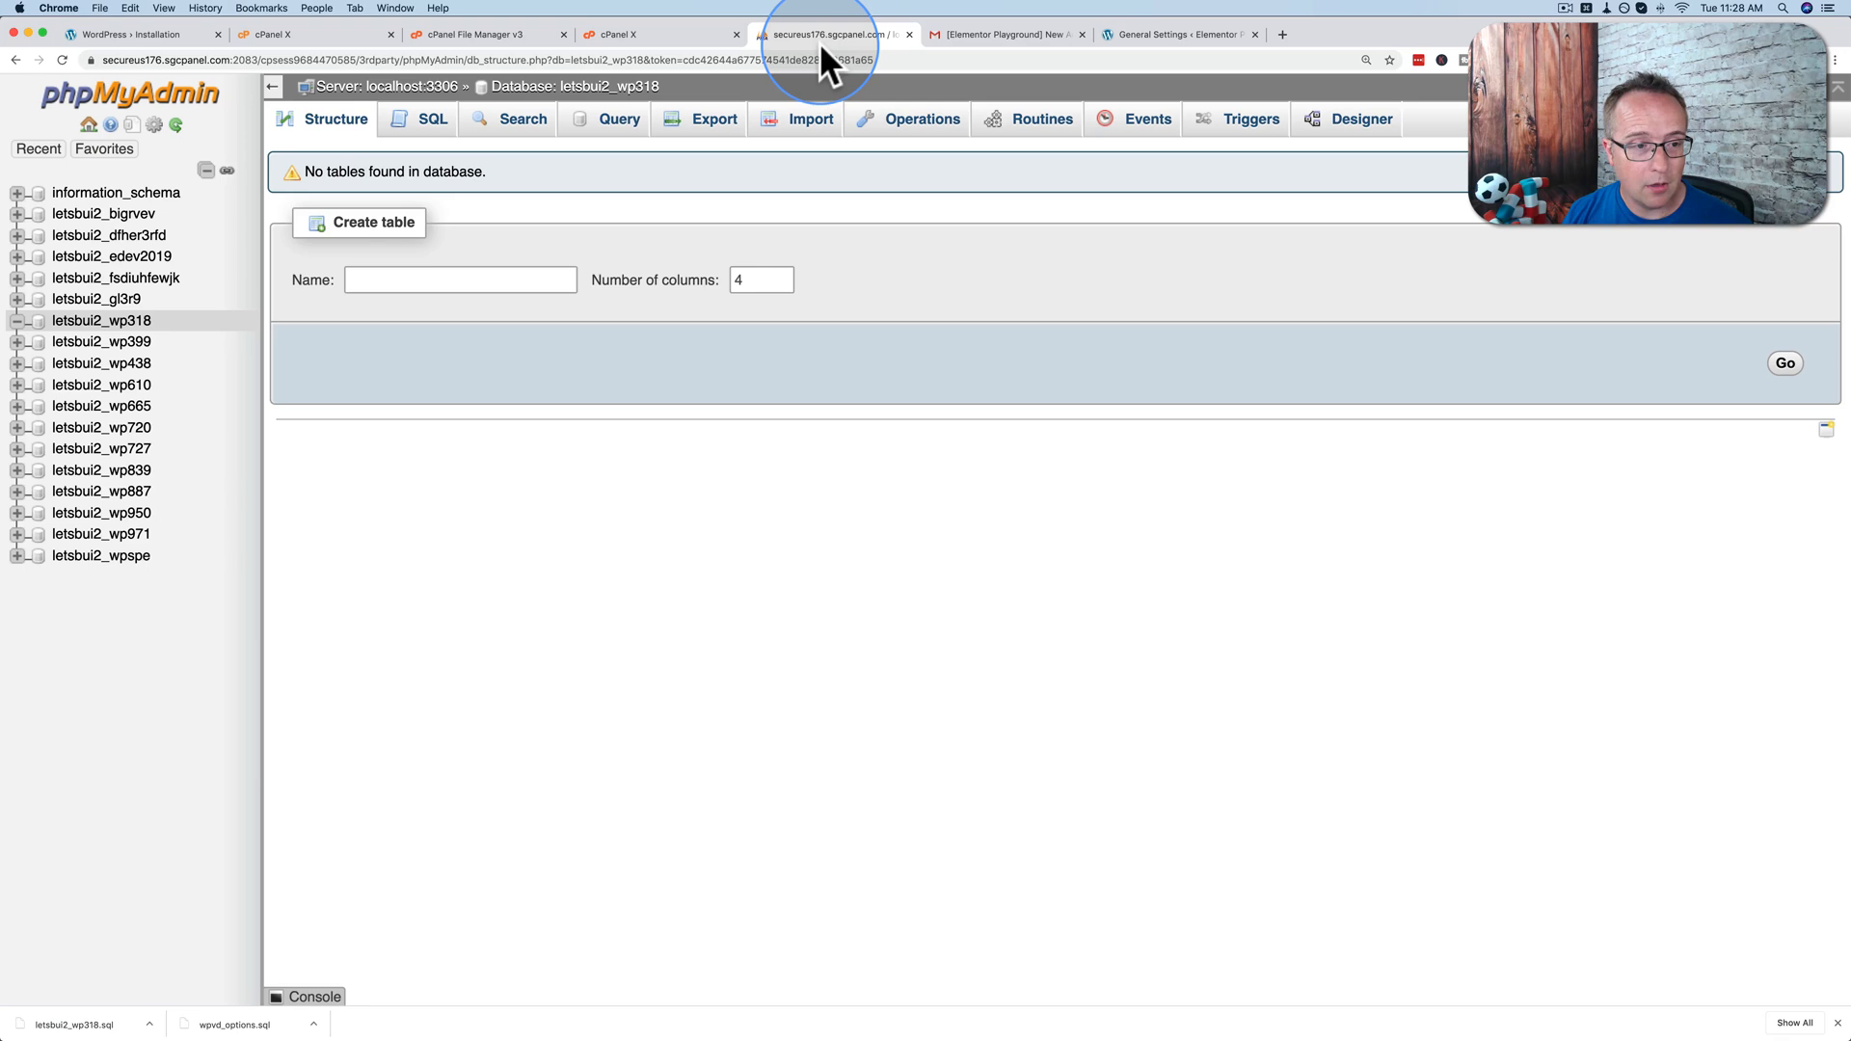
mouse_move(812, 117)
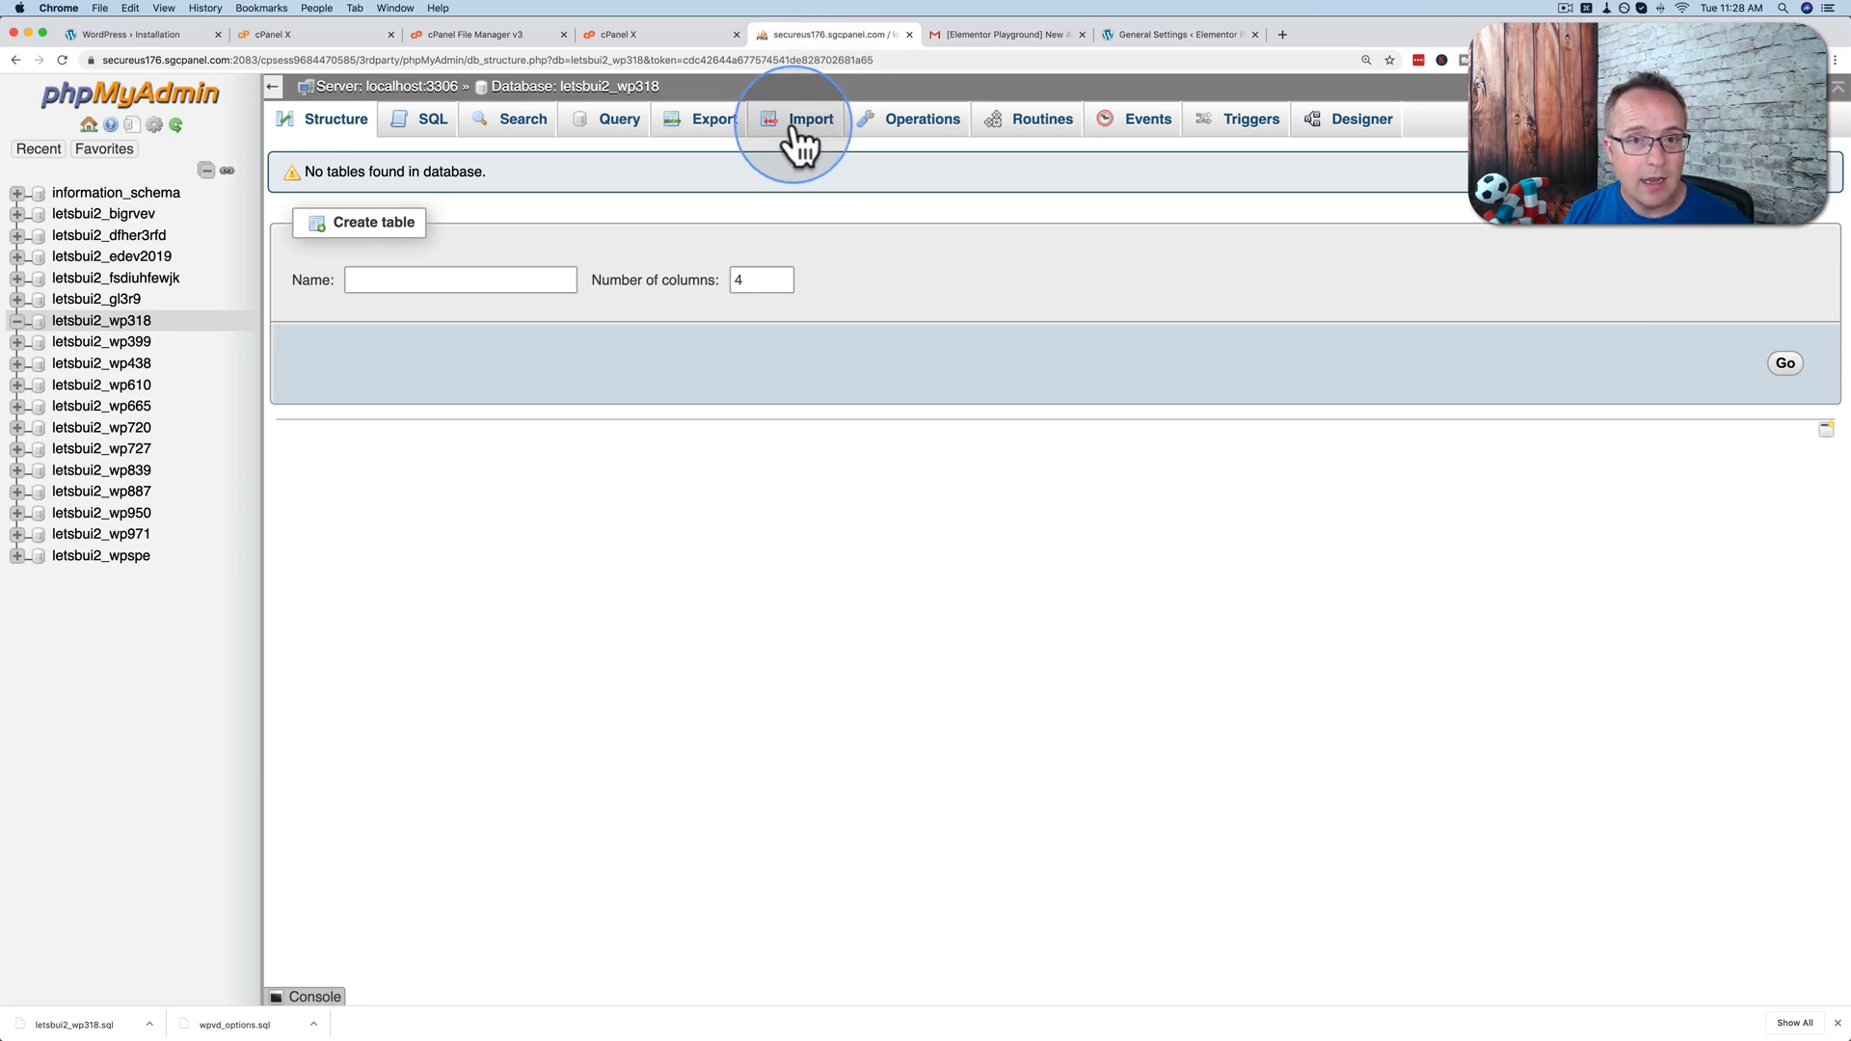
Step: Import the letsbui2_wp318.sql backup into the database, restoring its tables with 123 queries
click(810, 117)
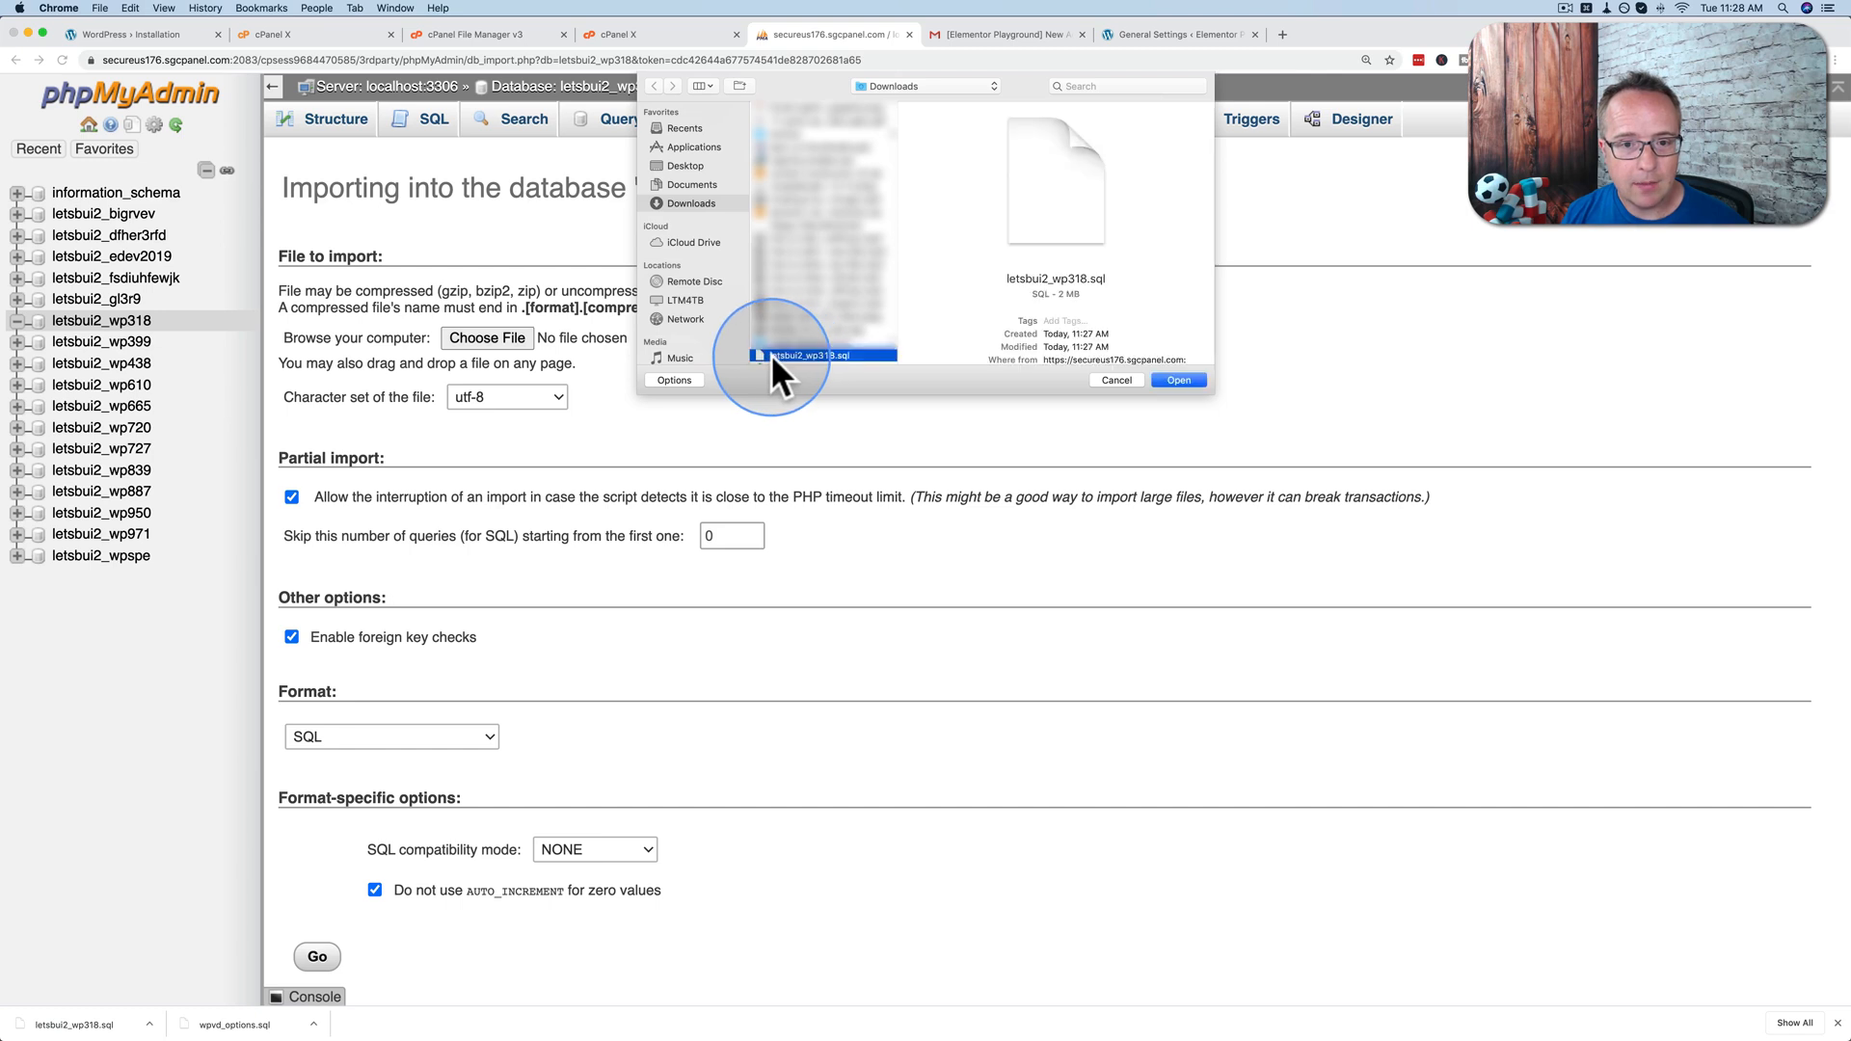
click(1176, 380)
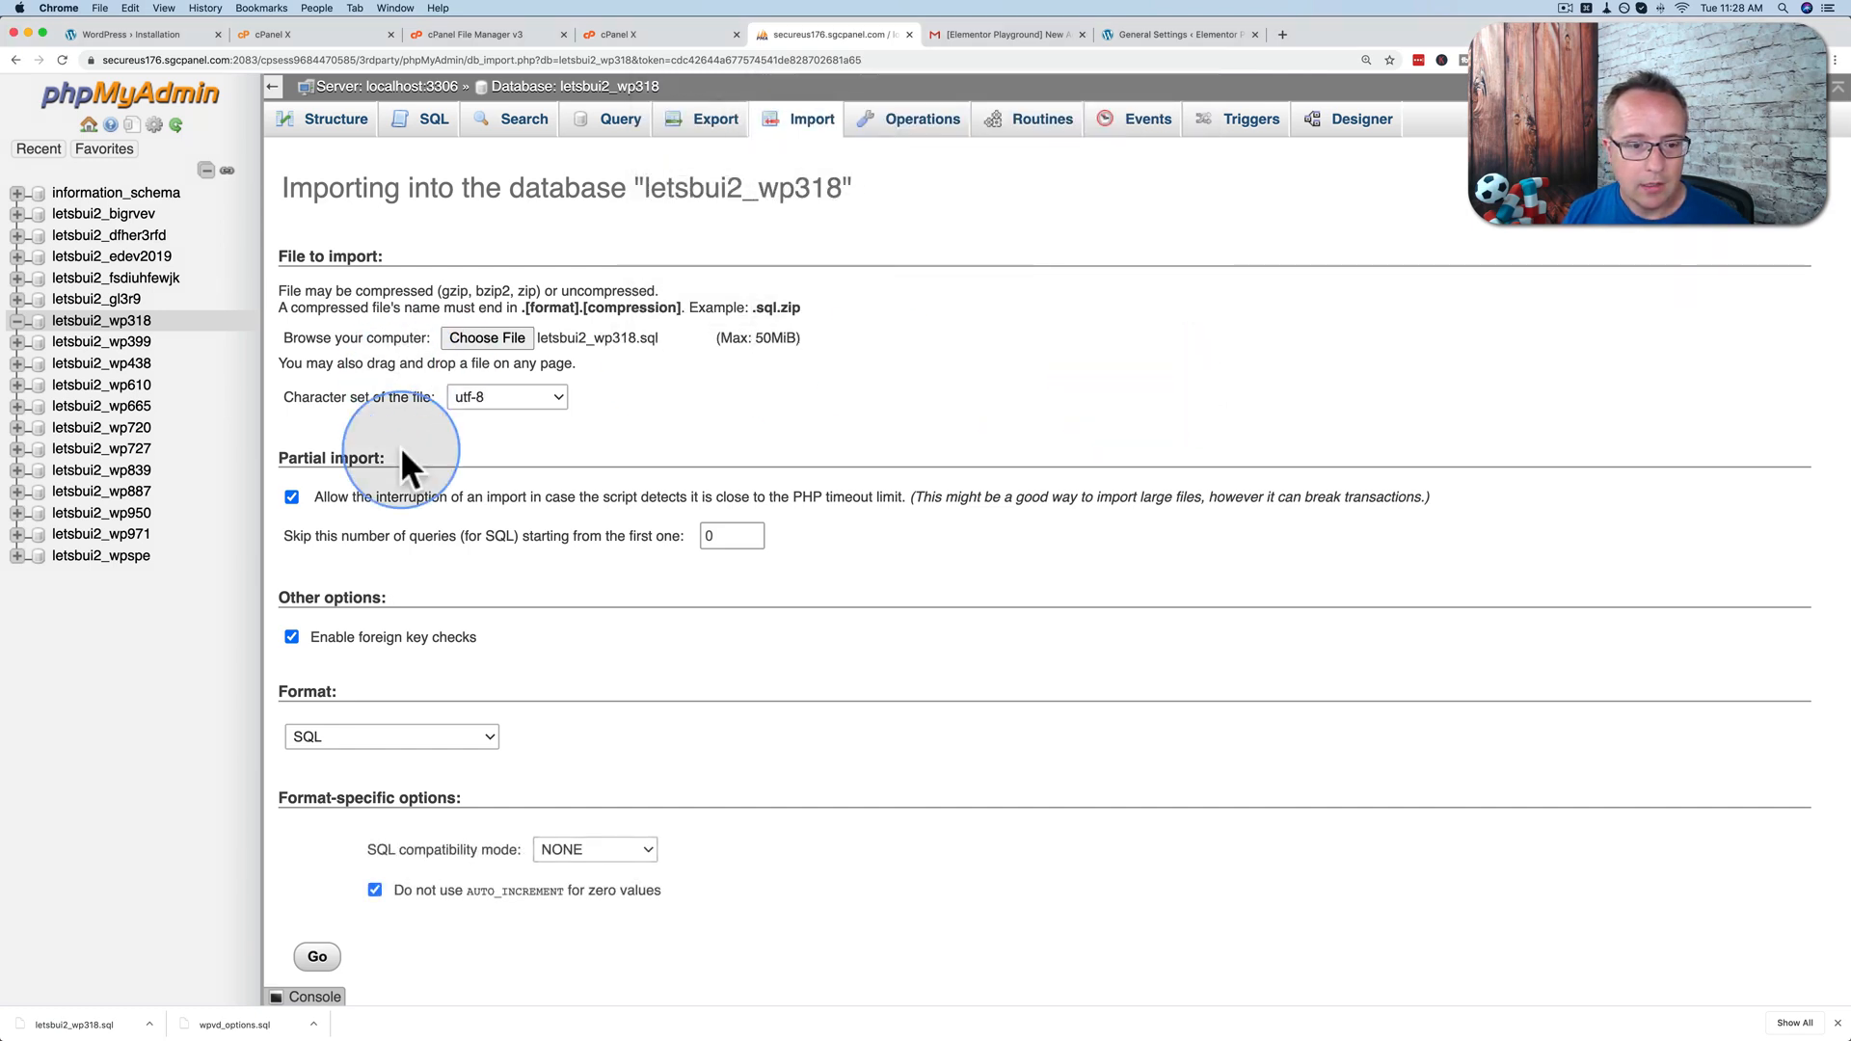
click(314, 956)
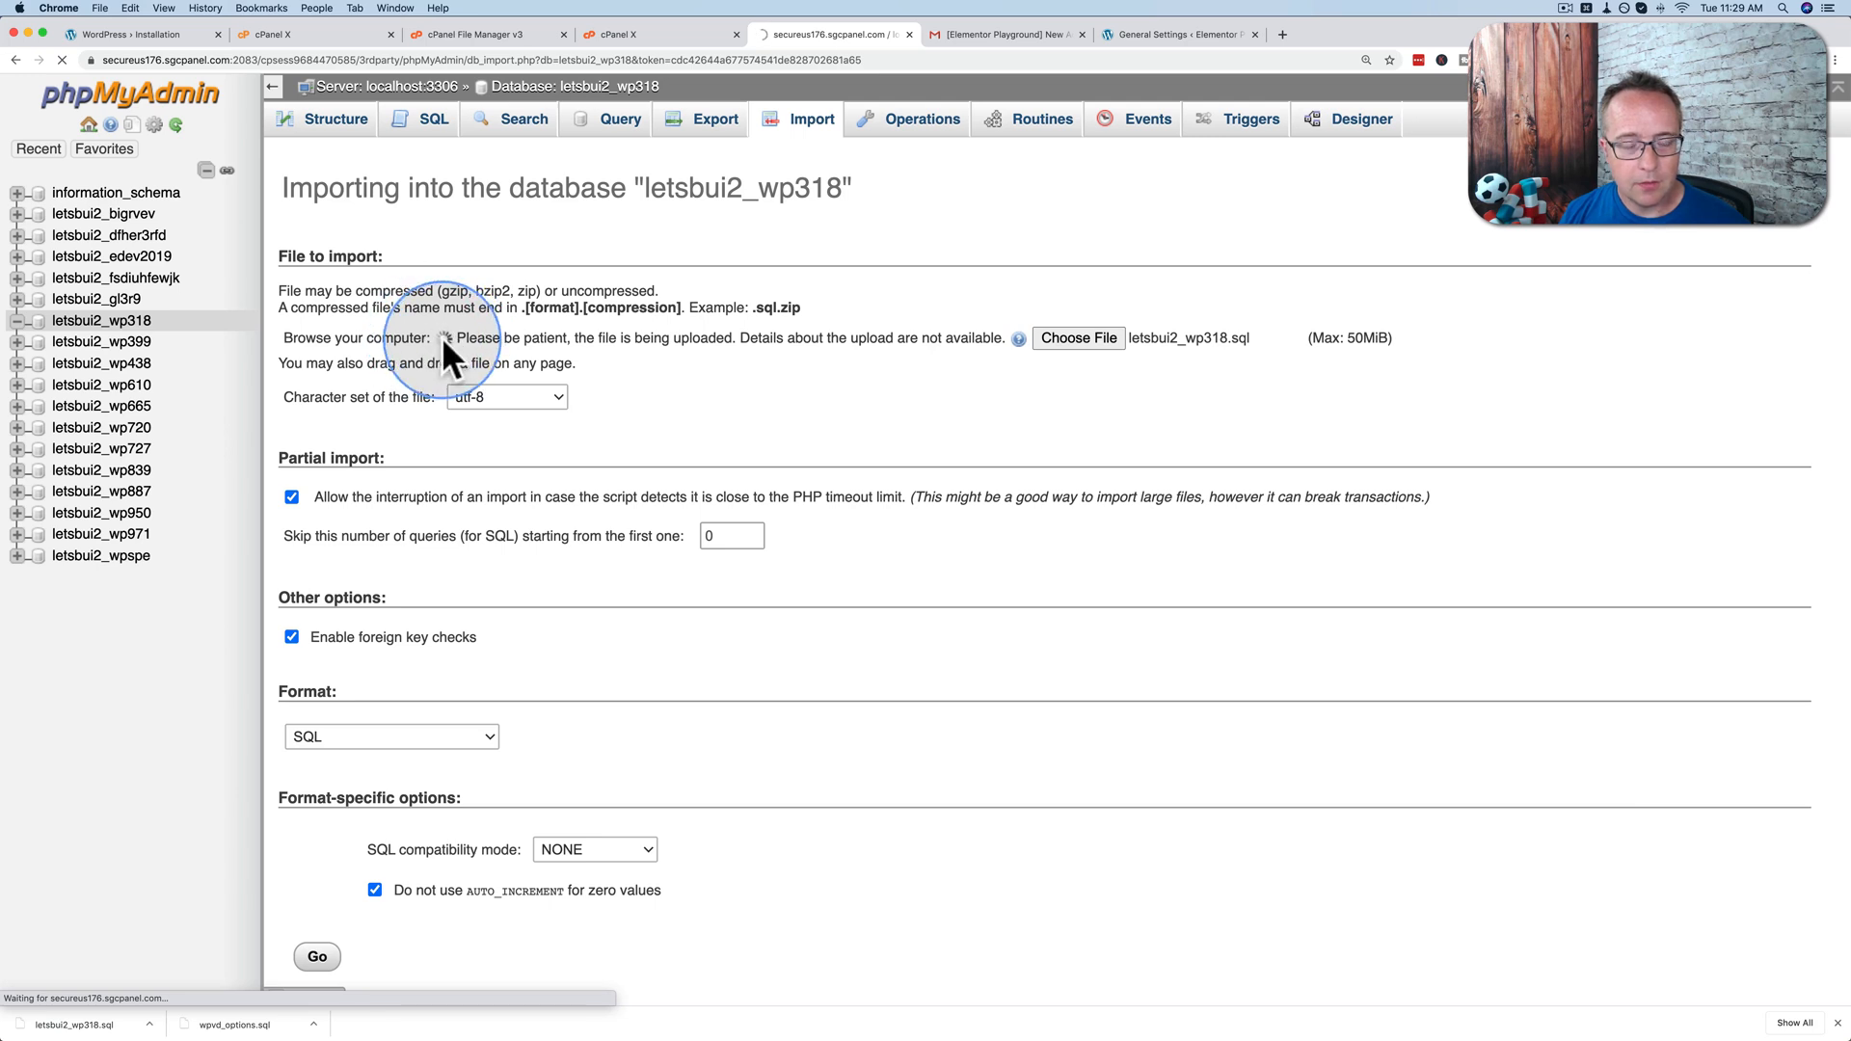
click(314, 957)
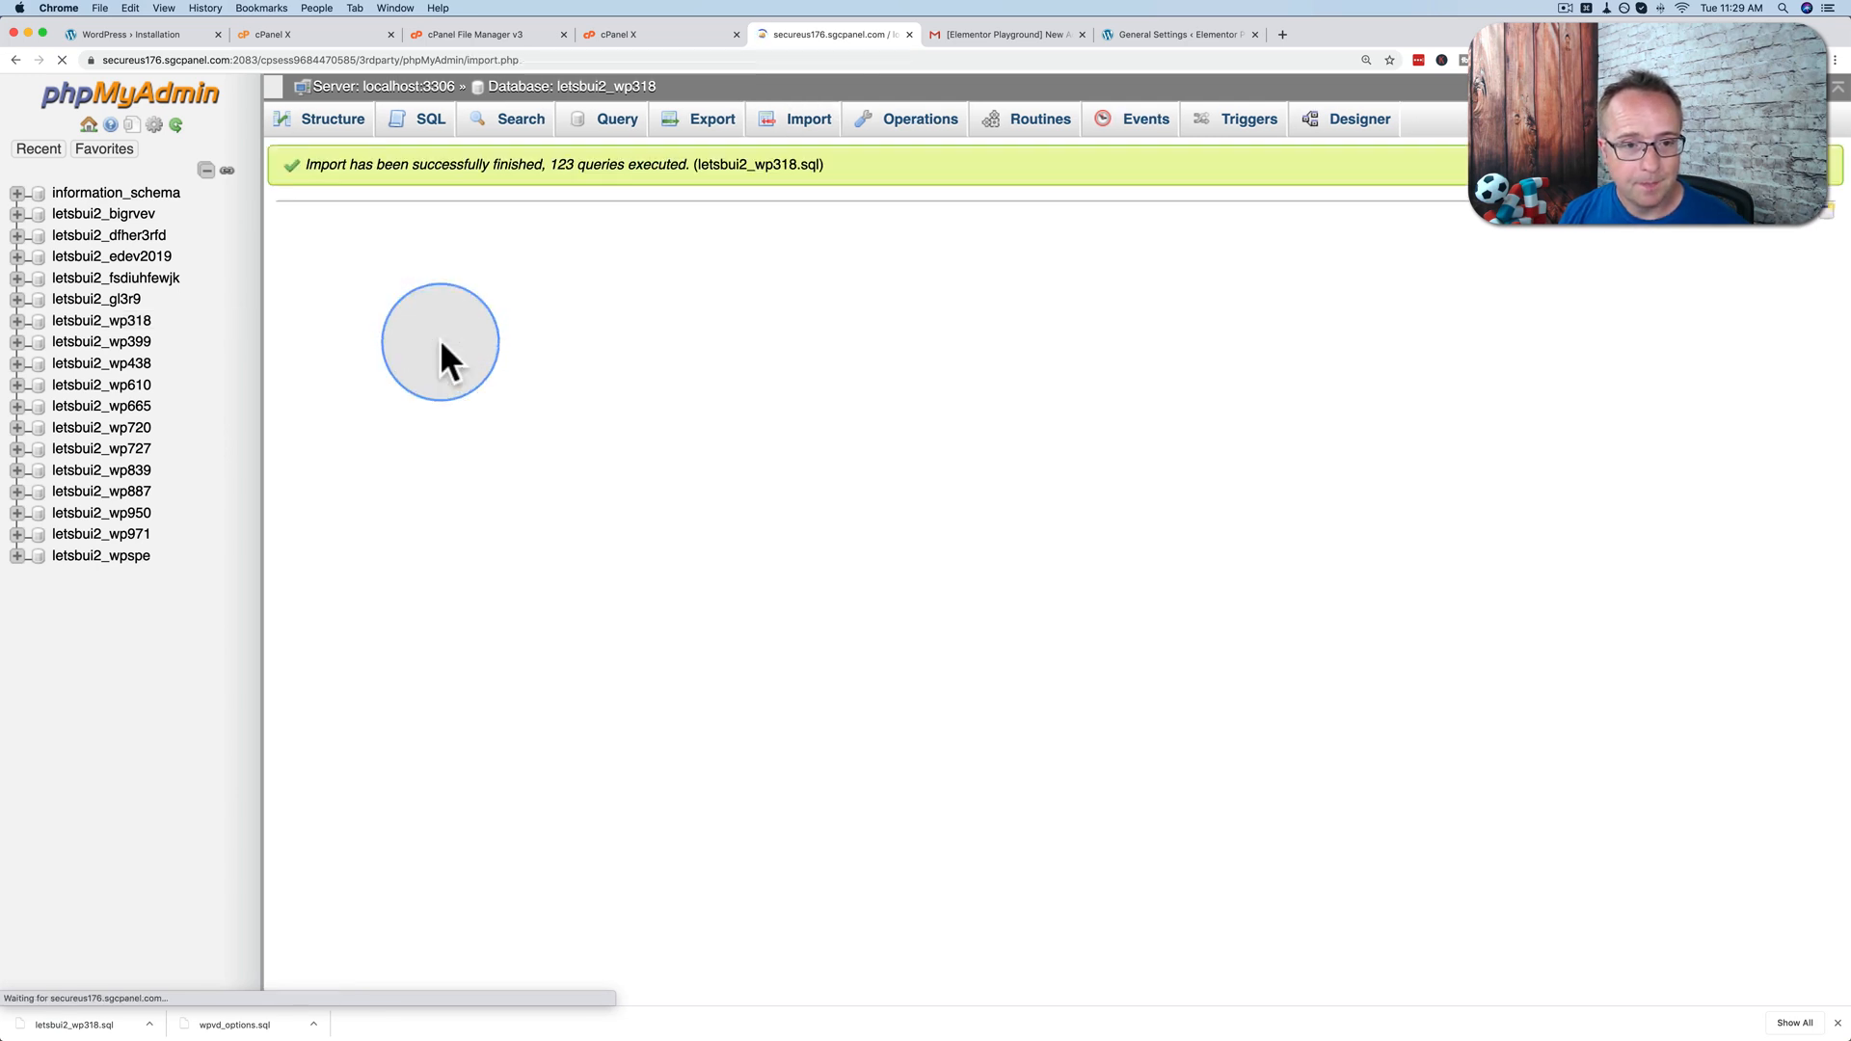
Step: Return to the restored wpvd_options table from the database tree
click(18, 320)
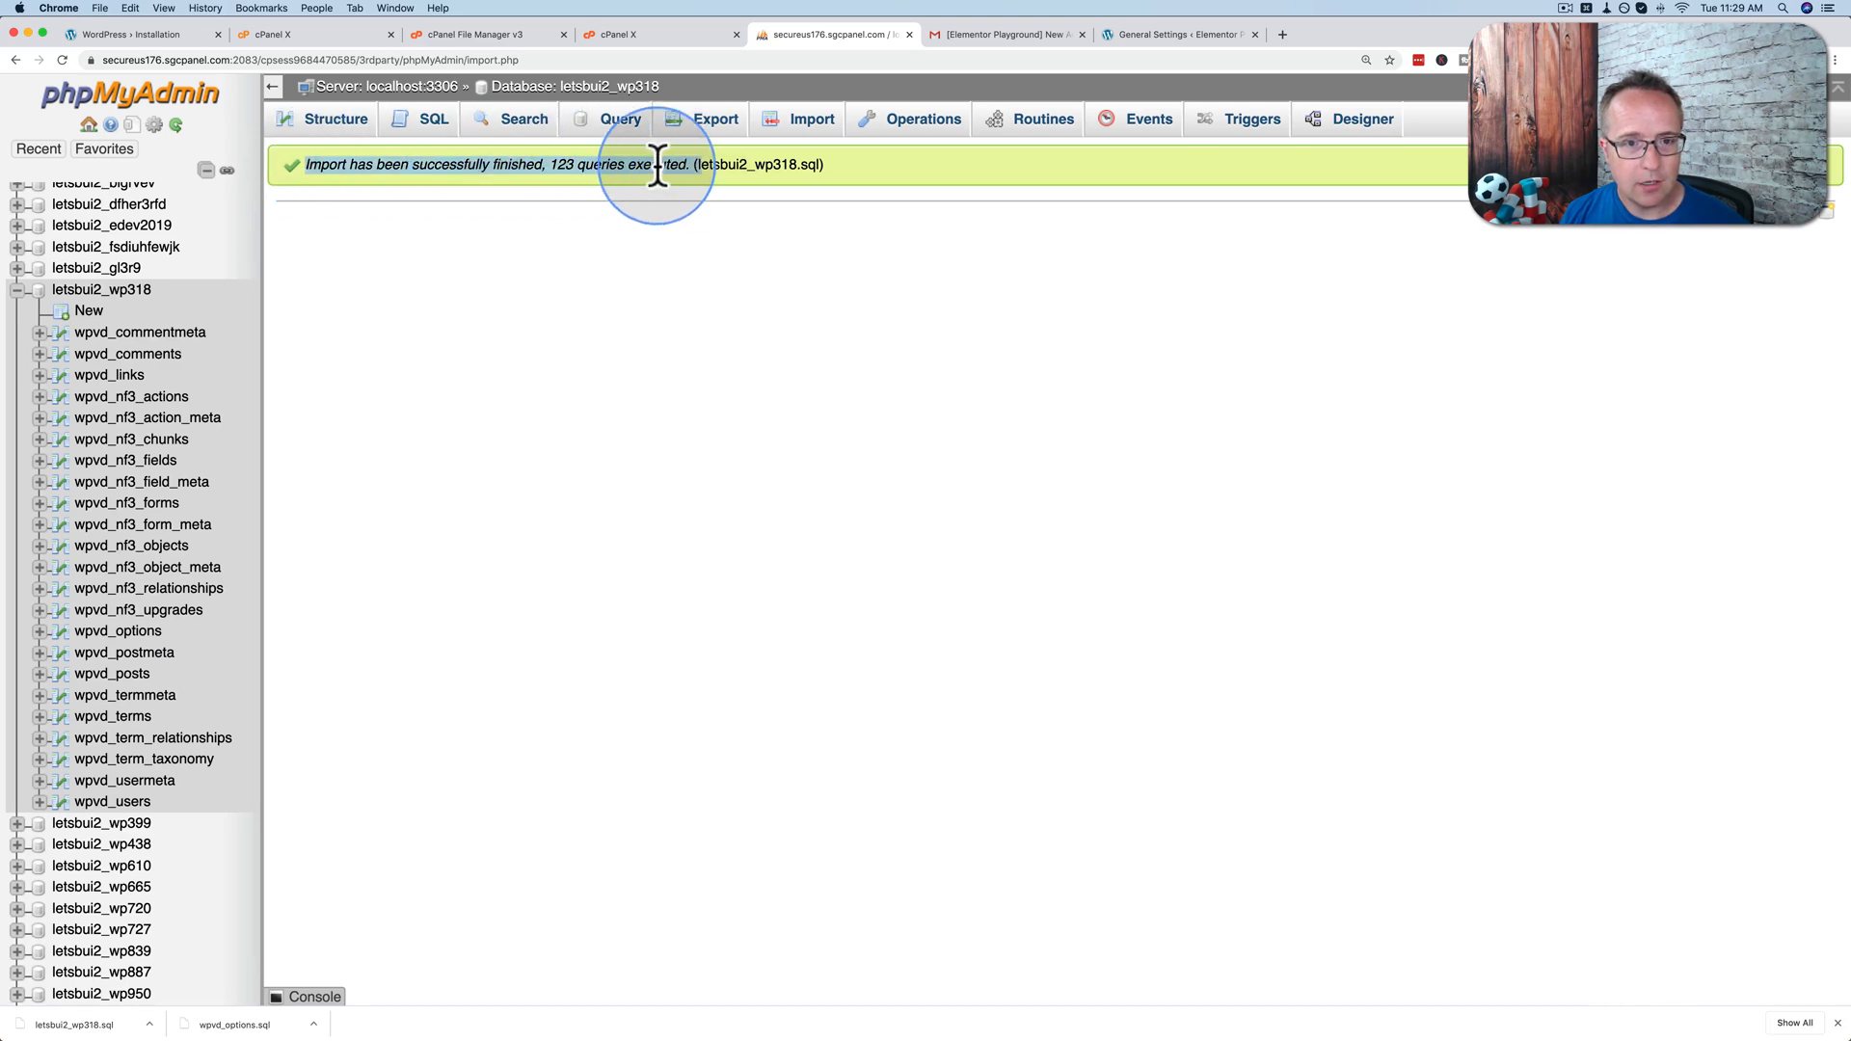
click(617, 117)
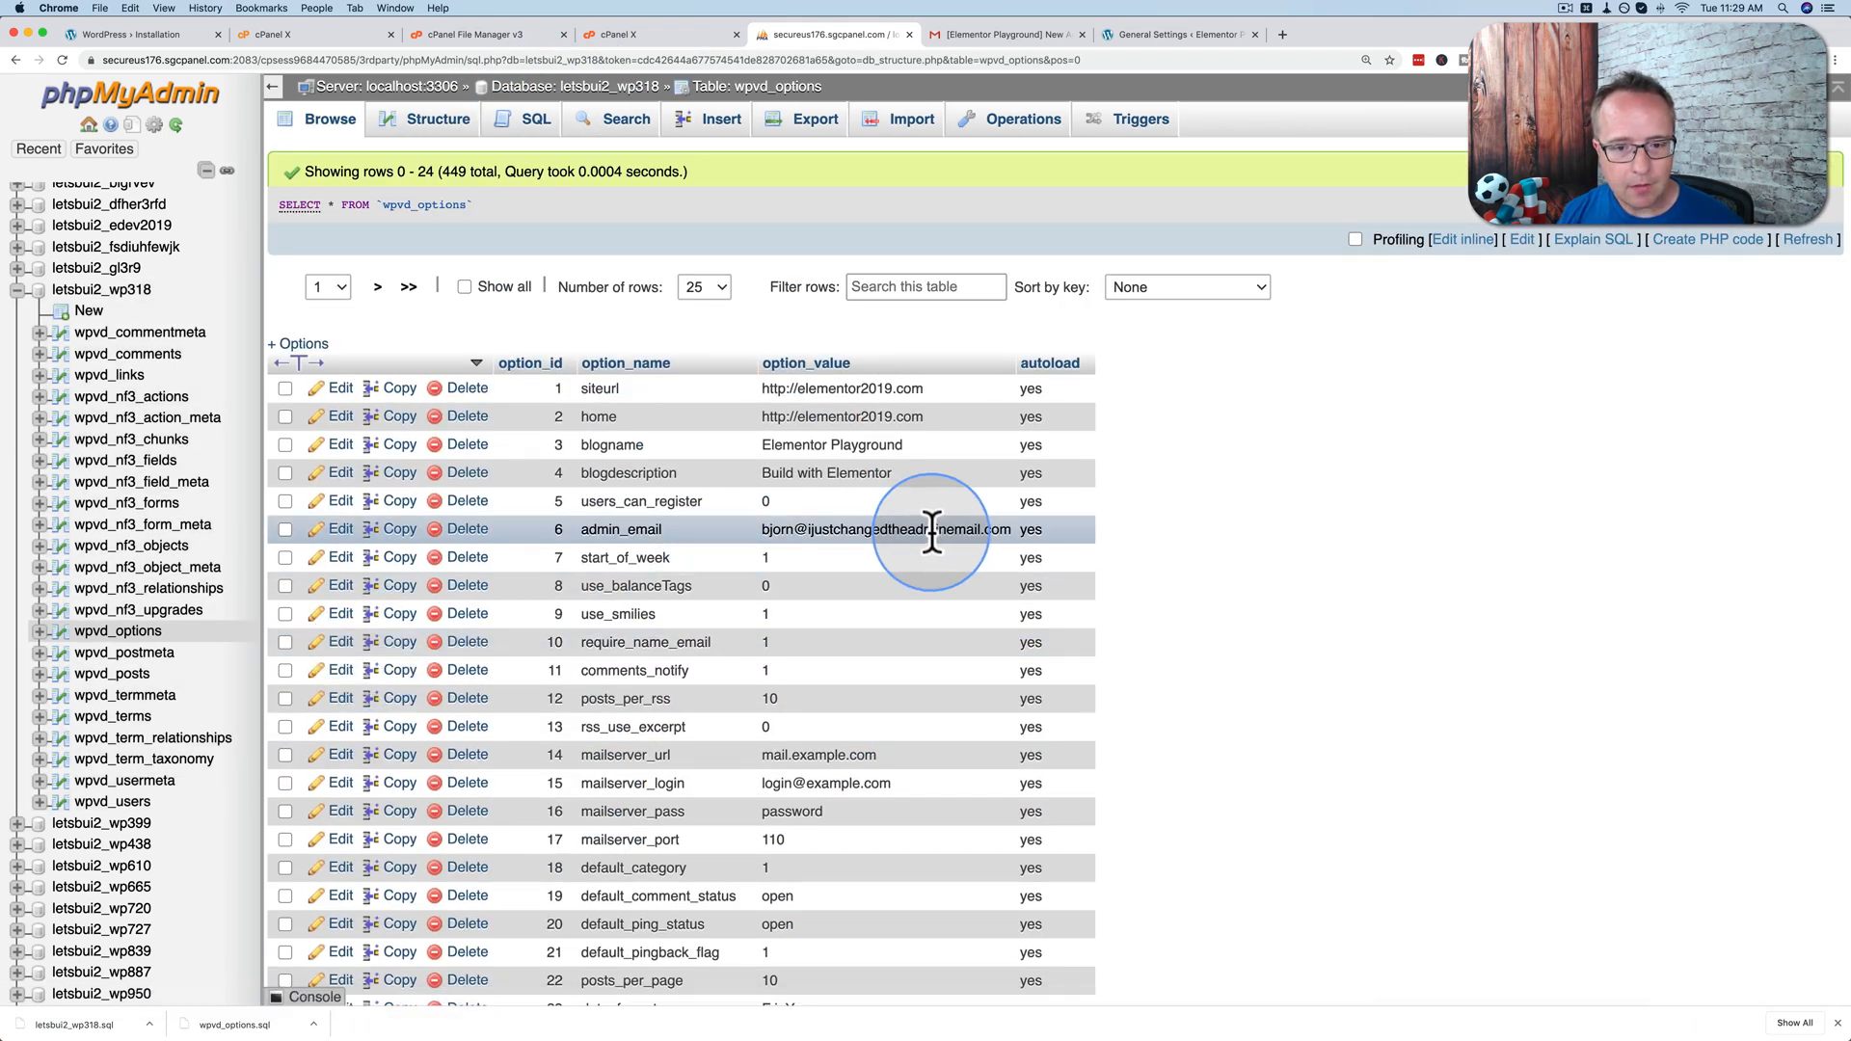
mouse_move(892, 501)
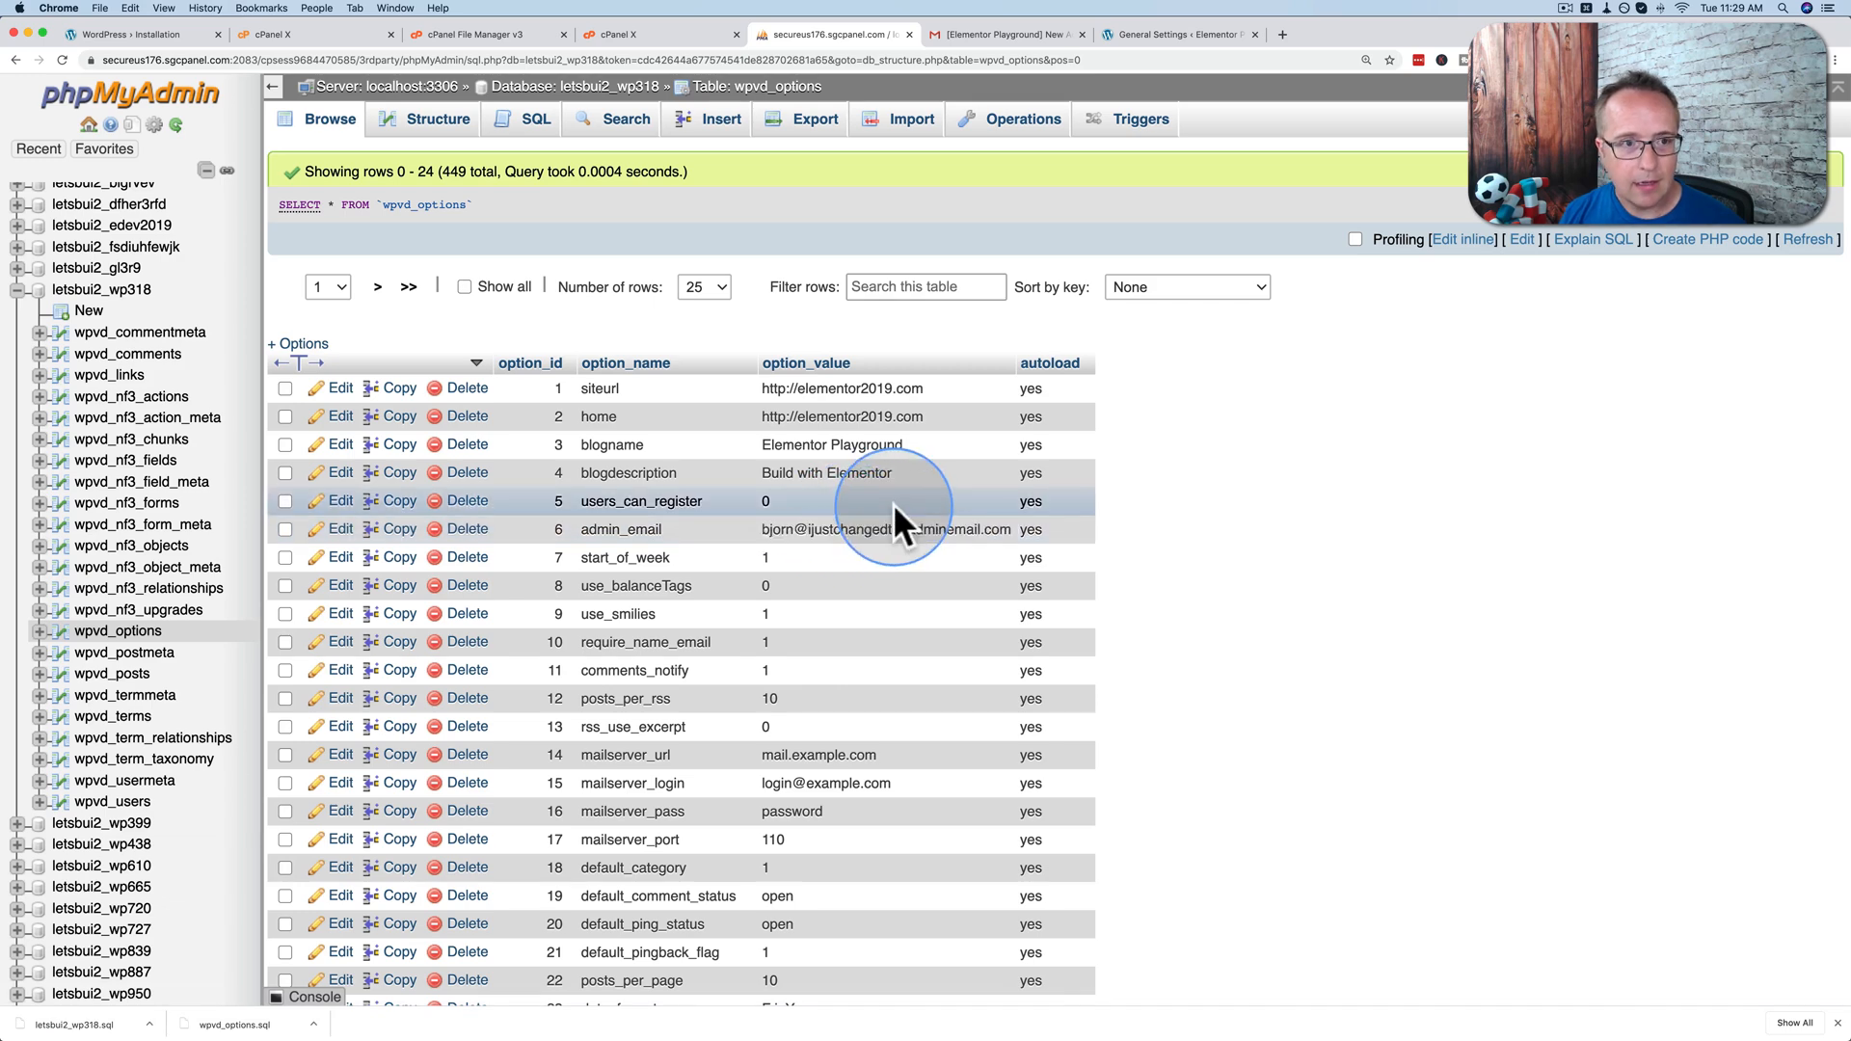
Step: Switch back to the WordPress elementor2019 browser tab
click(140, 33)
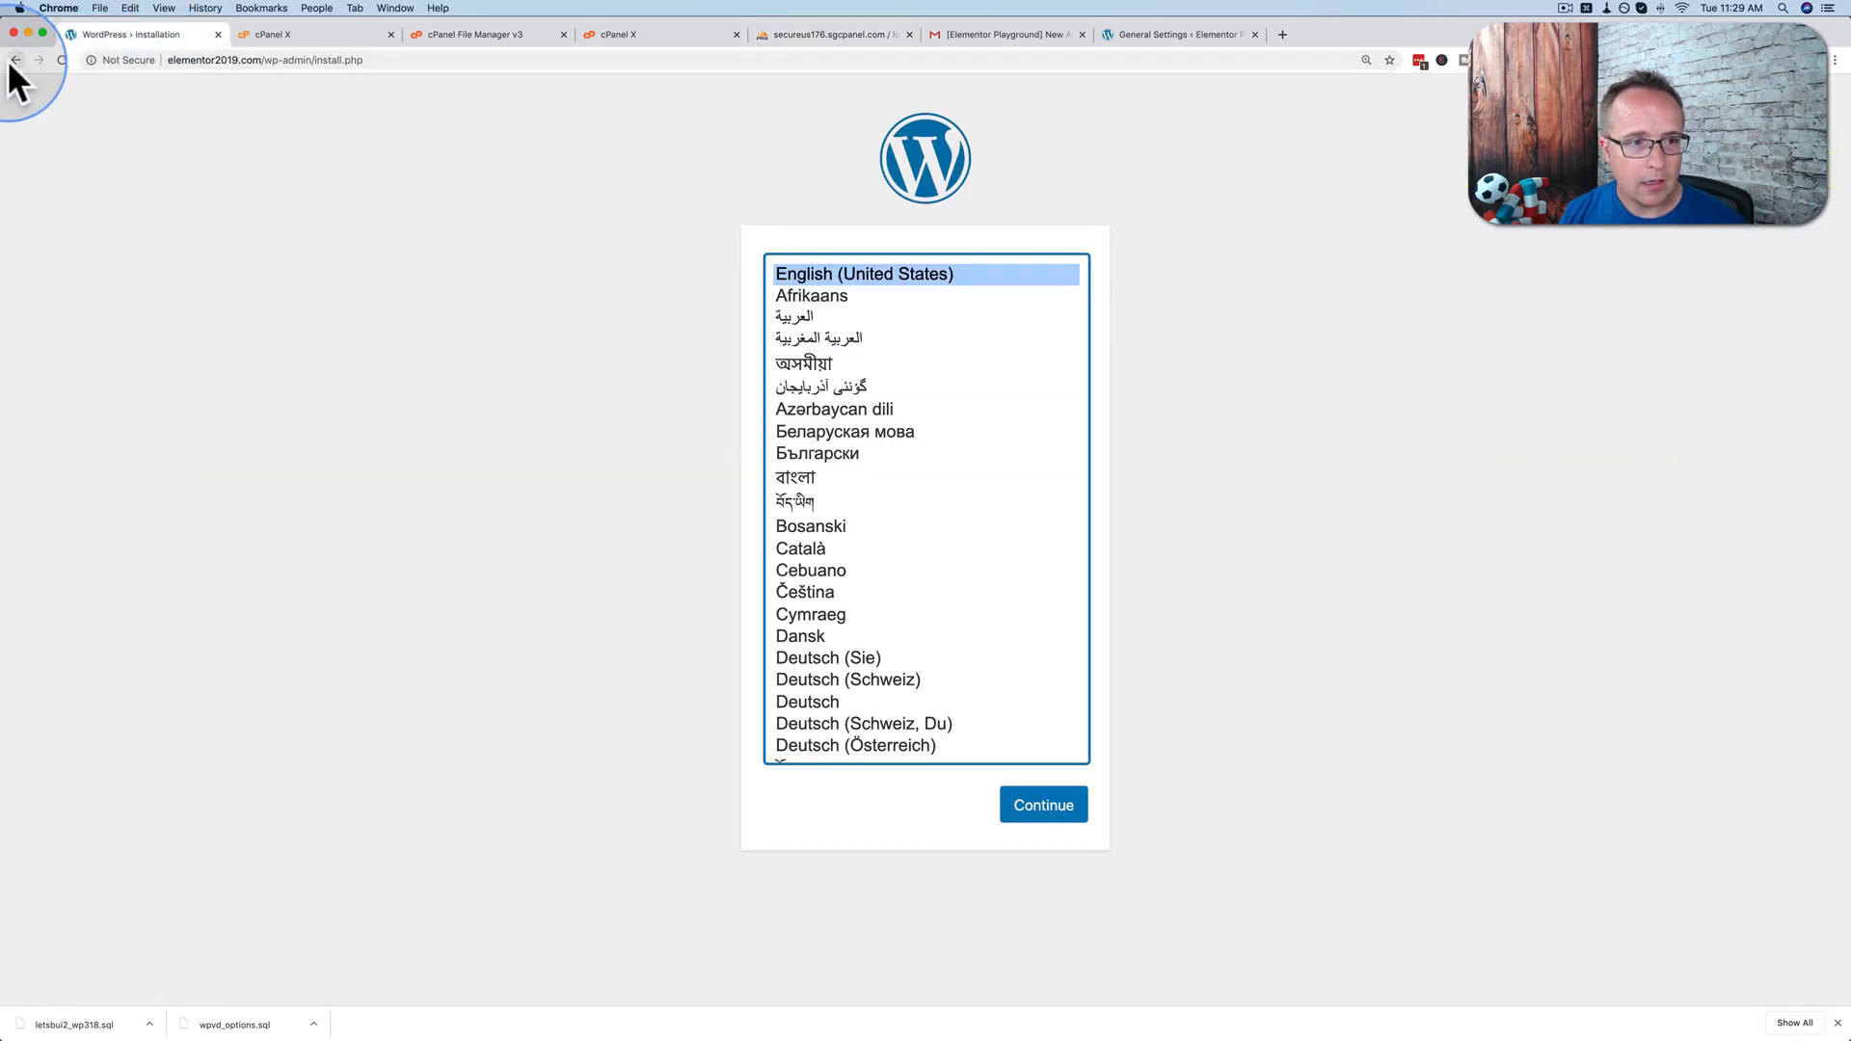
Step: Reload the elementor2019 site to its dashboard and go to Settings in the admin sidebar
click(1041, 804)
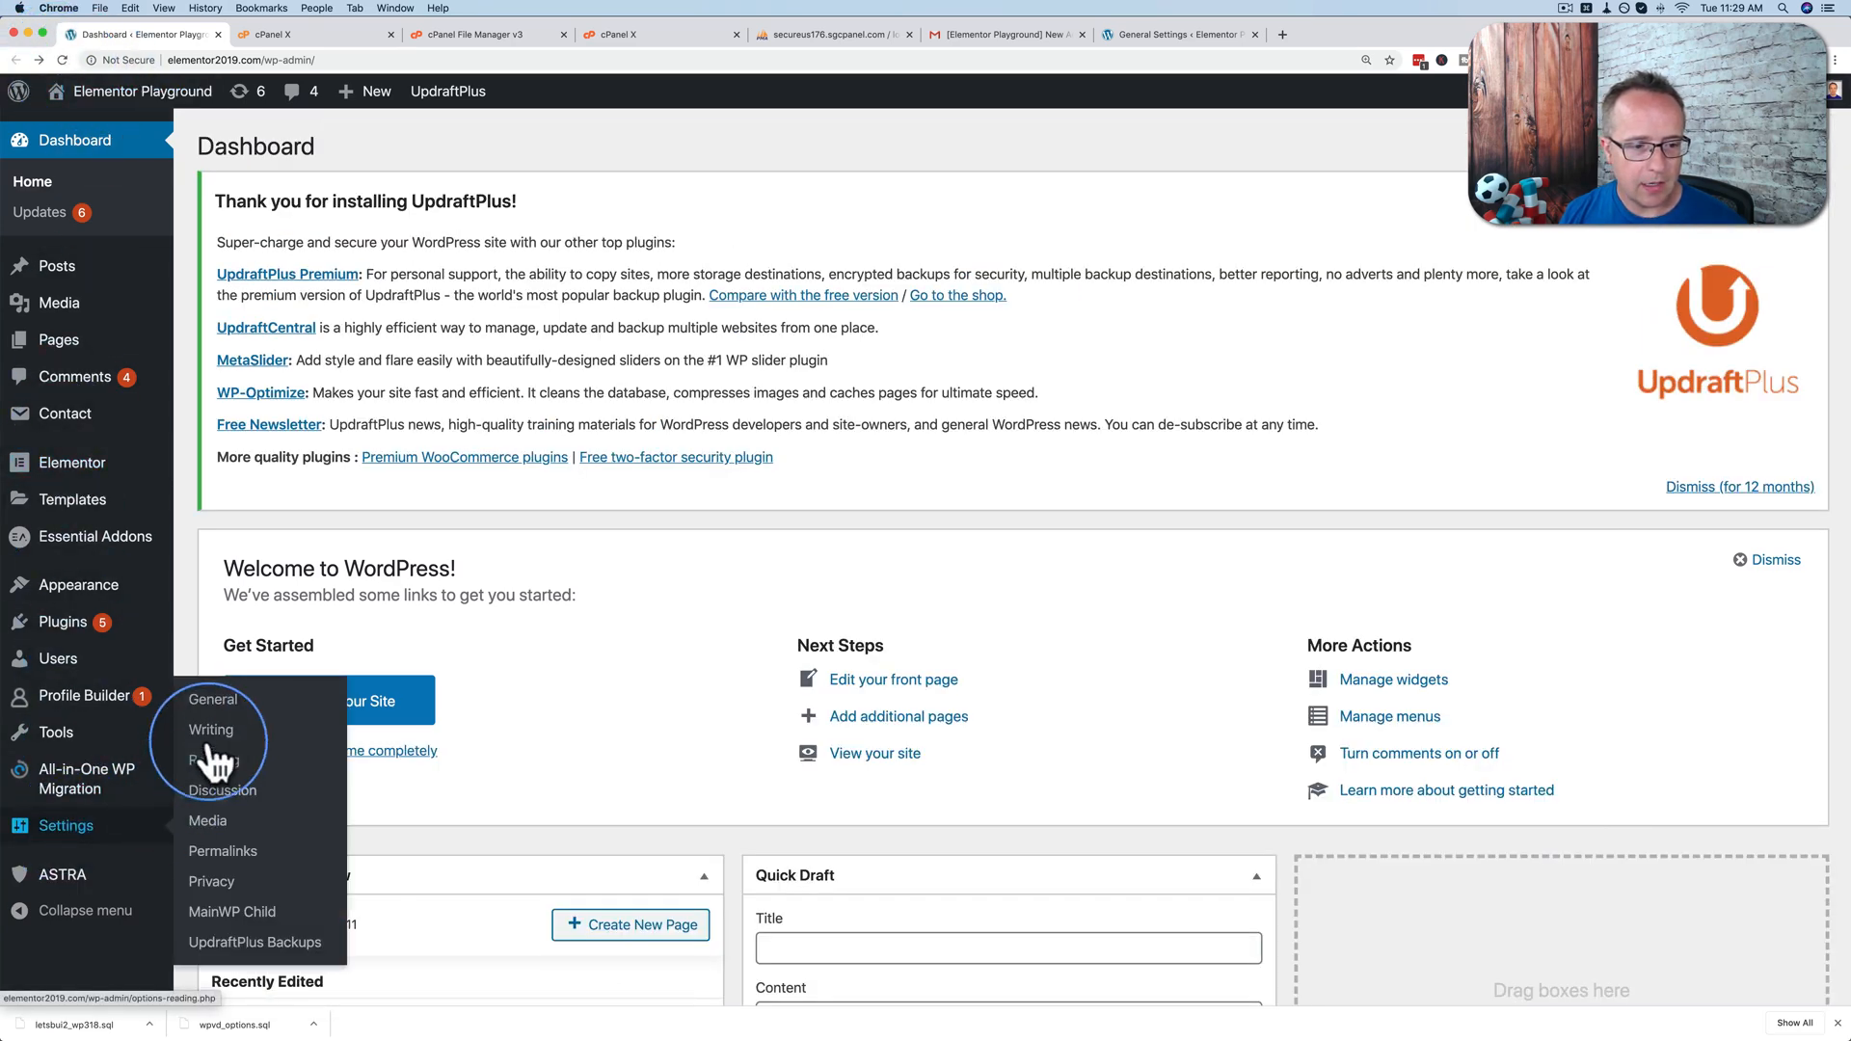
click(212, 698)
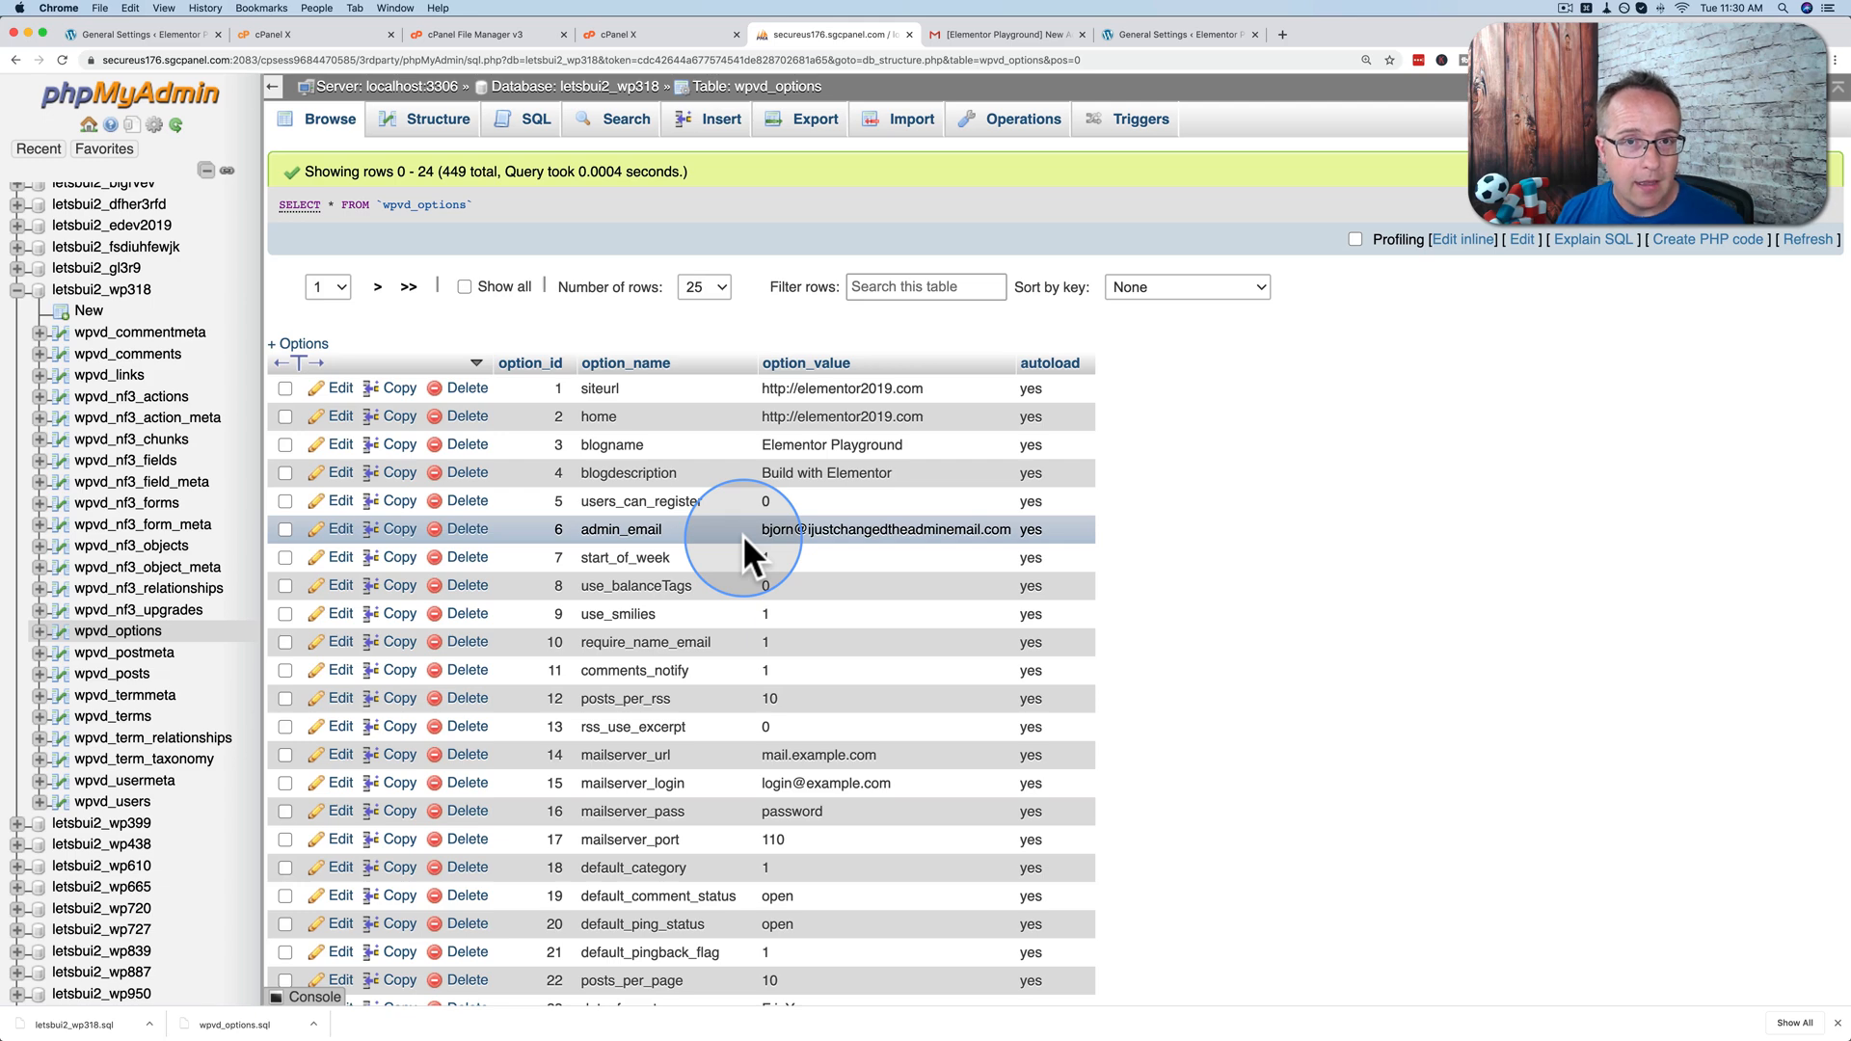
click(1176, 34)
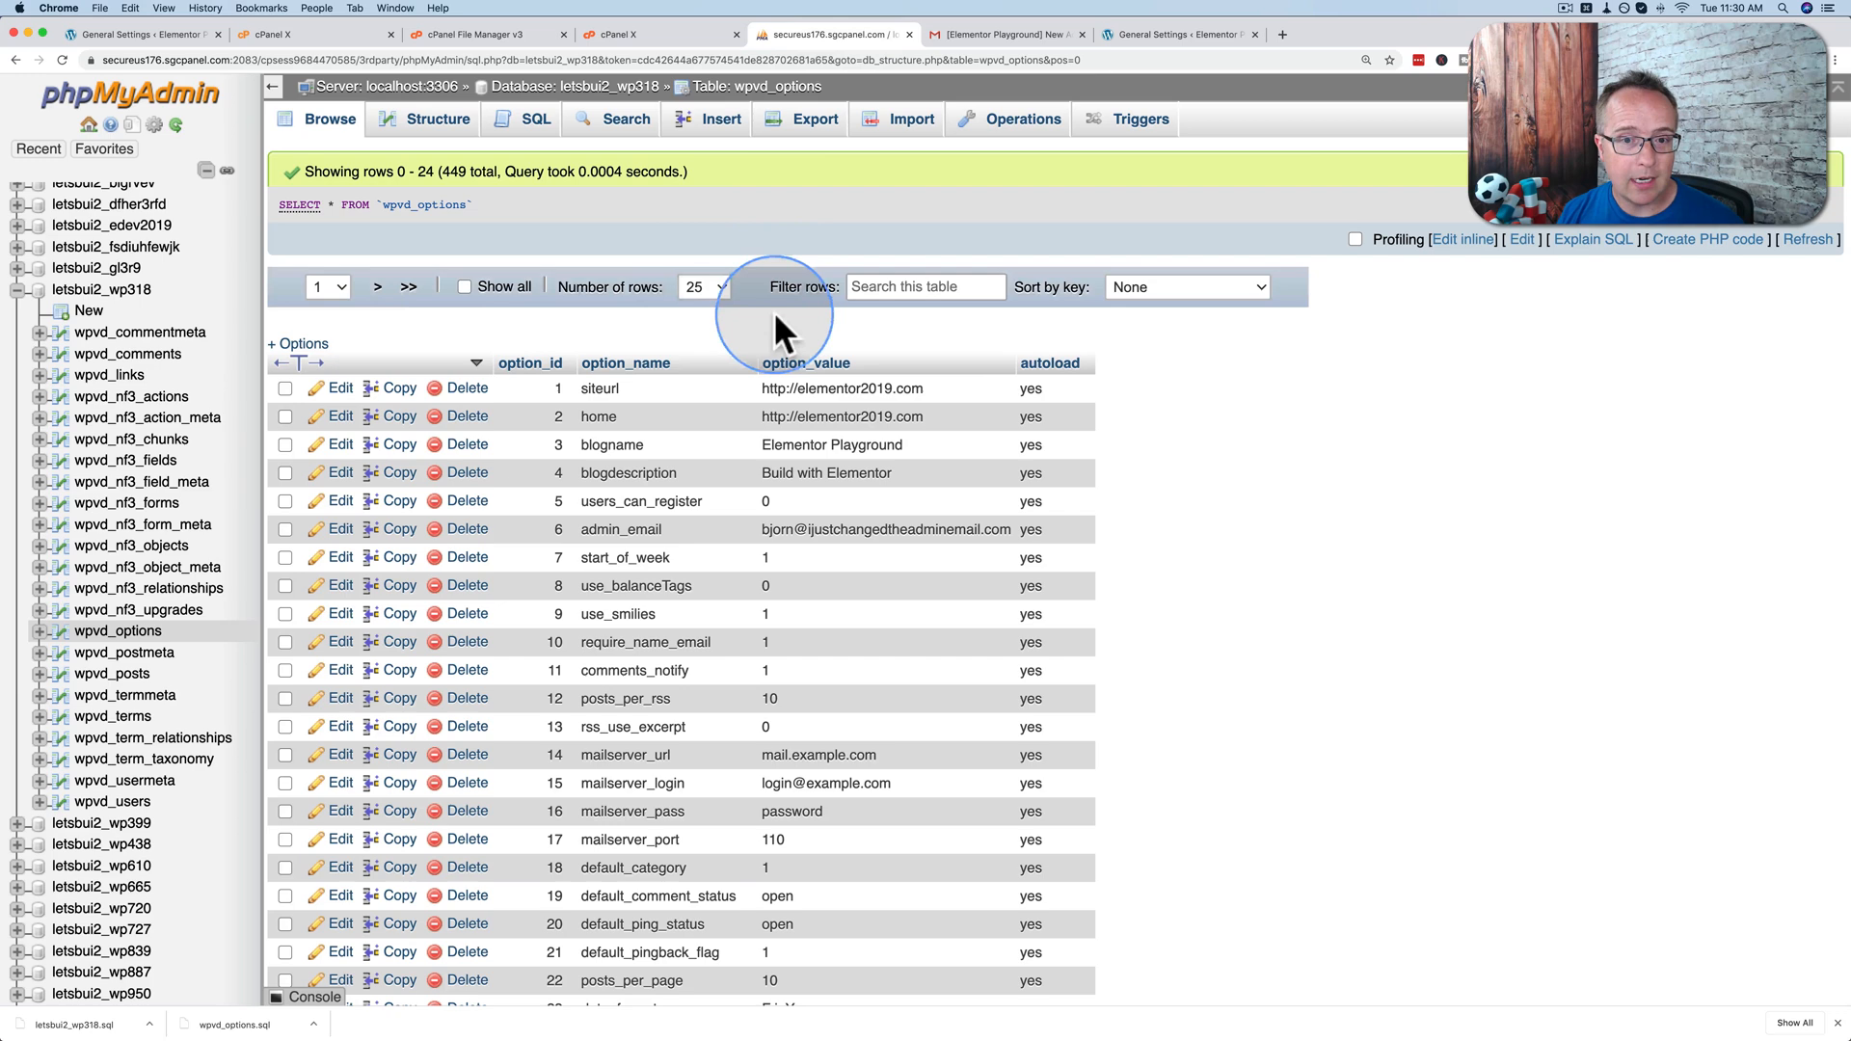
mouse_move(756, 355)
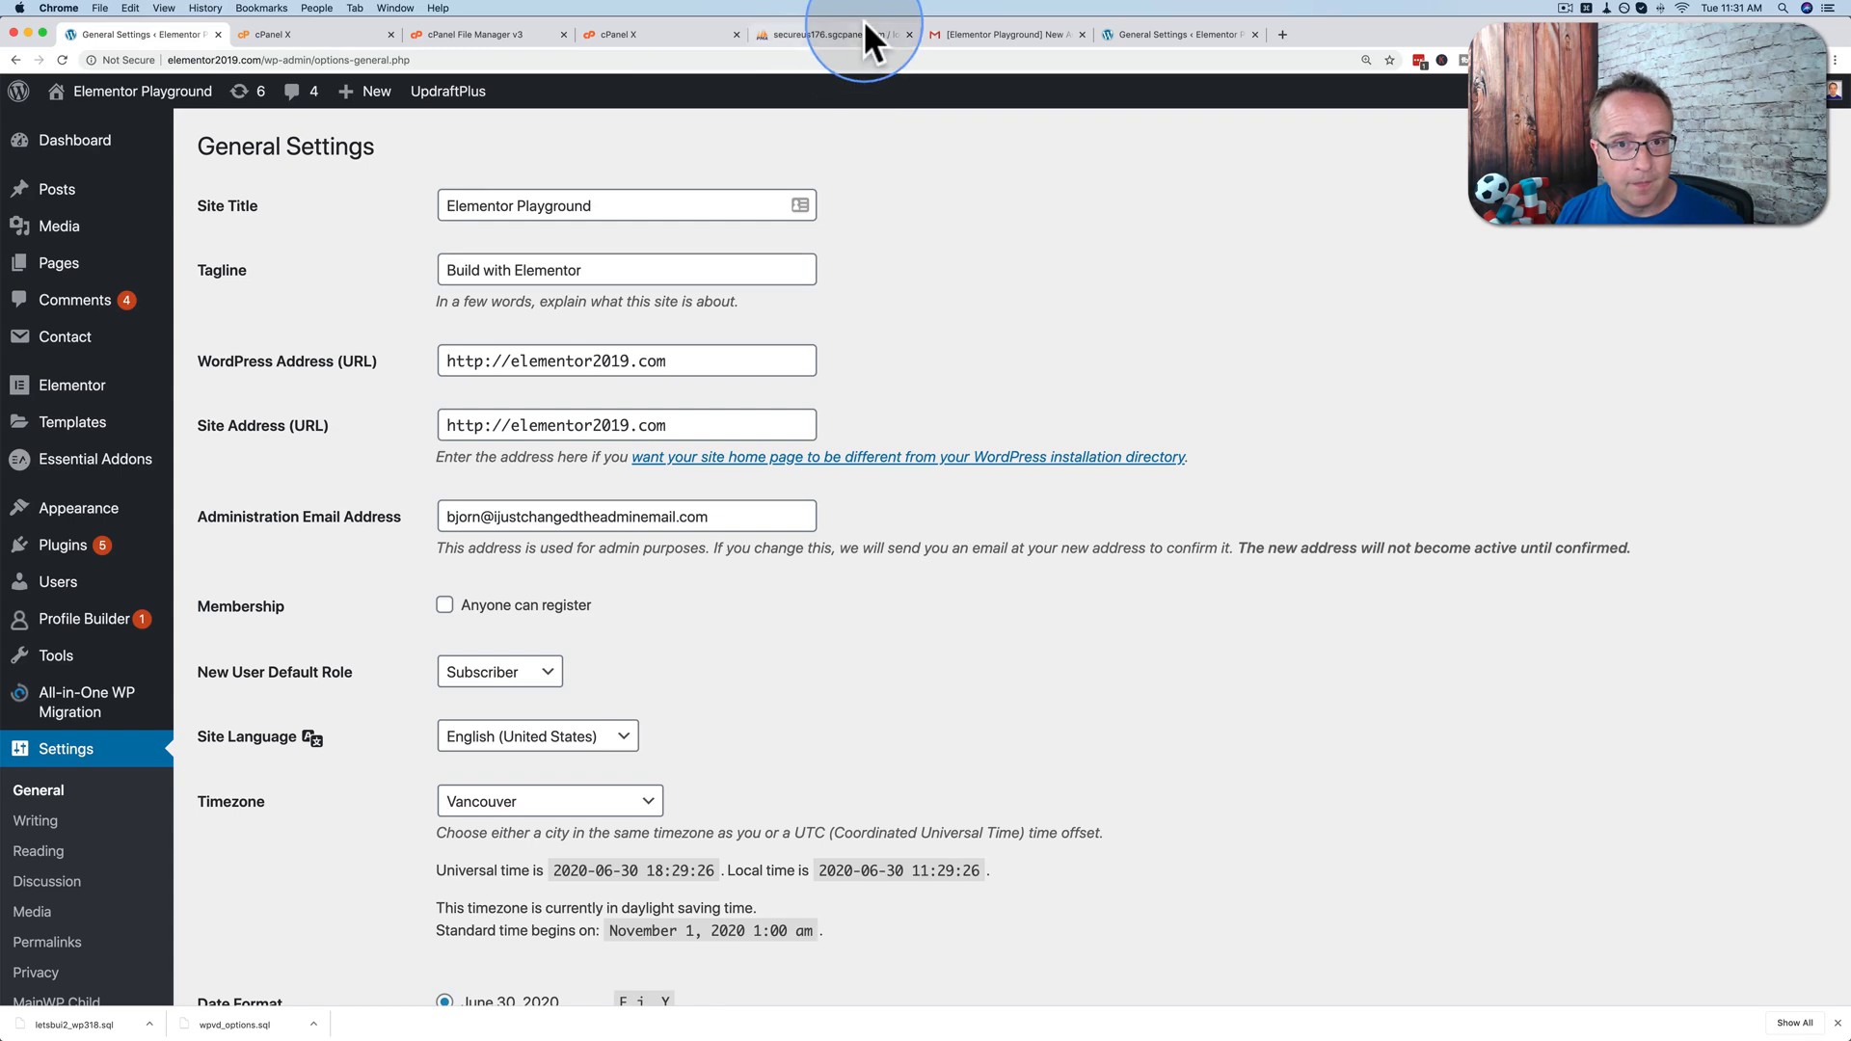
mouse_move(306, 372)
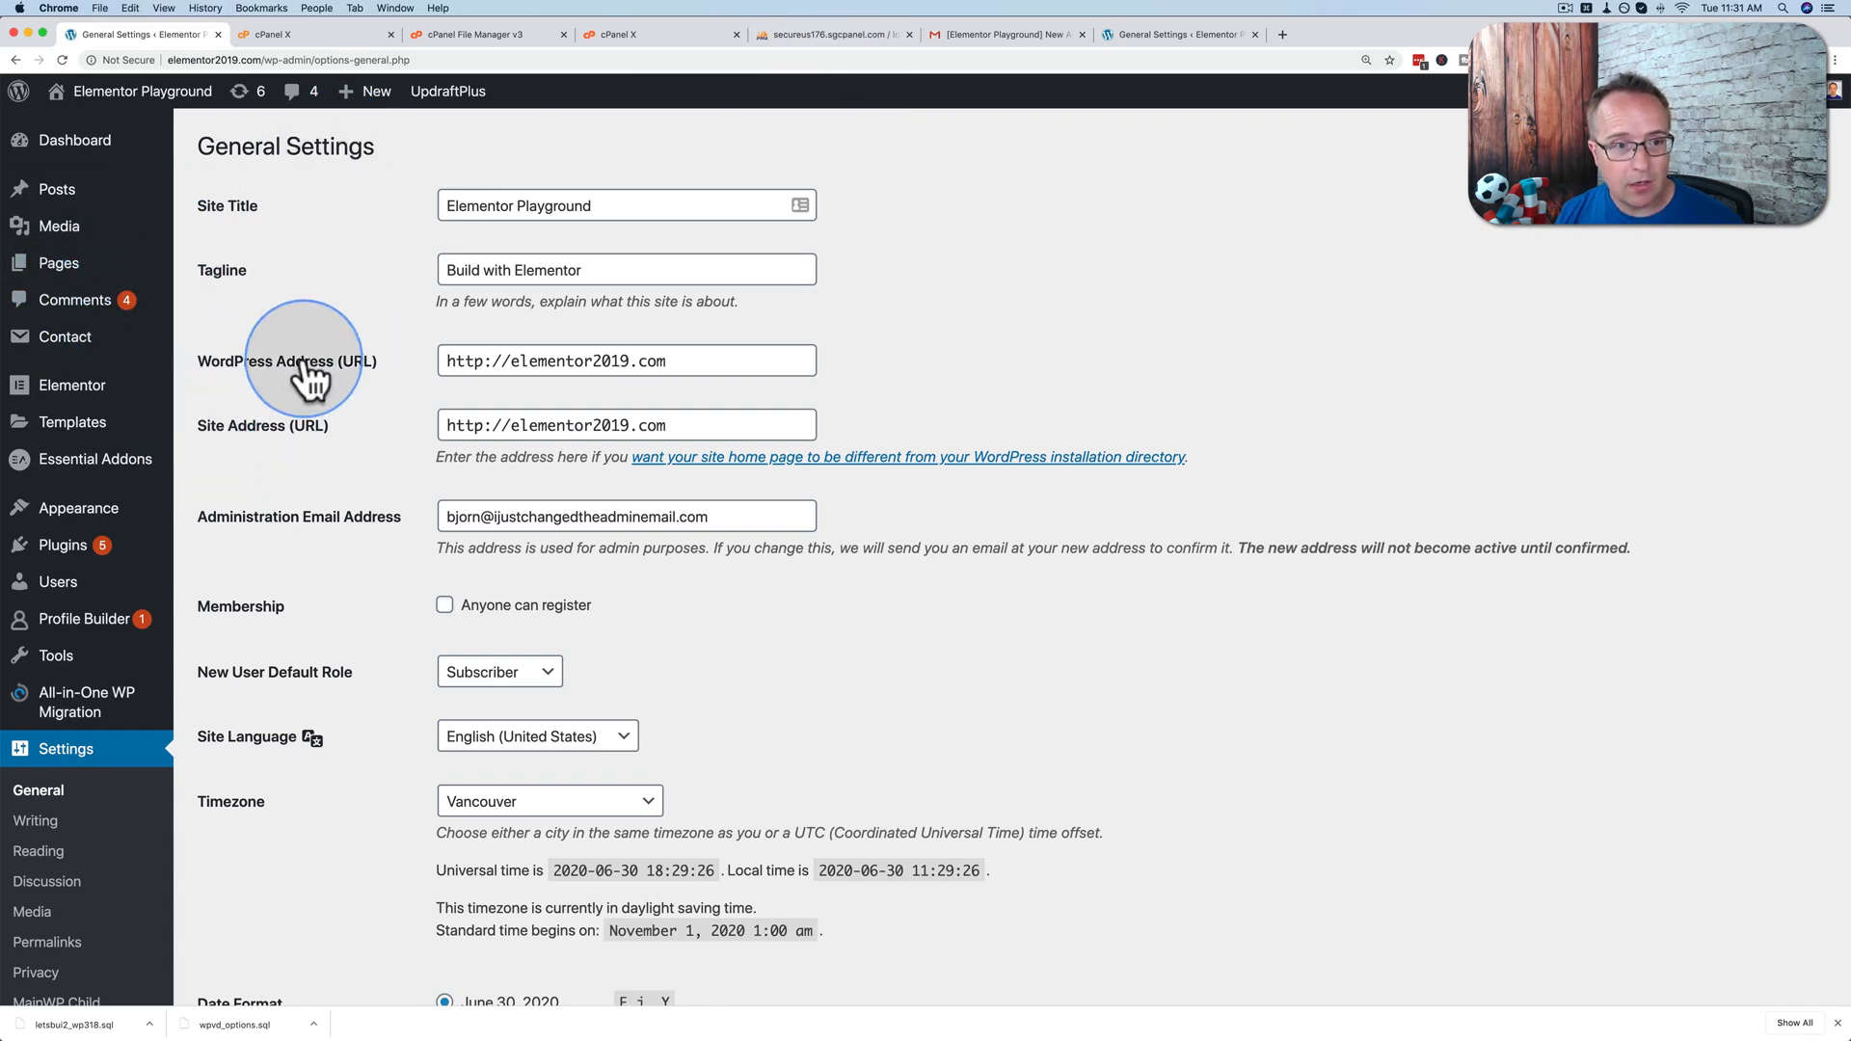
click(833, 34)
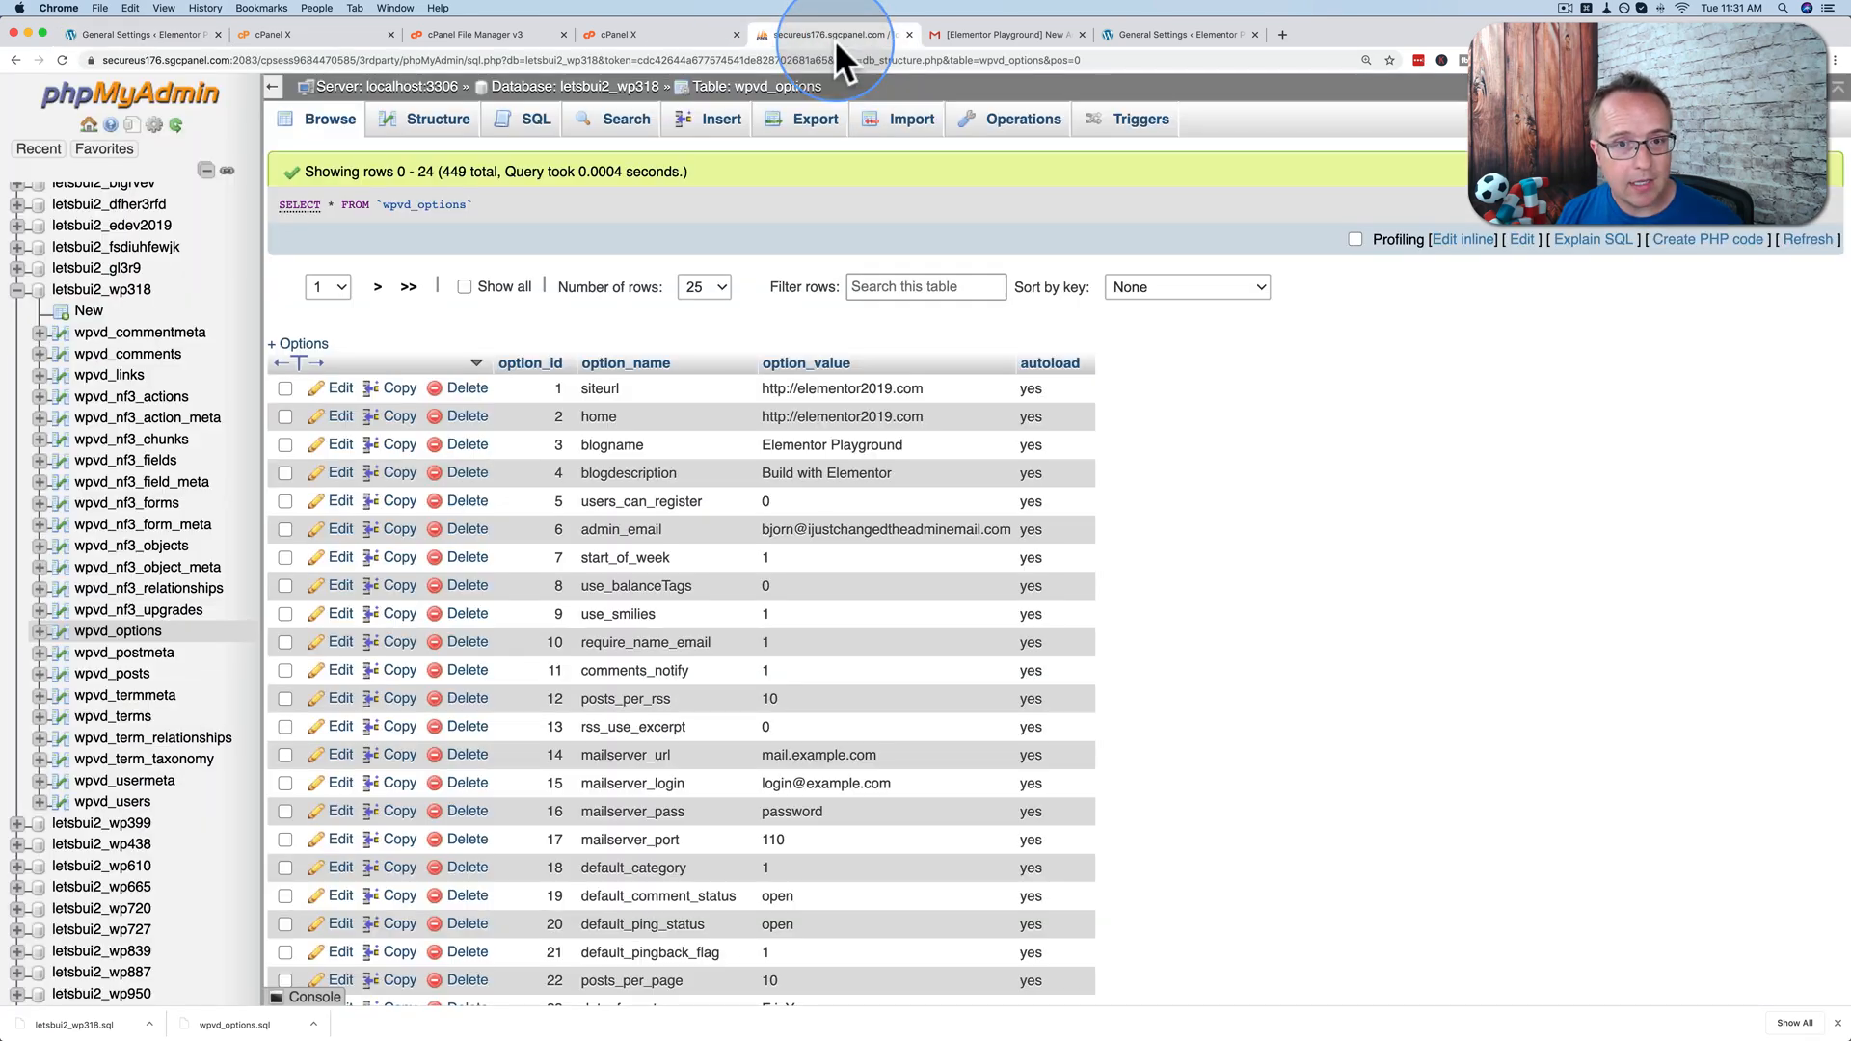
mouse_move(690, 362)
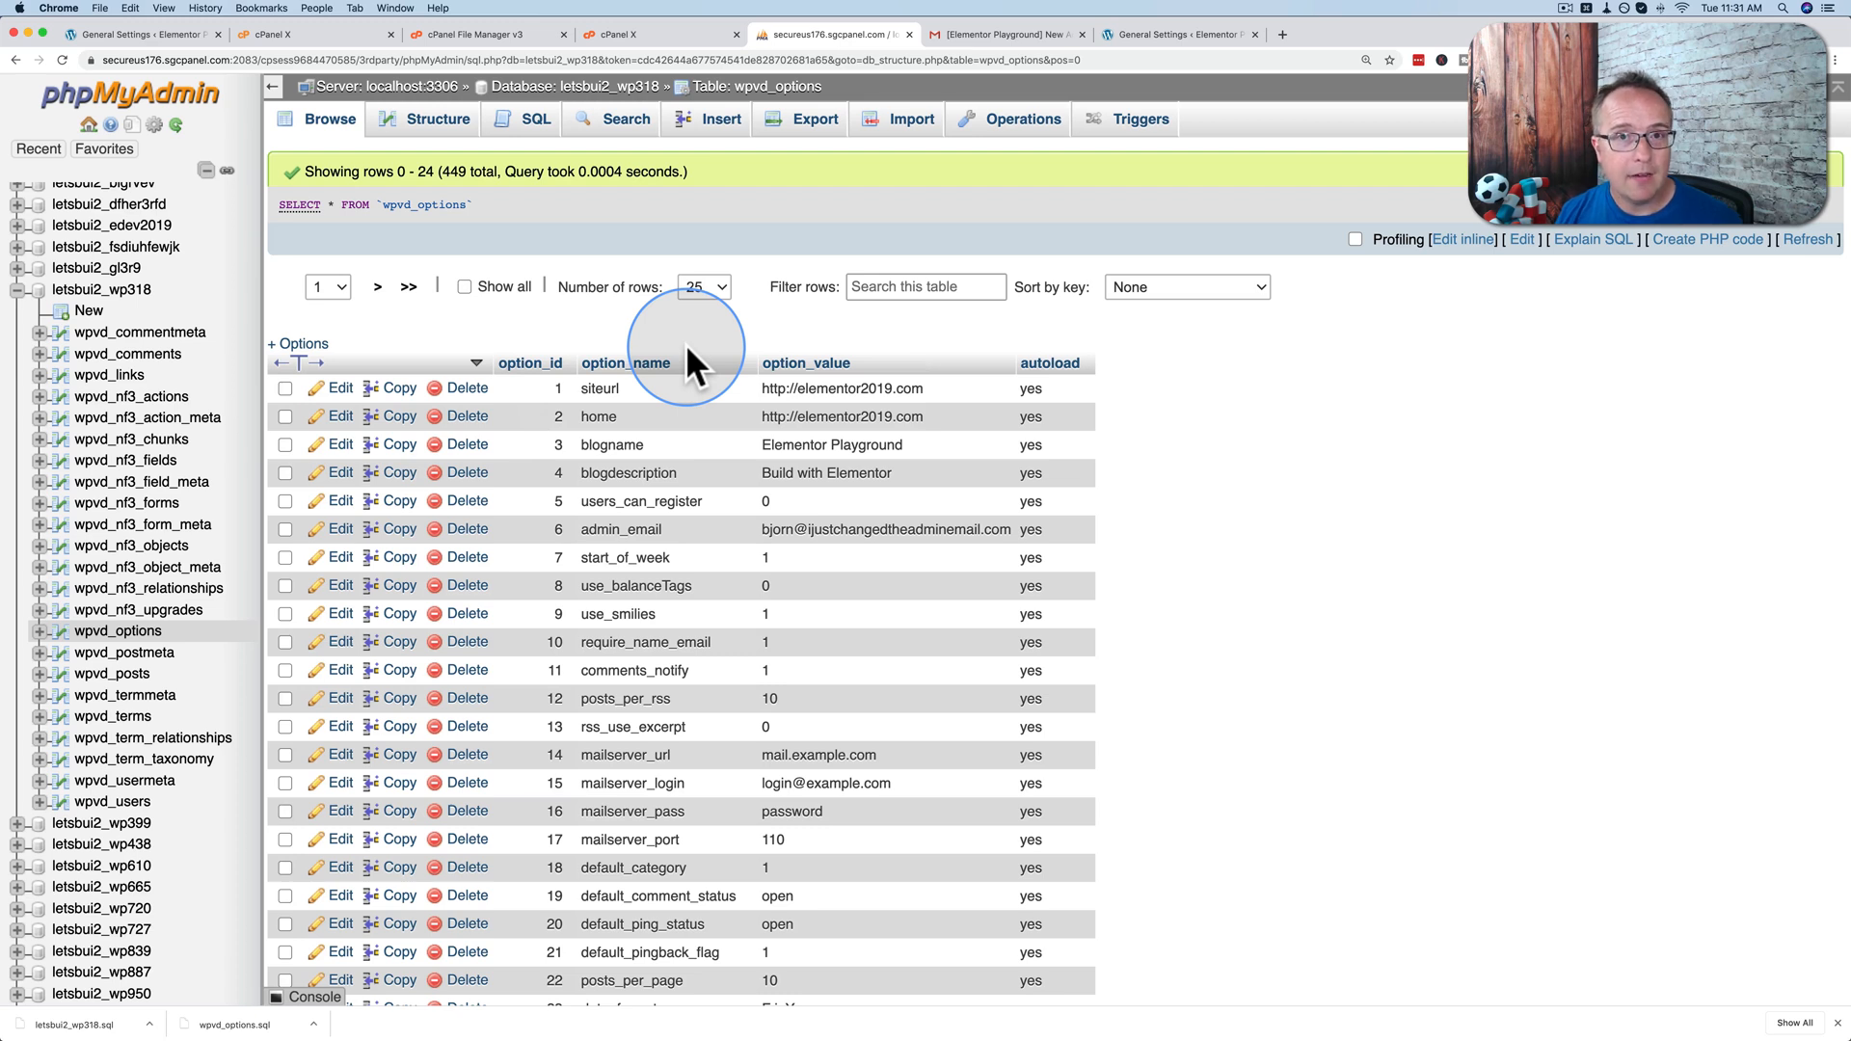